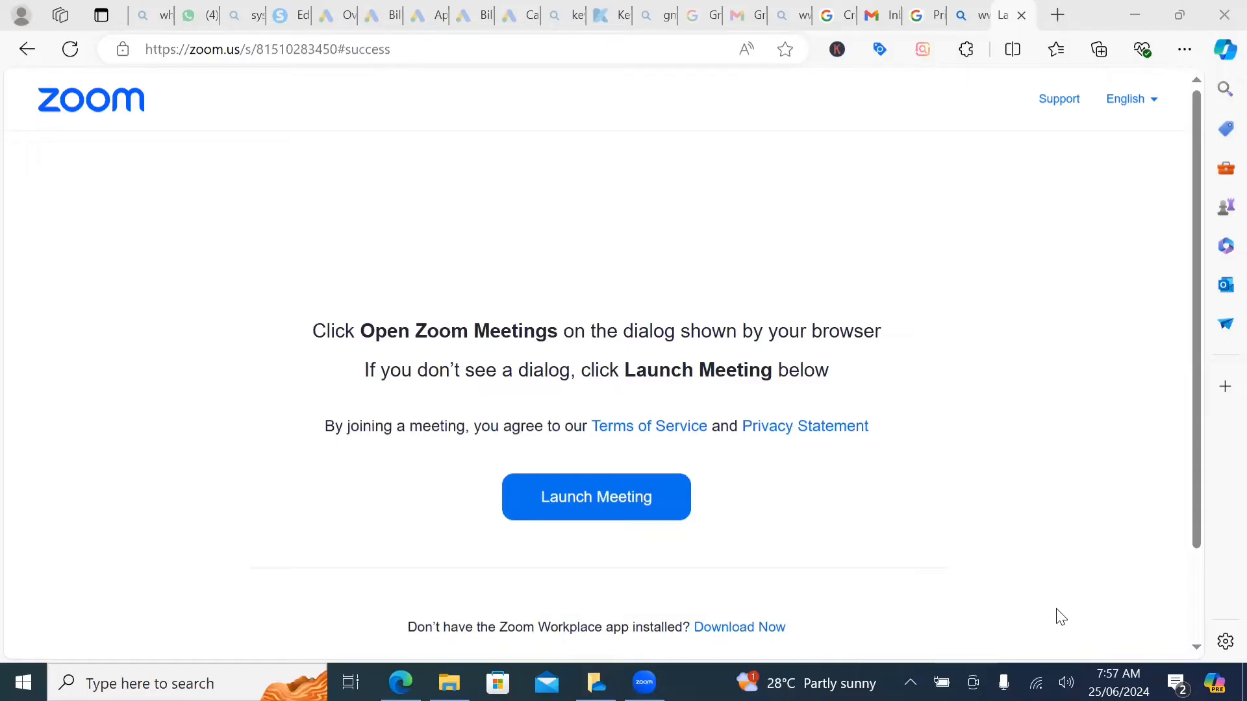
pyautogui.moveTo(985, 212)
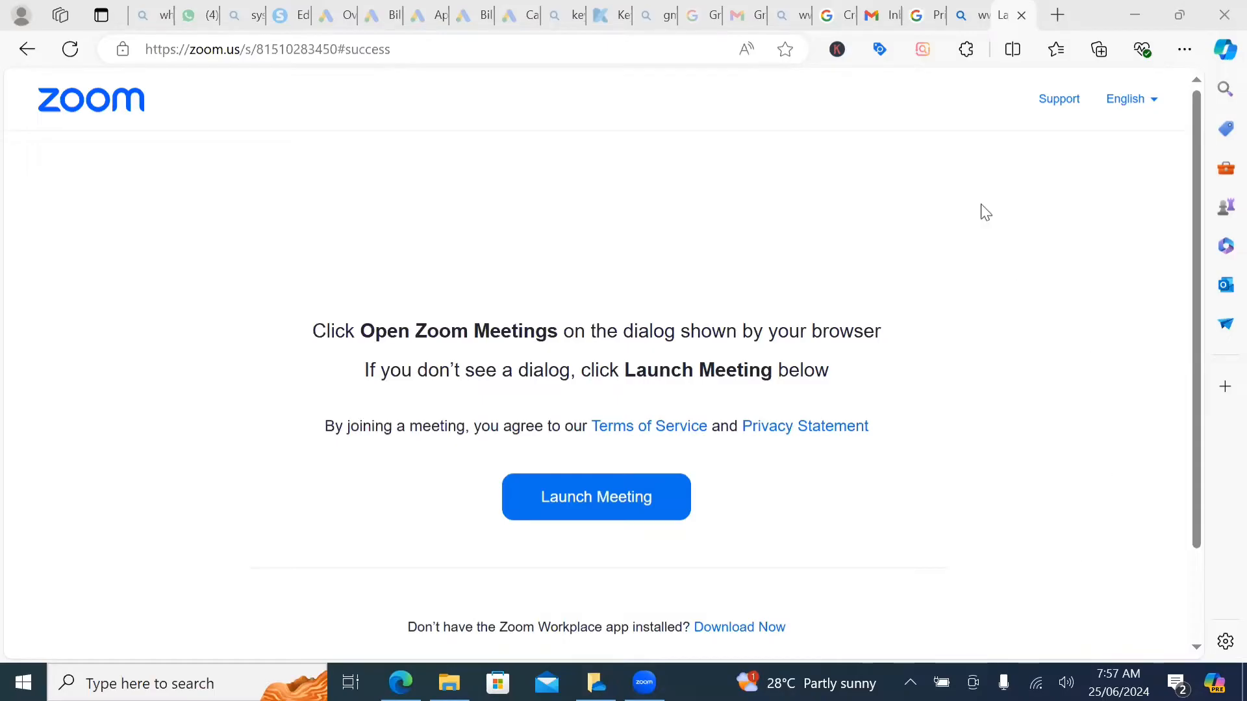
pyautogui.moveTo(1003, 15)
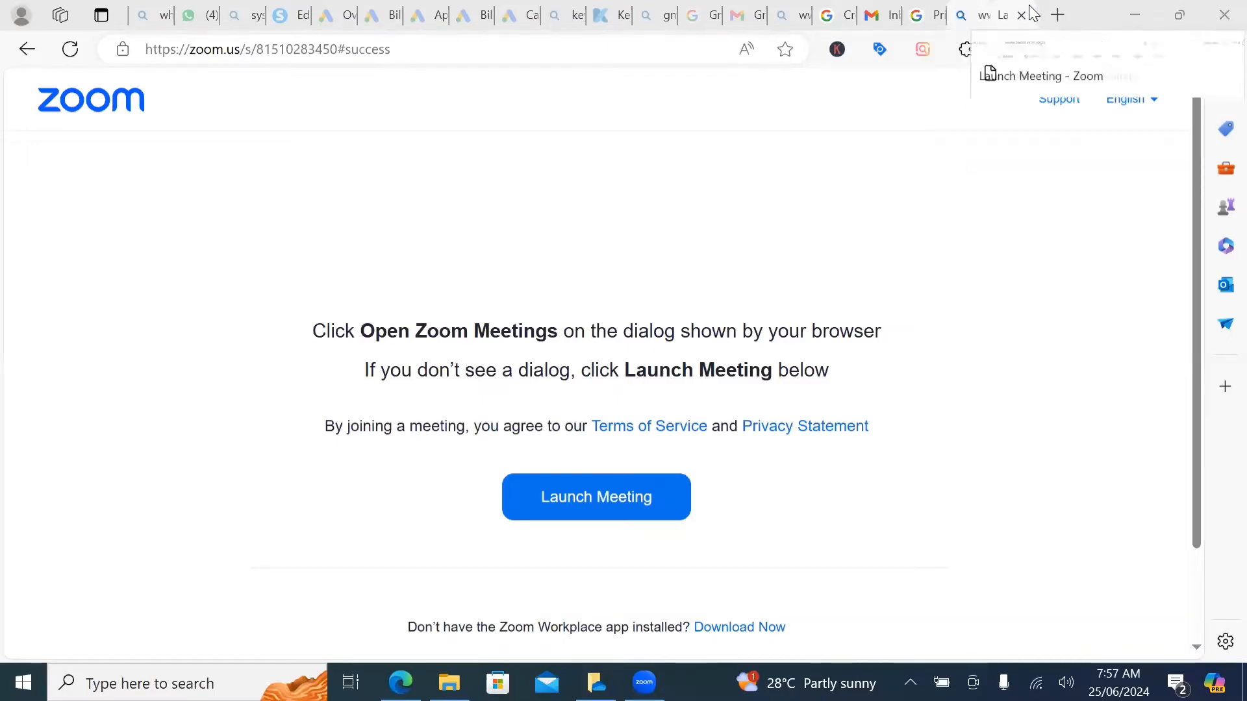
# Open a new blank Edge tab beside the Zoom meeting tab.
pyautogui.click(1056, 14)
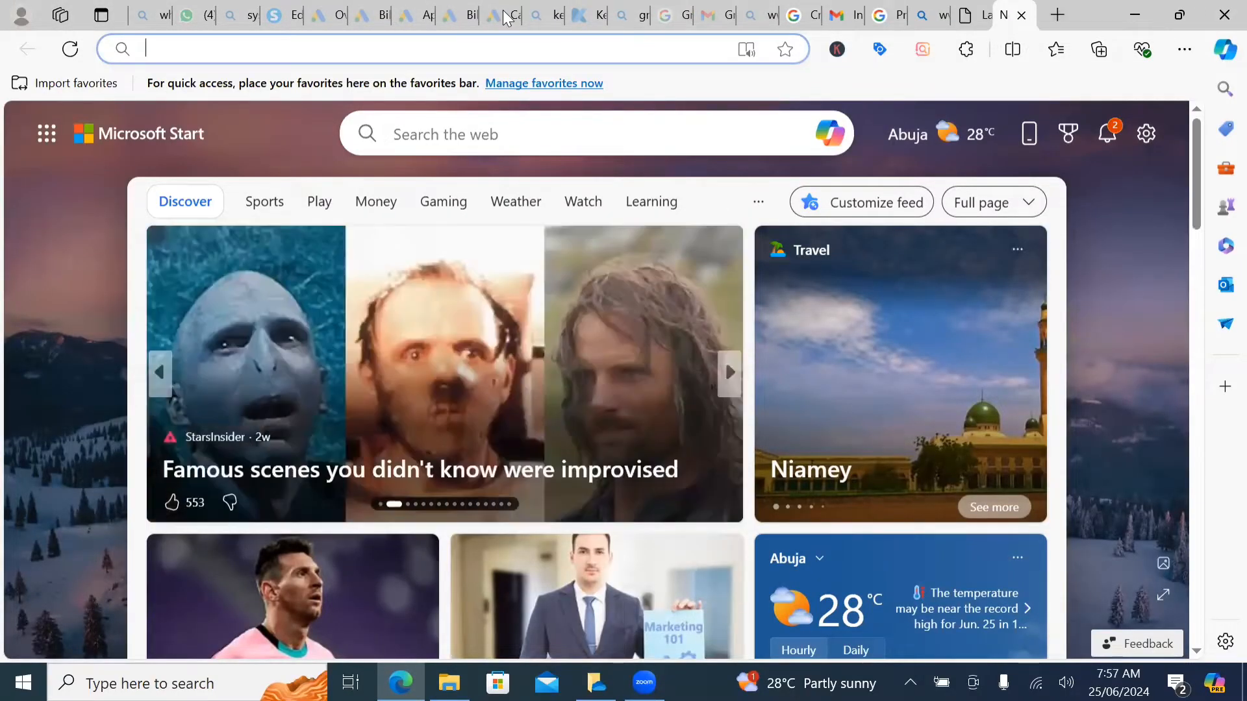
# Load ads.google.com in the new tab.
pyautogui.click(398, 49)
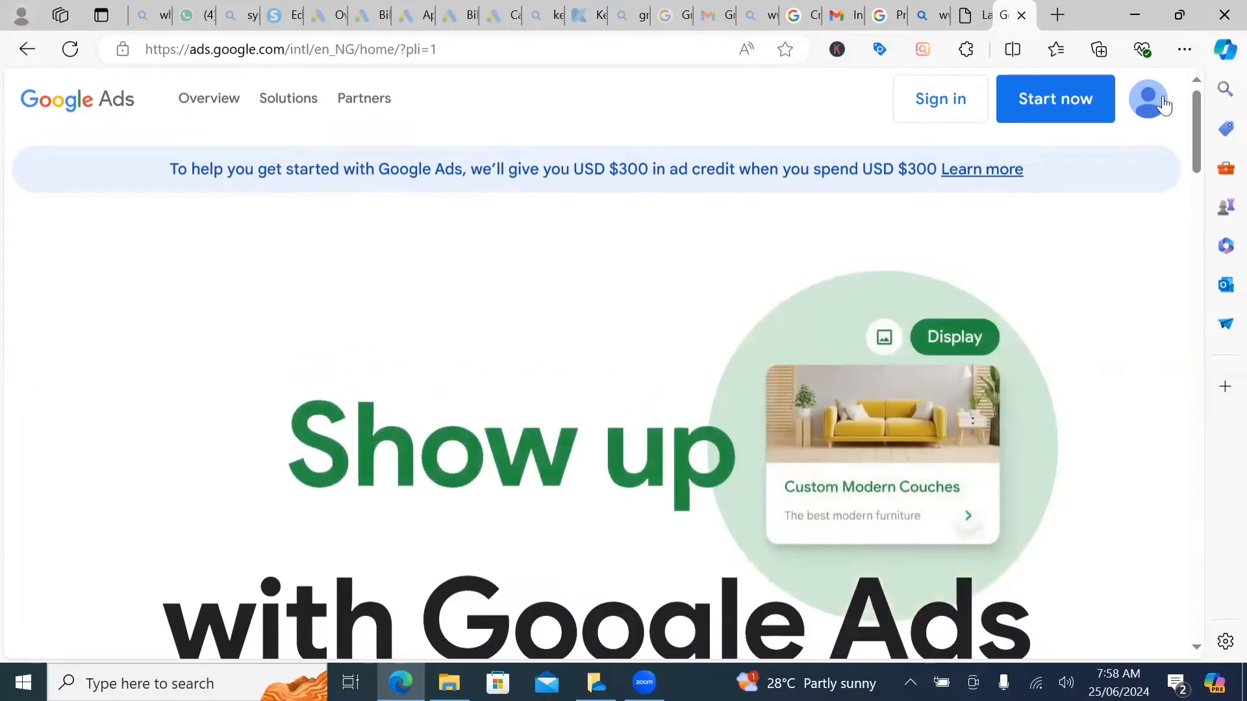
pyautogui.click(1147, 98)
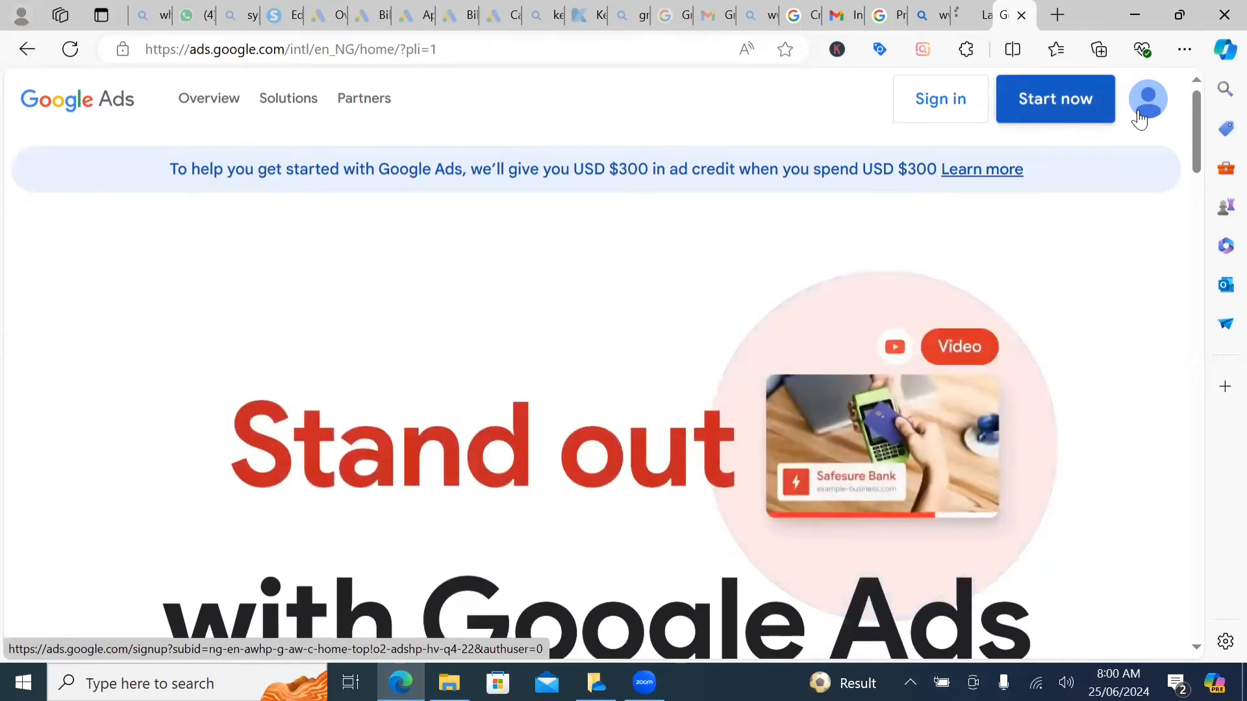
# Start signing up for a new account from the Google Ads home page.
pyautogui.click(1056, 99)
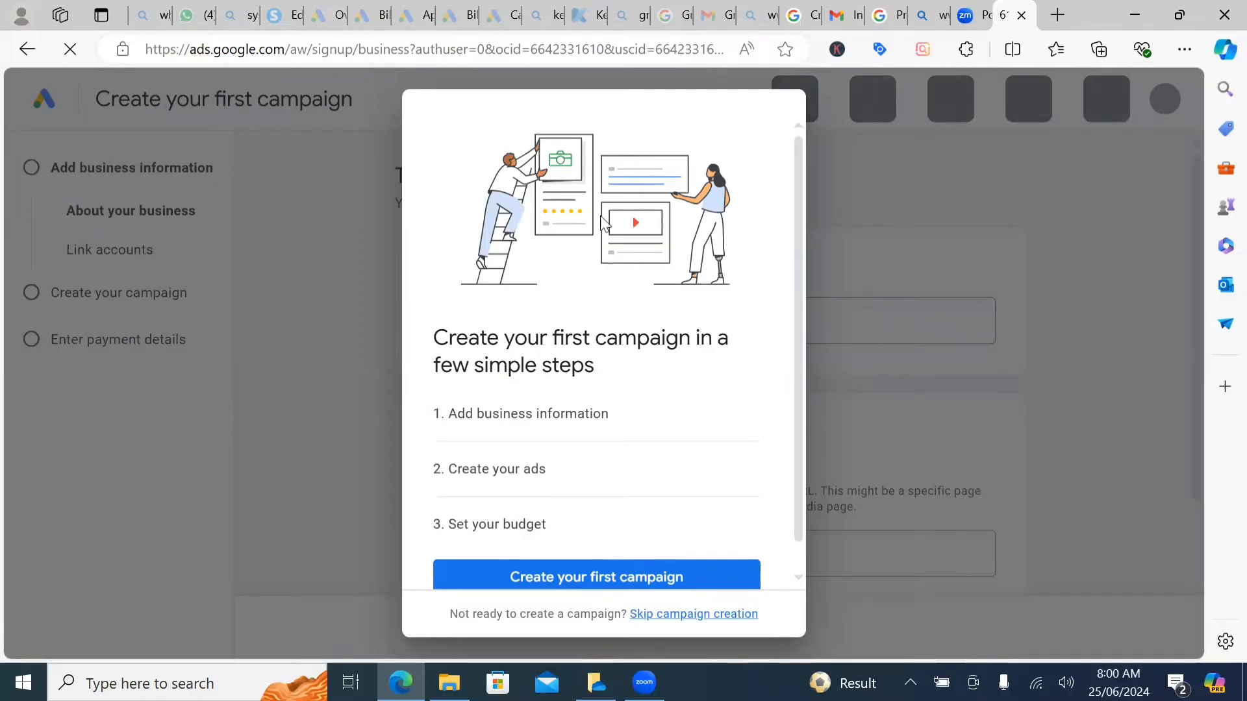
pyautogui.moveTo(559, 340)
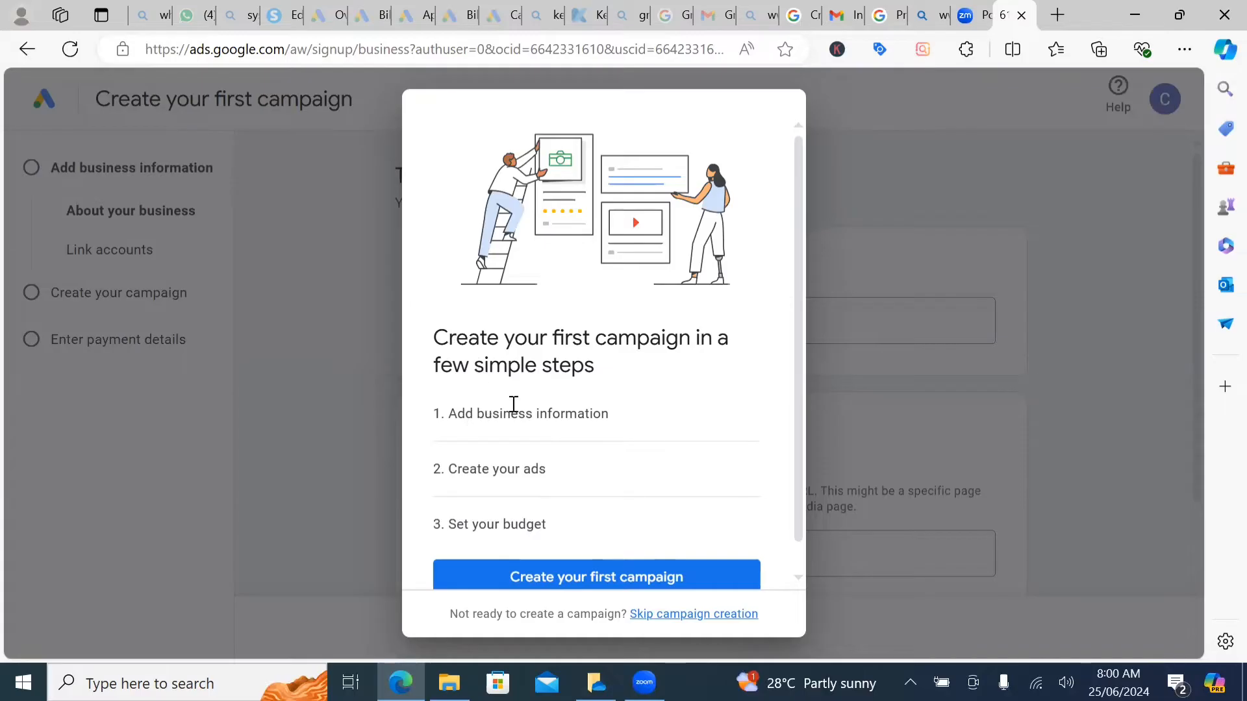
pyautogui.moveTo(608, 465)
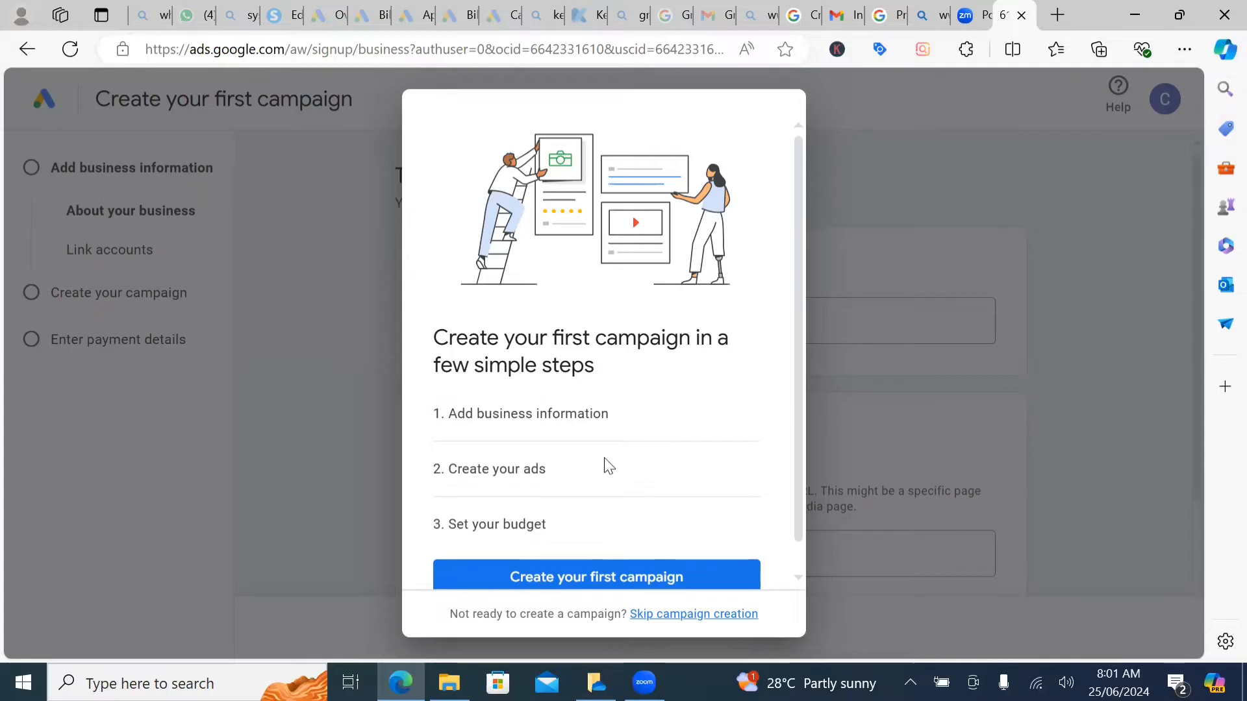
pyautogui.moveTo(631, 291)
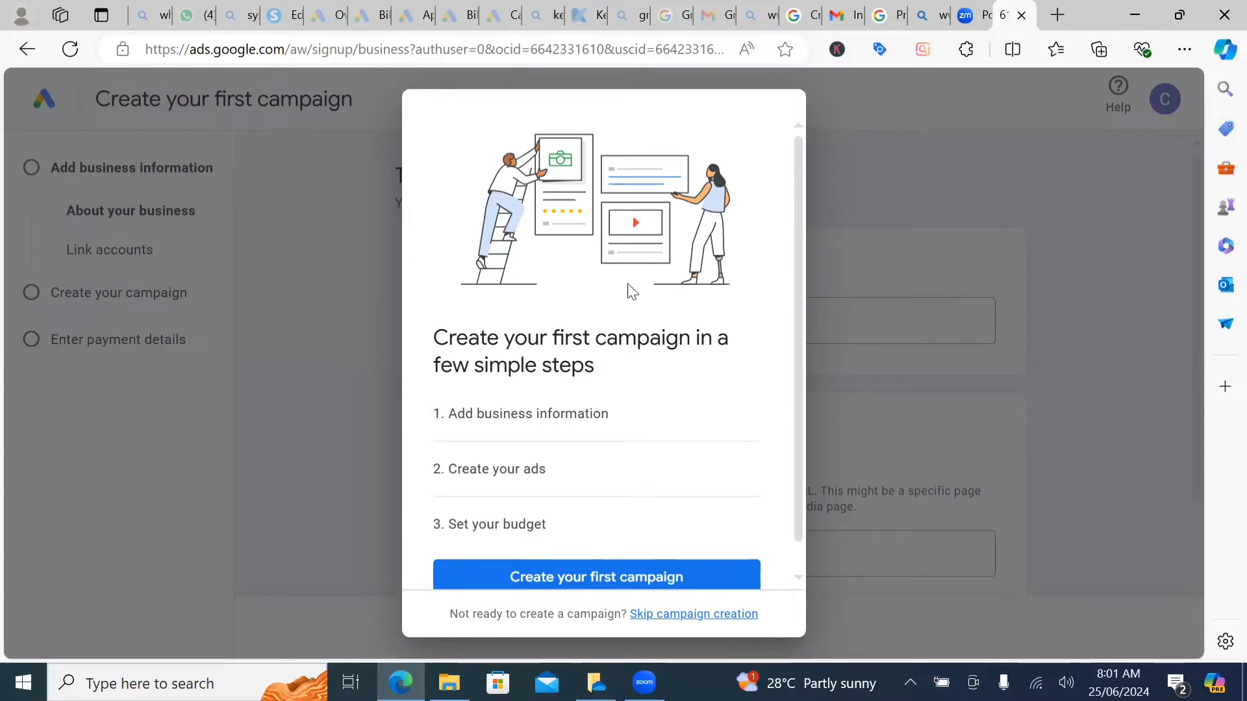
pyautogui.moveTo(676, 256)
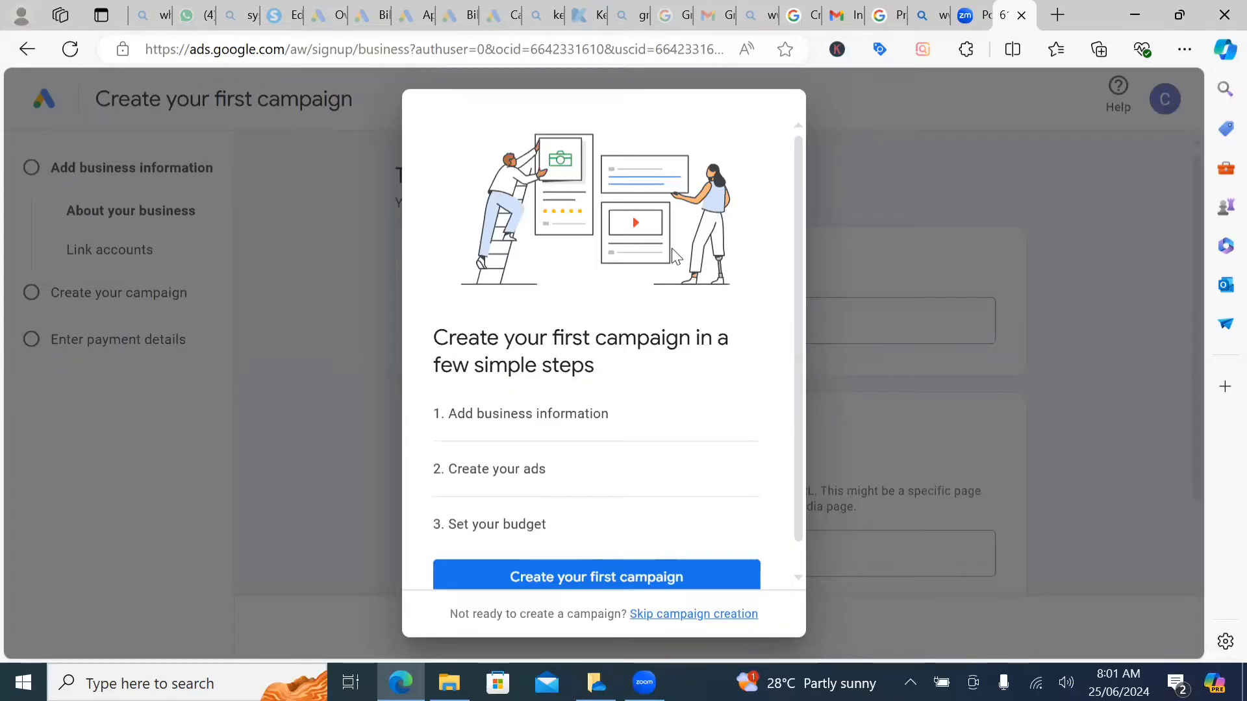
pyautogui.moveTo(626, 185)
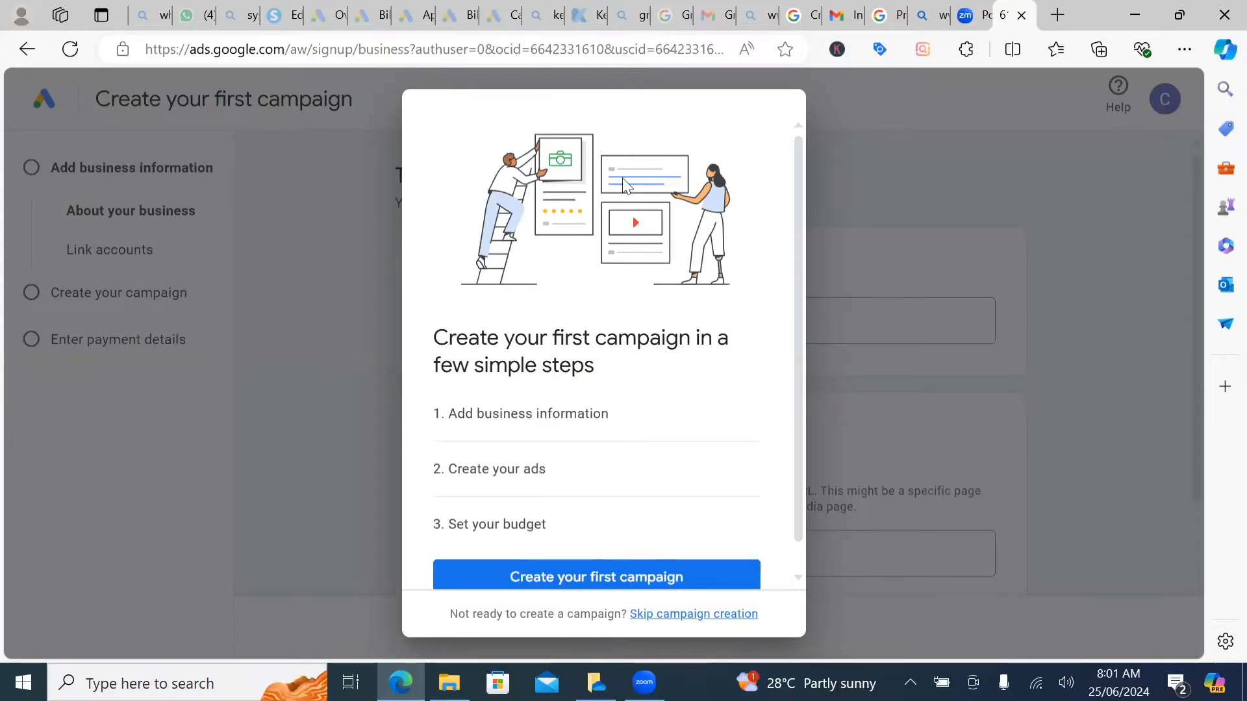
pyautogui.moveTo(636, 344)
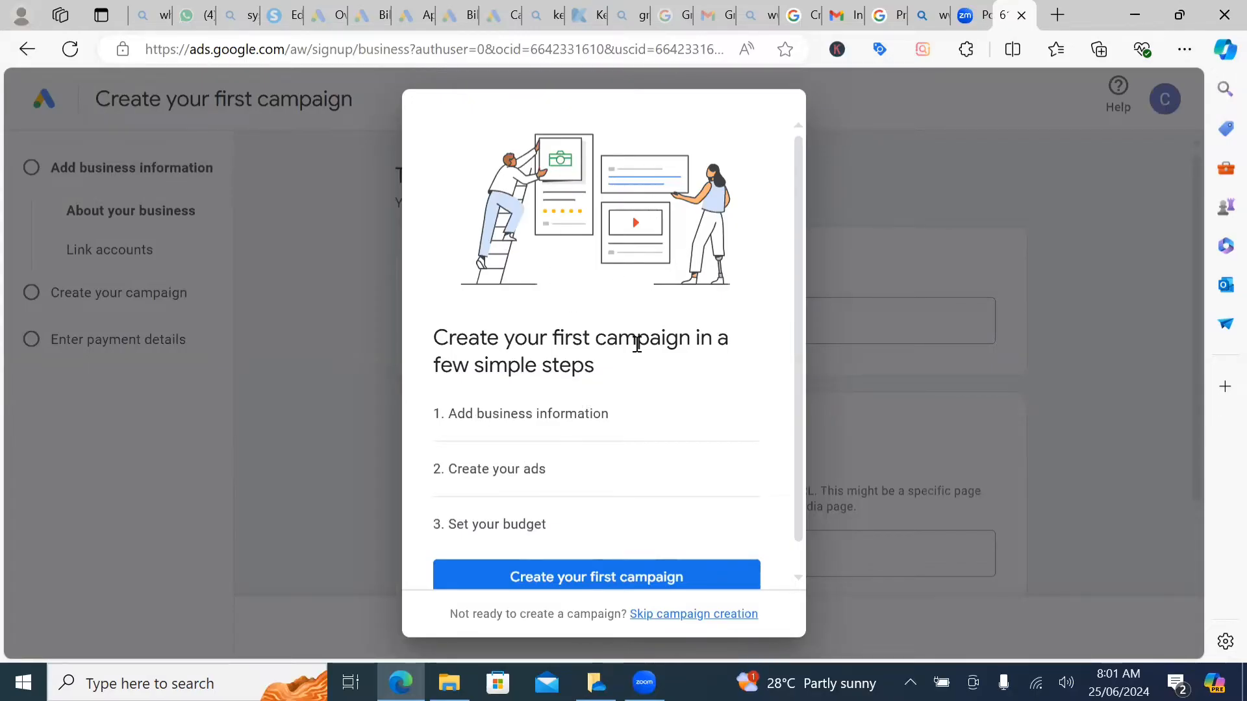
pyautogui.moveTo(653, 288)
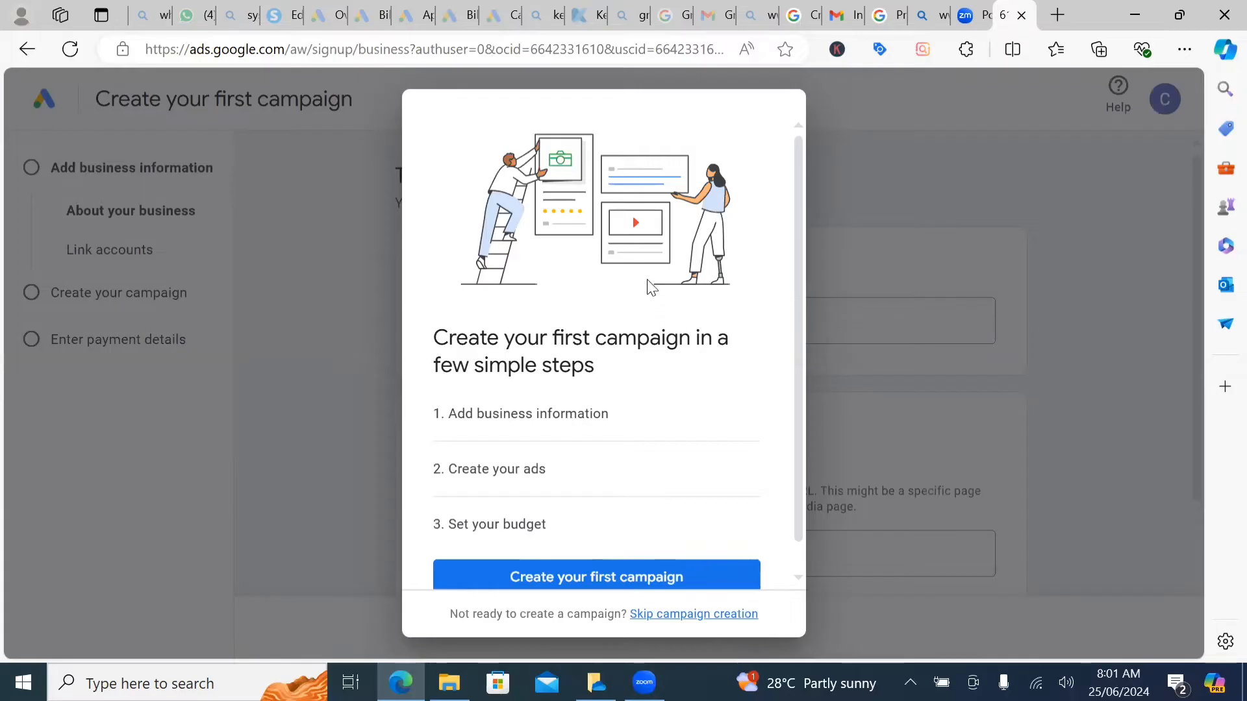
pyautogui.moveTo(508, 267)
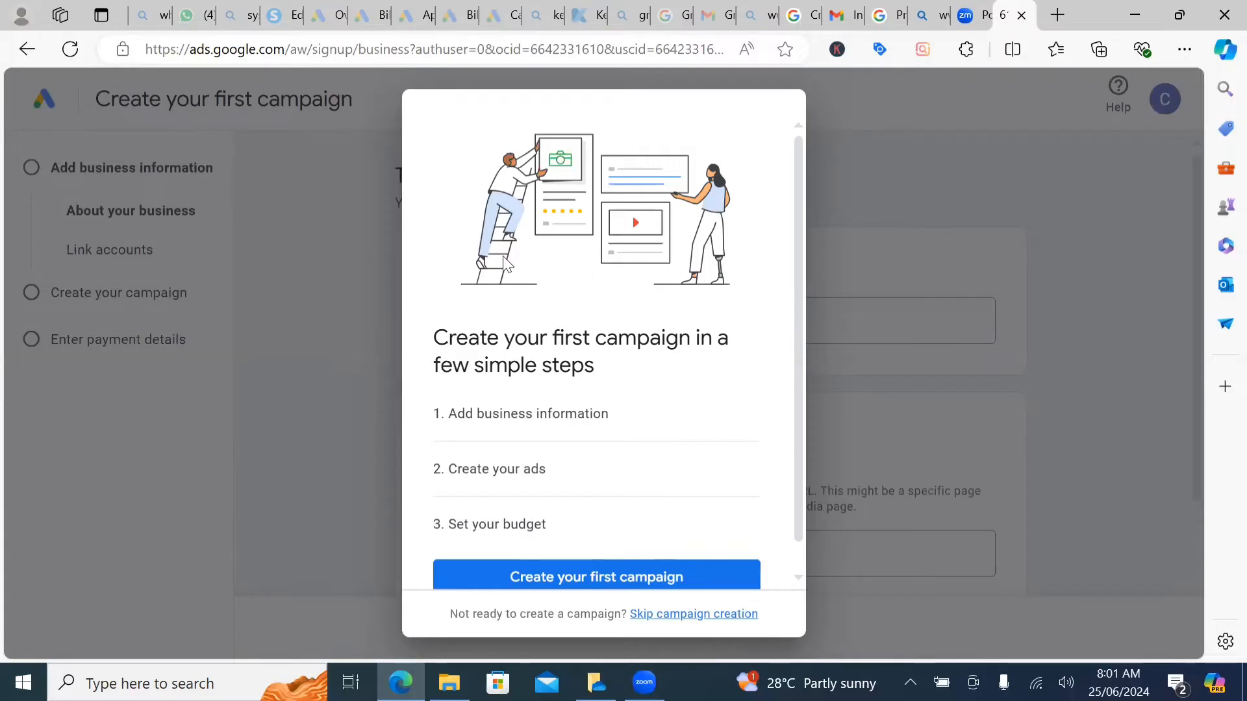
pyautogui.moveTo(660, 316)
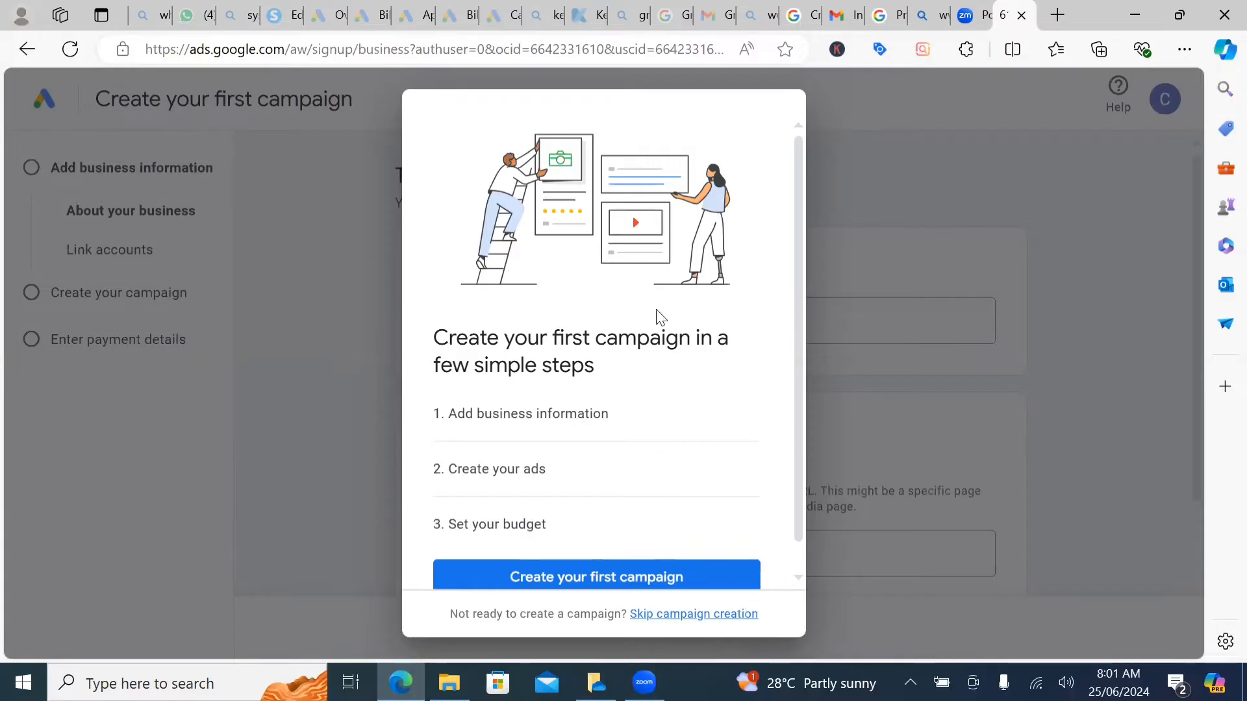
pyautogui.moveTo(354, 380)
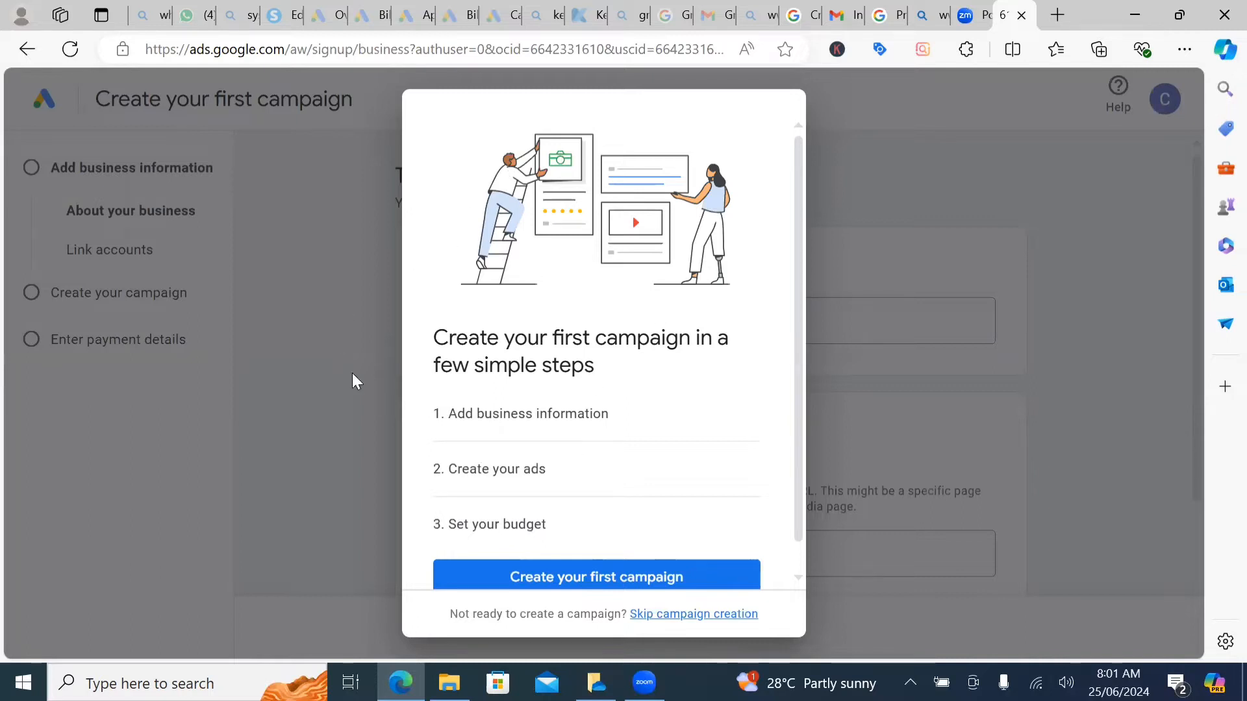
pyautogui.moveTo(447, 550)
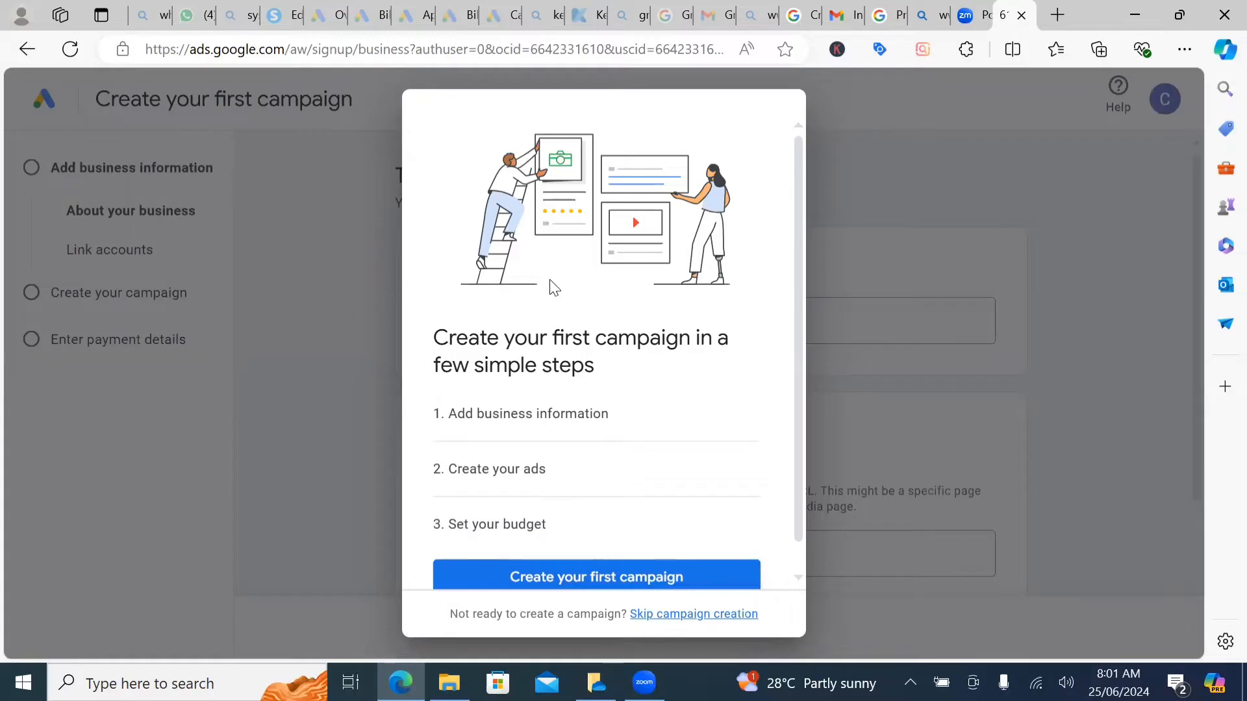
pyautogui.moveTo(638, 538)
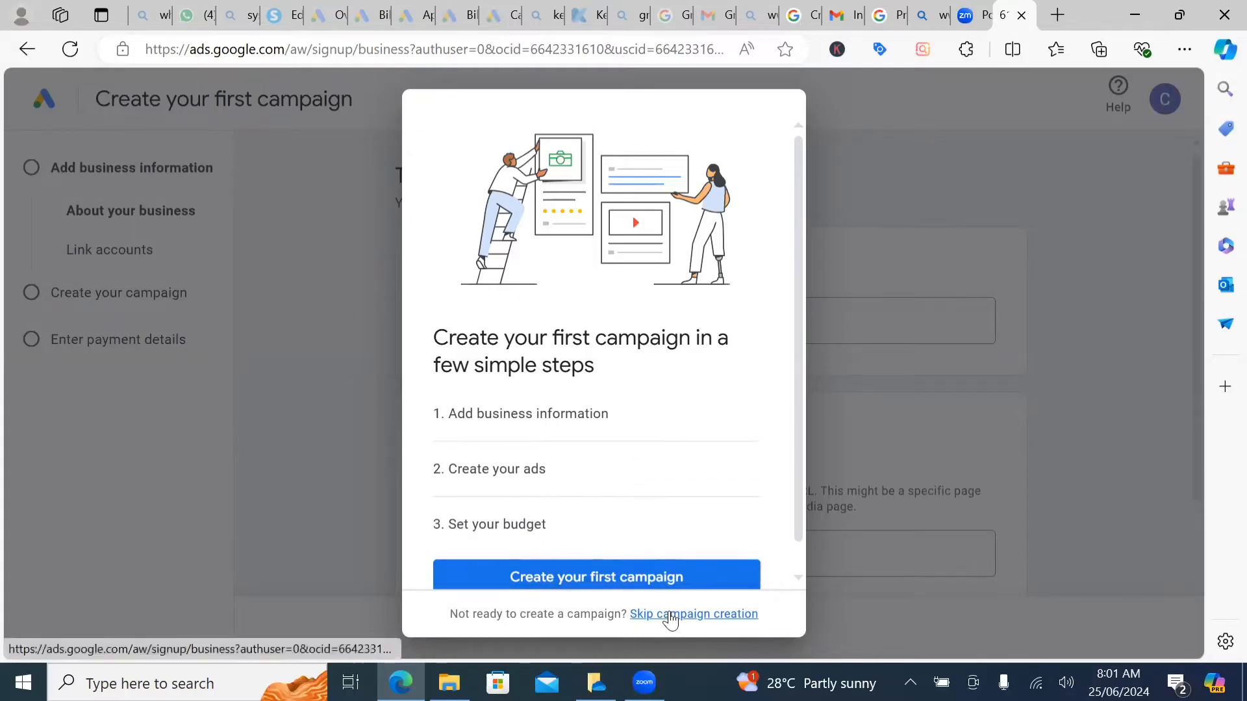
# Skip creating a first campaign to reach the account settings confirmation.
pyautogui.click(694, 613)
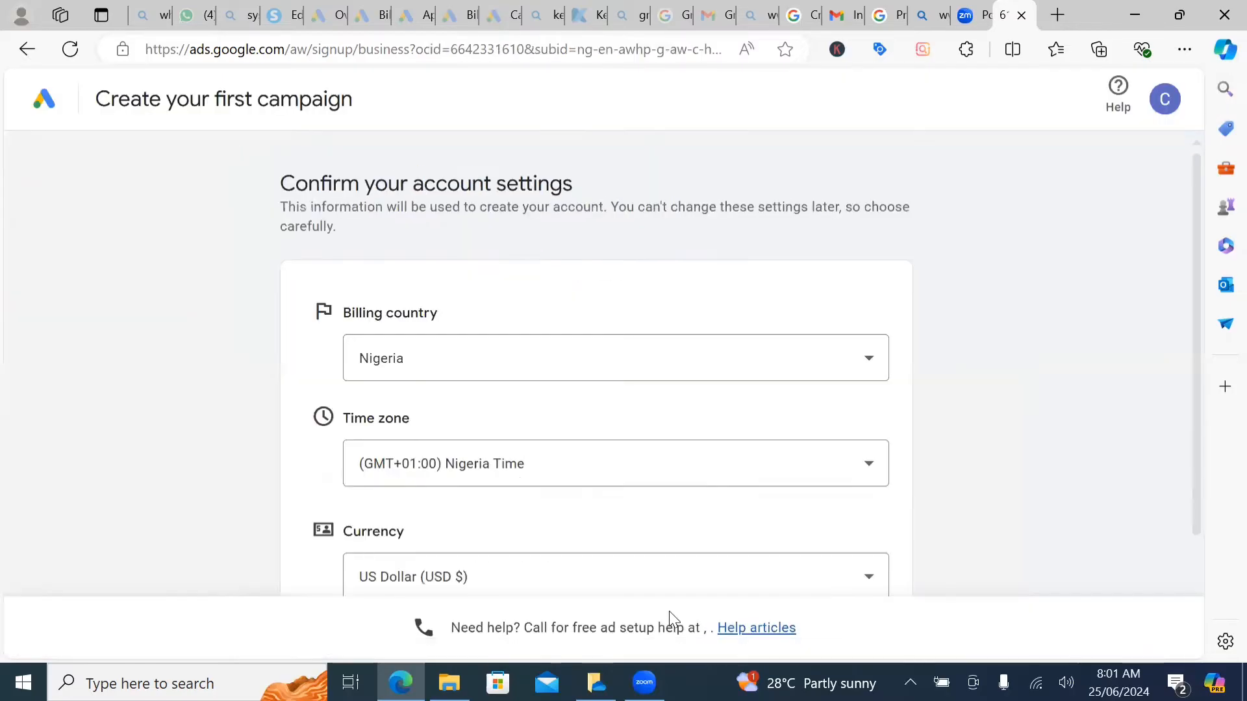
pyautogui.moveTo(533, 270)
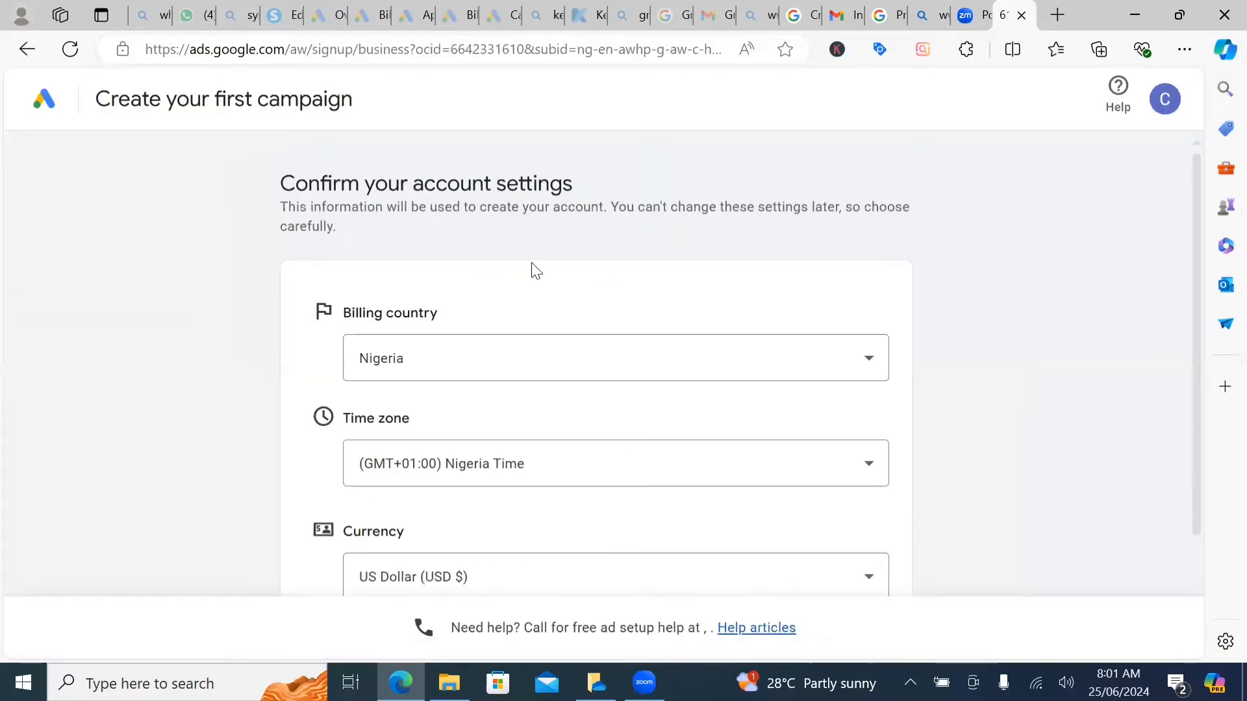
pyautogui.moveTo(382, 230)
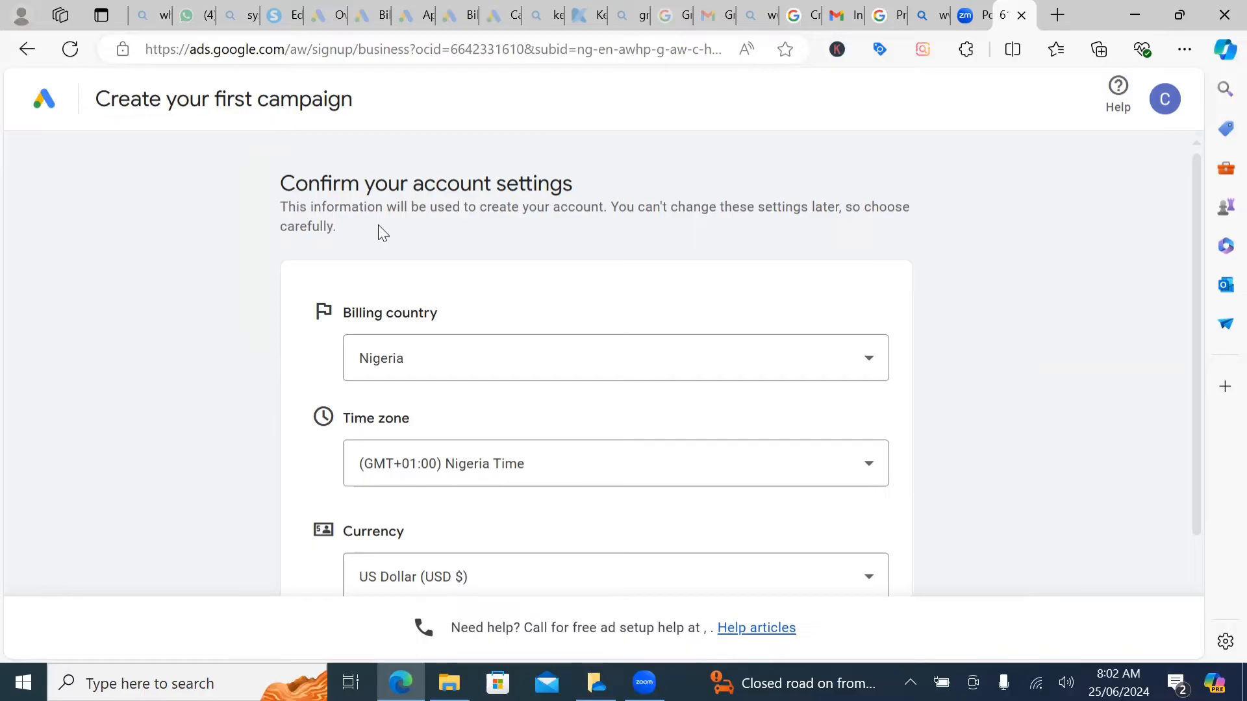
pyautogui.scroll(-3)
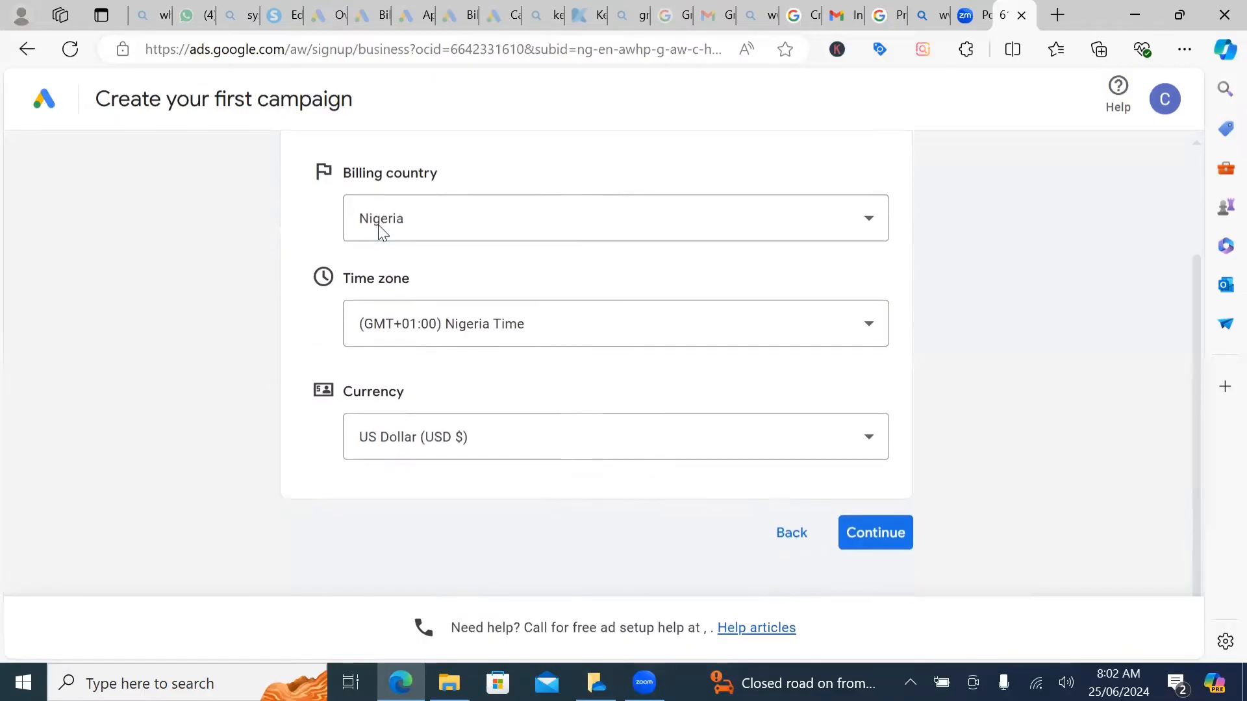
pyautogui.moveTo(455, 219)
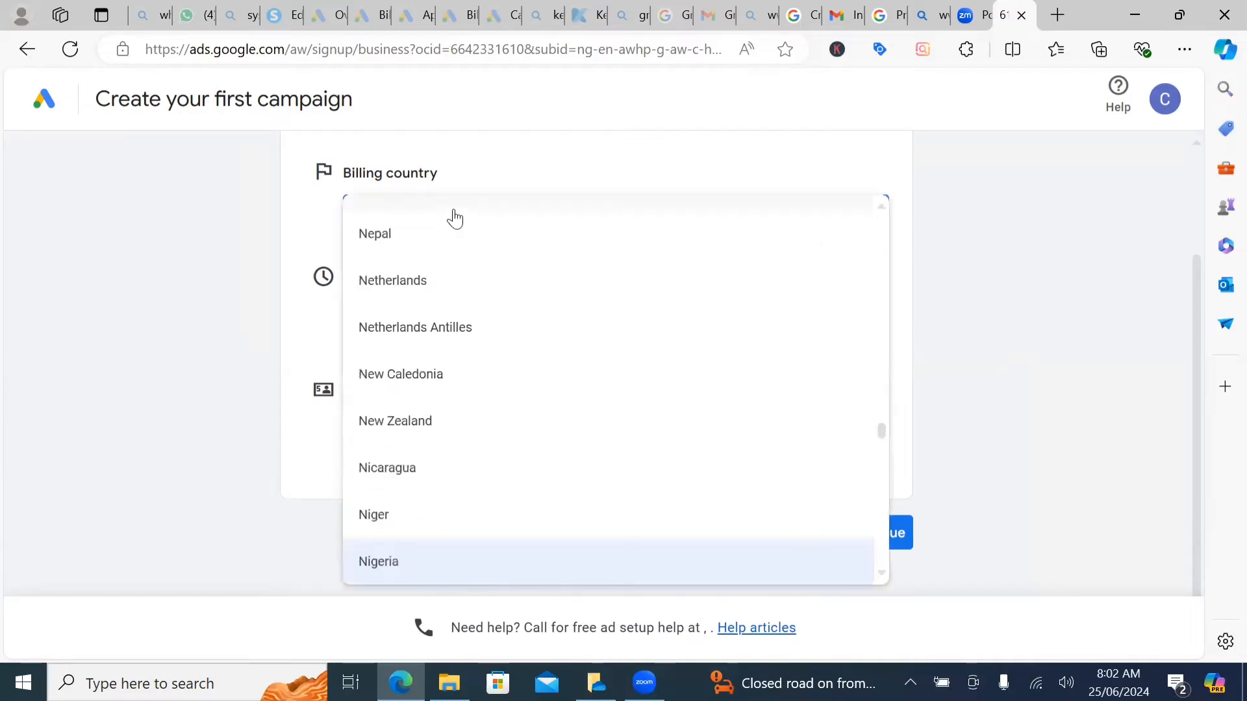
pyautogui.click(379, 561)
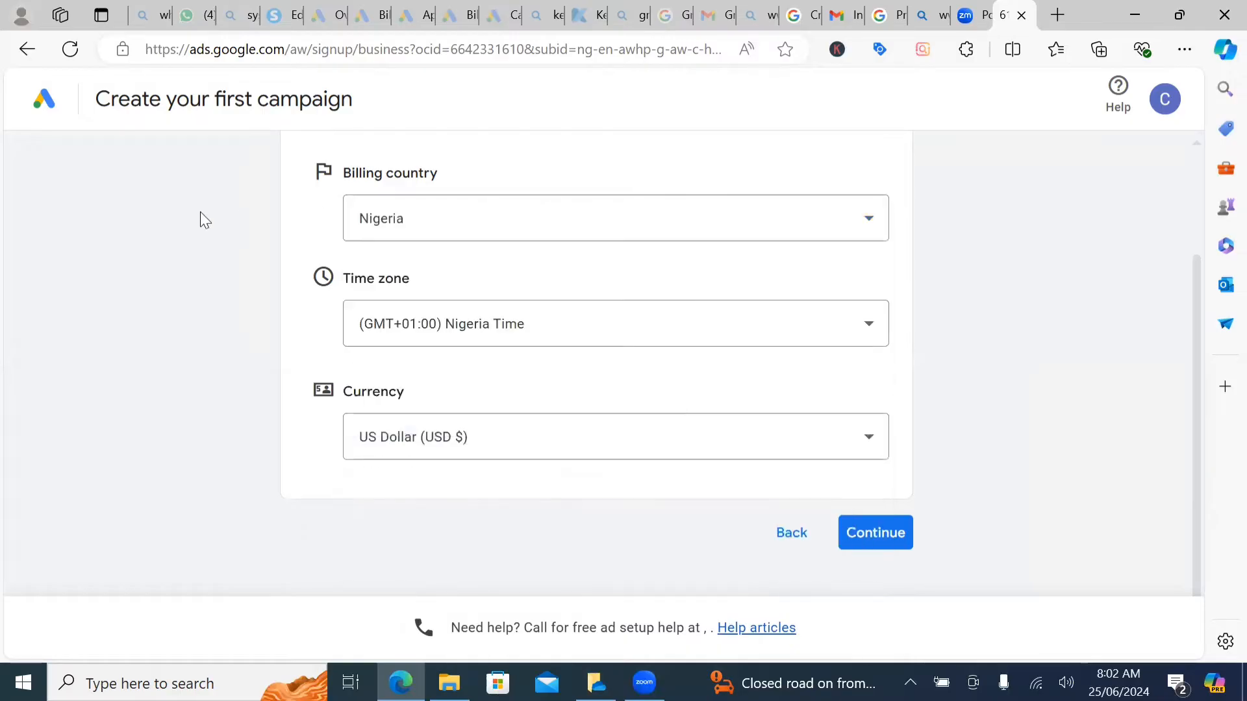
pyautogui.moveTo(210, 372)
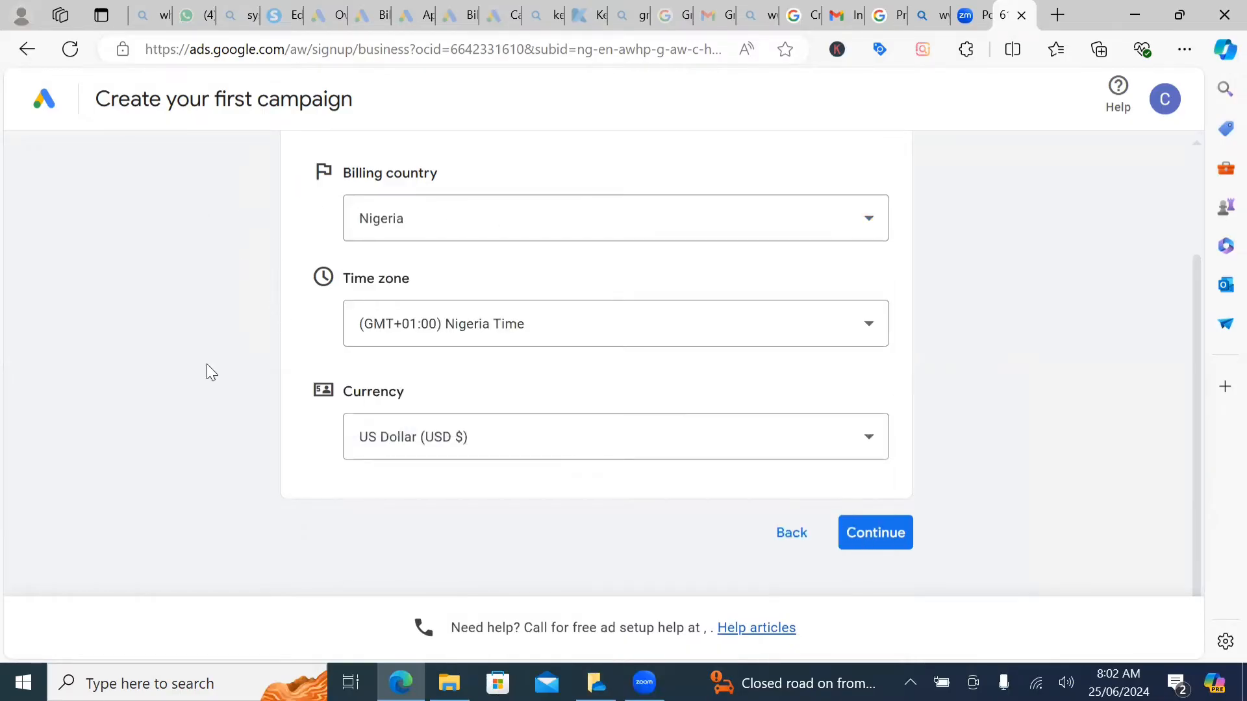
pyautogui.moveTo(355, 199)
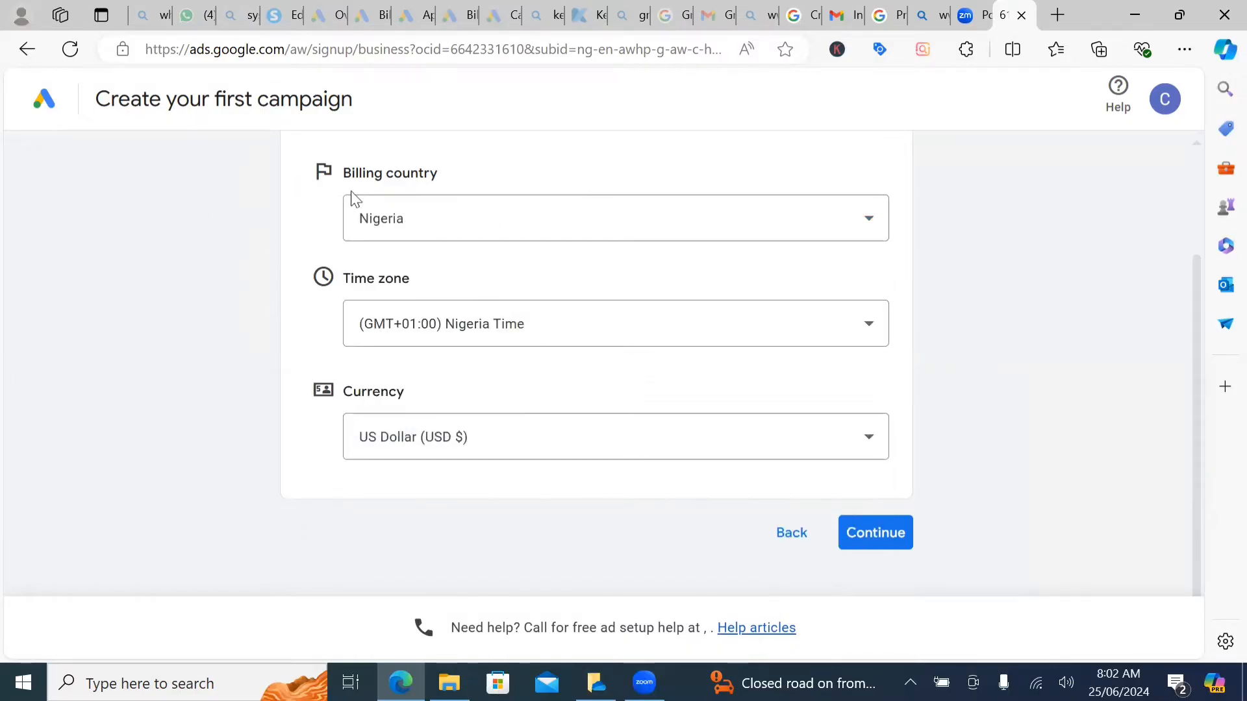
pyautogui.moveTo(1106, 159)
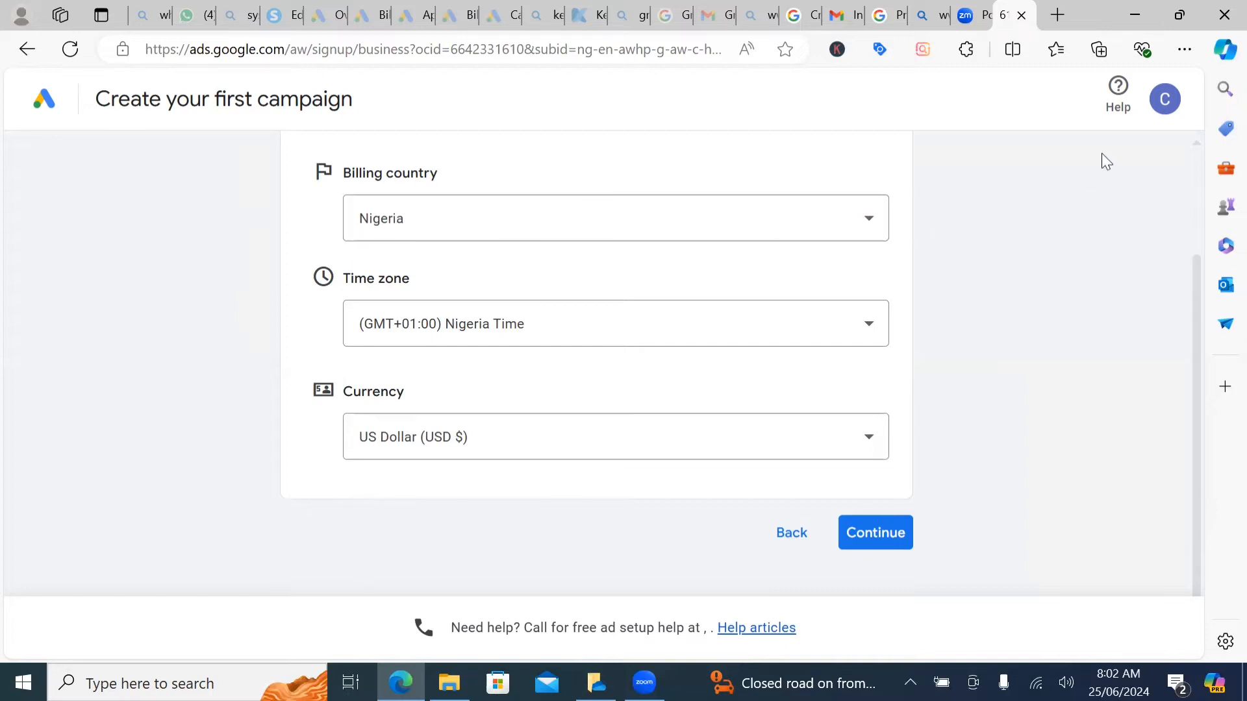
pyautogui.click(1164, 99)
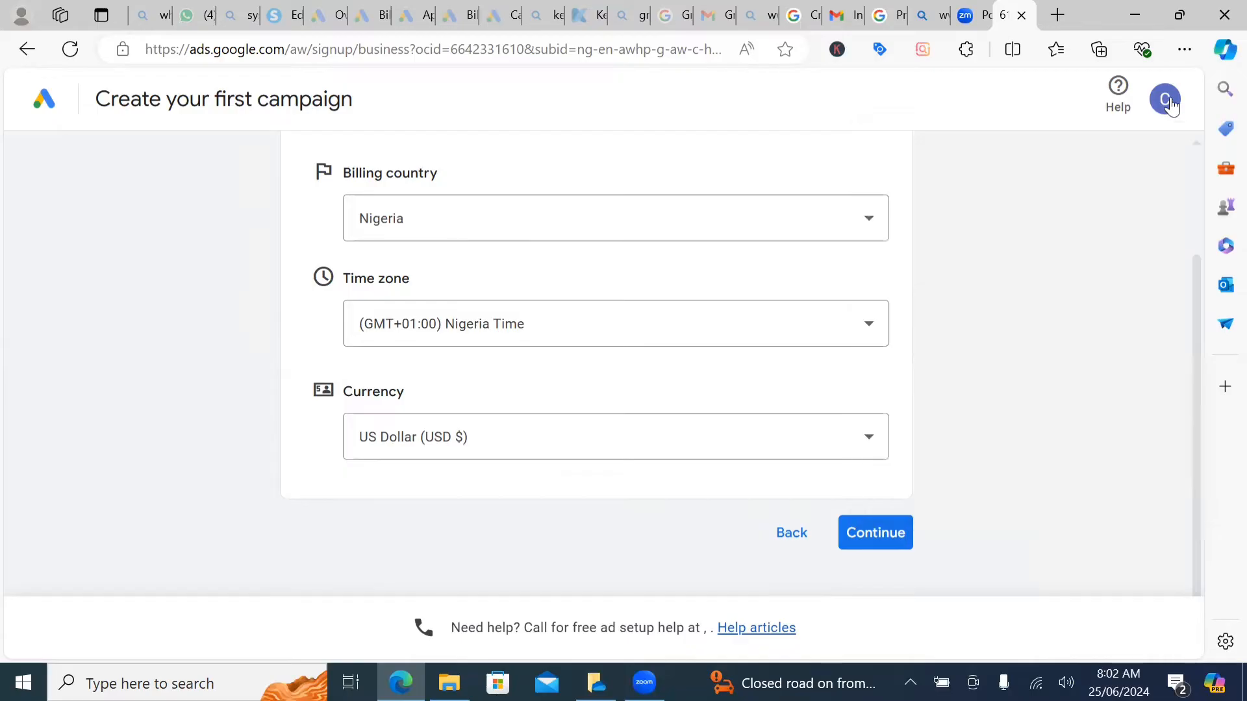
pyautogui.moveTo(650, 185)
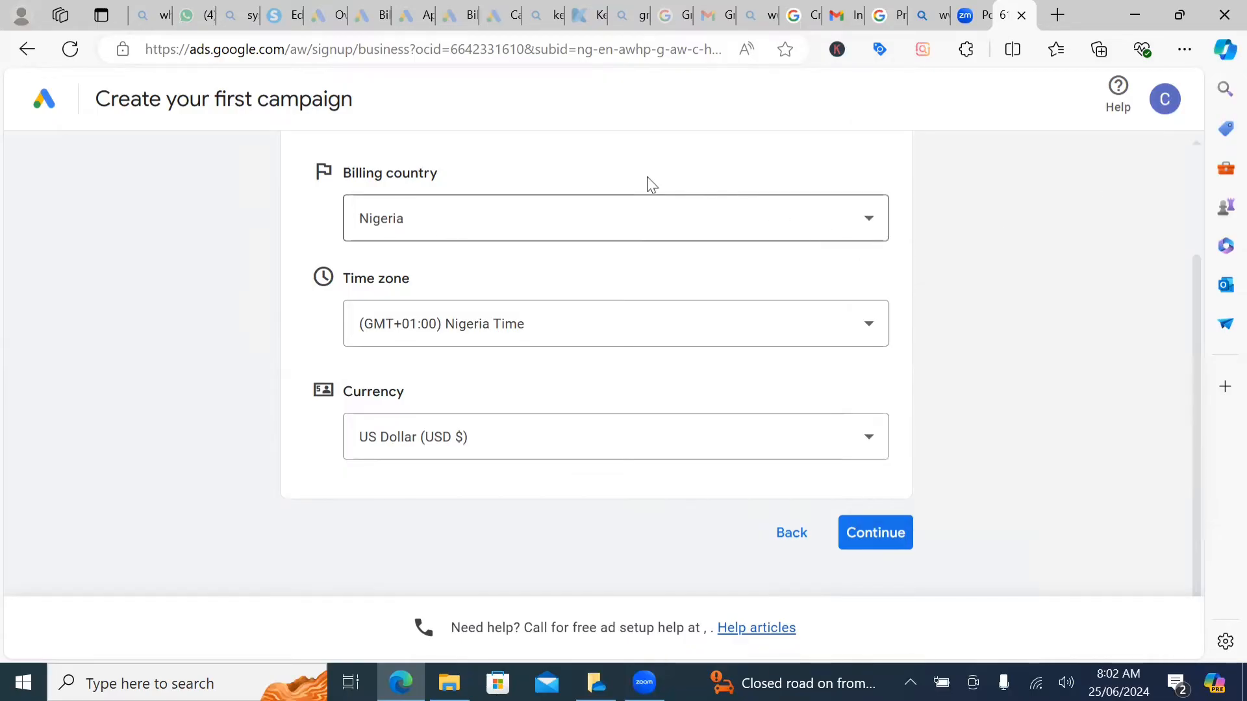
pyautogui.moveTo(631, 363)
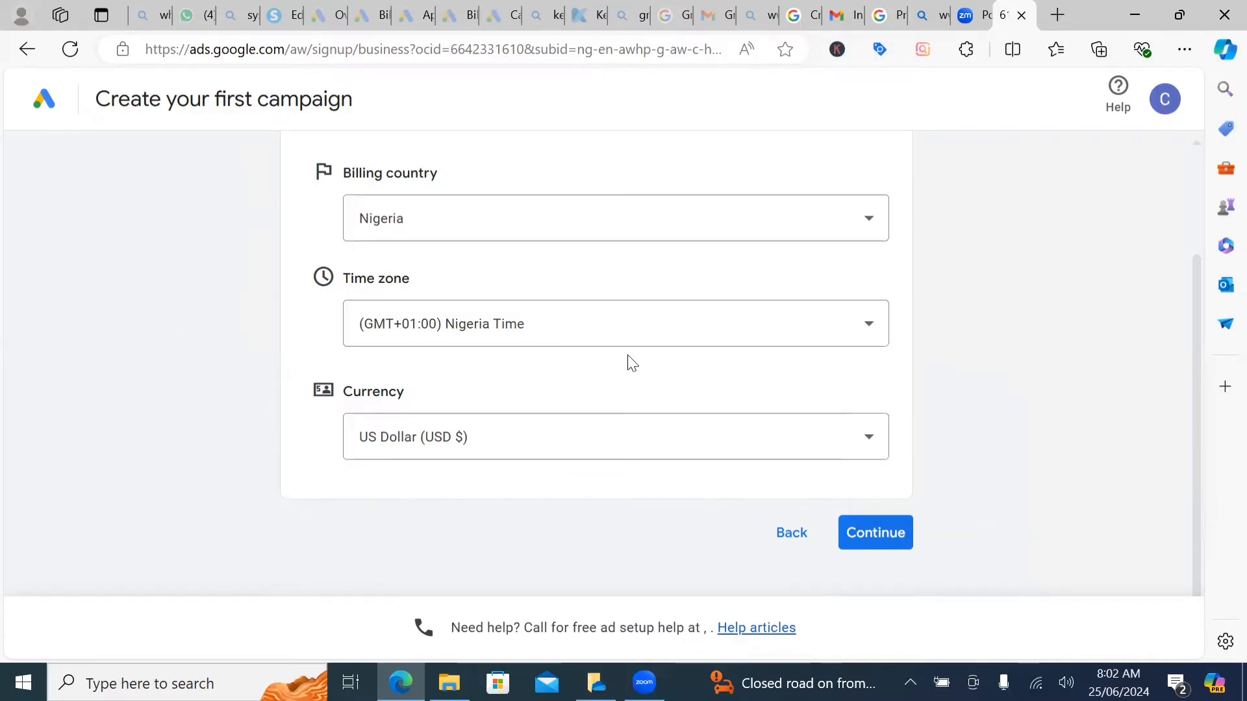
pyautogui.moveTo(768, 269)
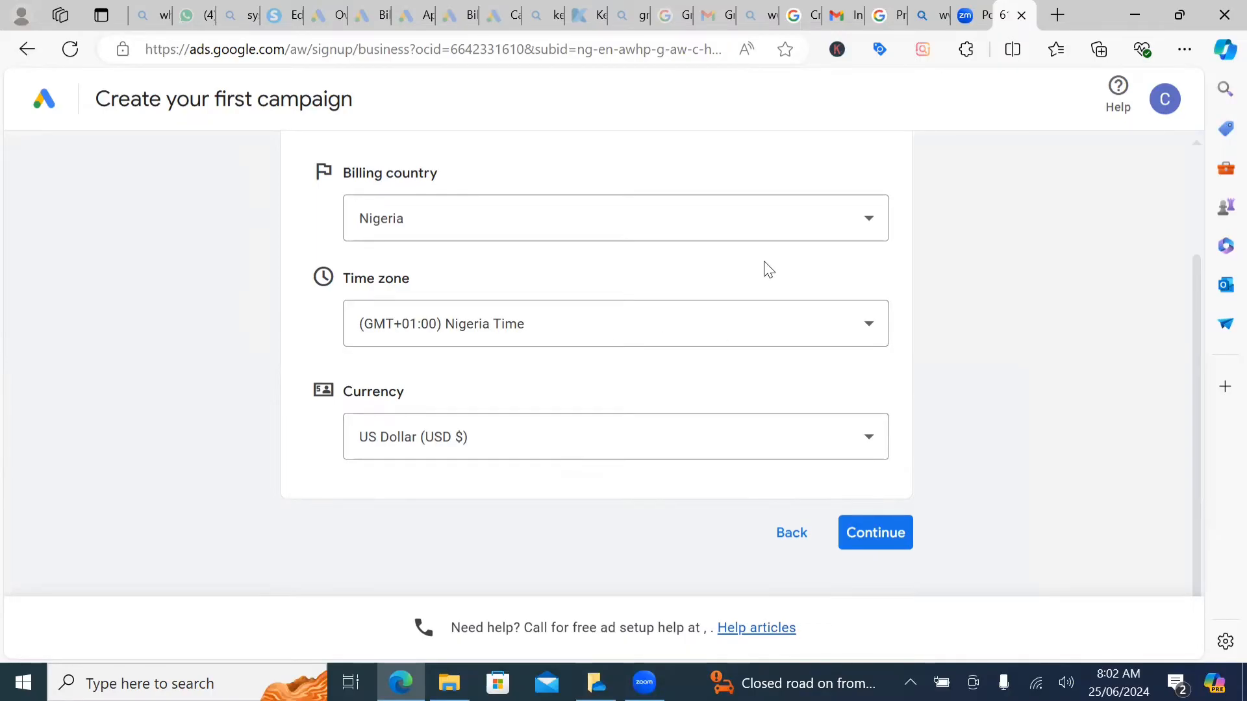
pyautogui.moveTo(1168, 127)
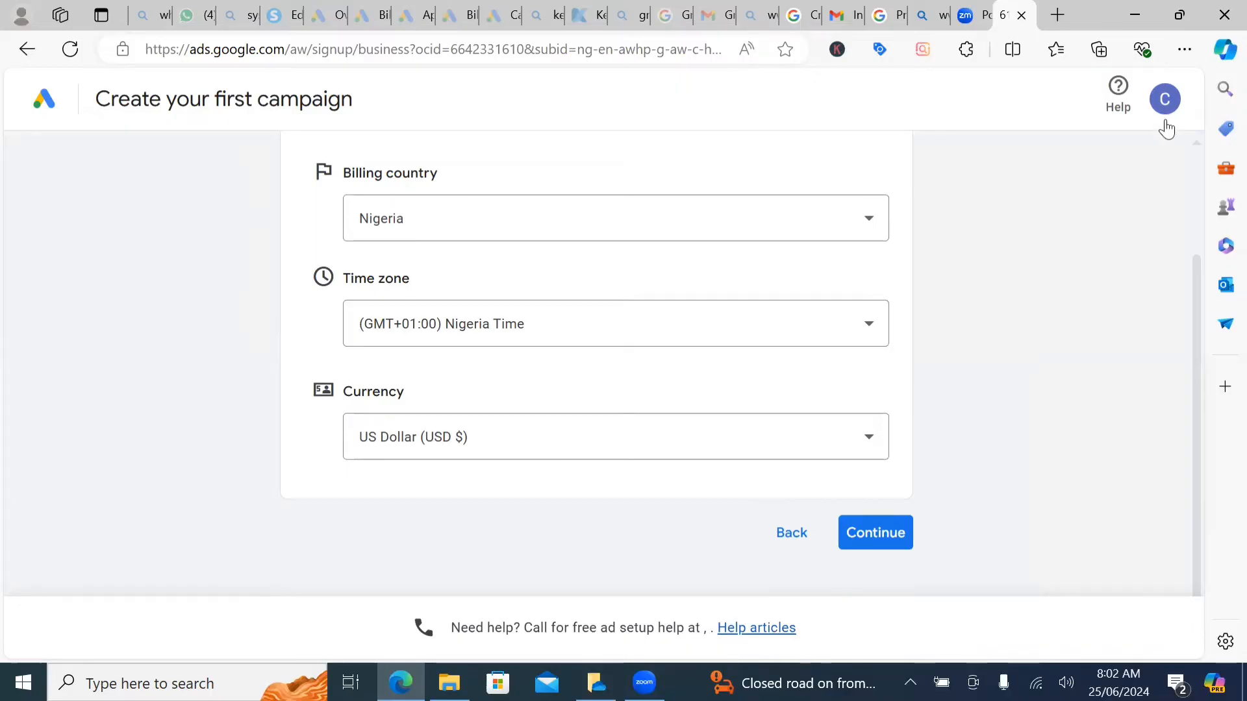
pyautogui.moveTo(1164, 99)
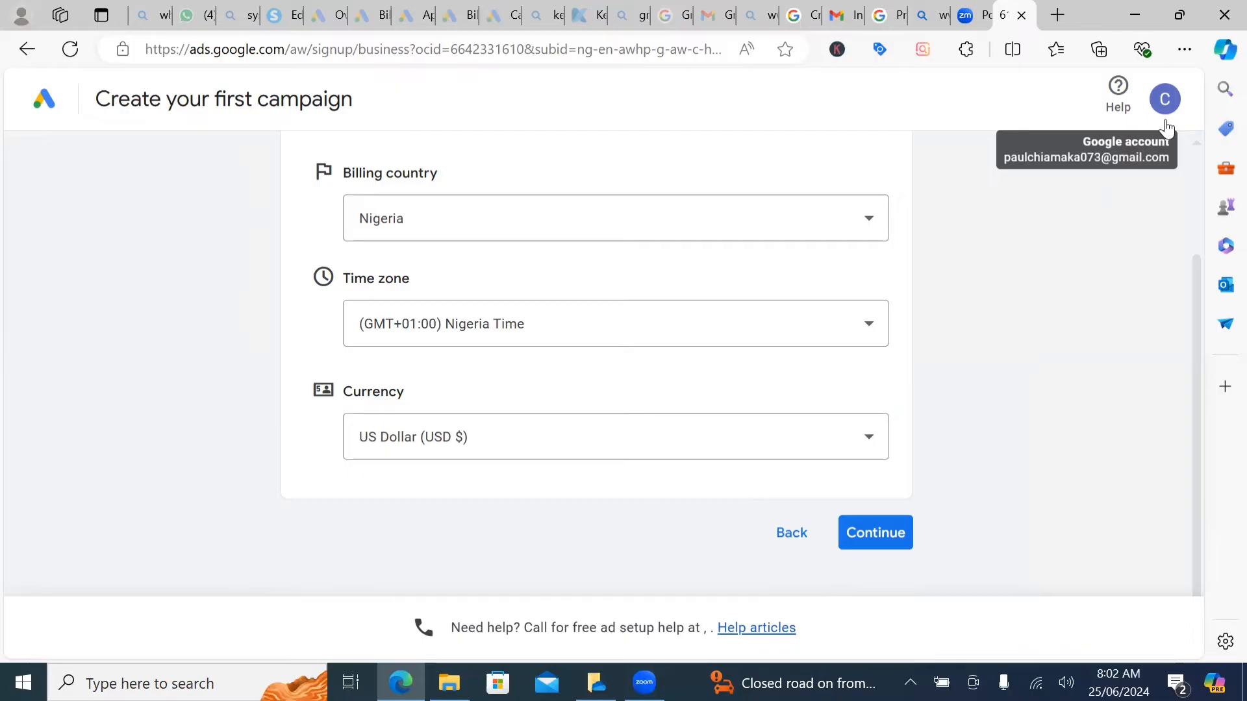
pyautogui.moveTo(384, 332)
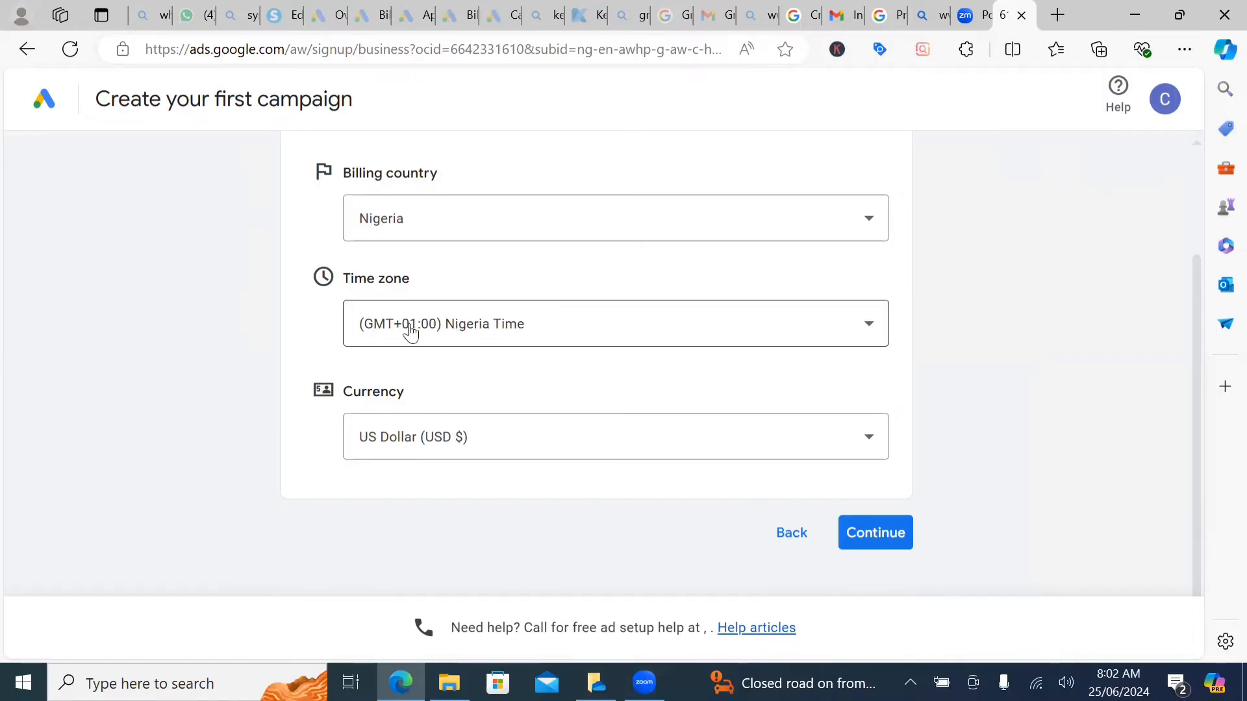
pyautogui.moveTo(661, 322)
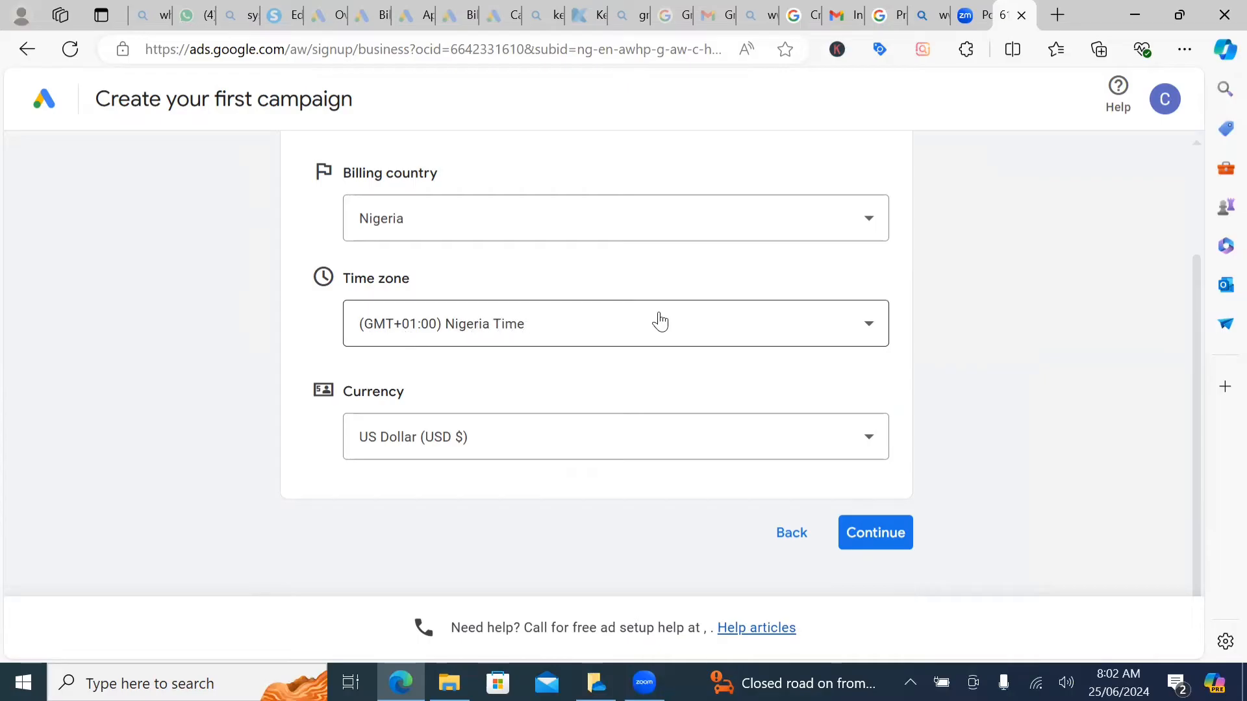
pyautogui.moveTo(347, 428)
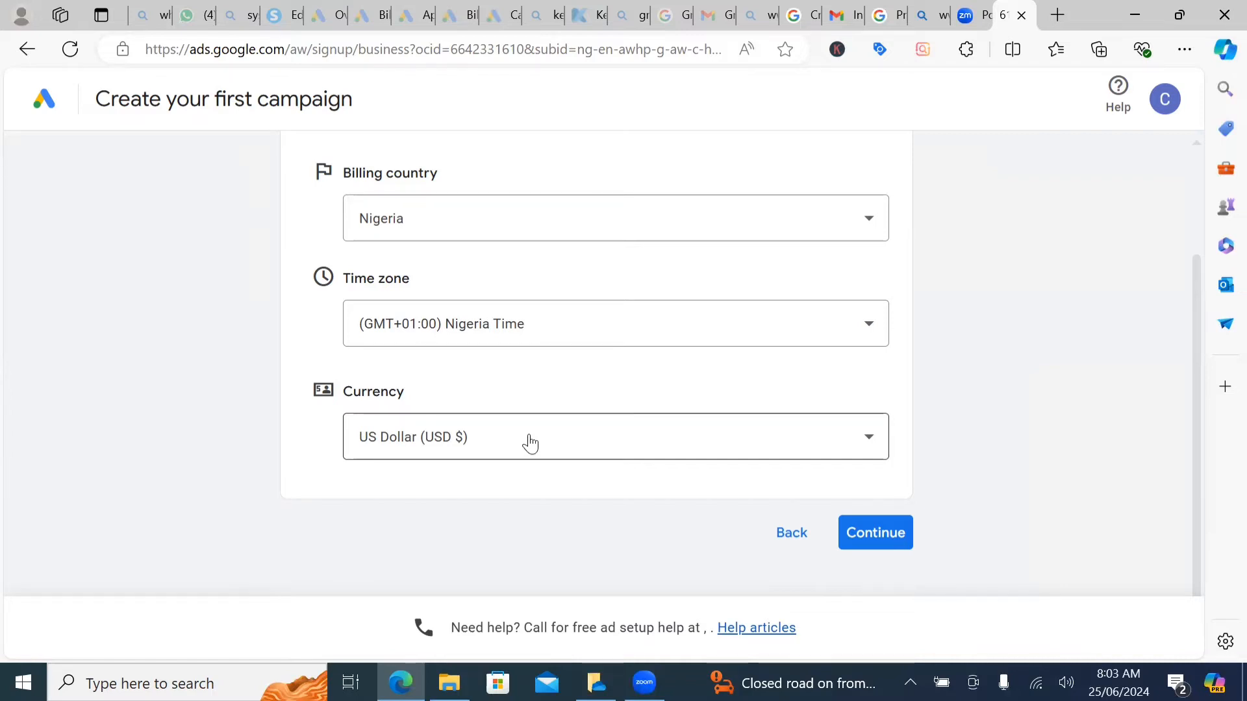
pyautogui.moveTo(373, 468)
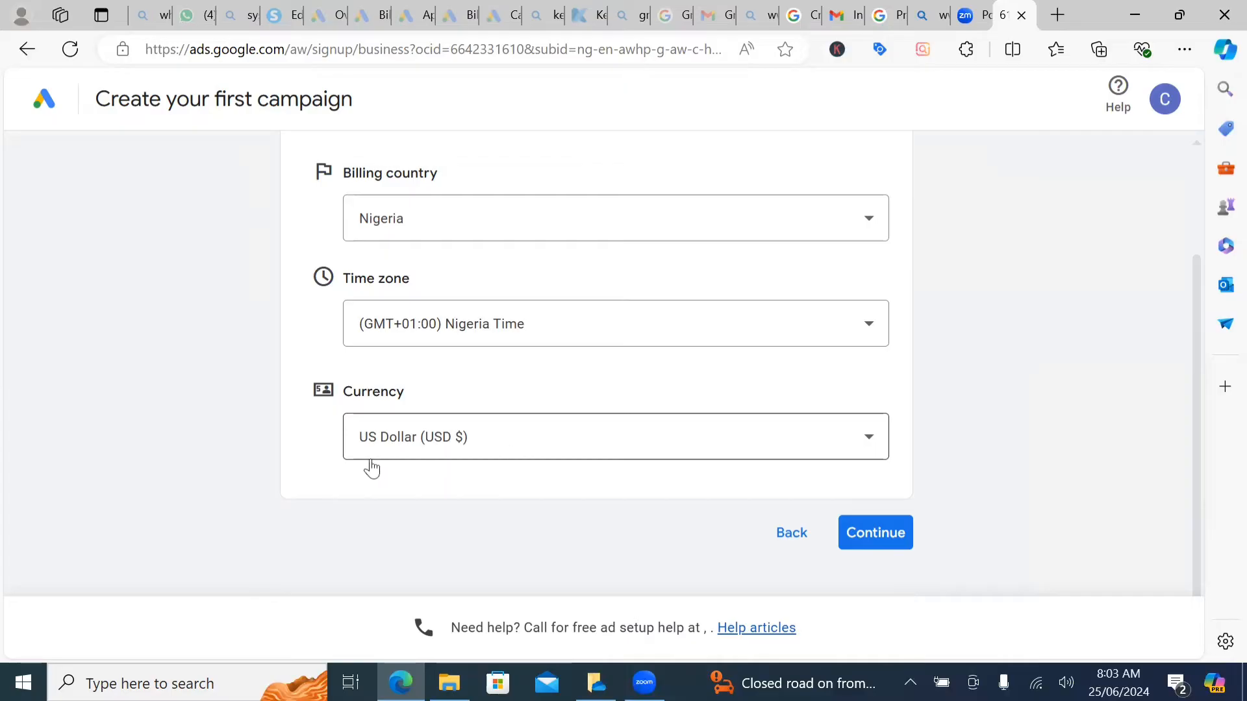
pyautogui.moveTo(602, 443)
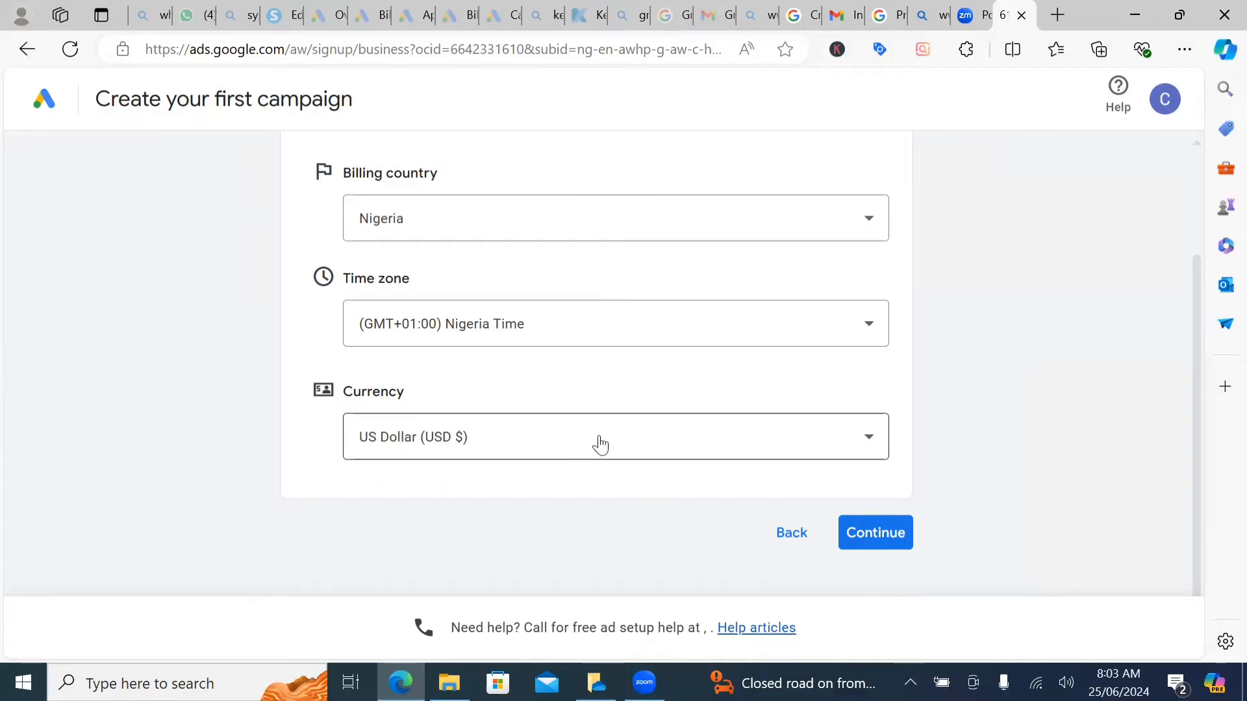
pyautogui.moveTo(640, 412)
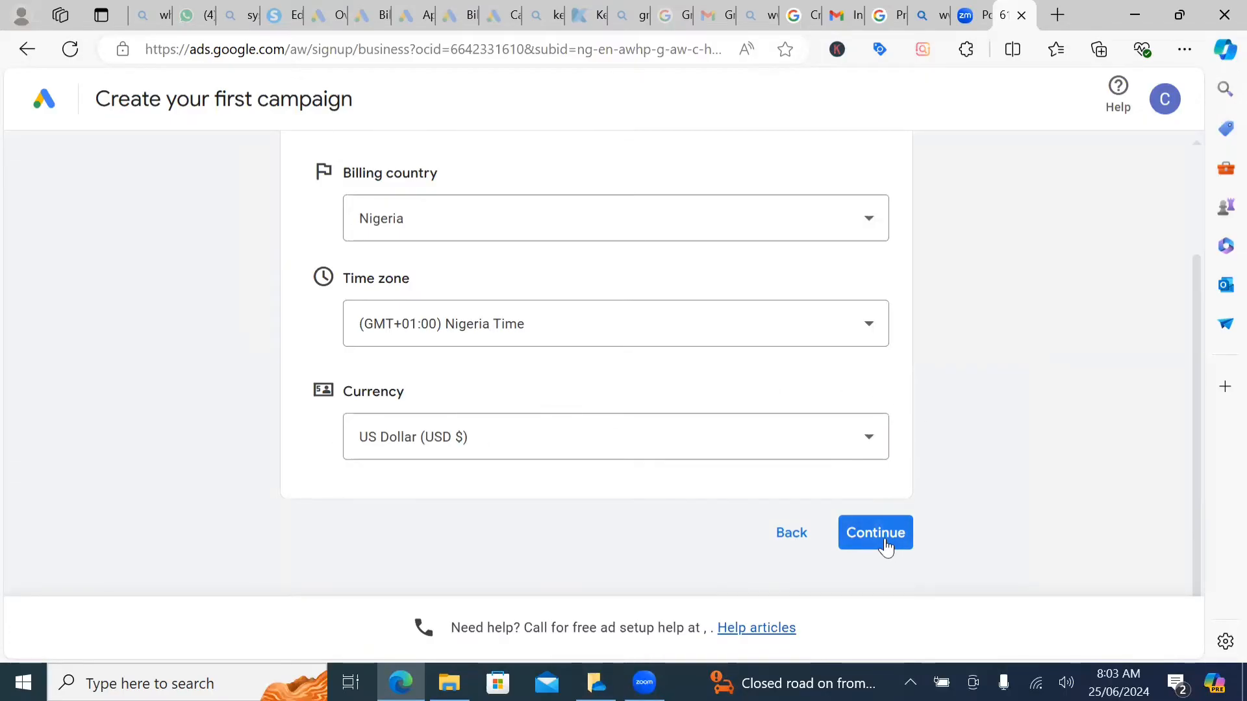
# Confirm billing country Nigeria, Nigeria time zone and US Dollar currency.
pyautogui.click(875, 533)
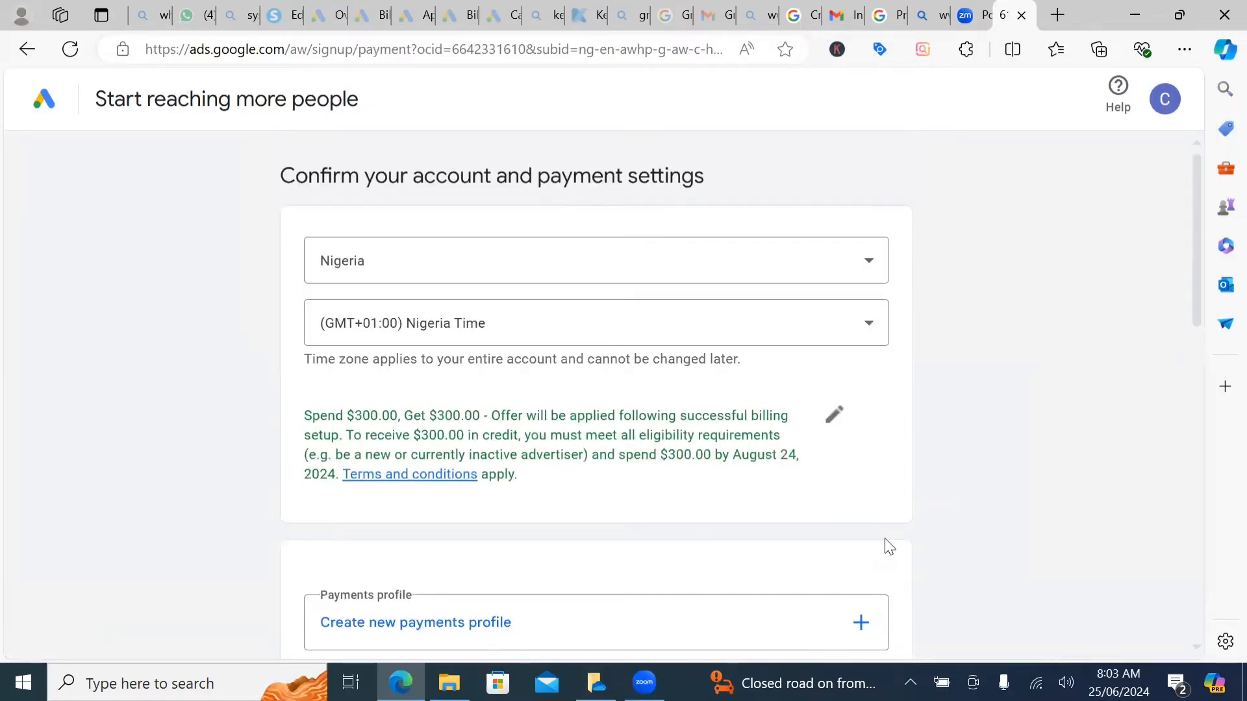
pyautogui.moveTo(380, 432)
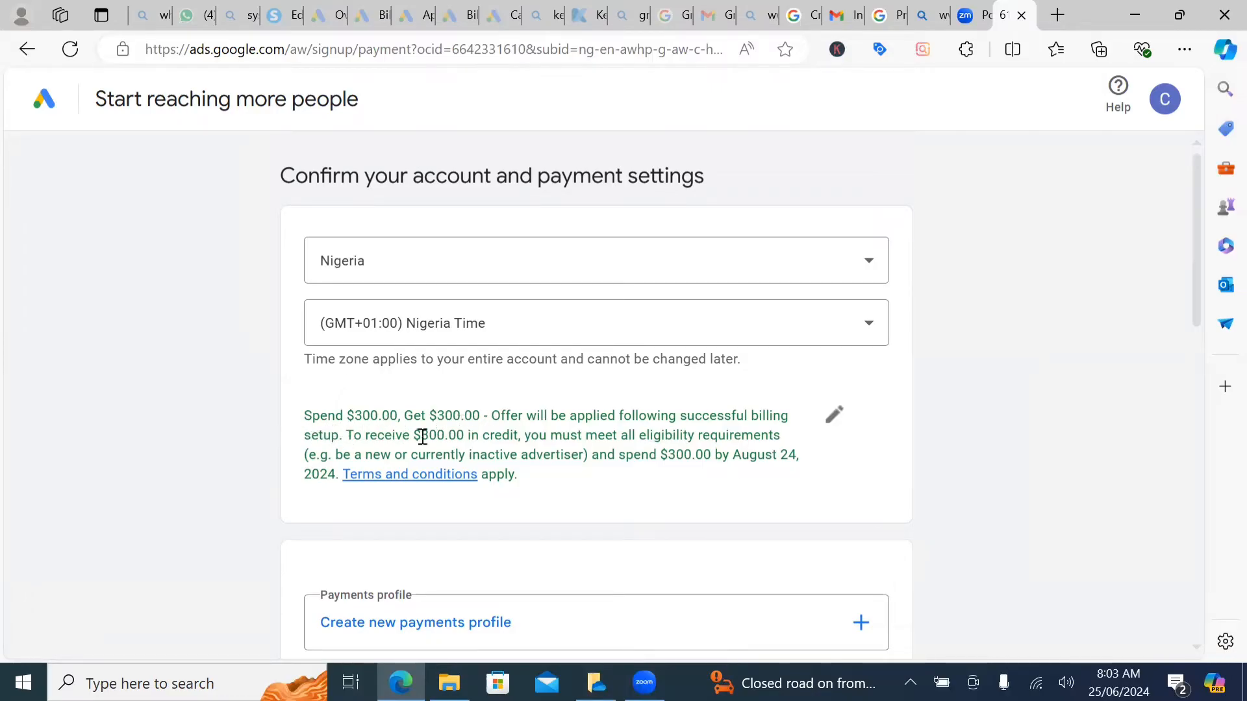
pyautogui.moveTo(577, 435)
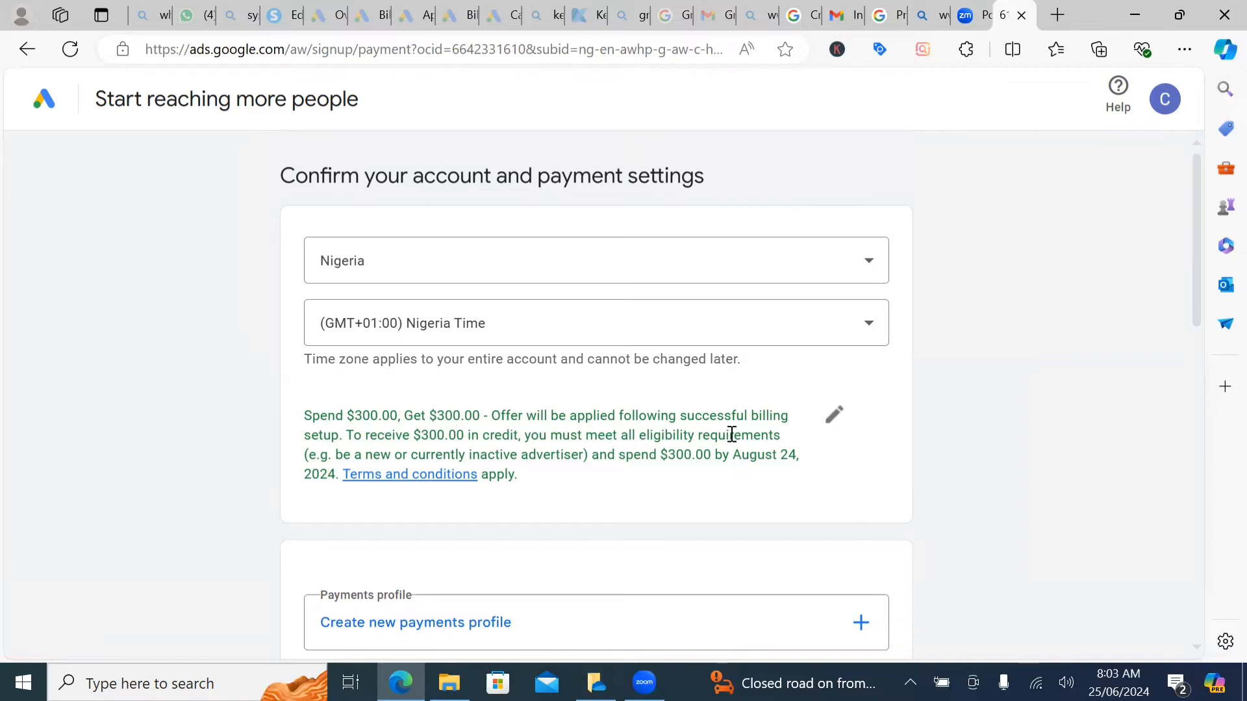
pyautogui.moveTo(407, 442)
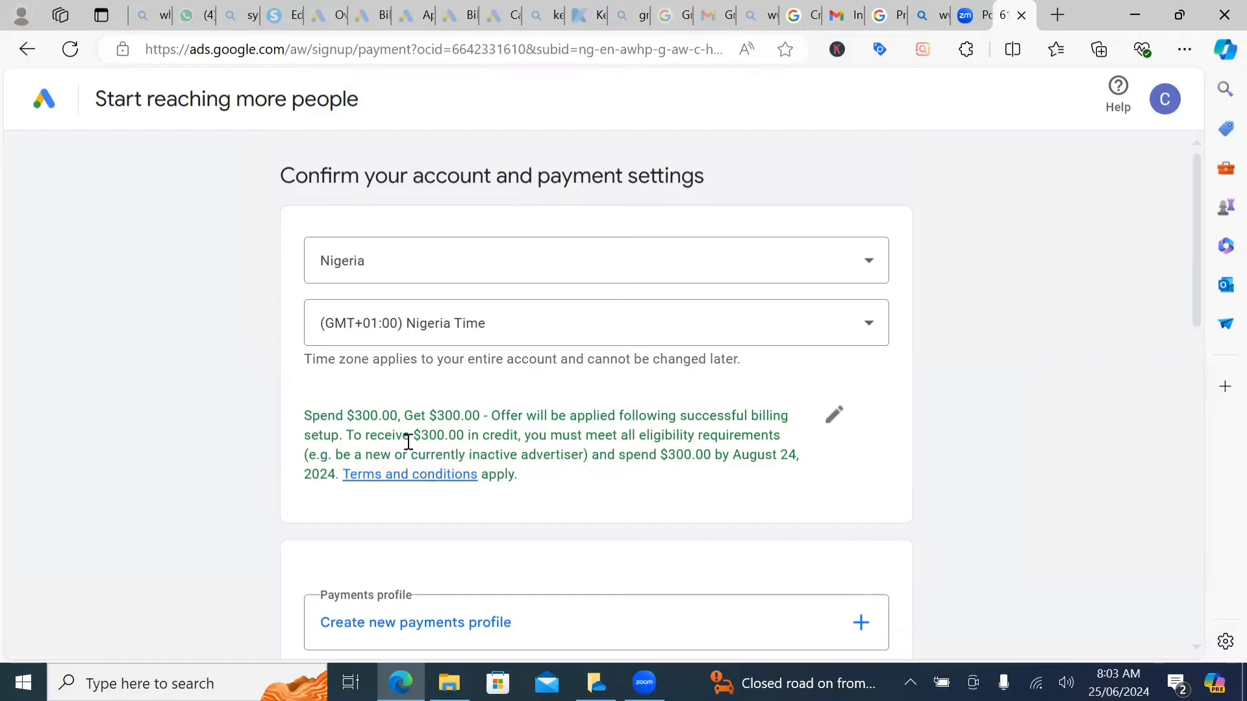
pyautogui.moveTo(596, 460)
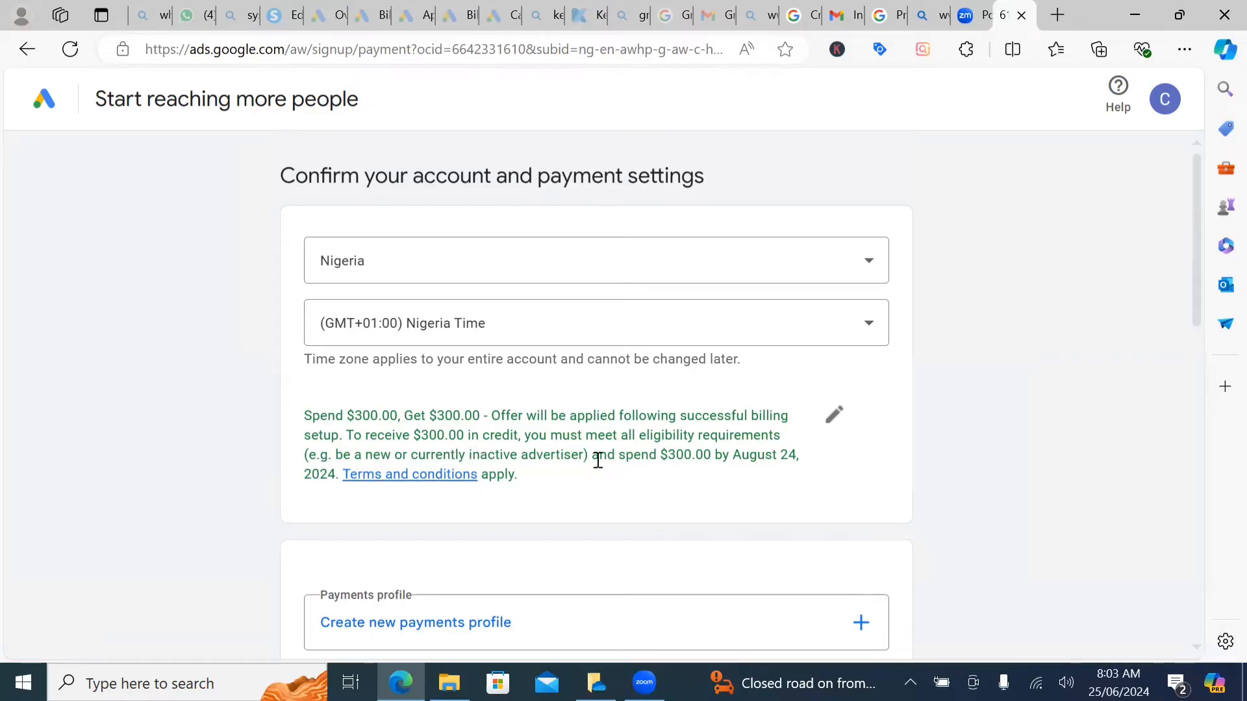
pyautogui.moveTo(732, 460)
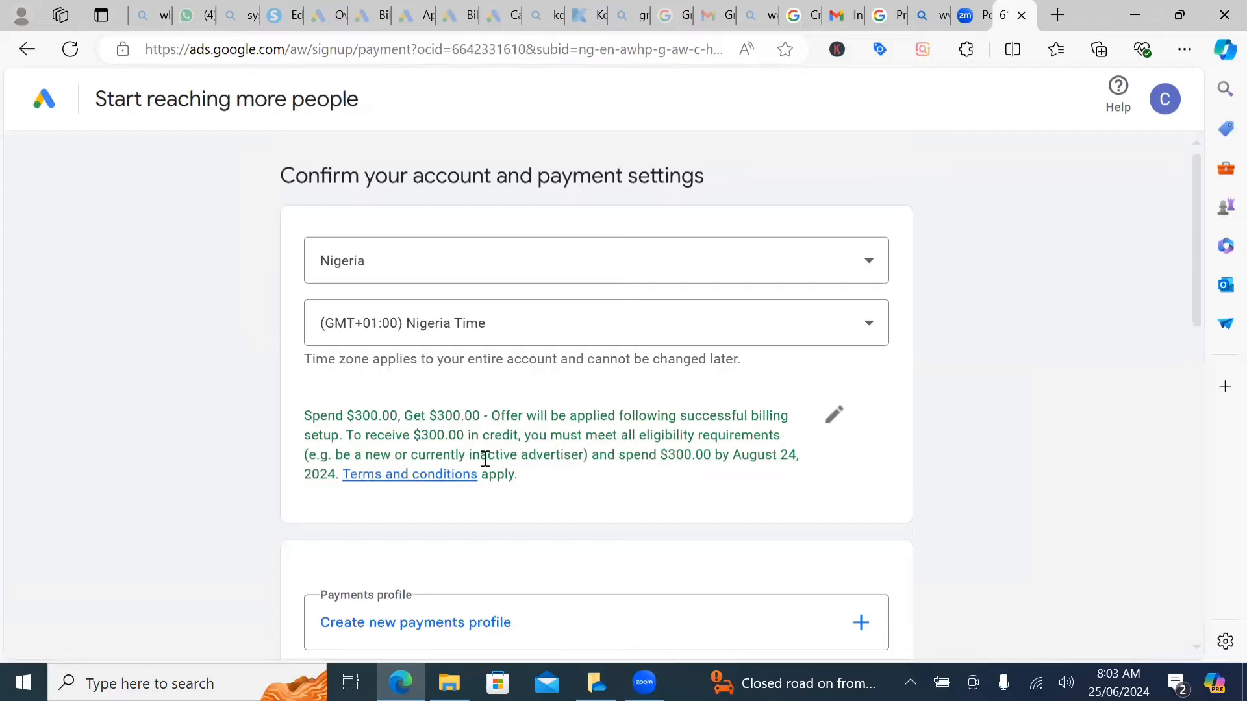
pyautogui.moveTo(554, 479)
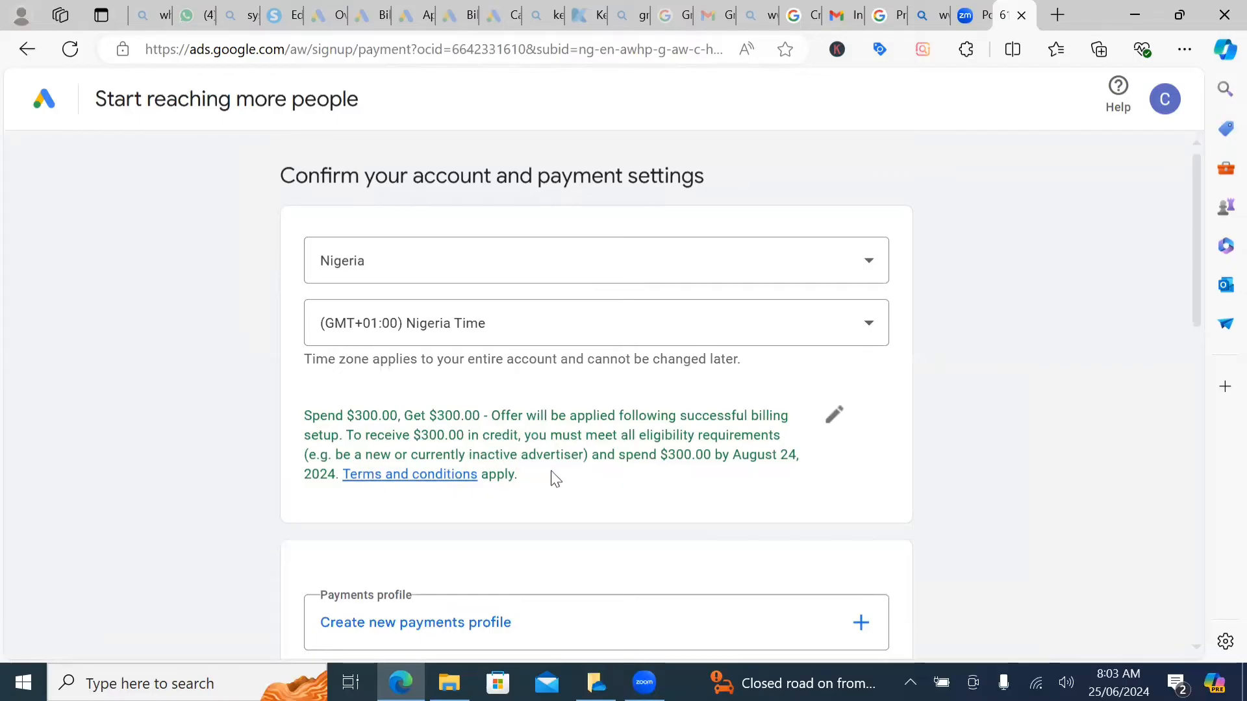
pyautogui.moveTo(682, 461)
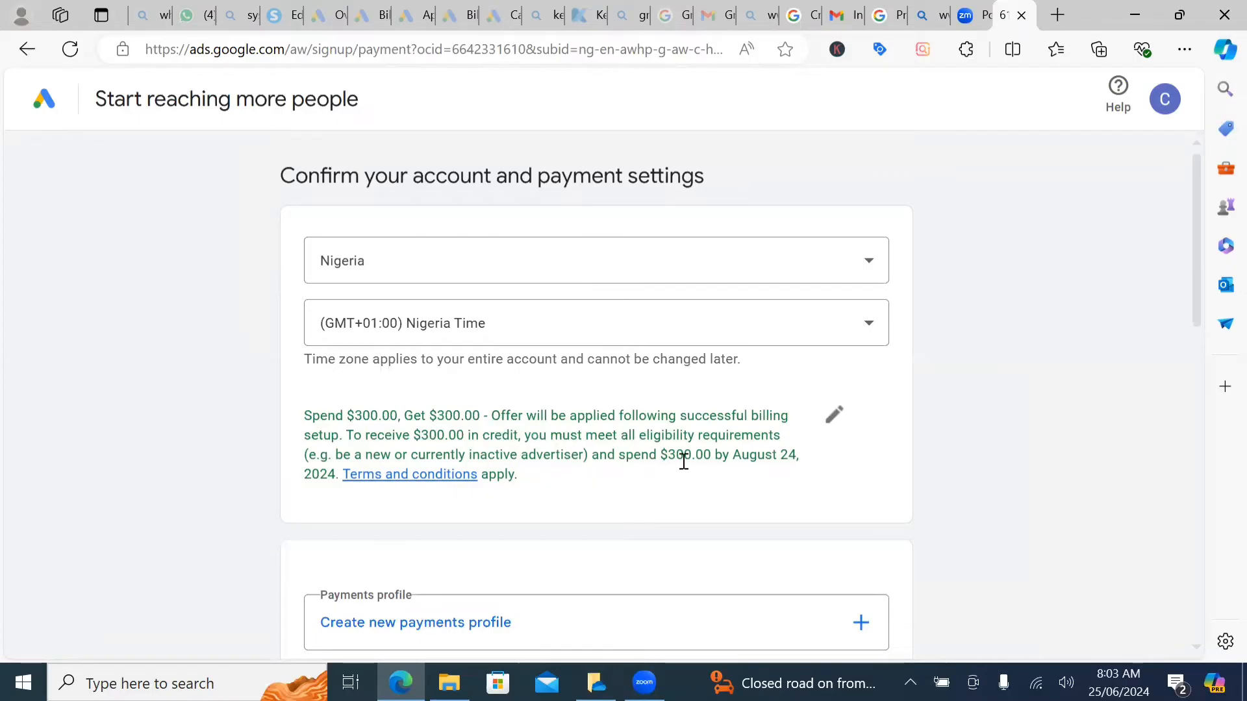
pyautogui.moveTo(688, 500)
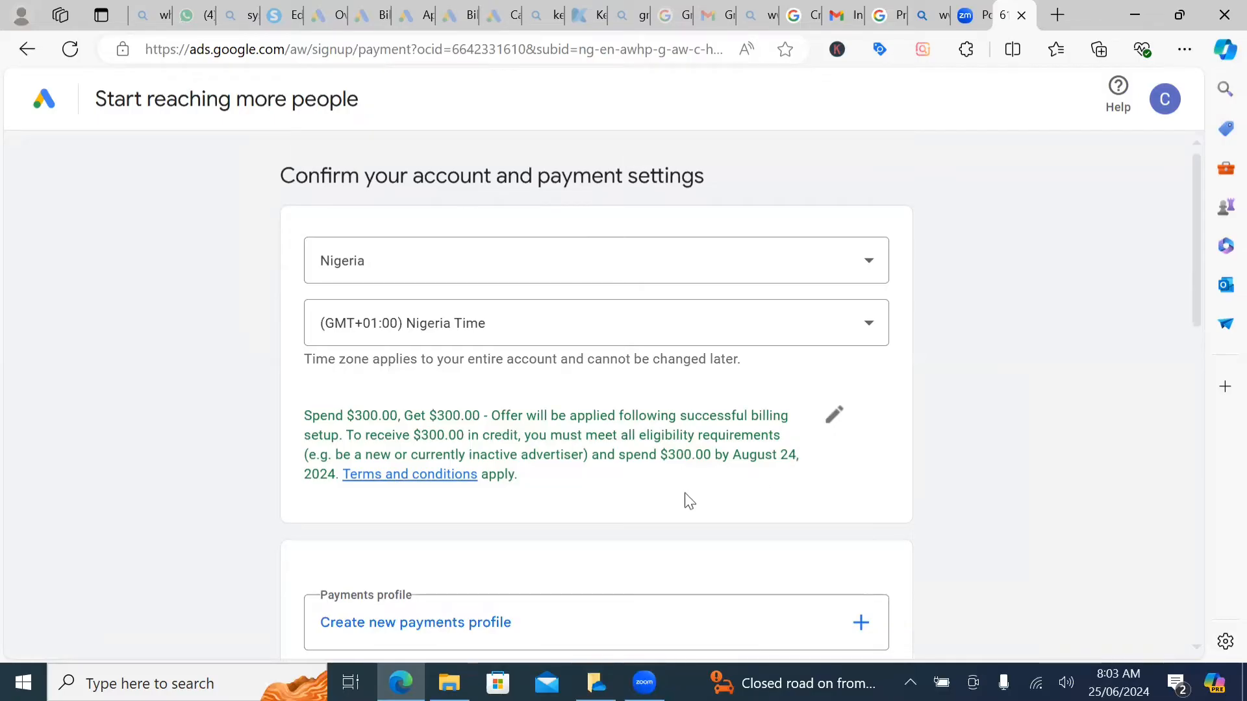
pyautogui.moveTo(389, 522)
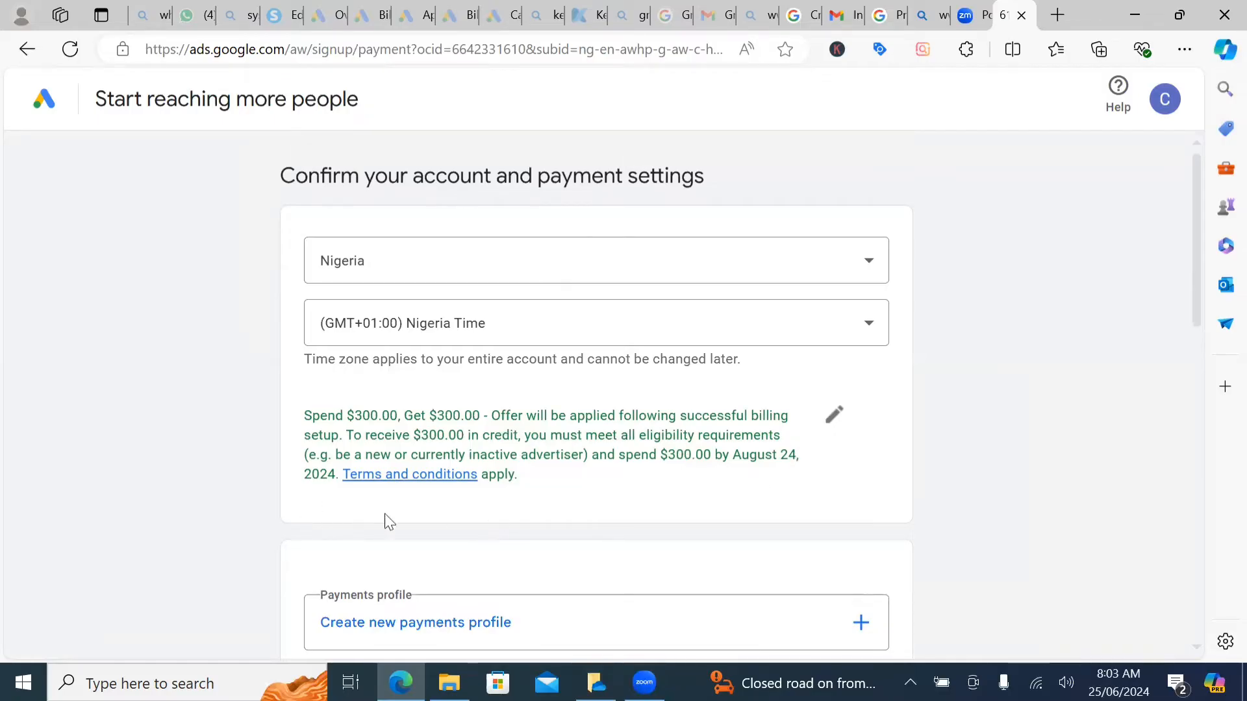
pyautogui.moveTo(631, 436)
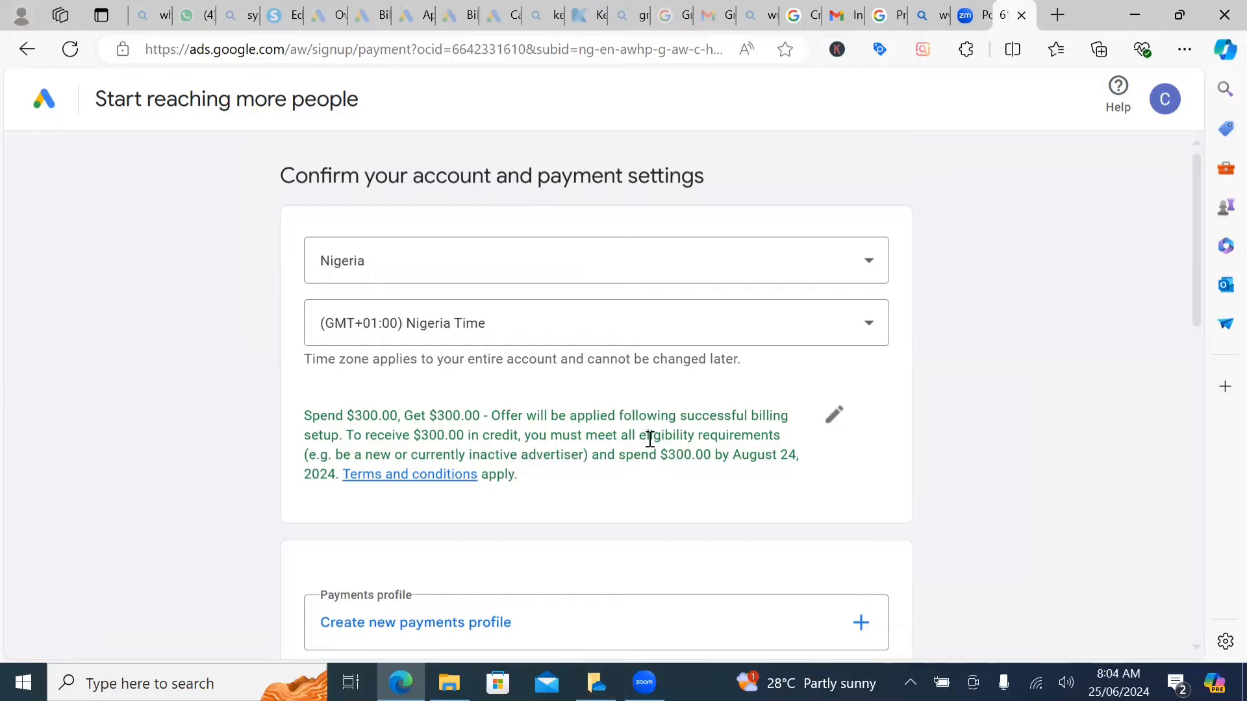
pyautogui.moveTo(695, 454)
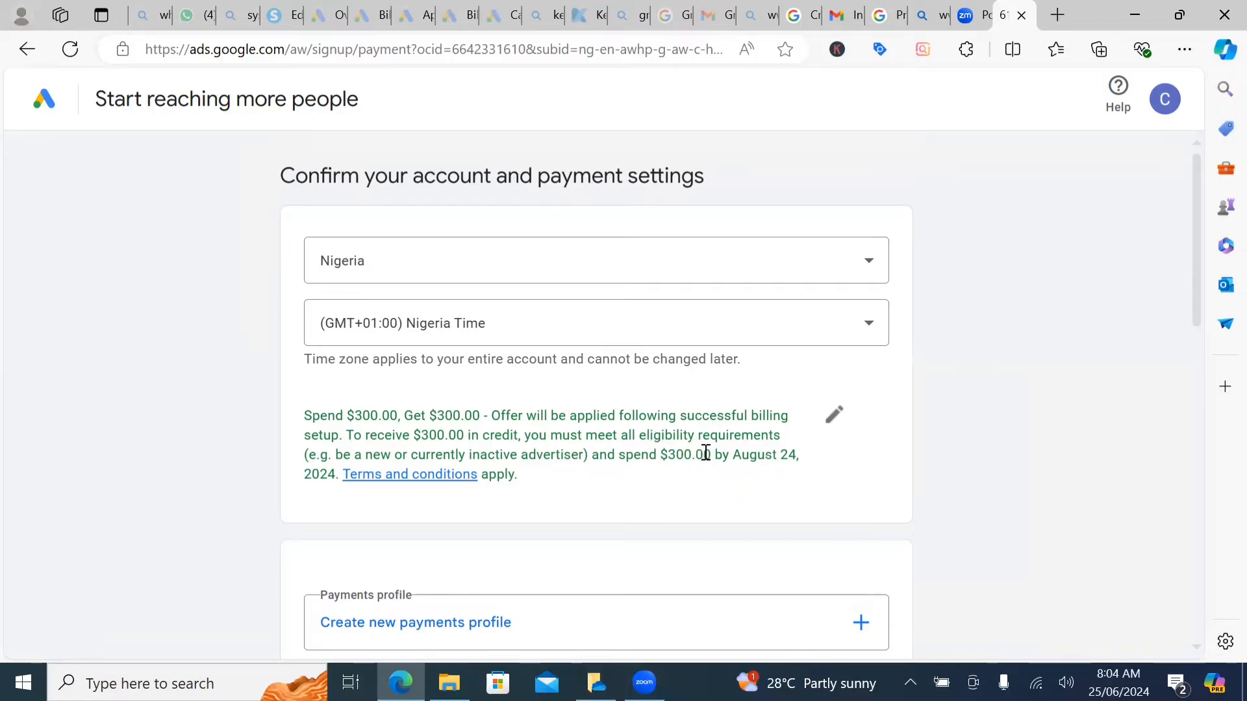
pyautogui.moveTo(642, 511)
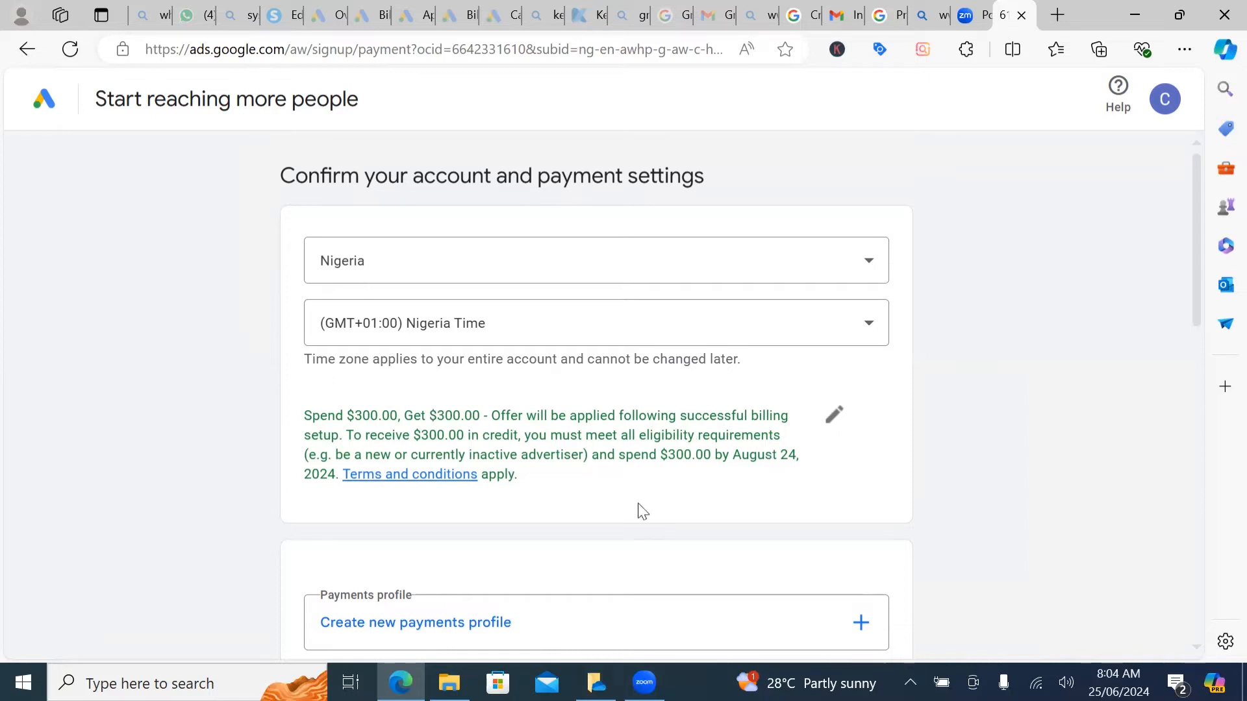
pyautogui.scroll(-3)
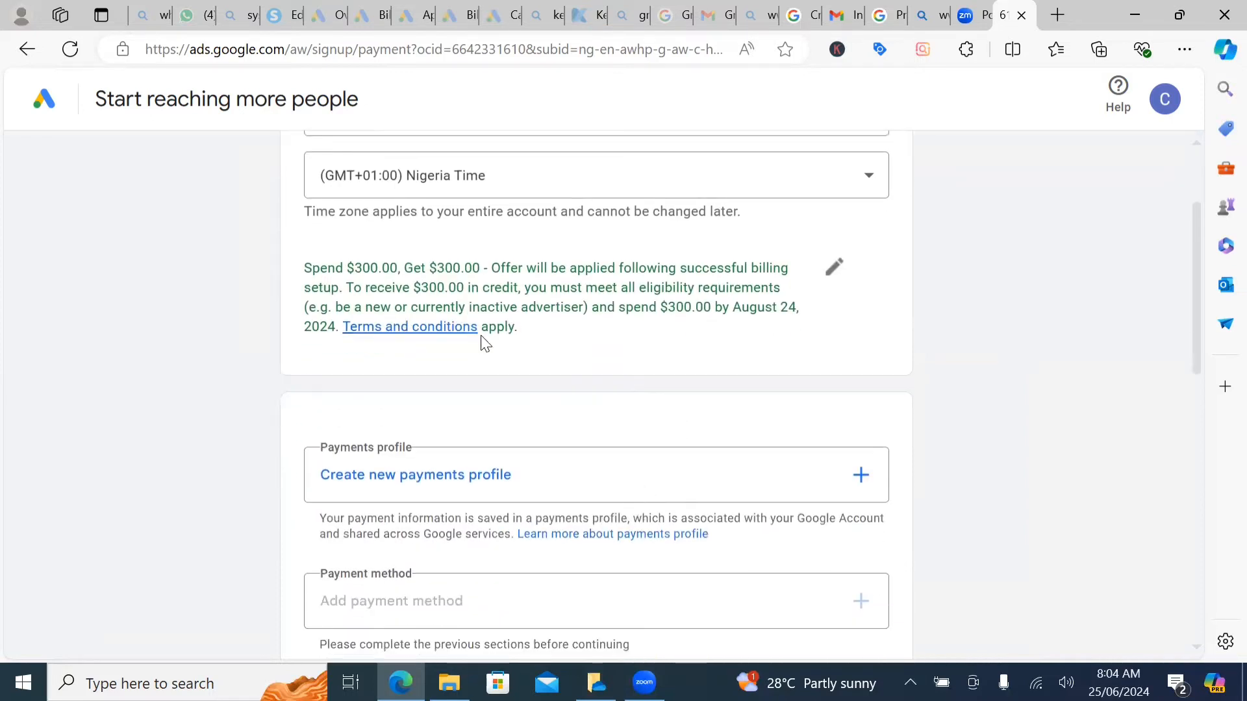
pyautogui.moveTo(632, 364)
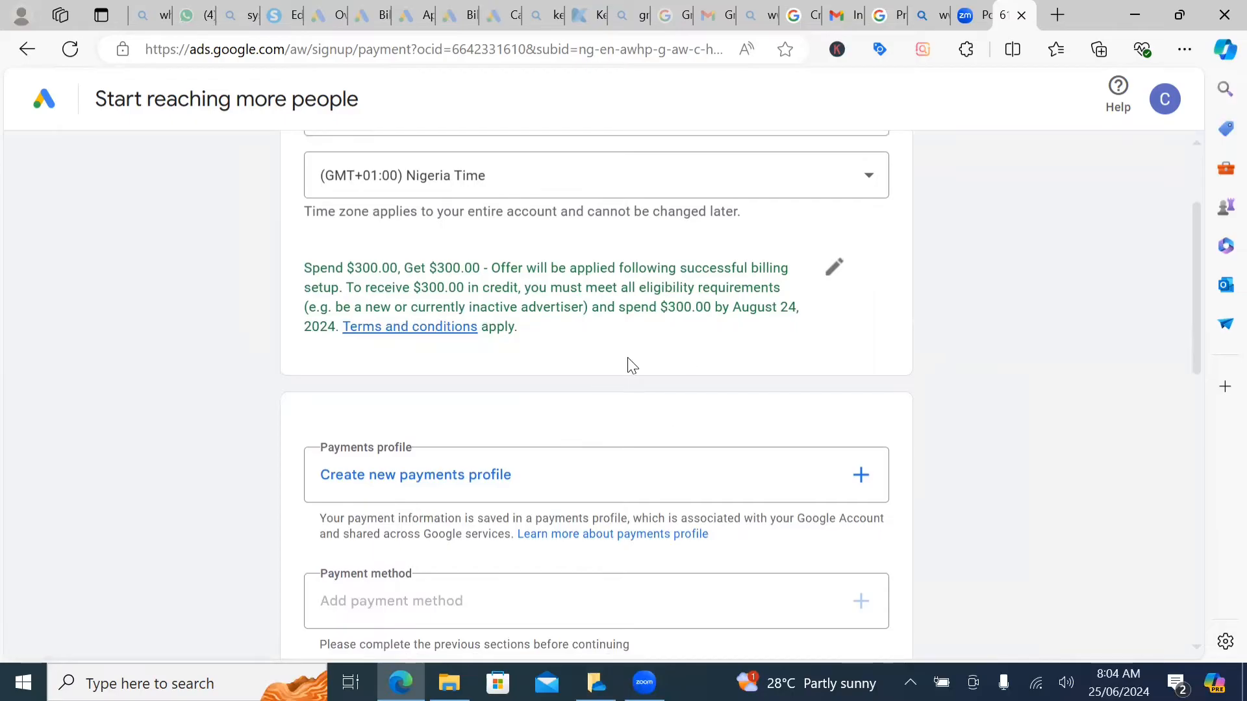
pyautogui.moveTo(541, 302)
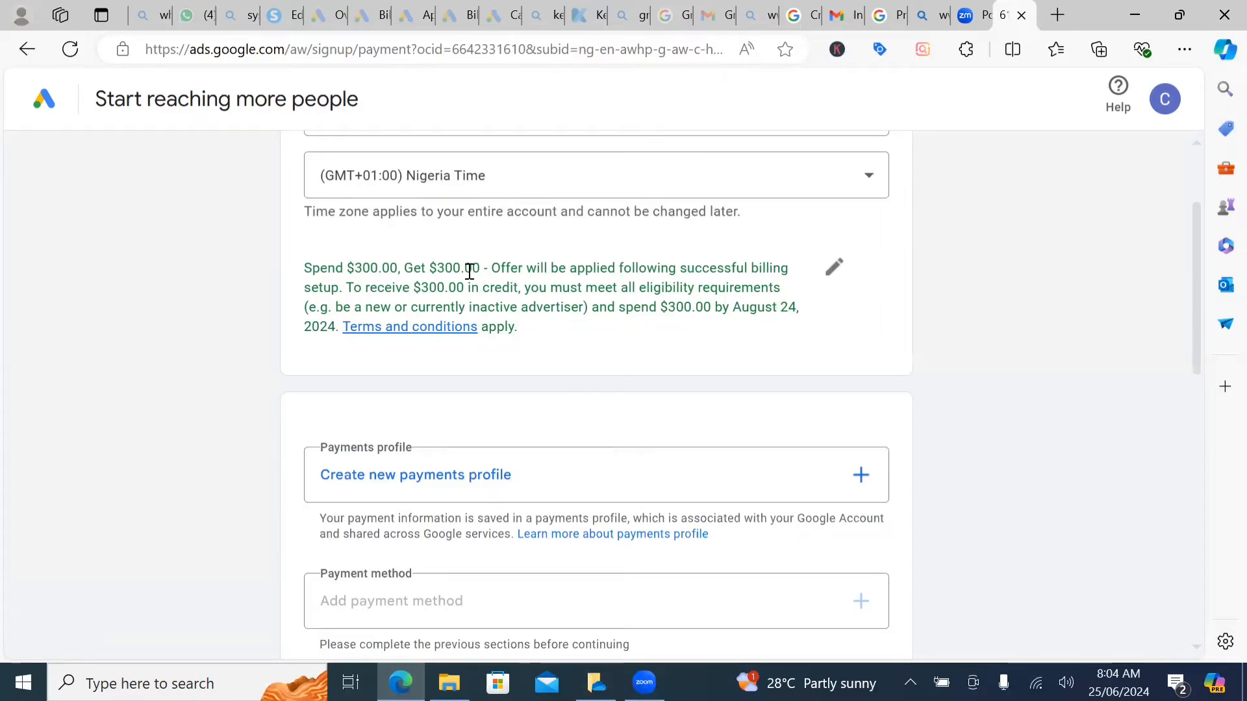
pyautogui.moveTo(730, 335)
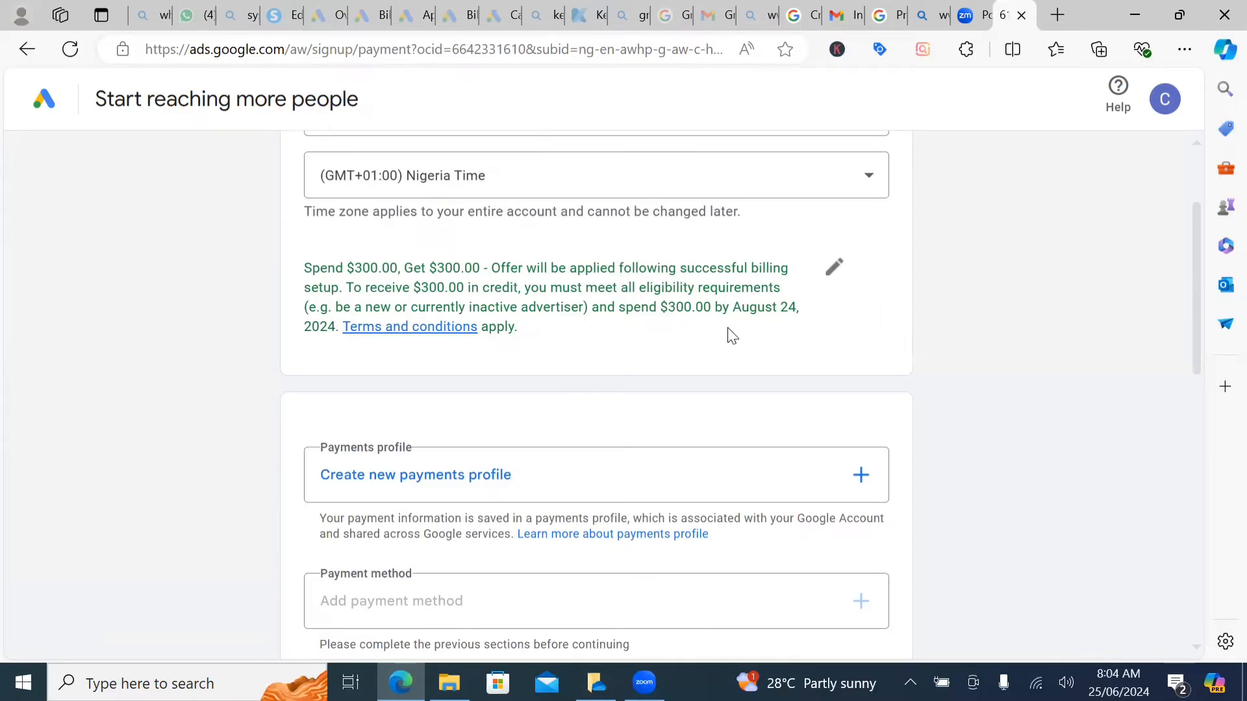
pyautogui.scroll(-3)
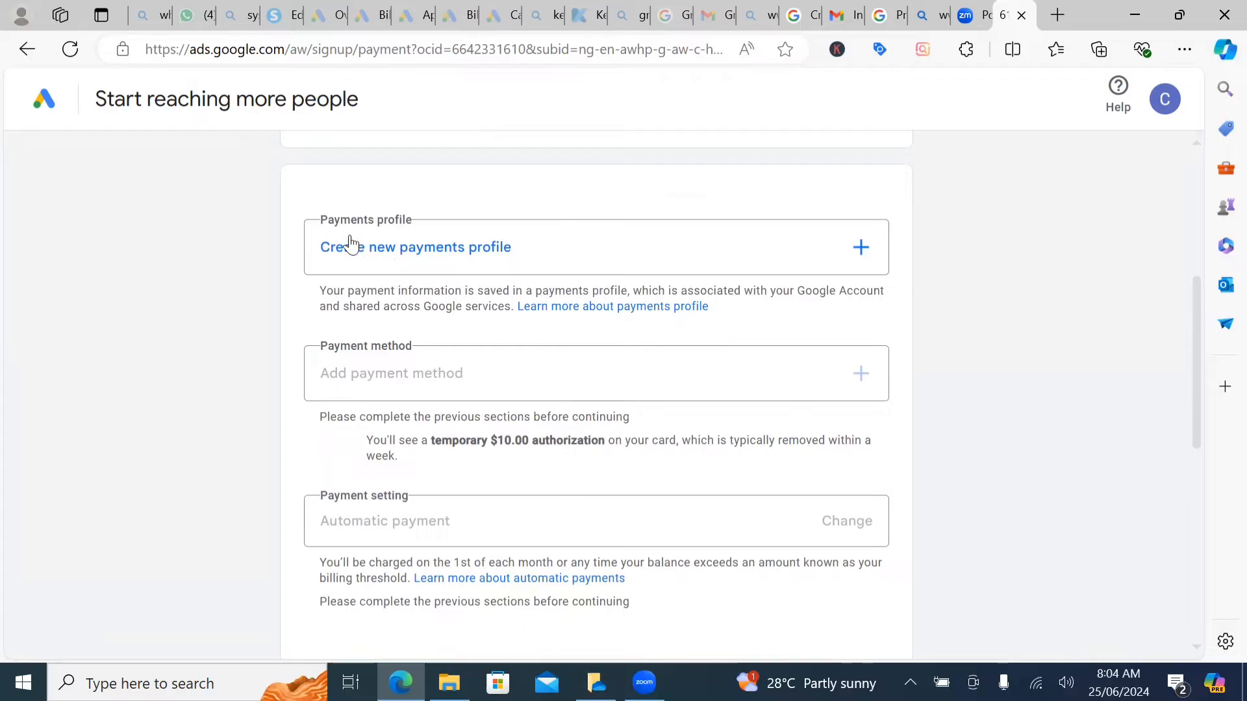
pyautogui.moveTo(762, 252)
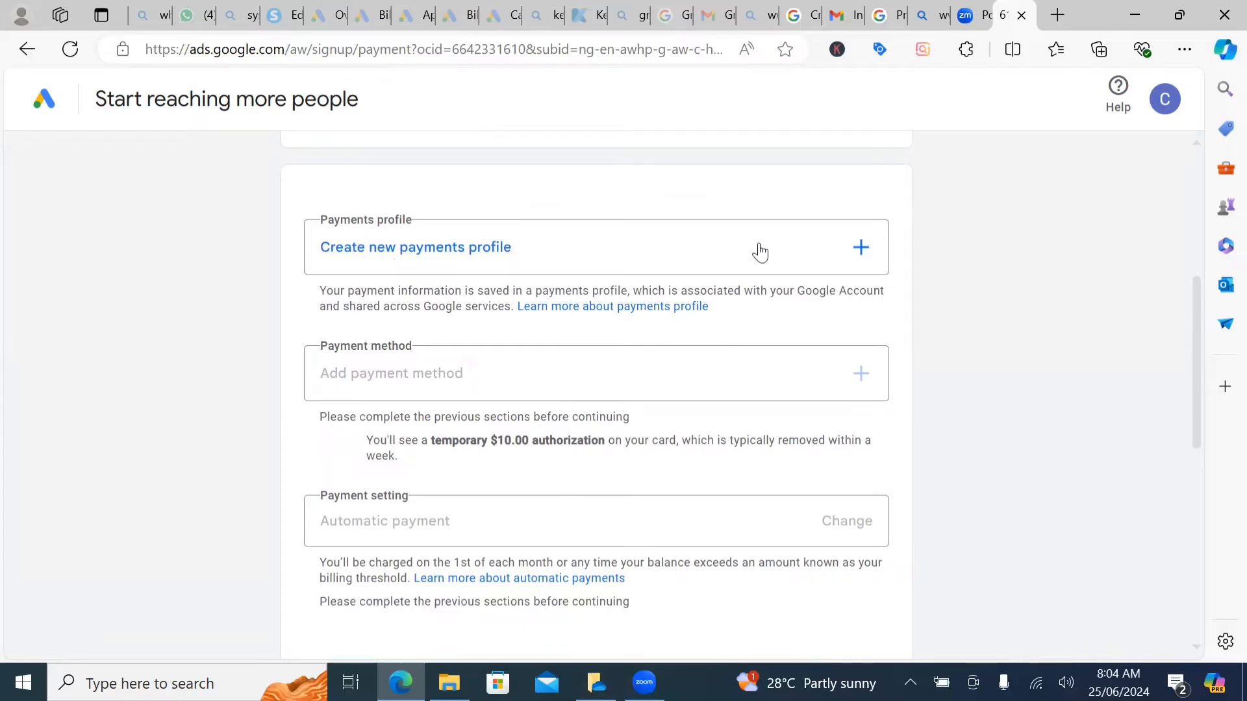
pyautogui.moveTo(854, 256)
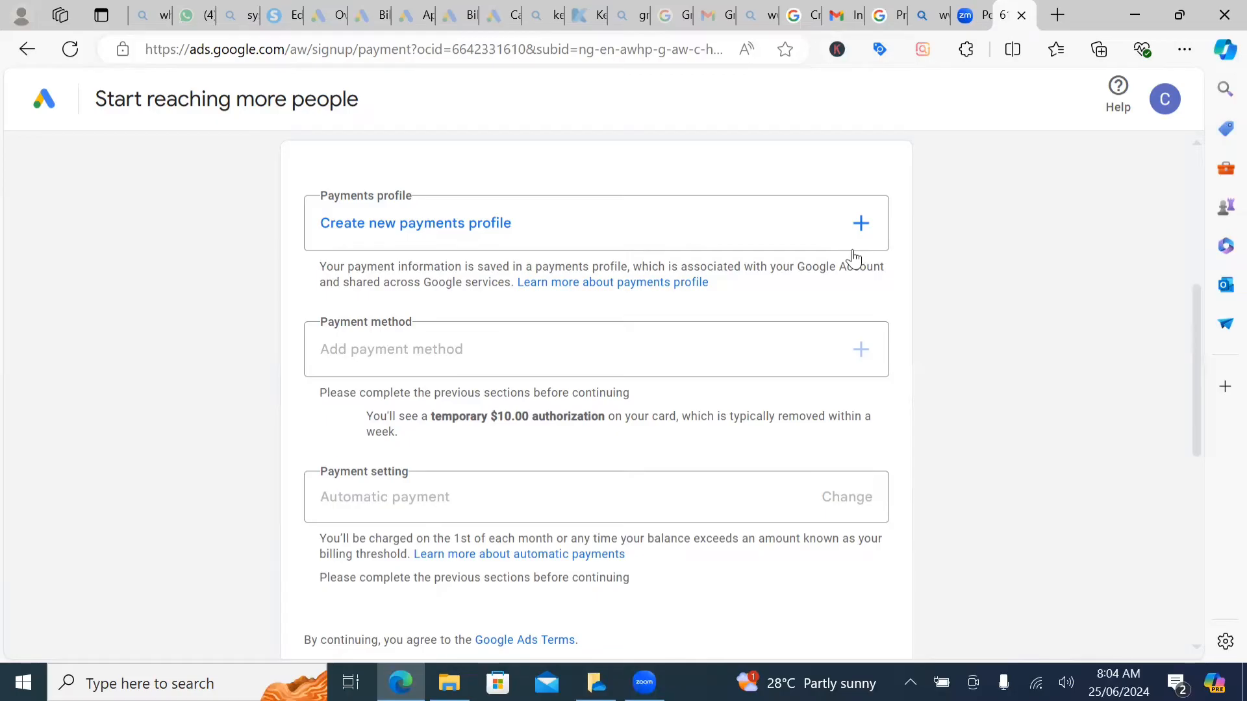
pyautogui.moveTo(845, 262)
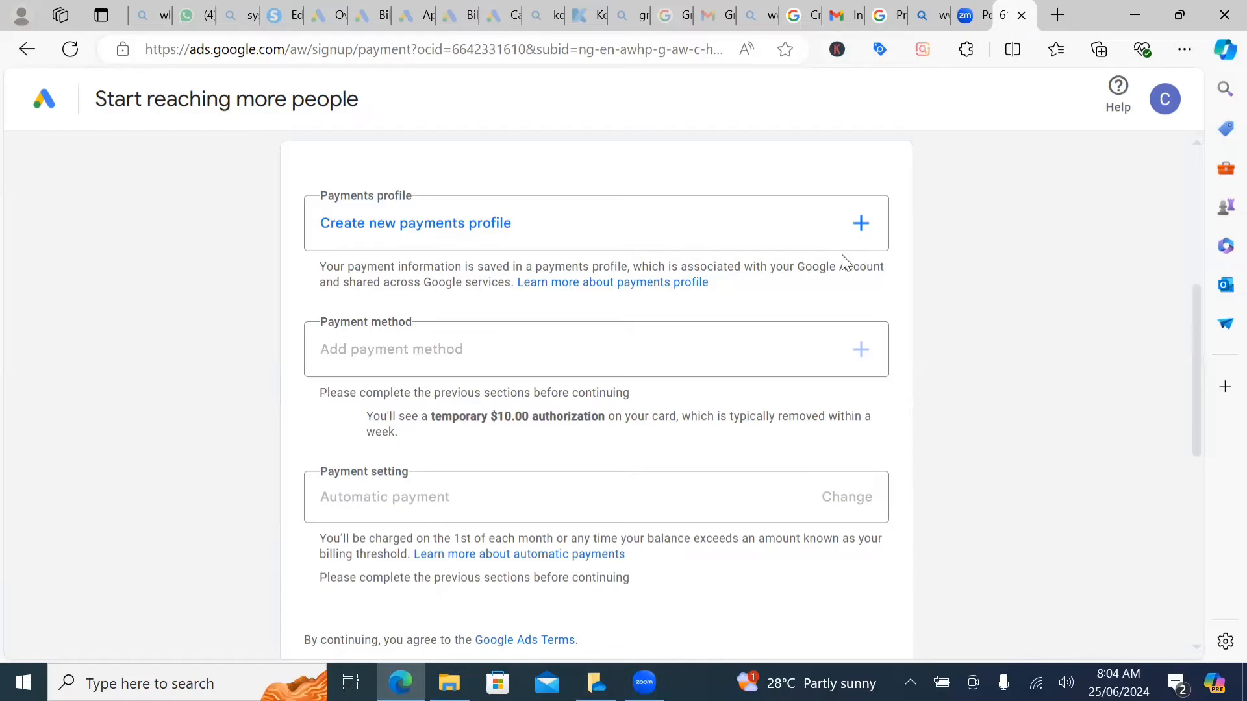
pyautogui.moveTo(393, 493)
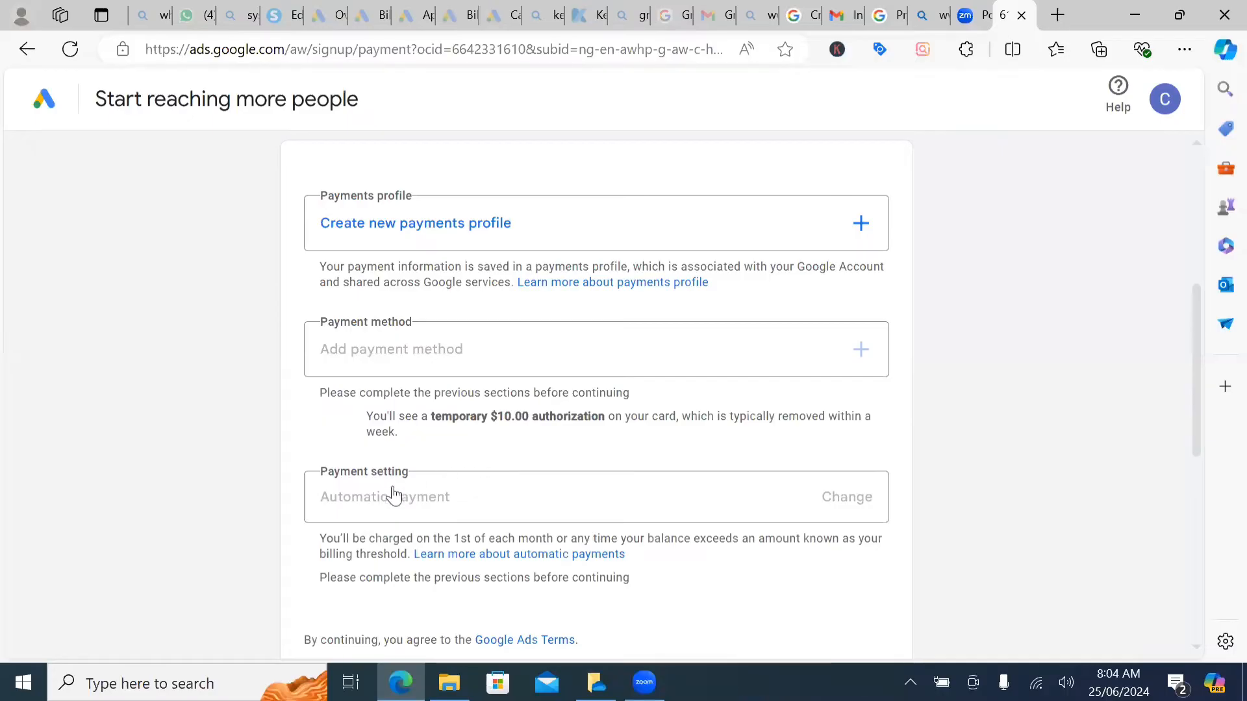
pyautogui.moveTo(645, 394)
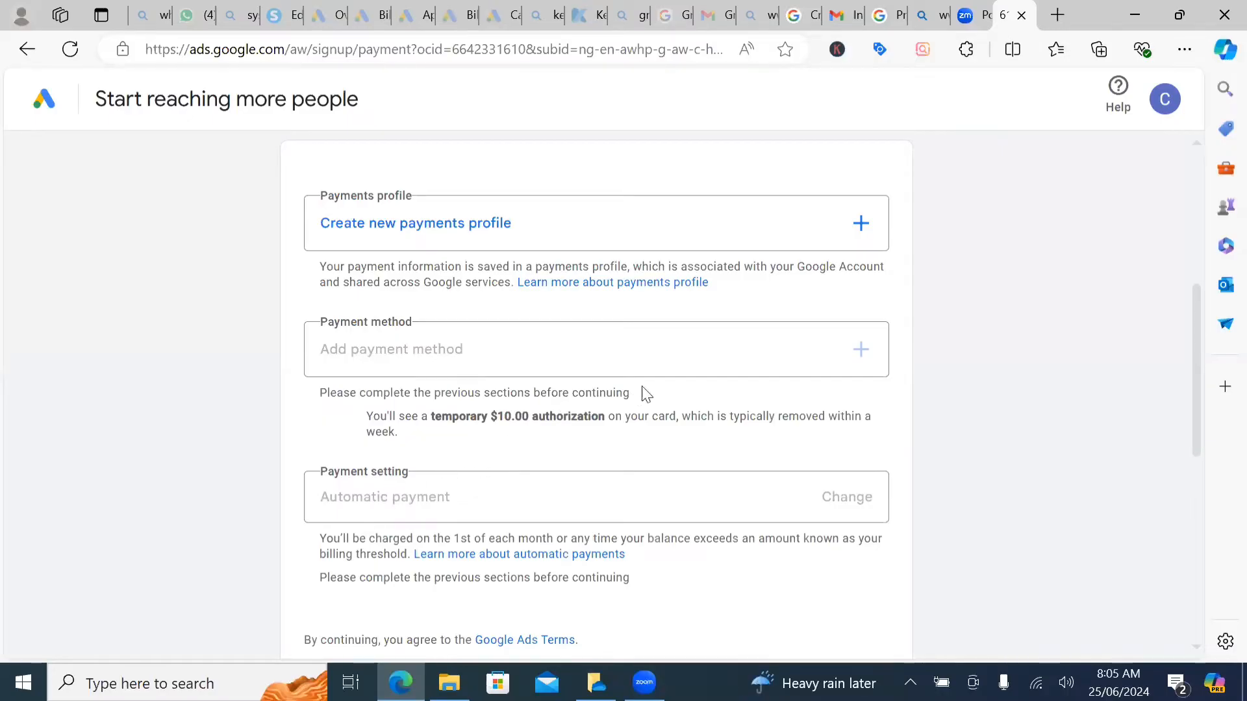
pyautogui.moveTo(754, 266)
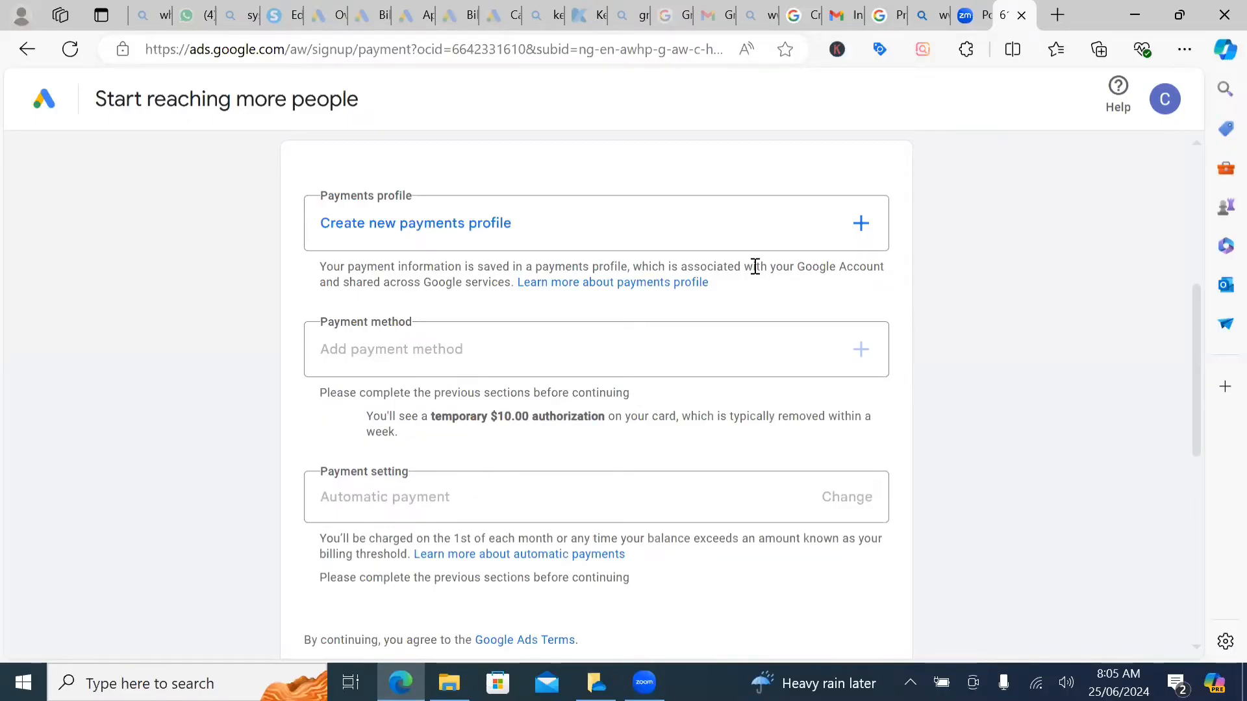
pyautogui.moveTo(768, 255)
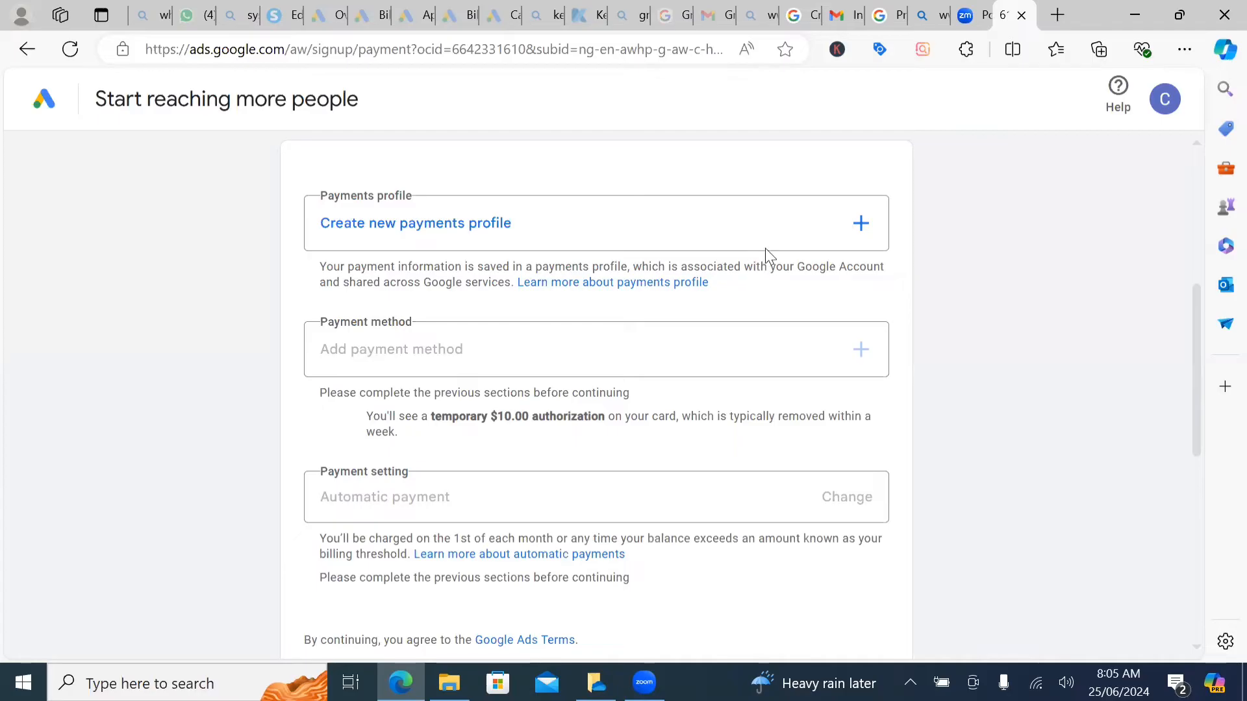
pyautogui.moveTo(860, 237)
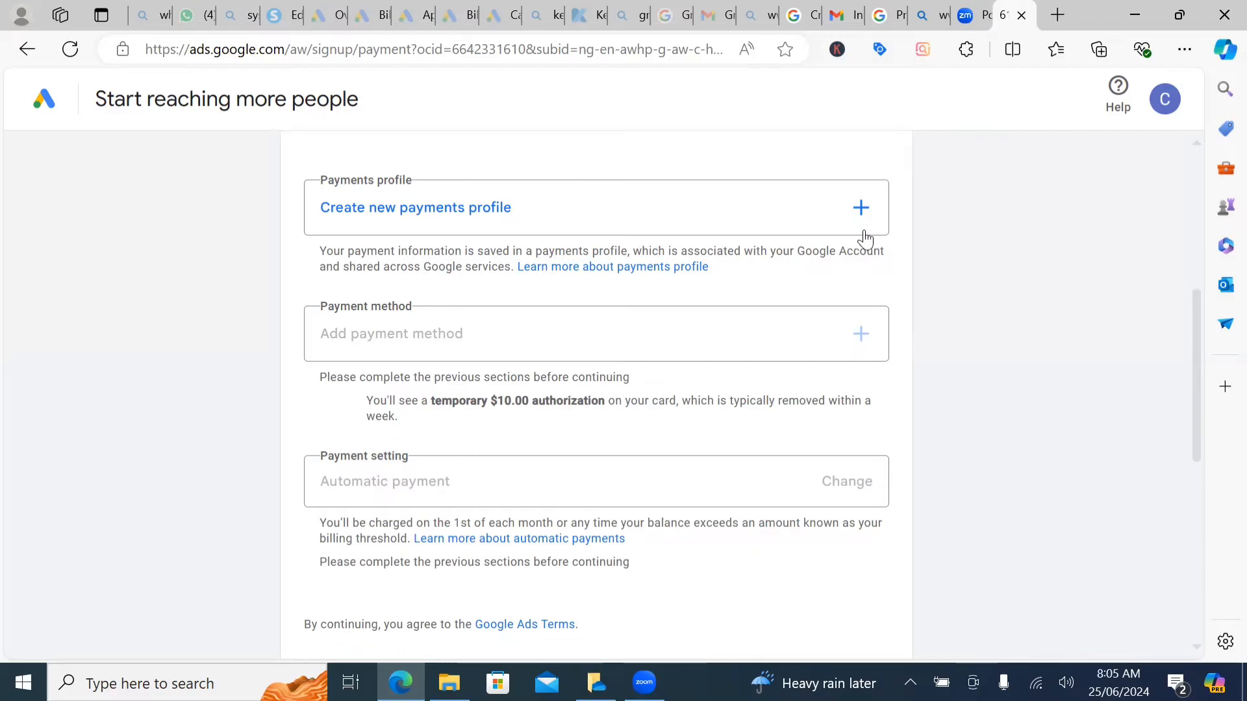
pyautogui.scroll(3)
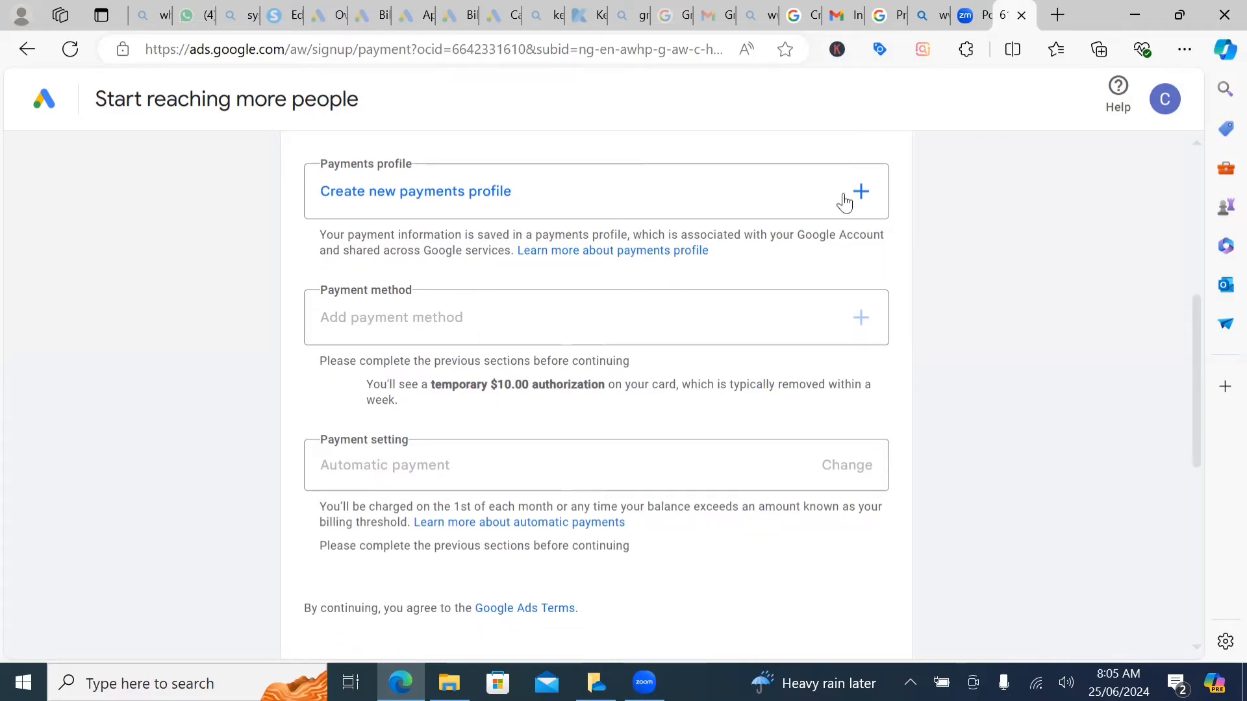
pyautogui.moveTo(858, 198)
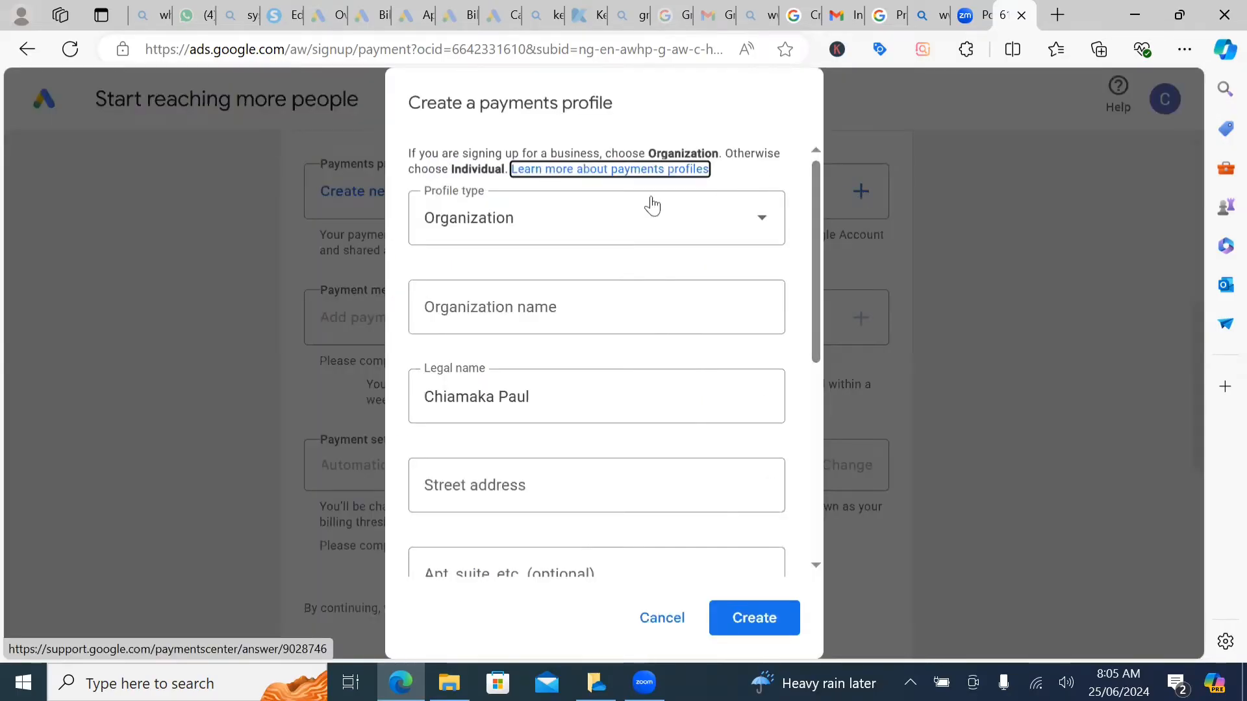
pyautogui.moveTo(454, 221)
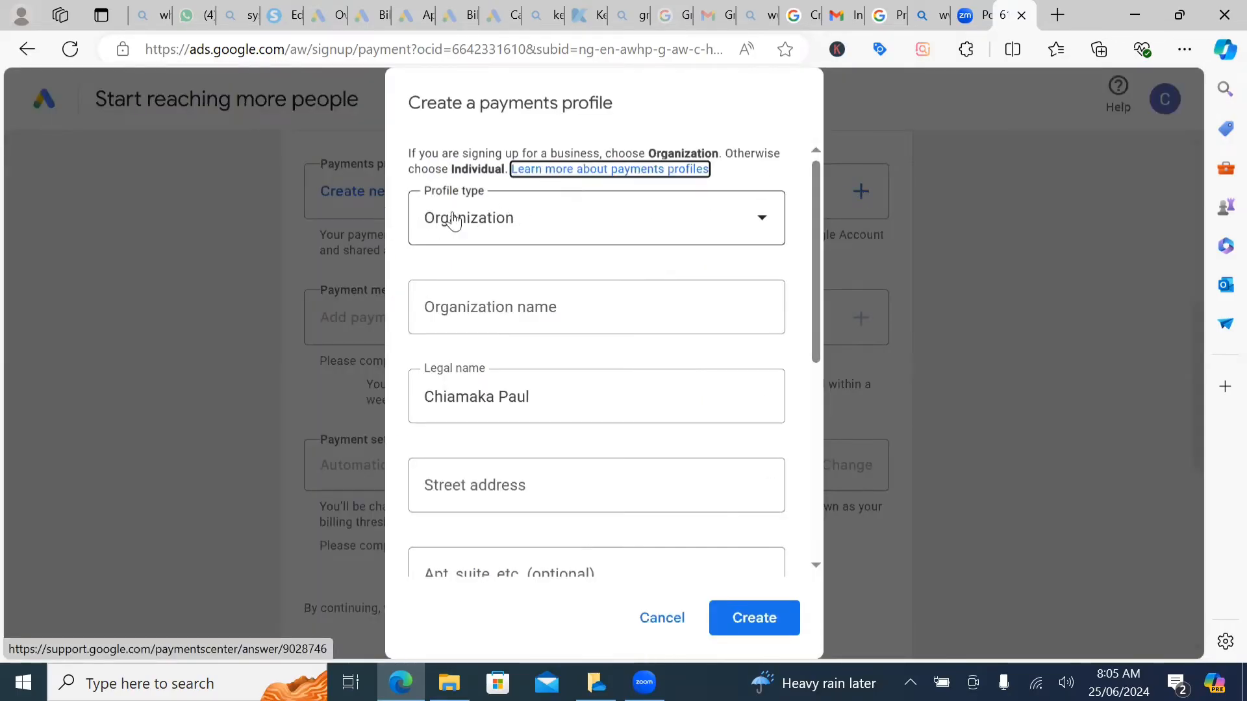
pyautogui.moveTo(771, 227)
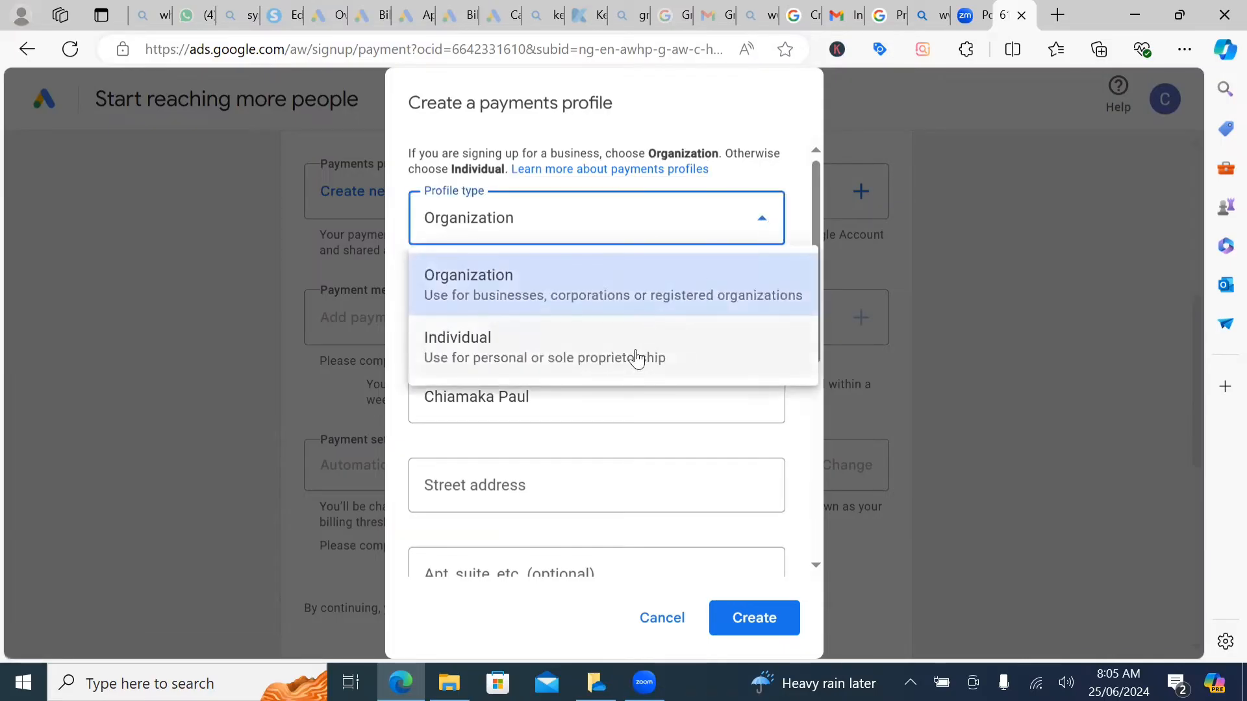
# Make the payments profile an Individual one and begin the street address.
pyautogui.click(458, 347)
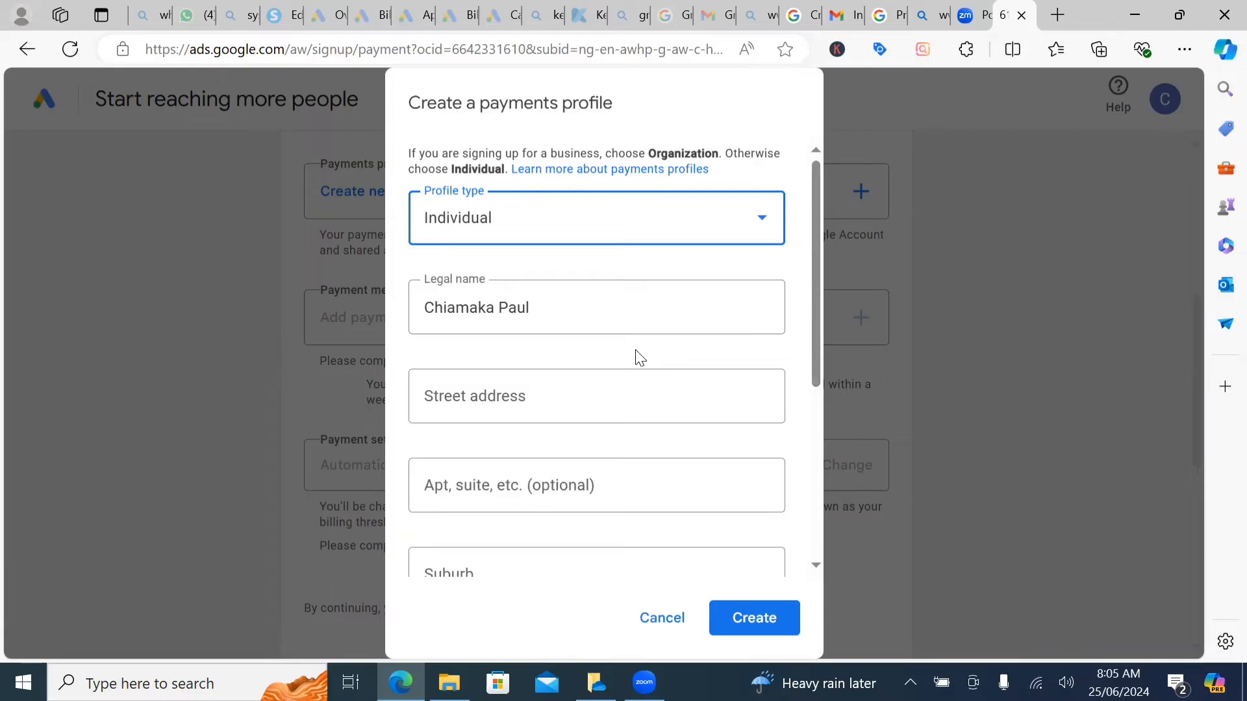
pyautogui.click(596, 485)
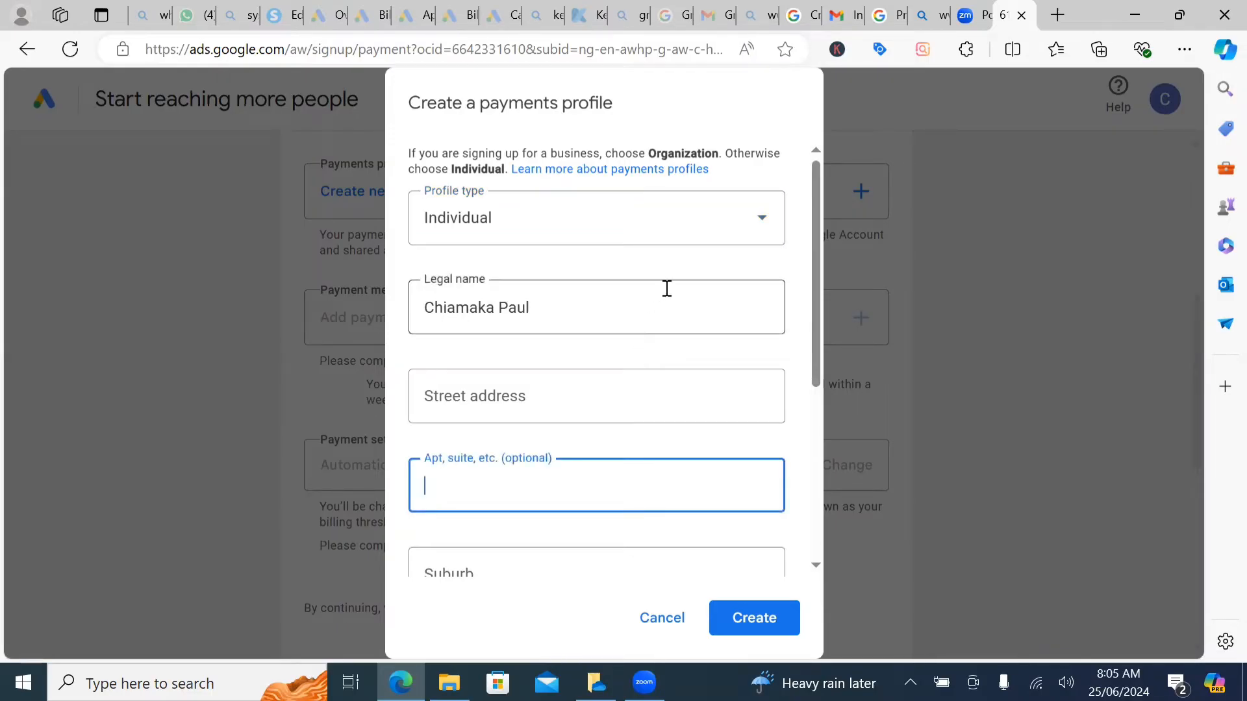
pyautogui.moveTo(798, 260)
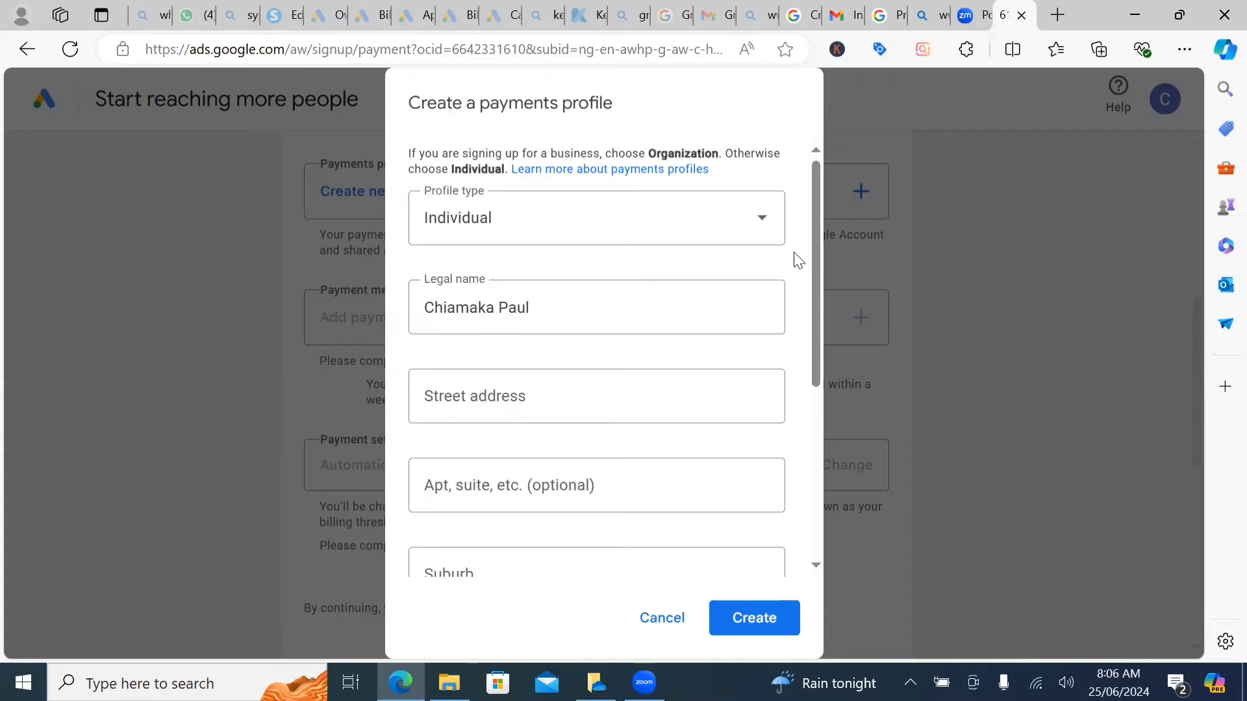
pyautogui.moveTo(740, 184)
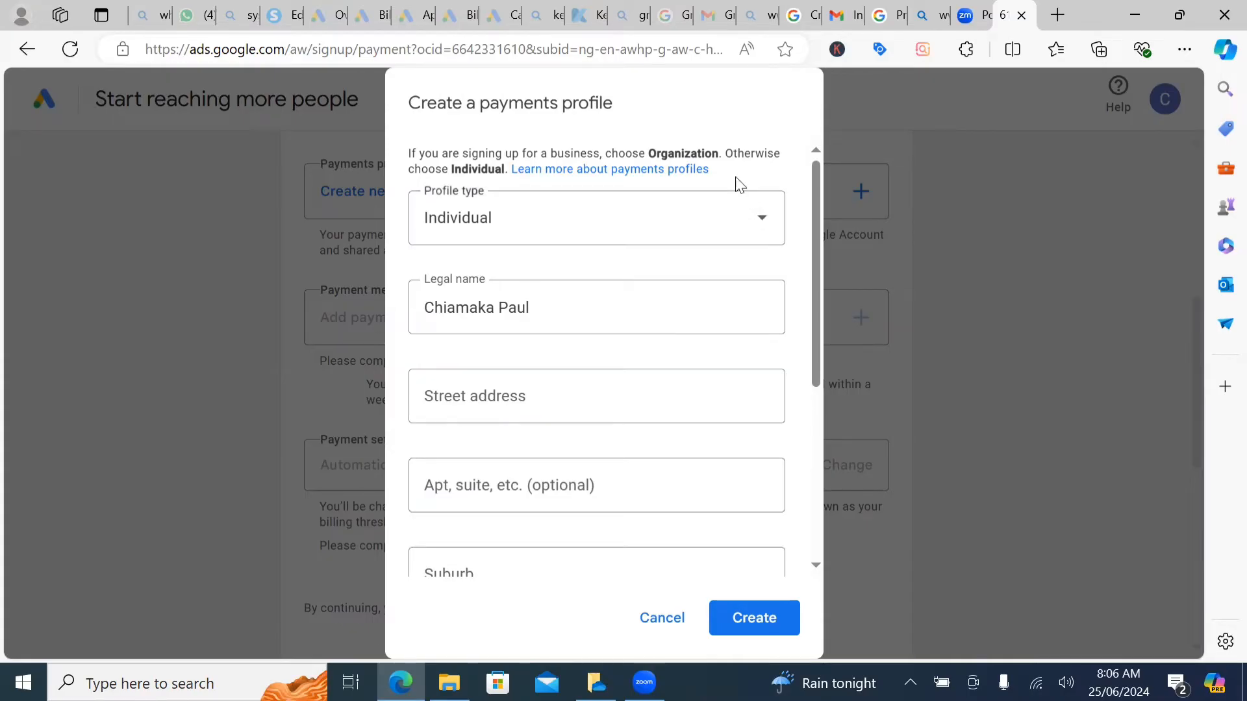
pyautogui.moveTo(639, 169)
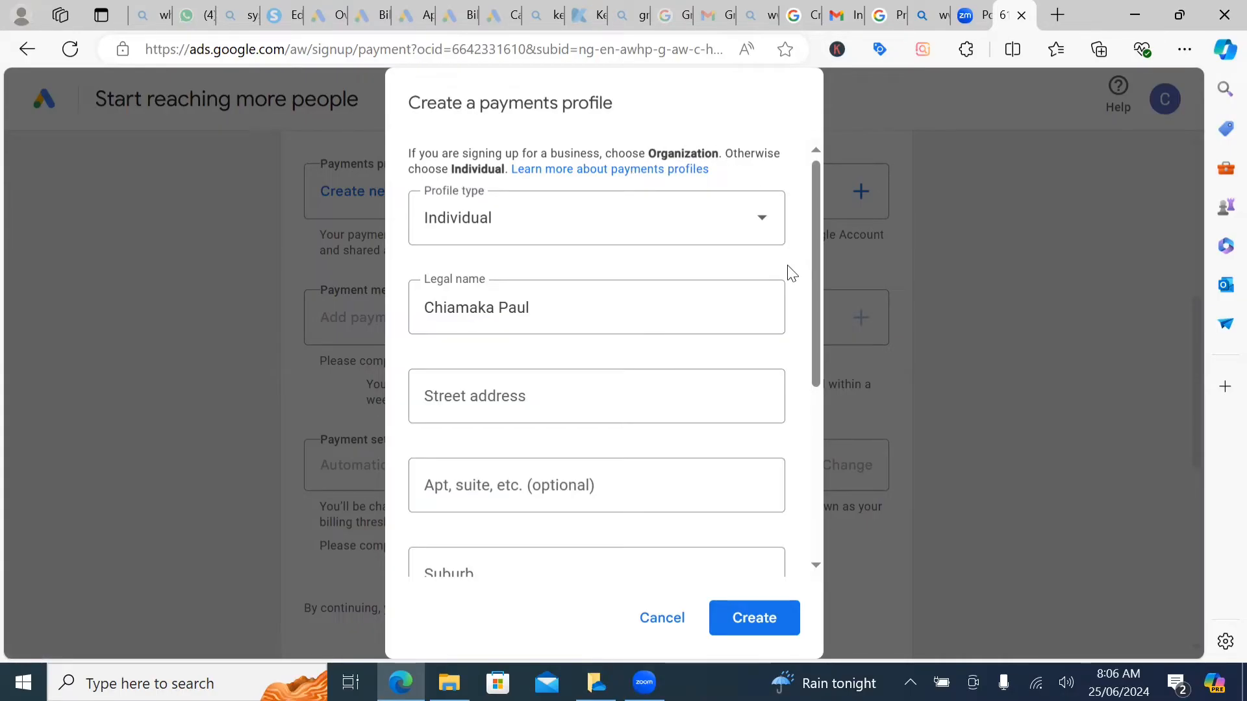
pyautogui.moveTo(458, 263)
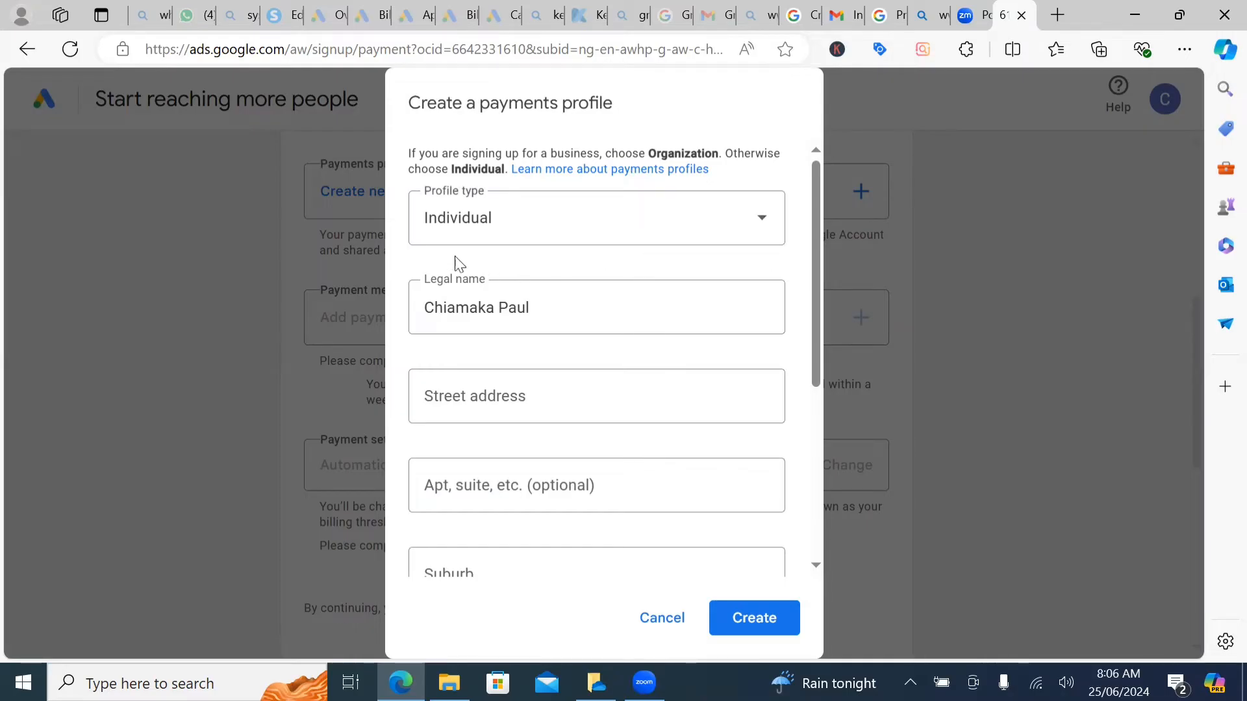
pyautogui.moveTo(662, 226)
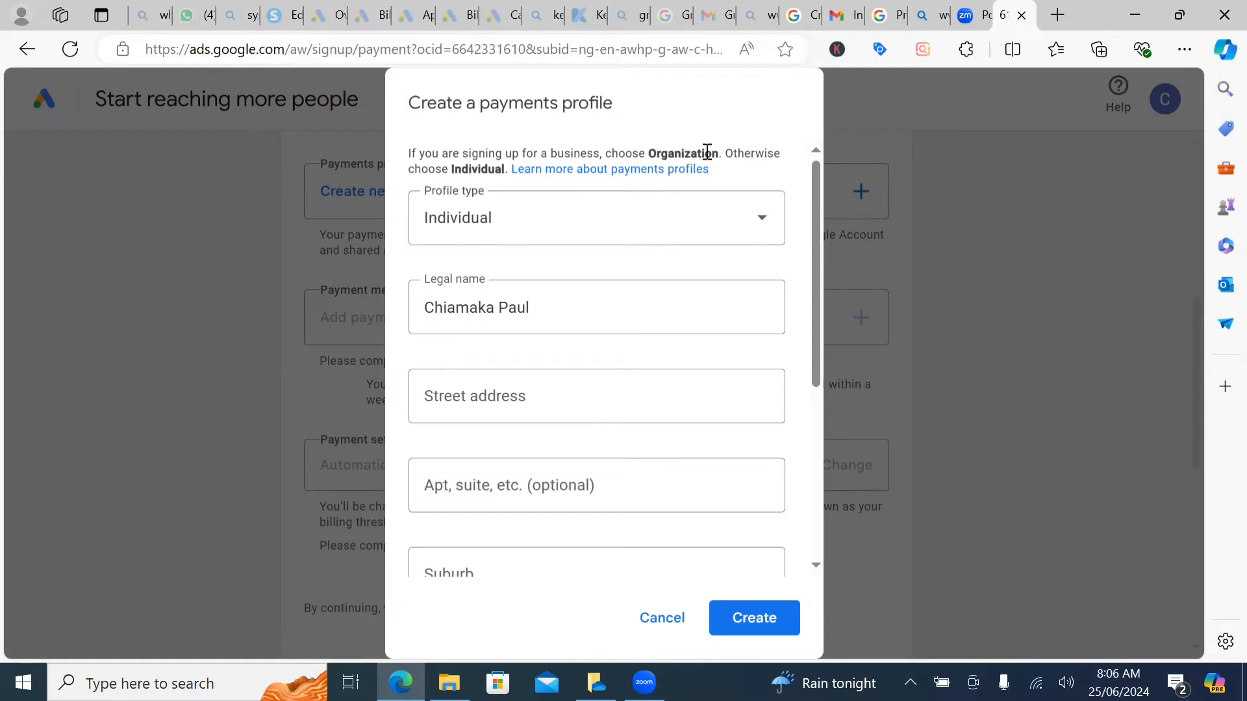
pyautogui.moveTo(761, 218)
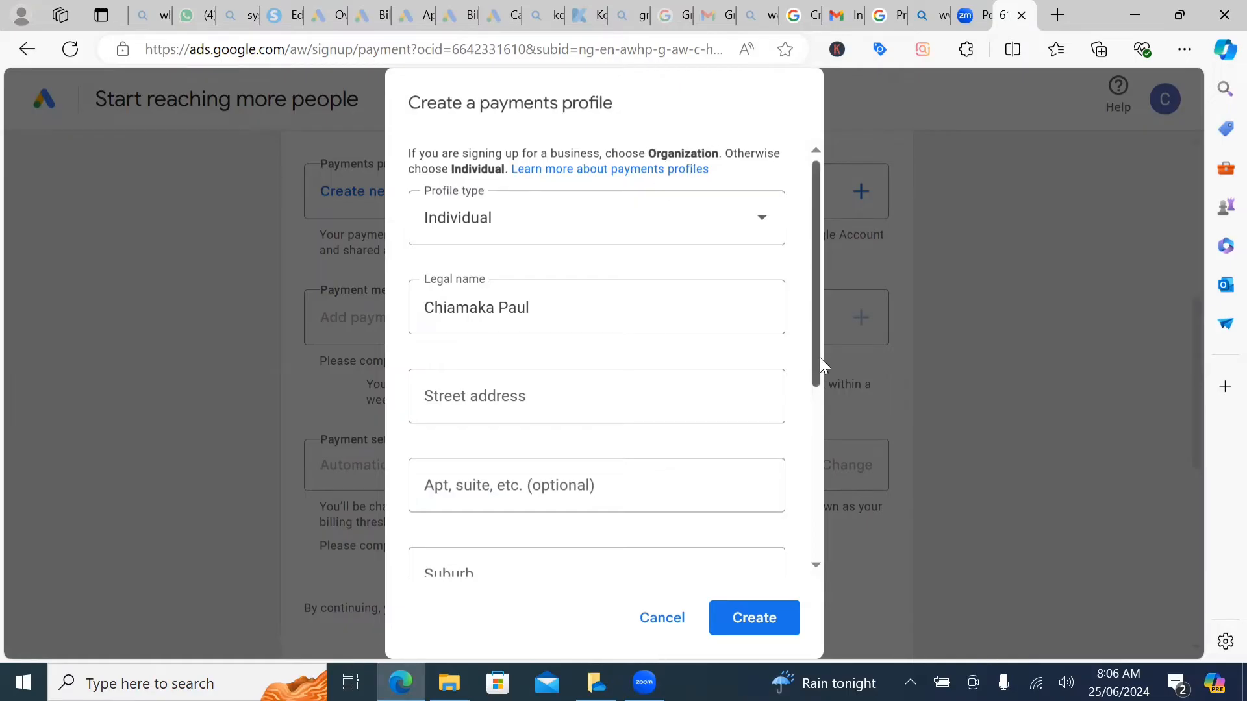
pyautogui.scroll(-3)
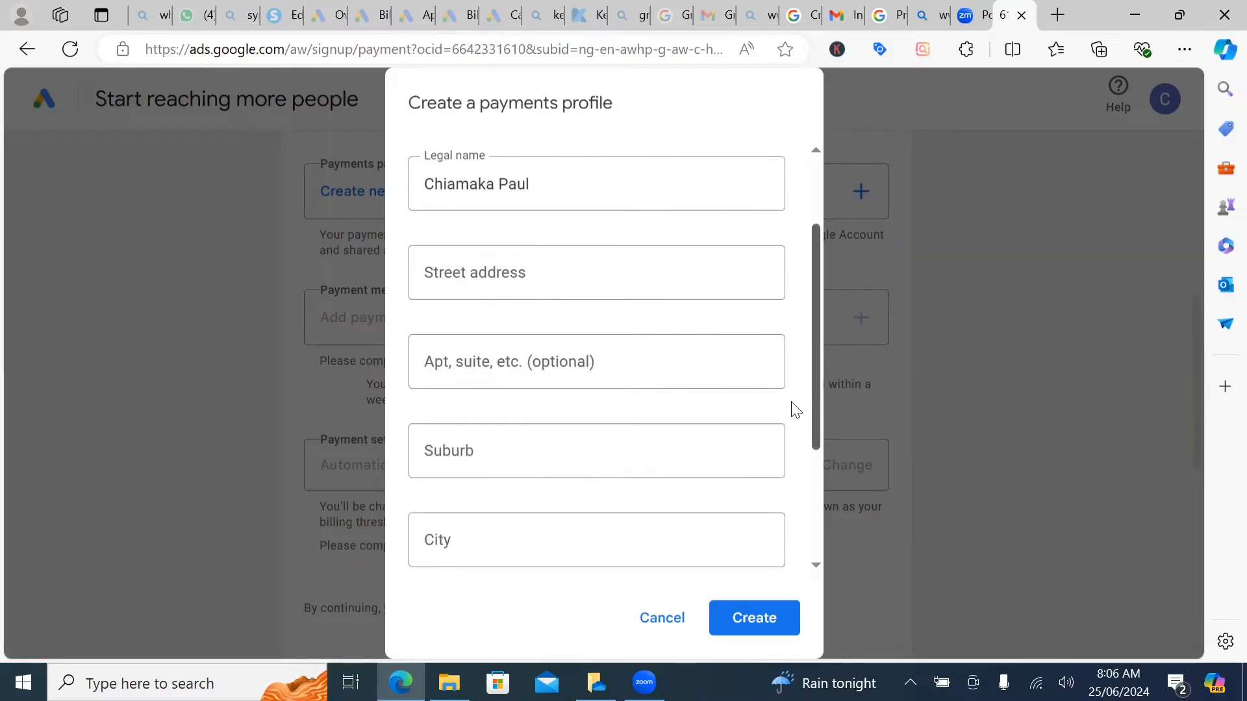
pyautogui.click(596, 272)
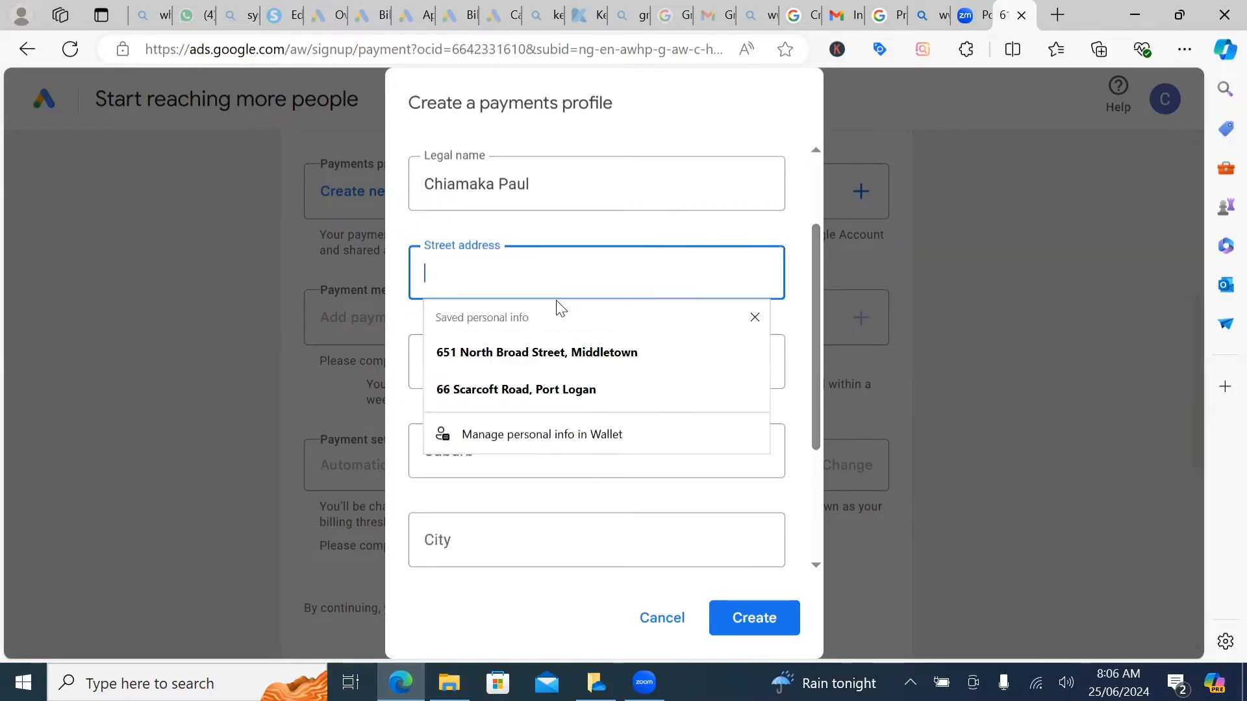
pyautogui.click(515, 389)
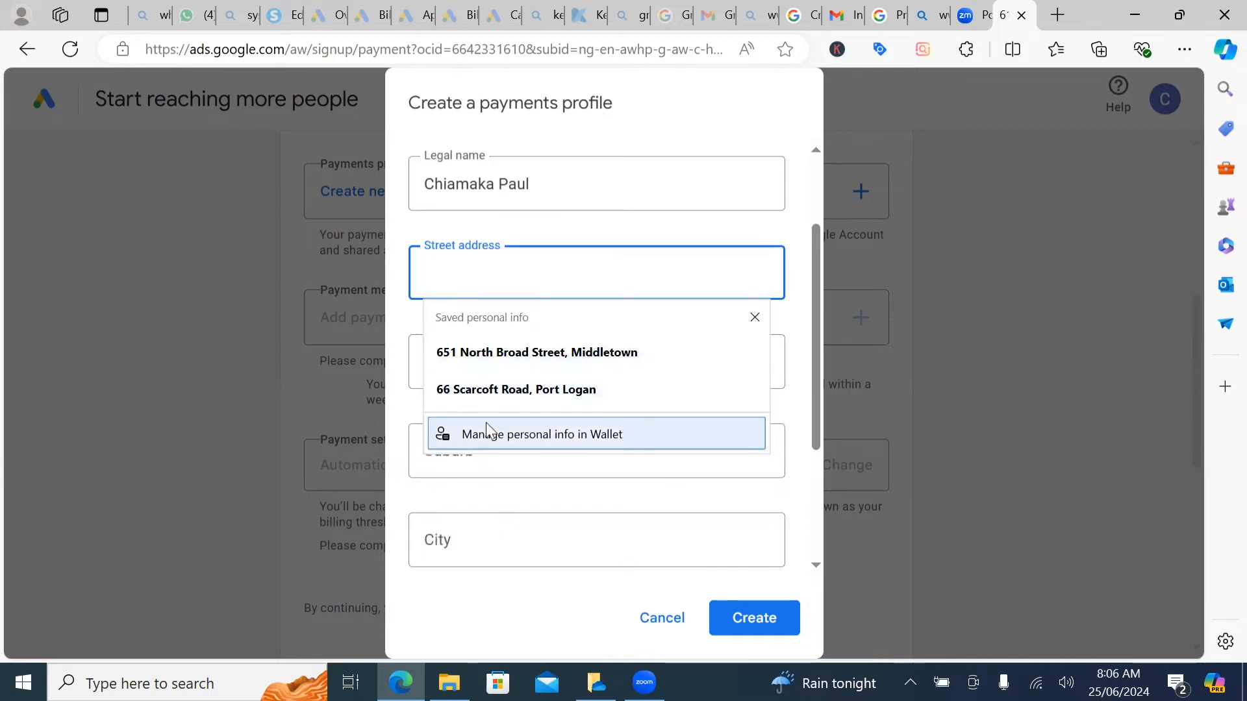
pyautogui.moveTo(567, 340)
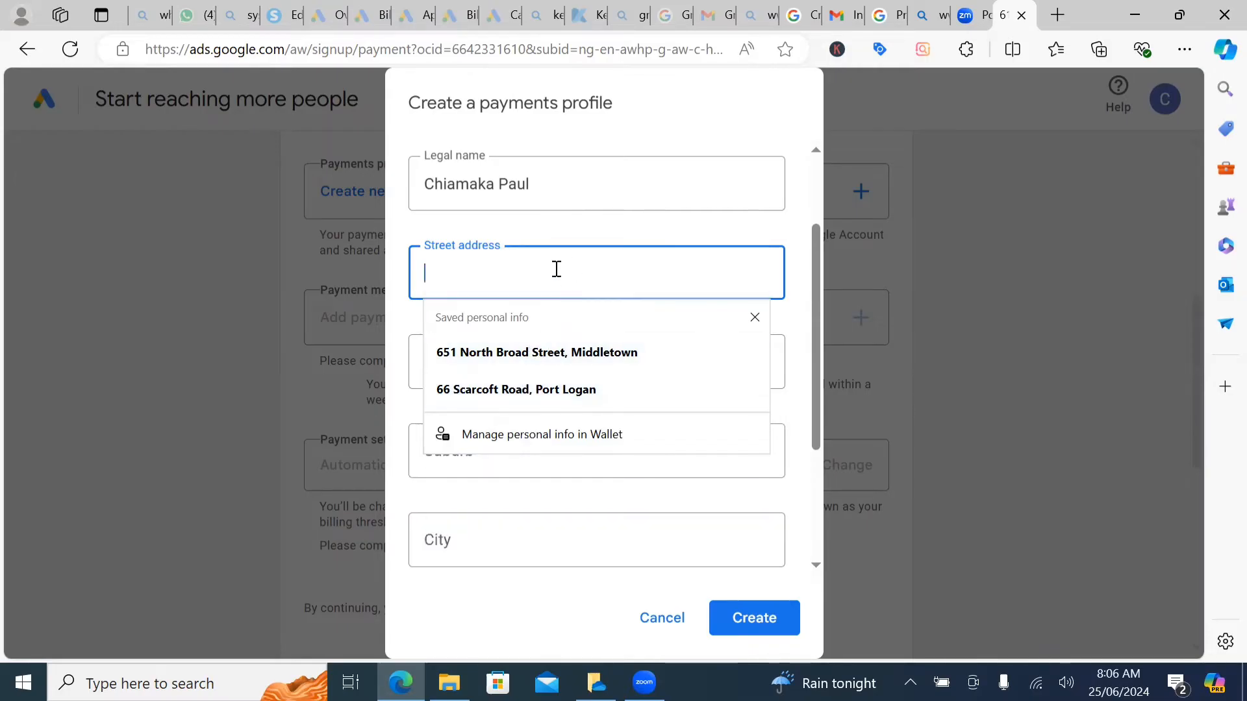
pyautogui.moveTo(754, 318)
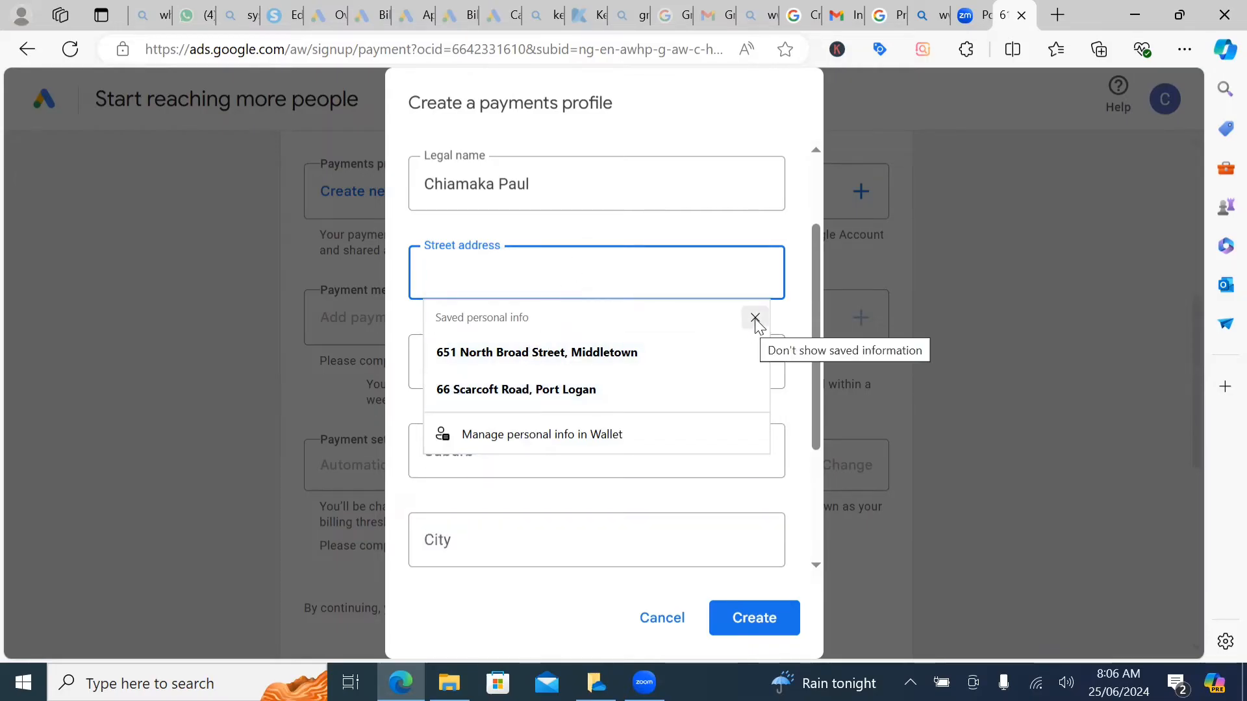
pyautogui.click(754, 318)
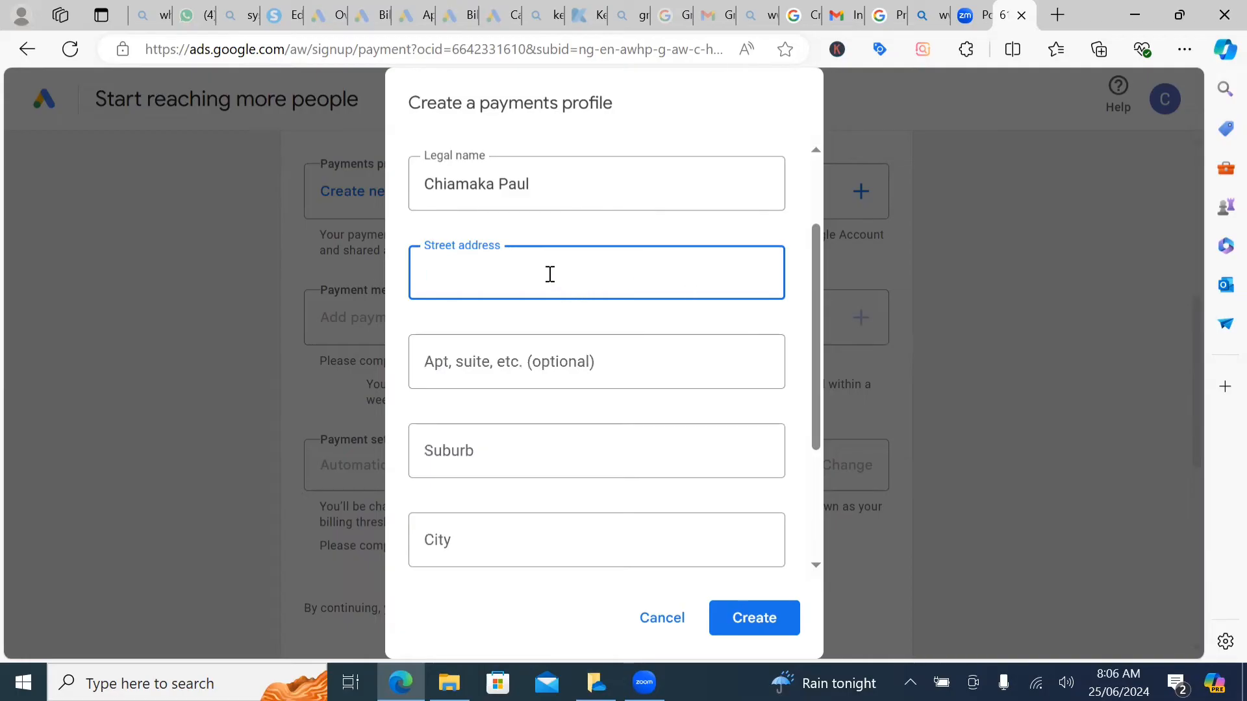
pyautogui.write('C')
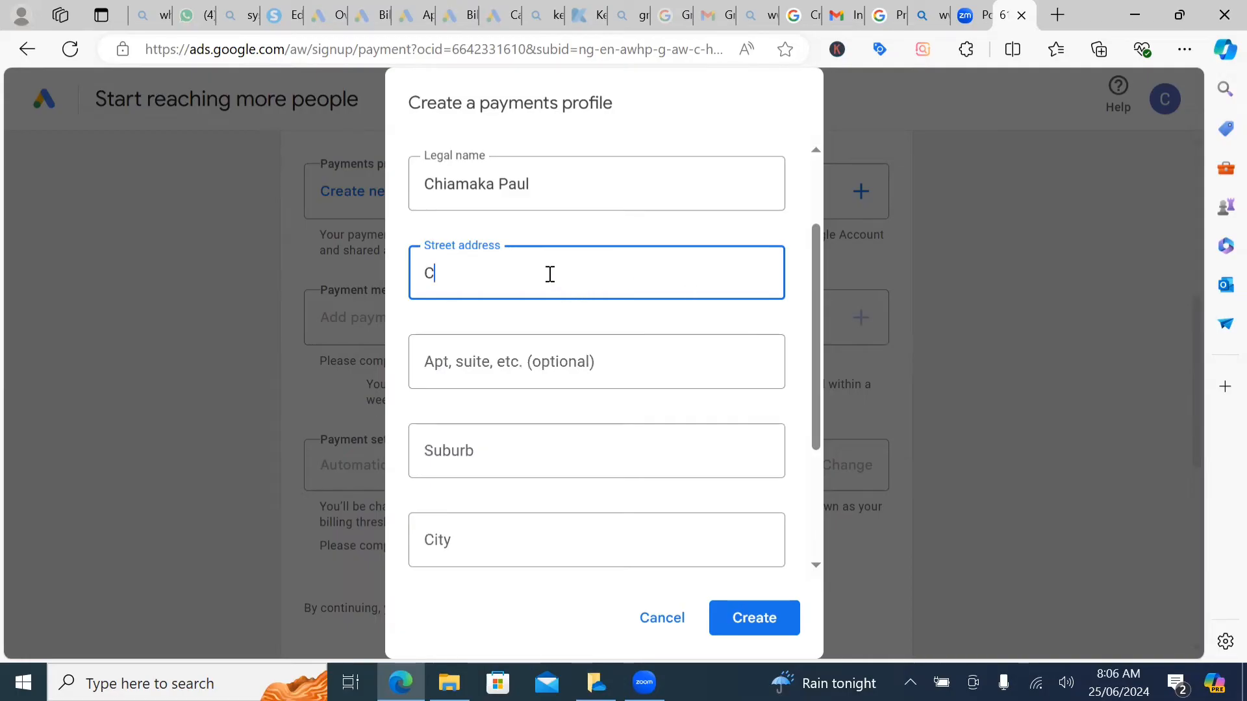
pyautogui.write('hika B')
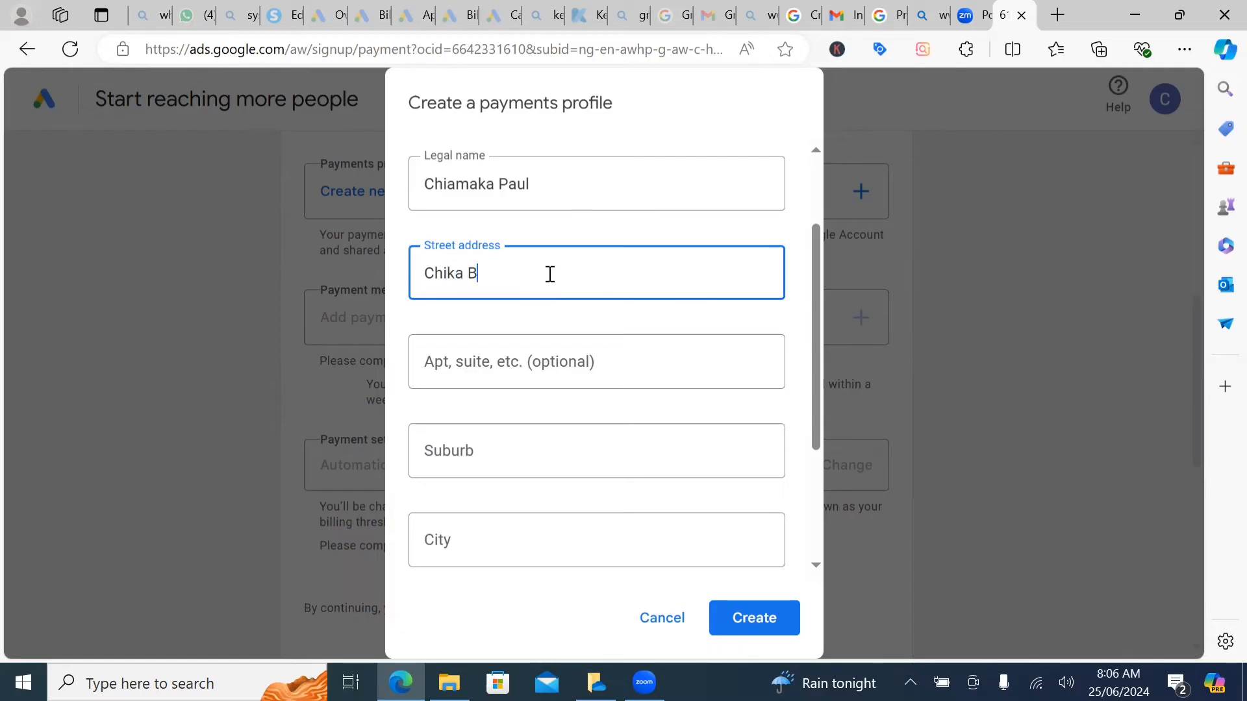
pyautogui.write('ridge')
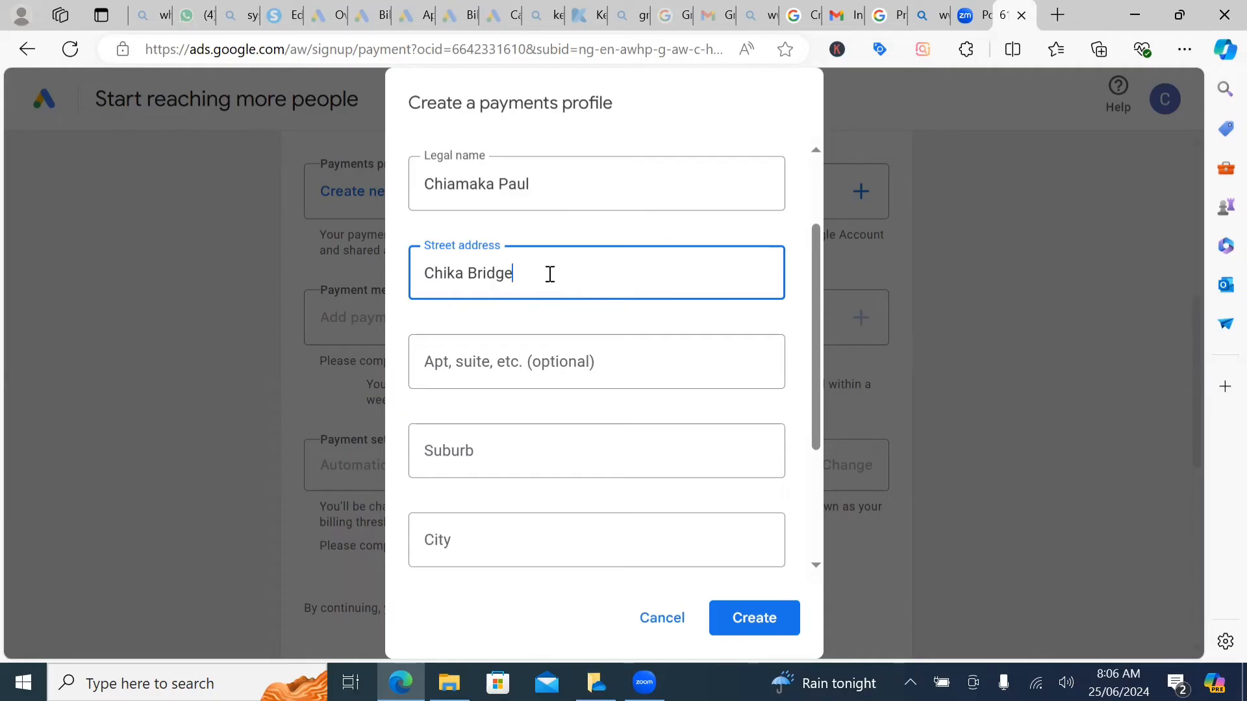
pyautogui.click(596, 450)
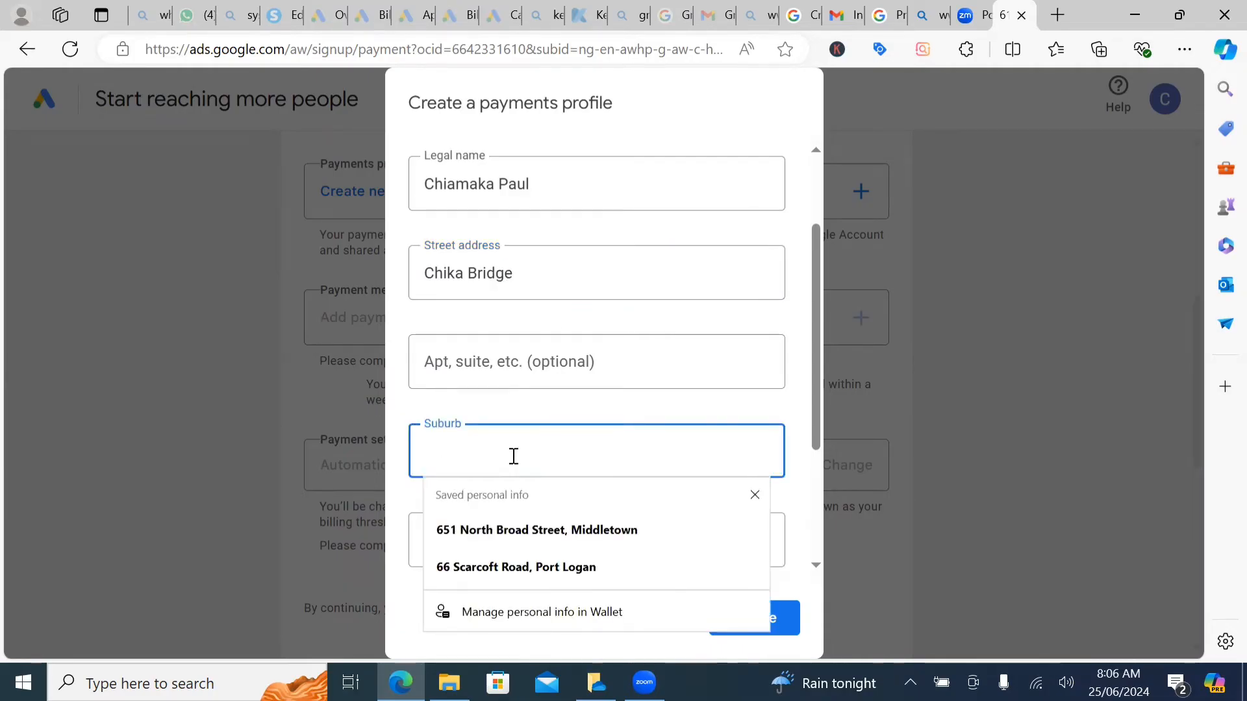
pyautogui.write('opposite shoprite')
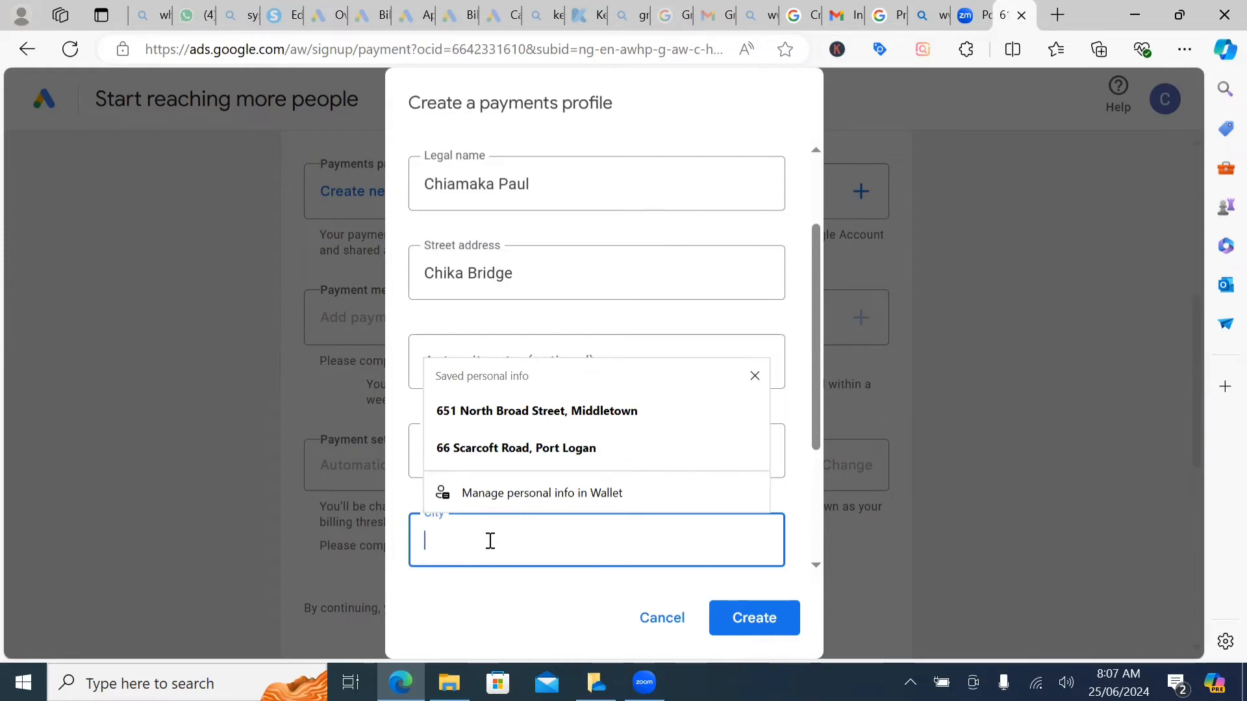
pyautogui.write('Lugbe')
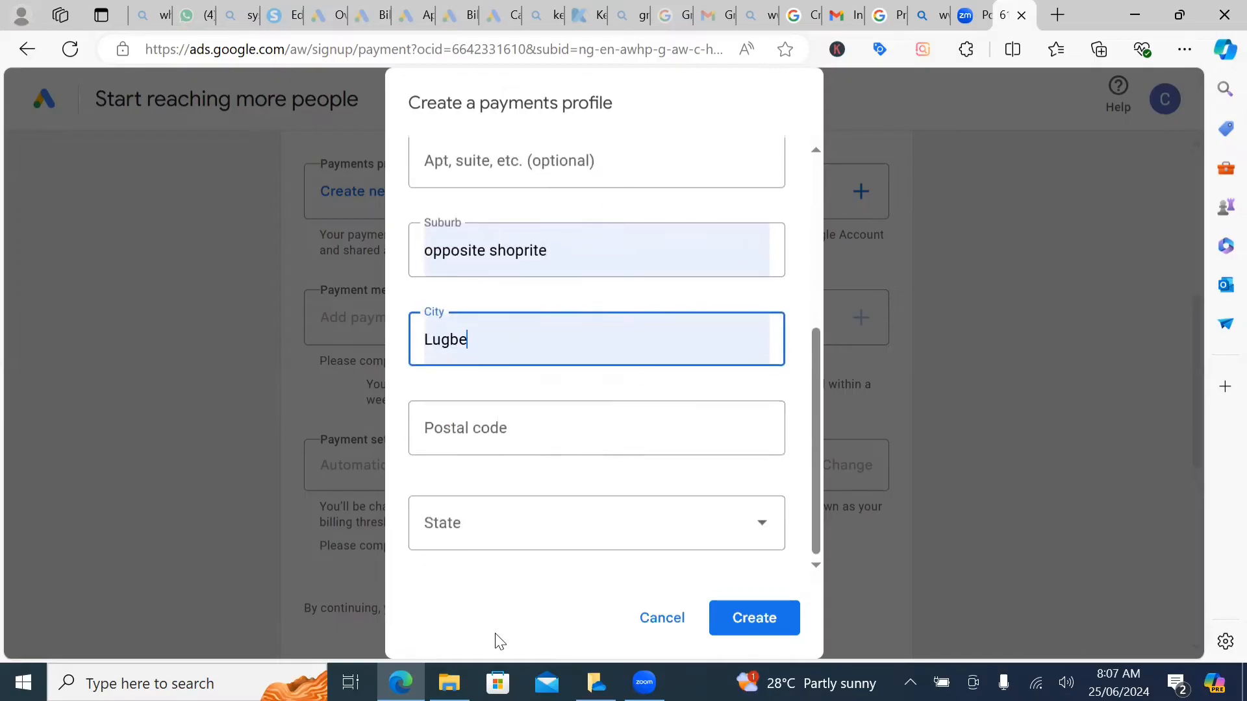
pyautogui.click(595, 428)
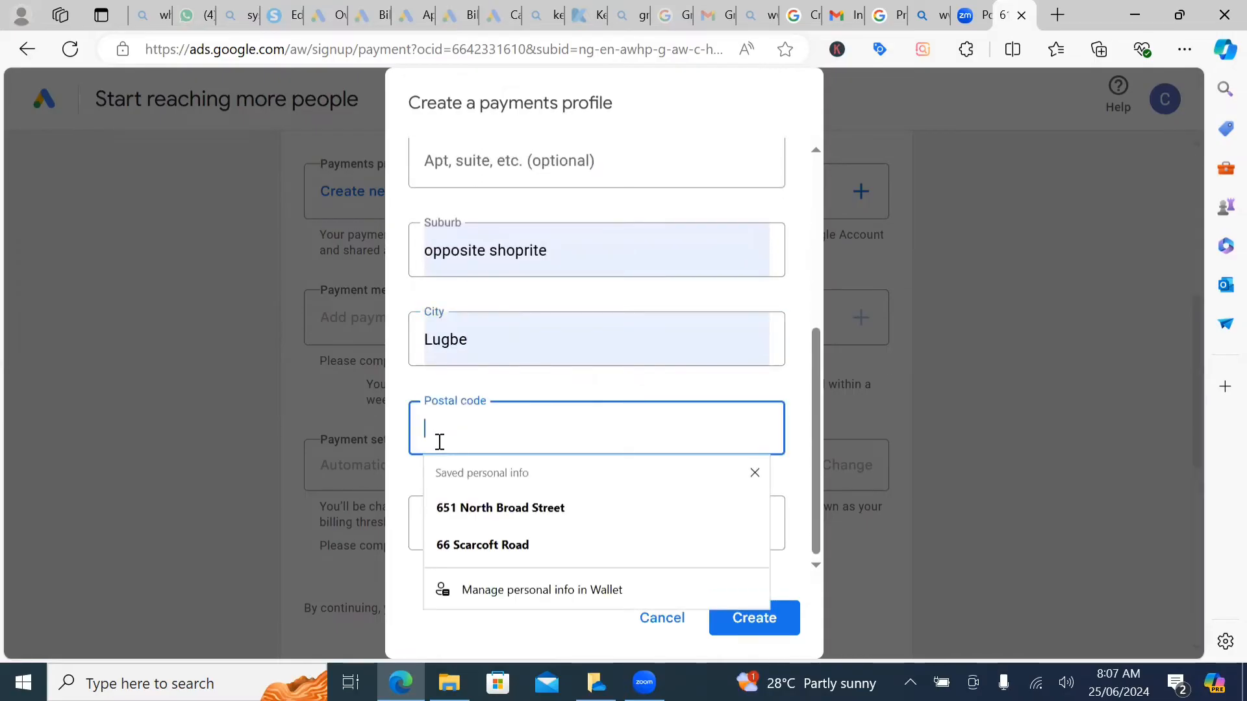
pyautogui.moveTo(489, 383)
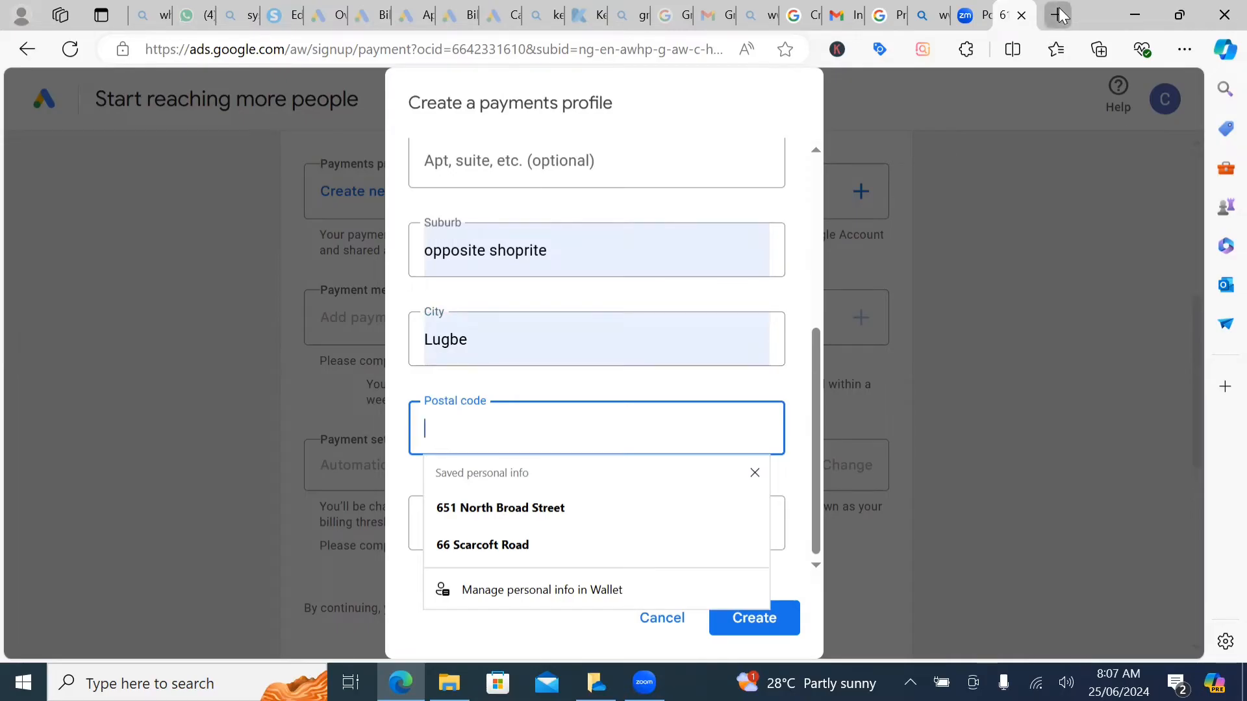
# Search Bing for the Abuja postal code in a new tab.
pyautogui.click(1058, 15)
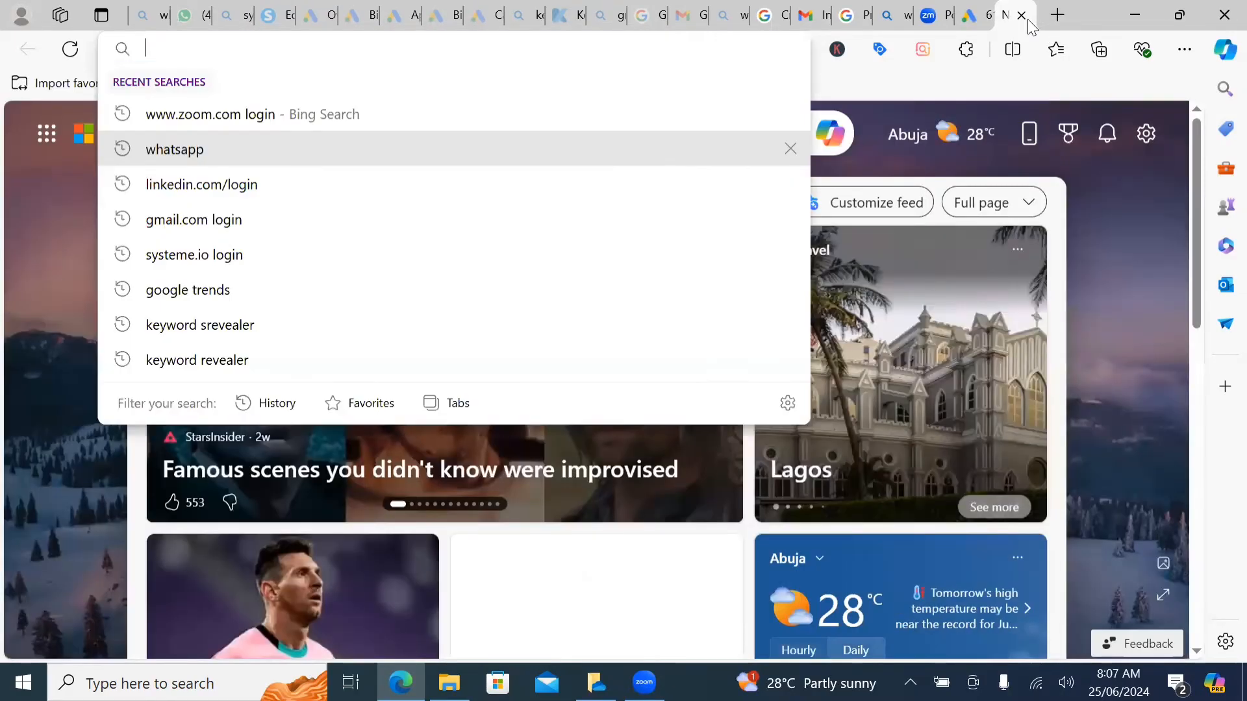
pyautogui.write('Ab')
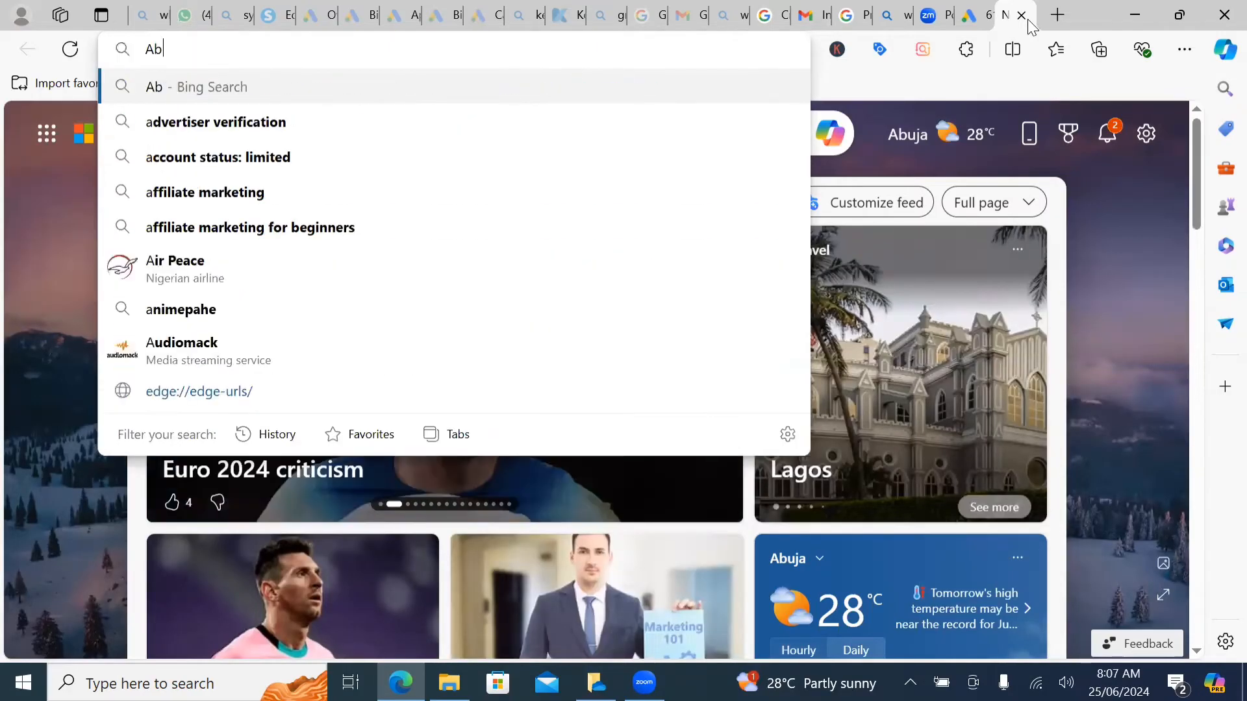
pyautogui.write('u')
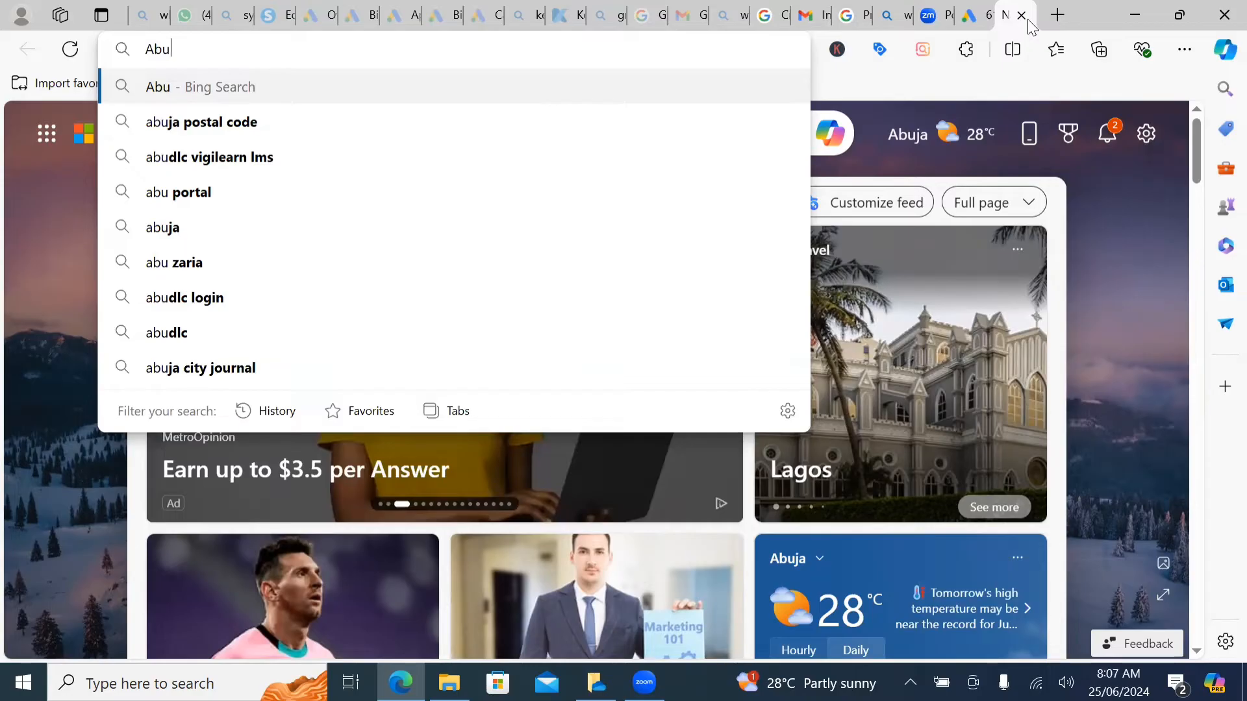
pyautogui.click(202, 121)
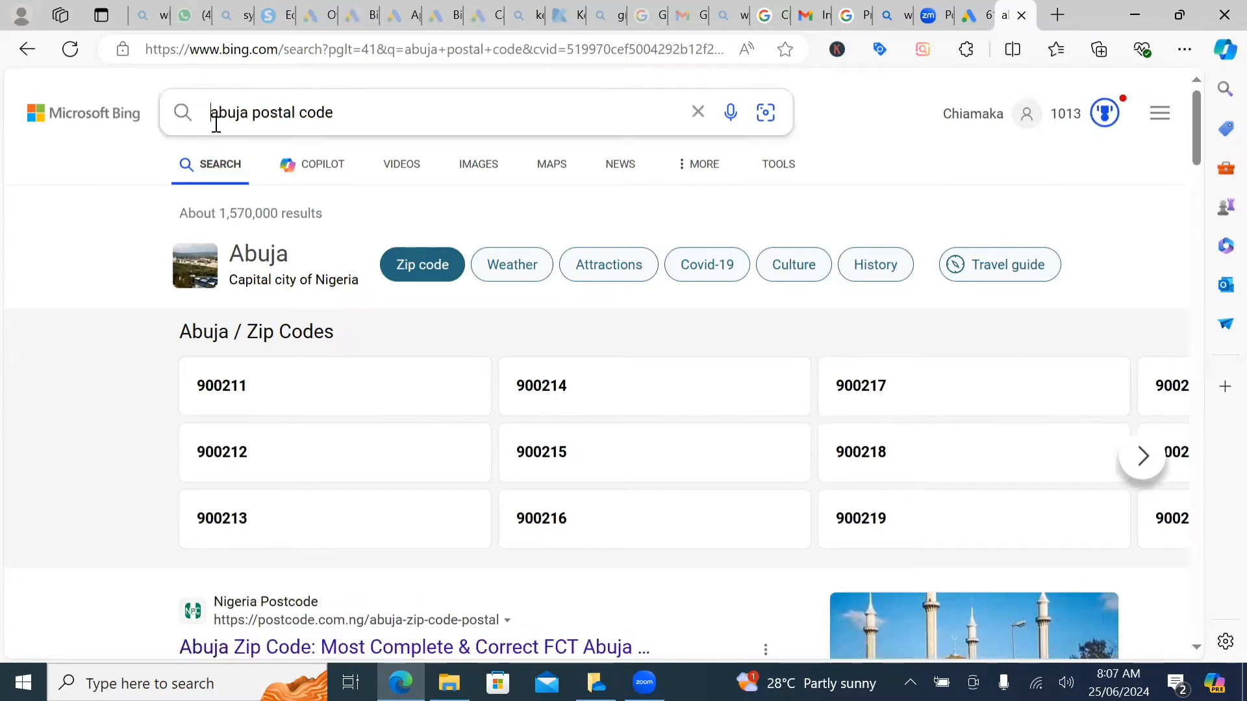
# Refine the search to Lugbe, Abuja and copy postal code 900107.
pyautogui.write('lug')
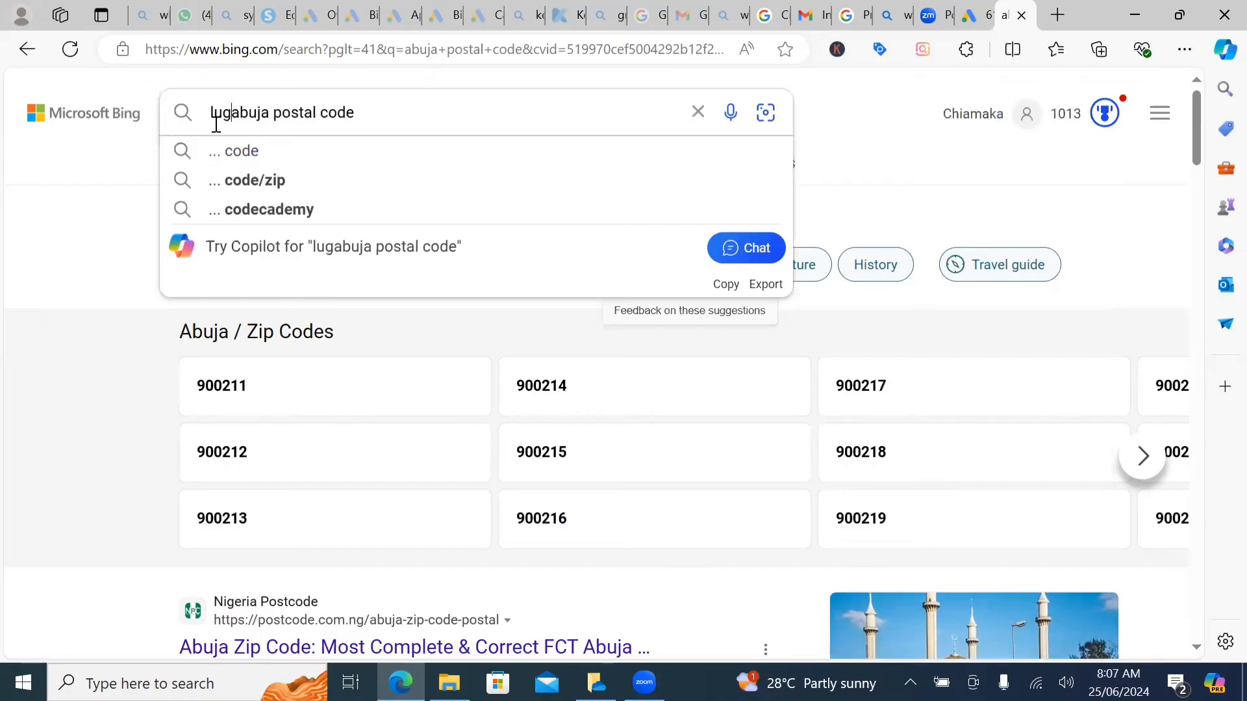
pyautogui.write('be')
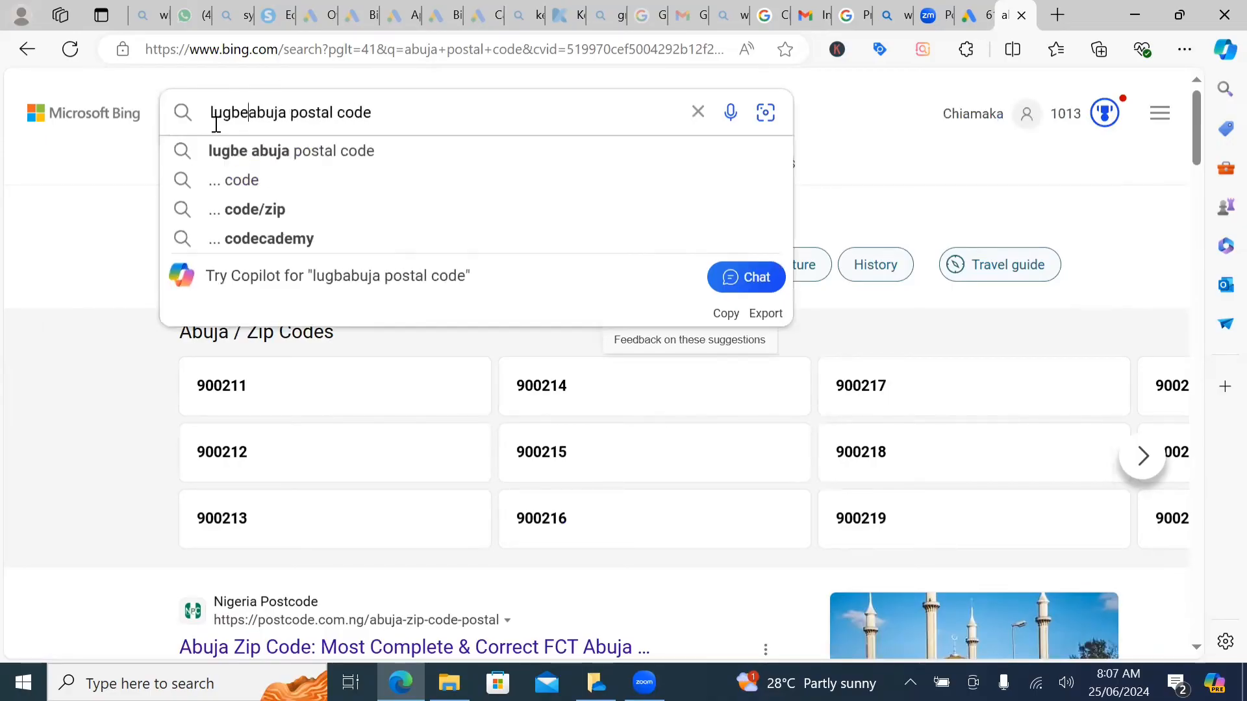
pyautogui.scroll(-3)
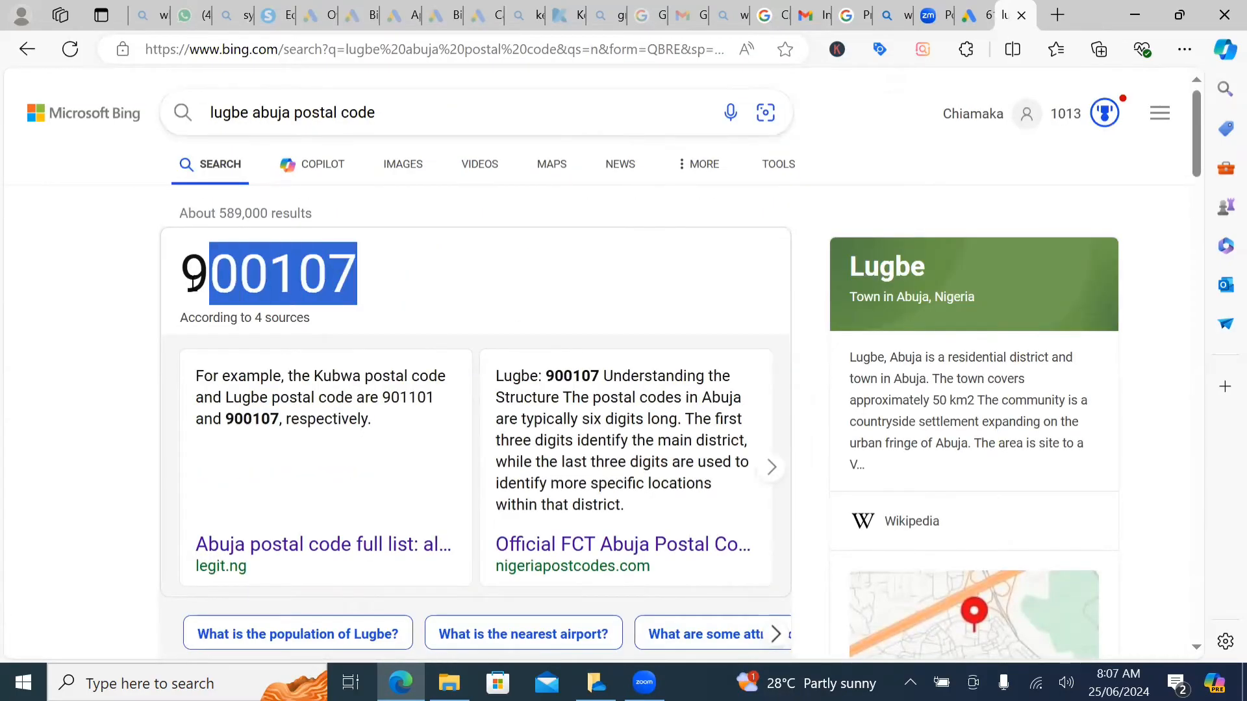
pyautogui.rightClick(279, 274)
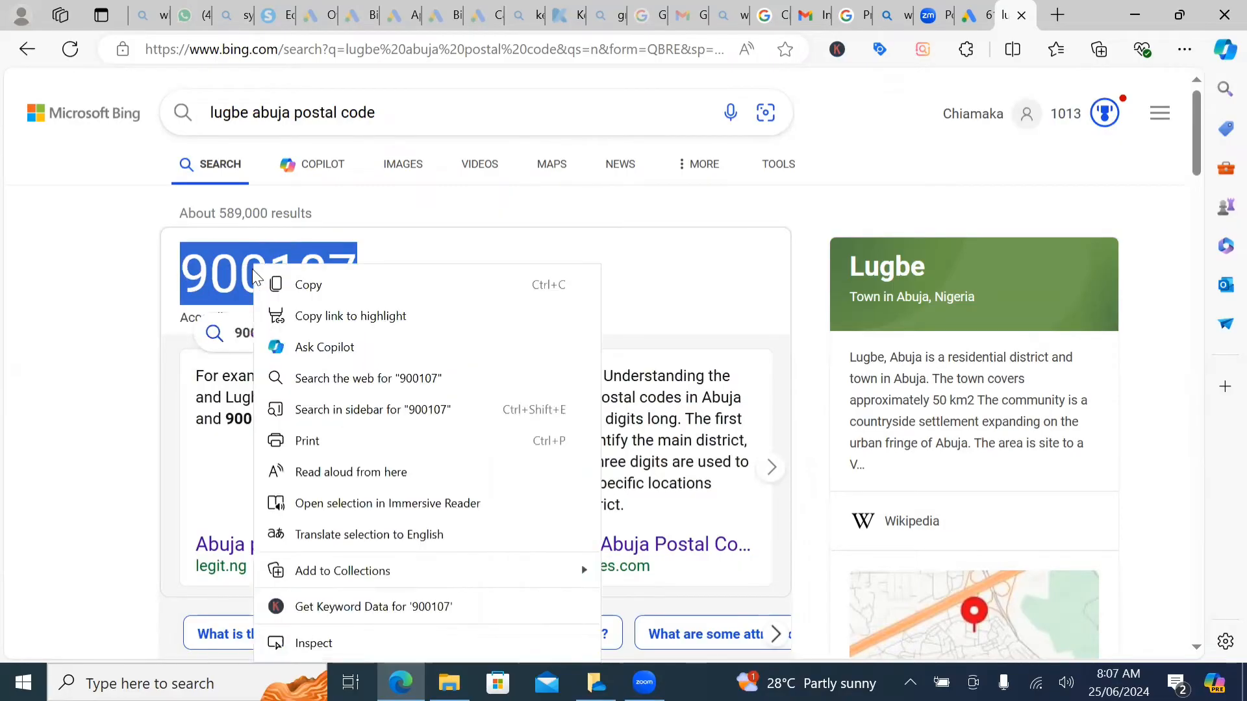
pyautogui.click(435, 263)
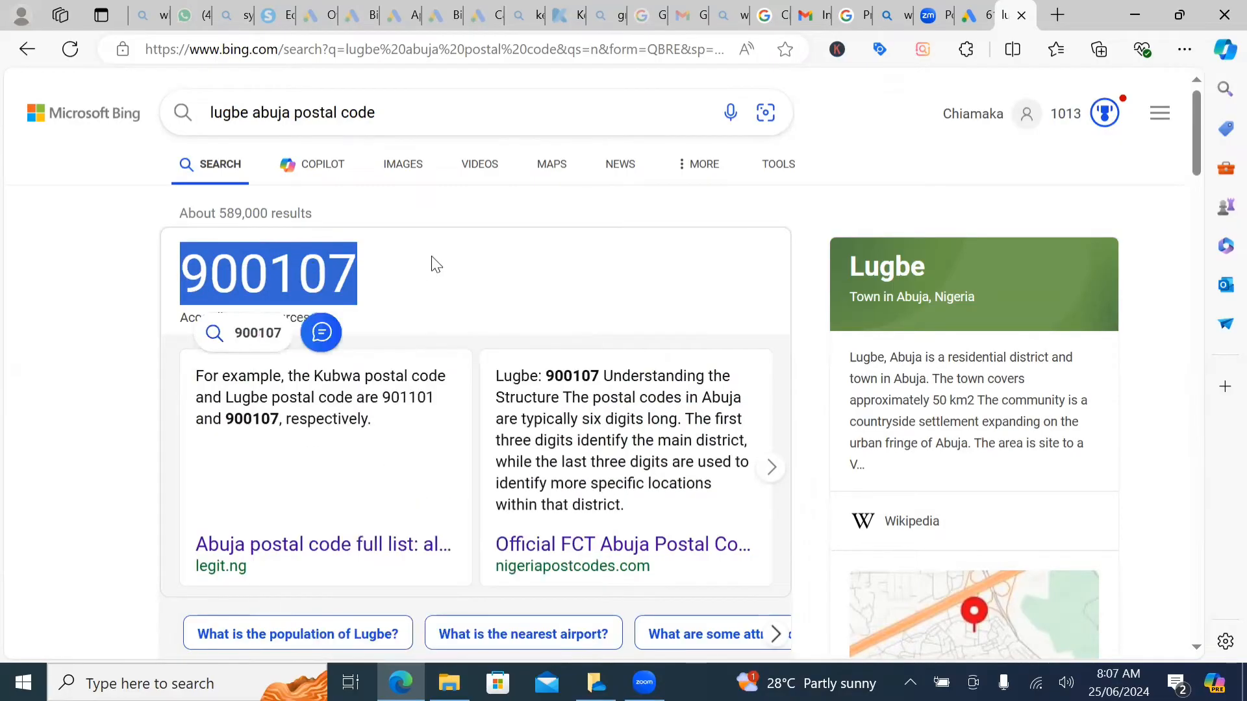
pyautogui.click(435, 263)
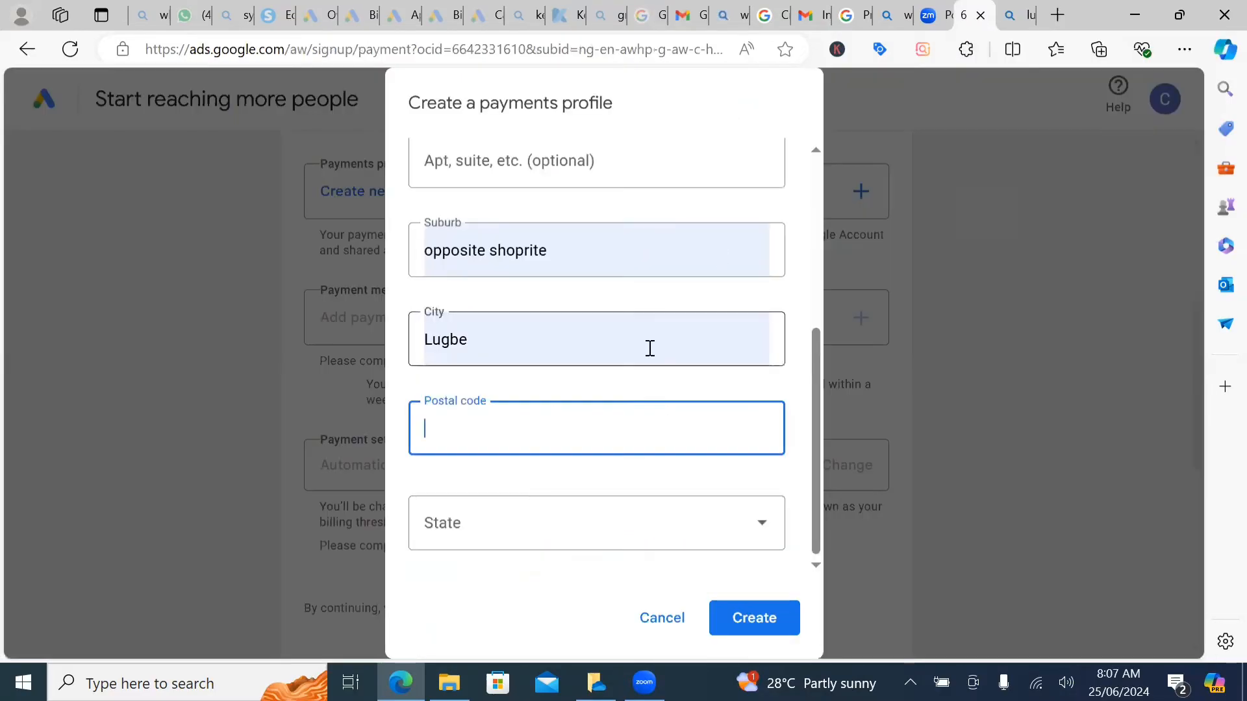
# Paste postal code 900107, choose Federal Capital Territory, and create the profile.
pyautogui.rightClick(596, 428)
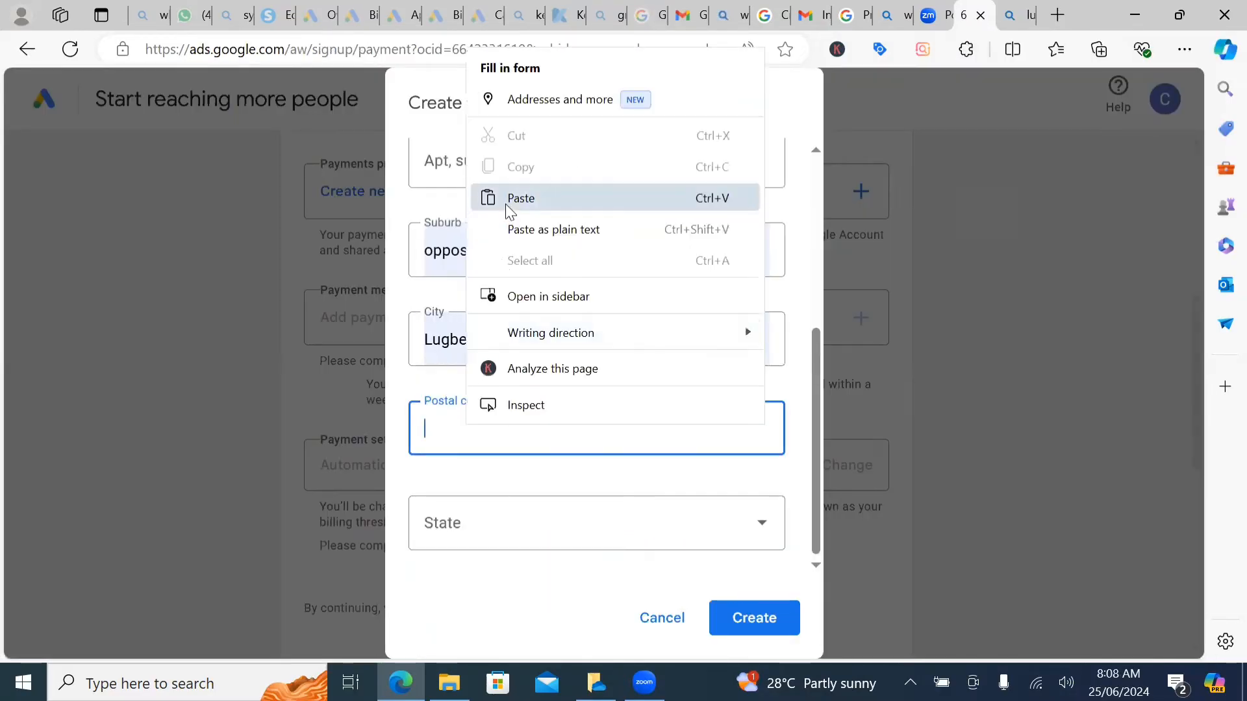
pyautogui.click(520, 198)
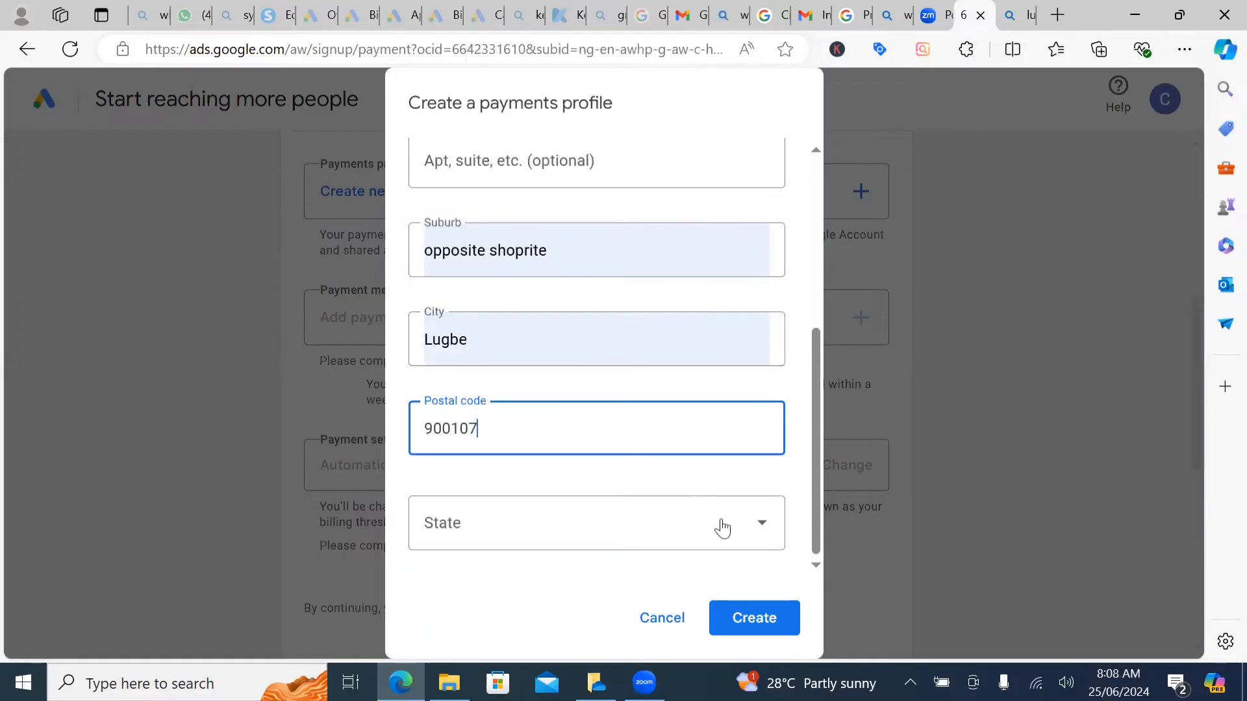
pyautogui.click(596, 522)
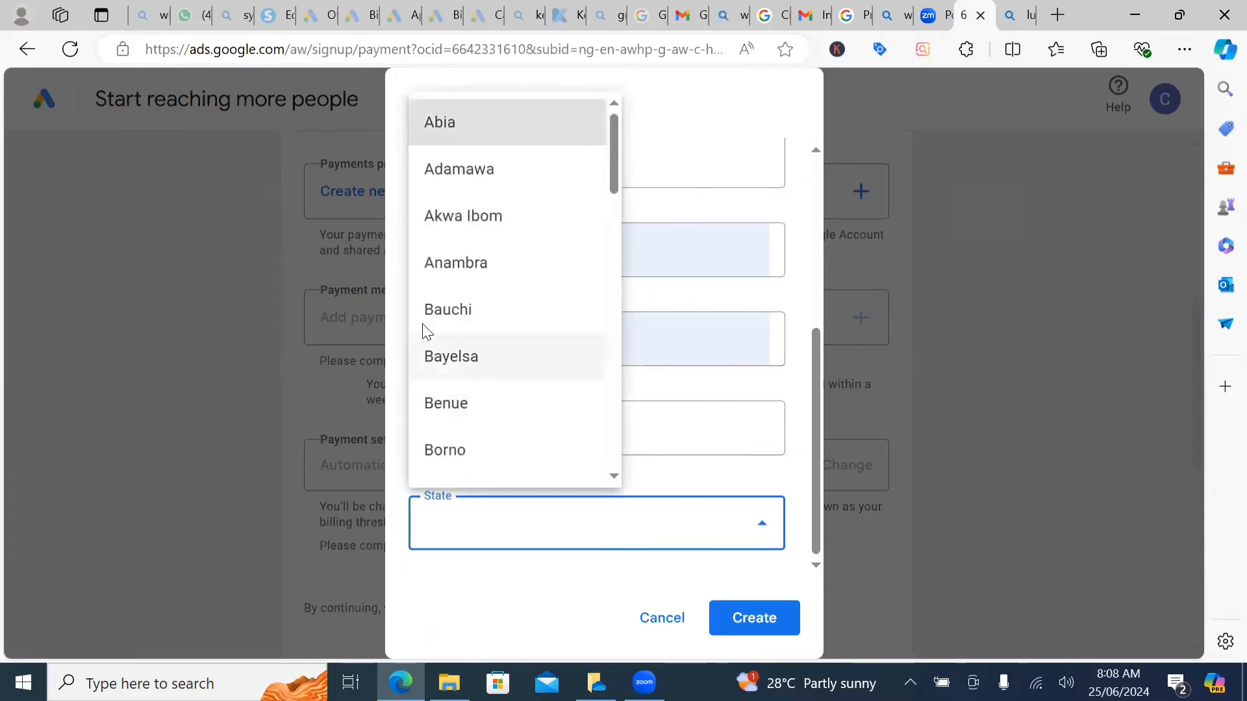
pyautogui.moveTo(614, 189)
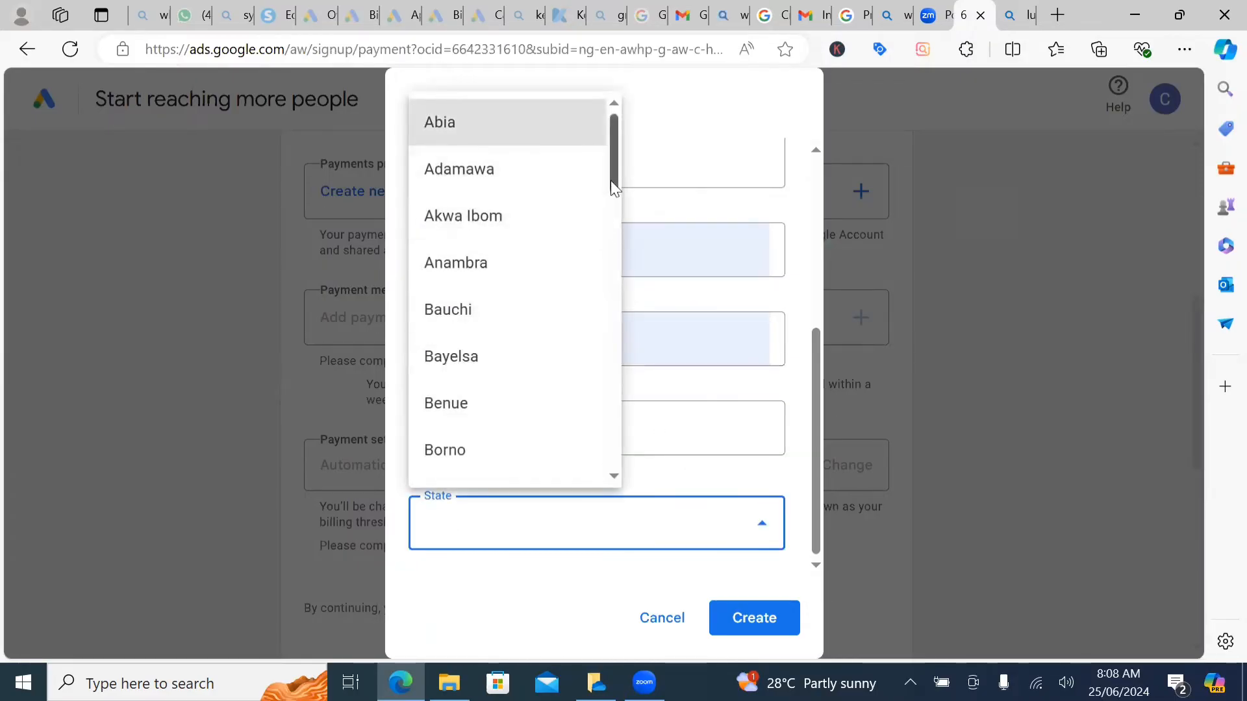
pyautogui.scroll(-3)
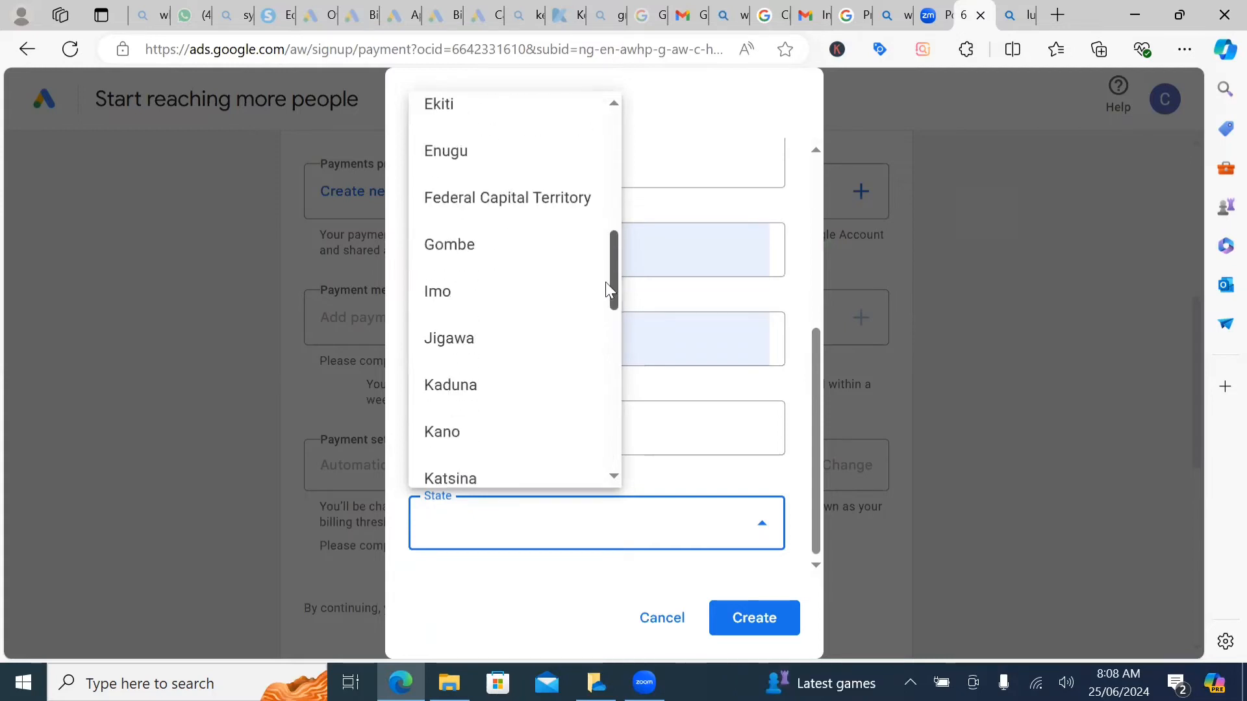
pyautogui.scroll(3)
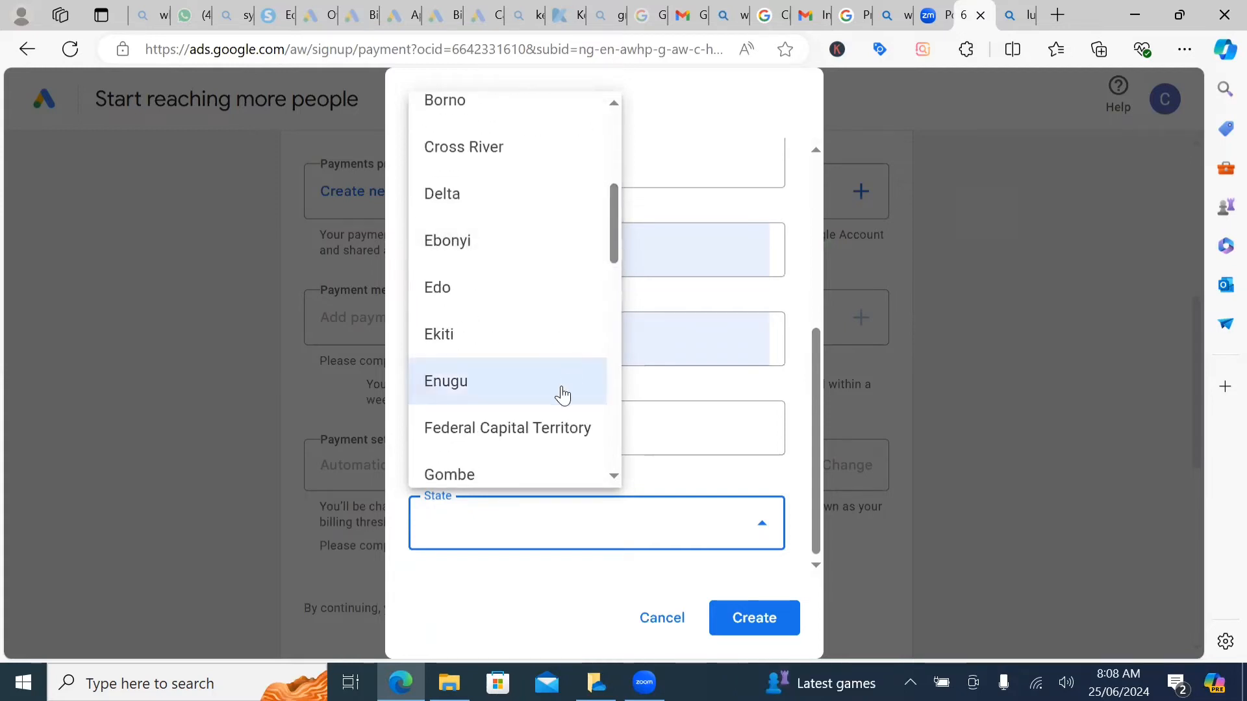
pyautogui.click(508, 427)
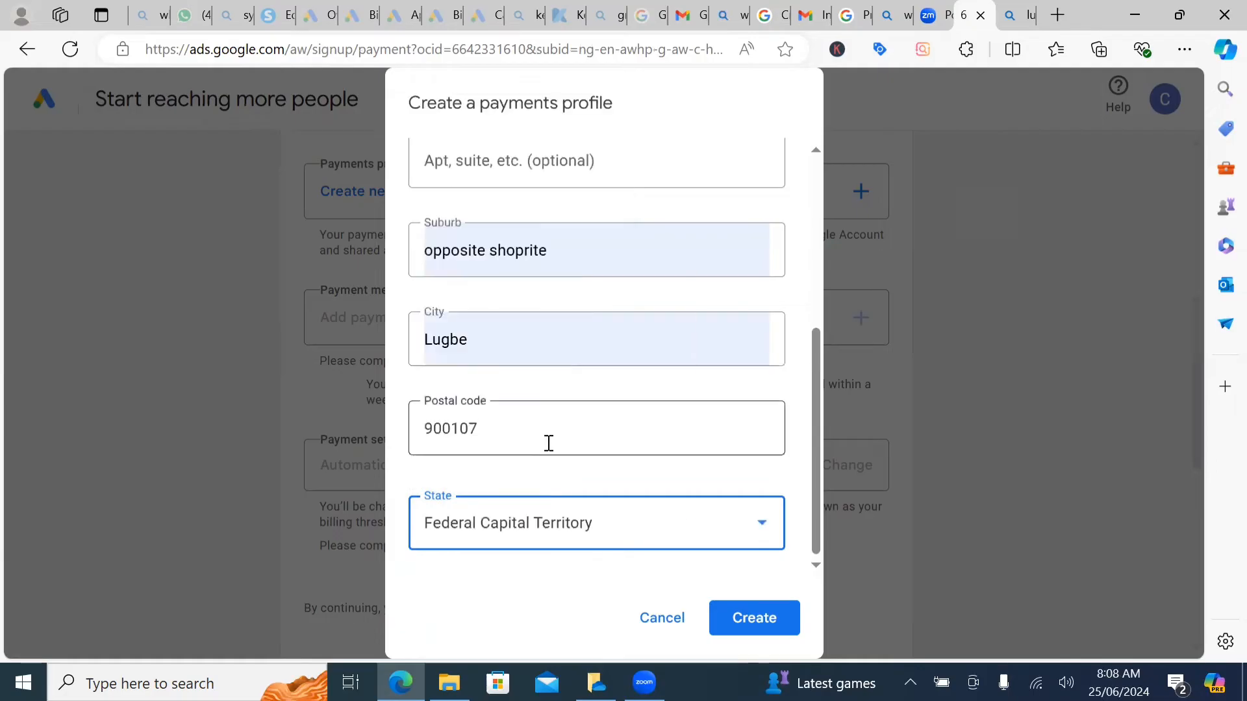
pyautogui.click(754, 618)
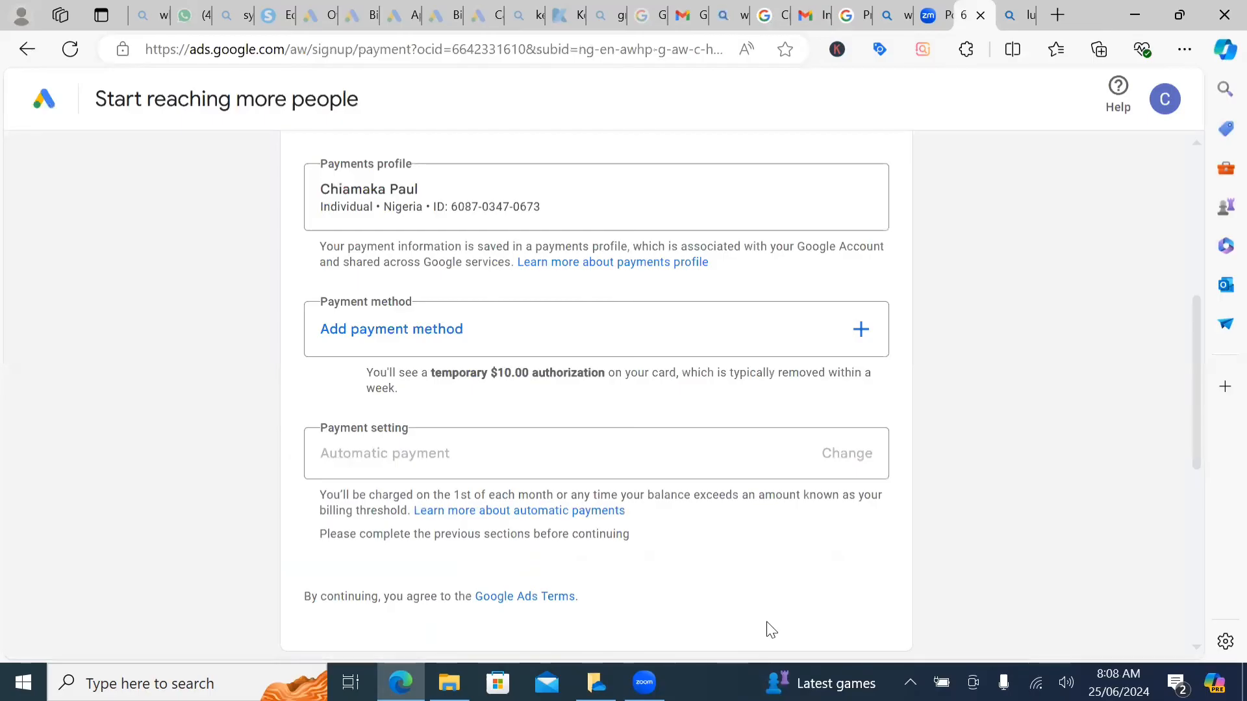
pyautogui.moveTo(325, 180)
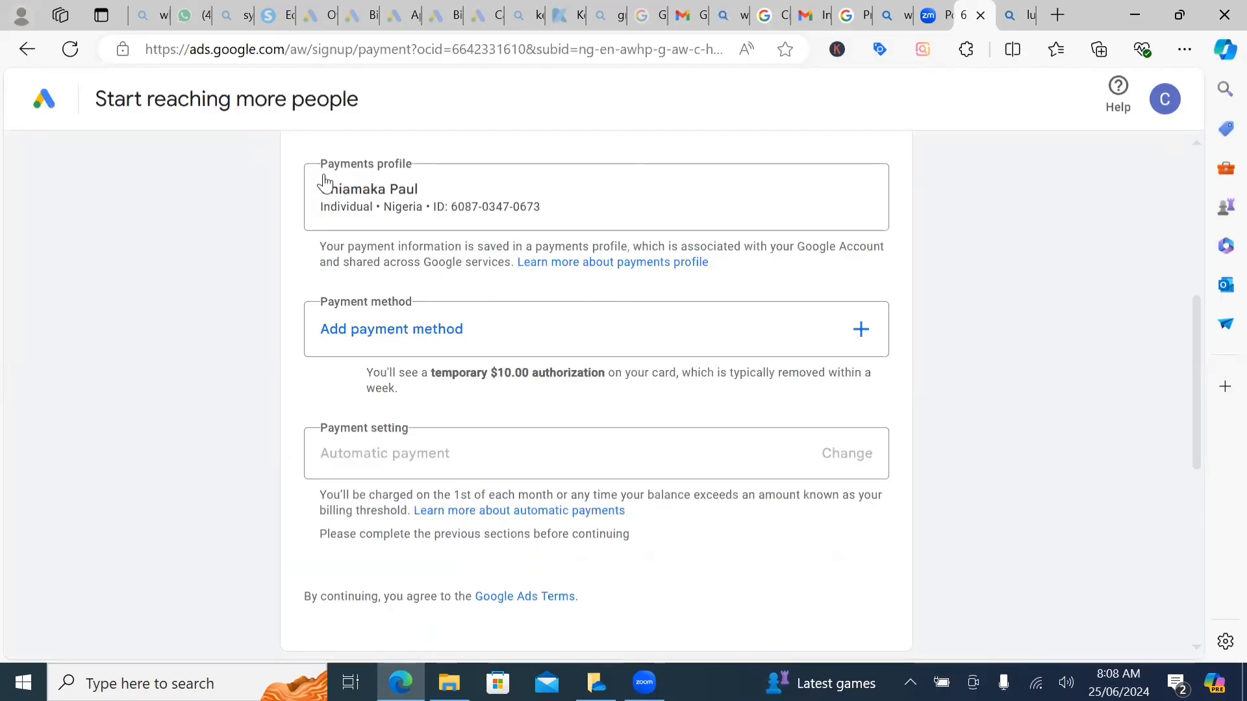
pyautogui.moveTo(407, 205)
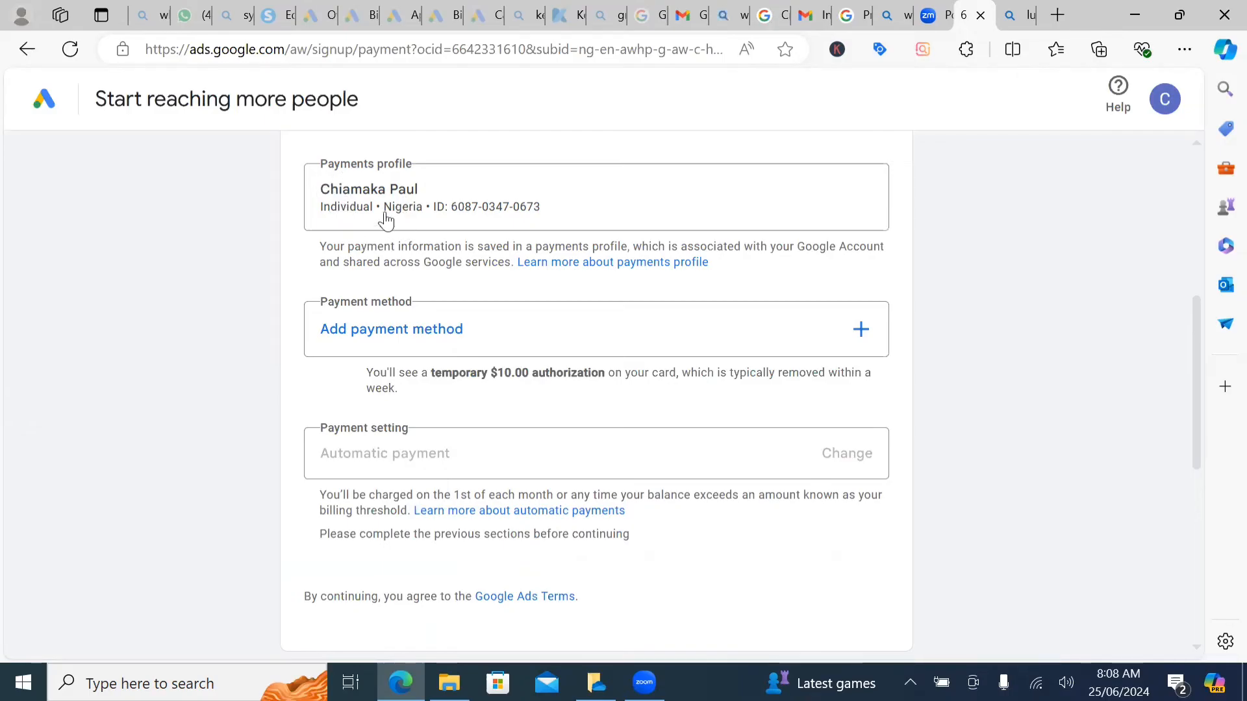
pyautogui.moveTo(541, 231)
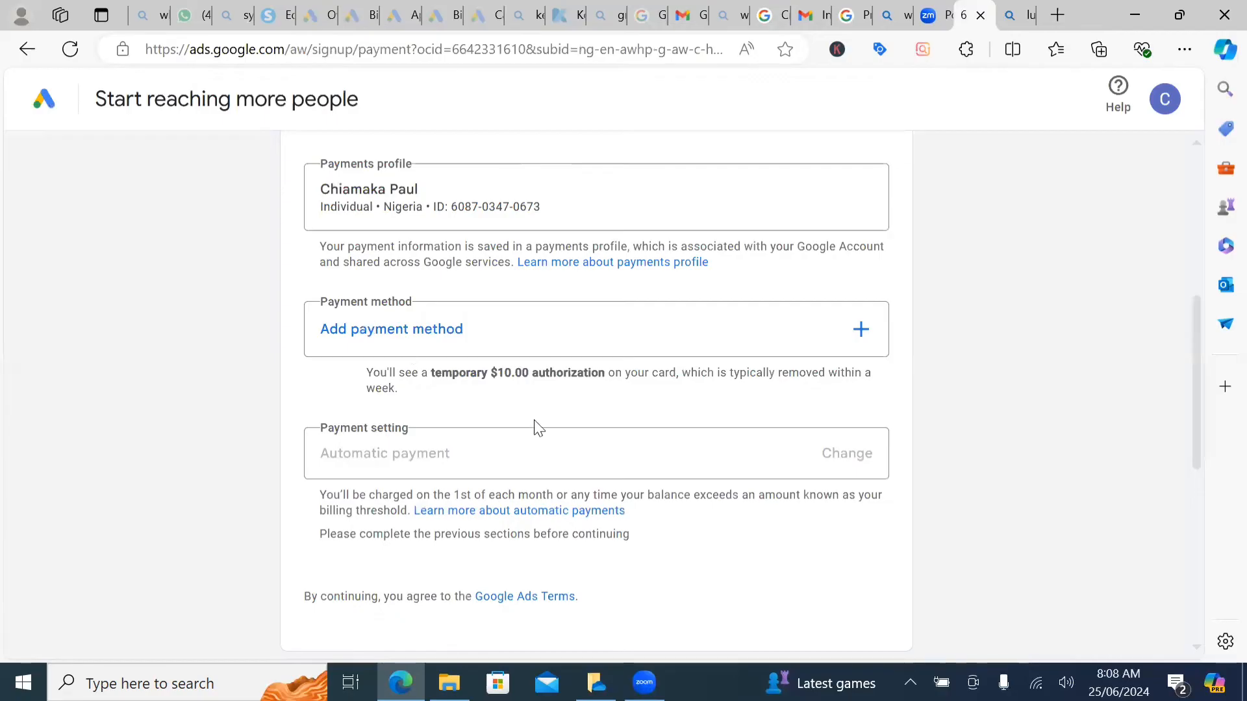
pyautogui.moveTo(782, 365)
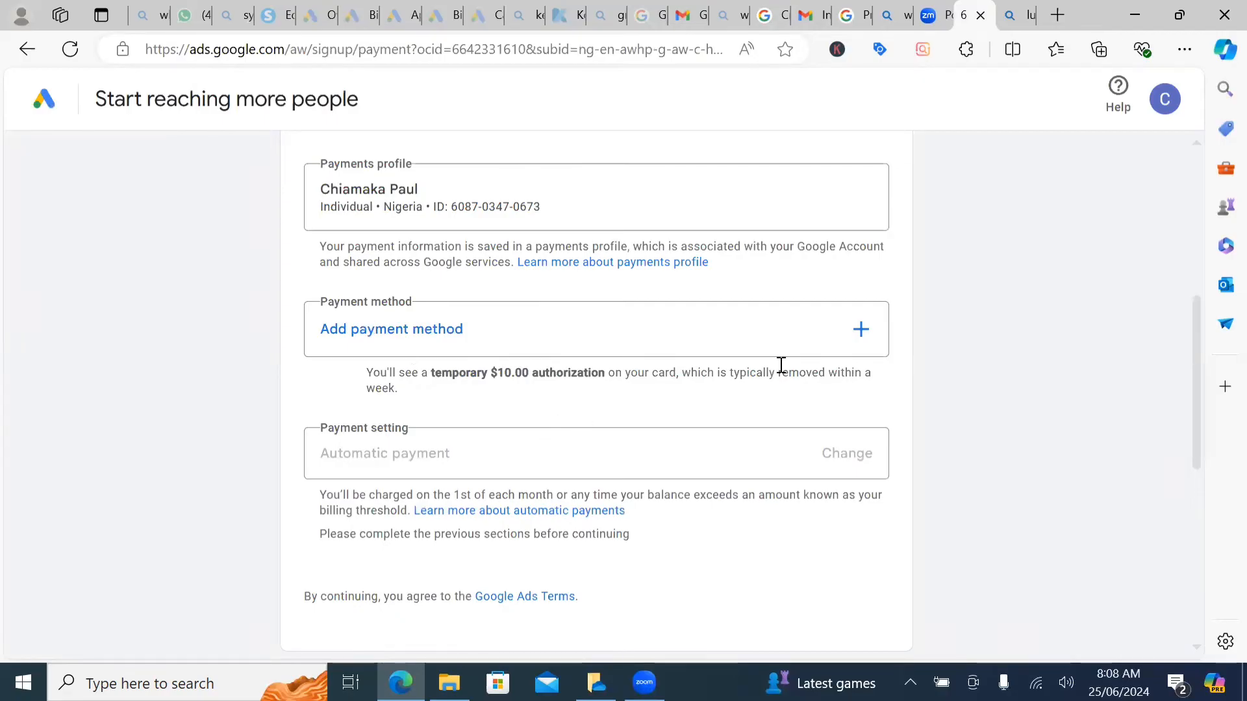
pyautogui.moveTo(861, 329)
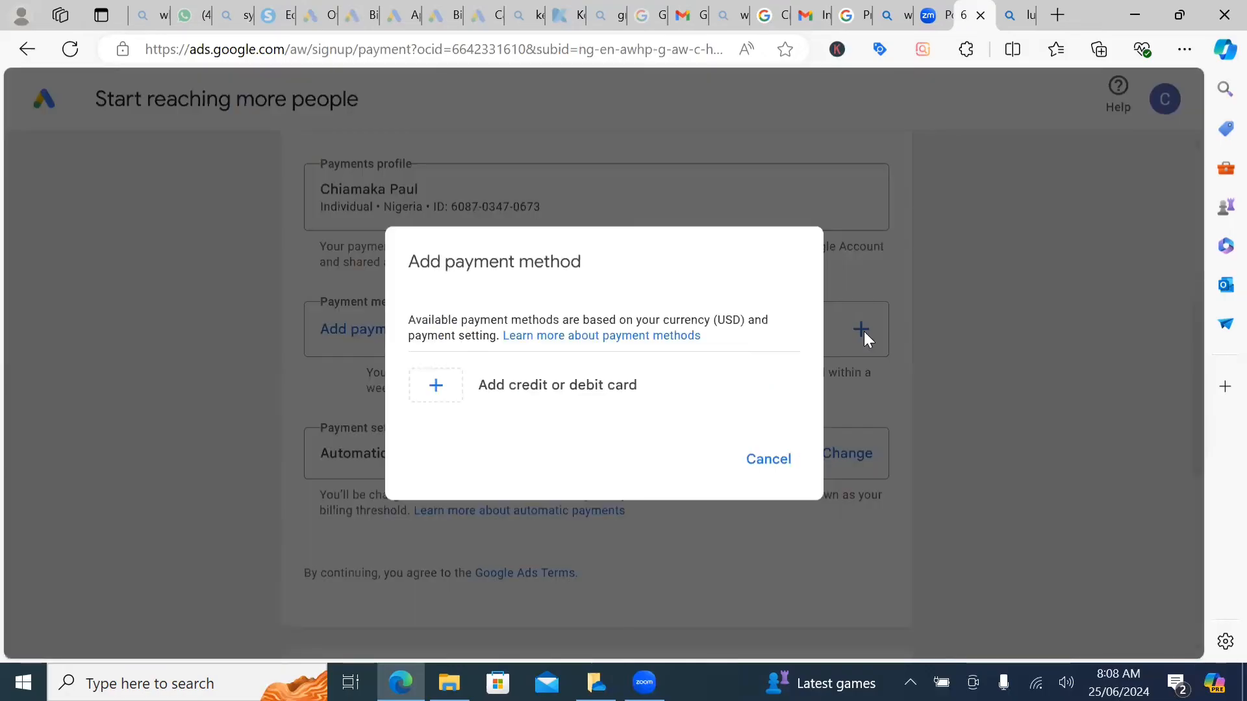
pyautogui.moveTo(585, 368)
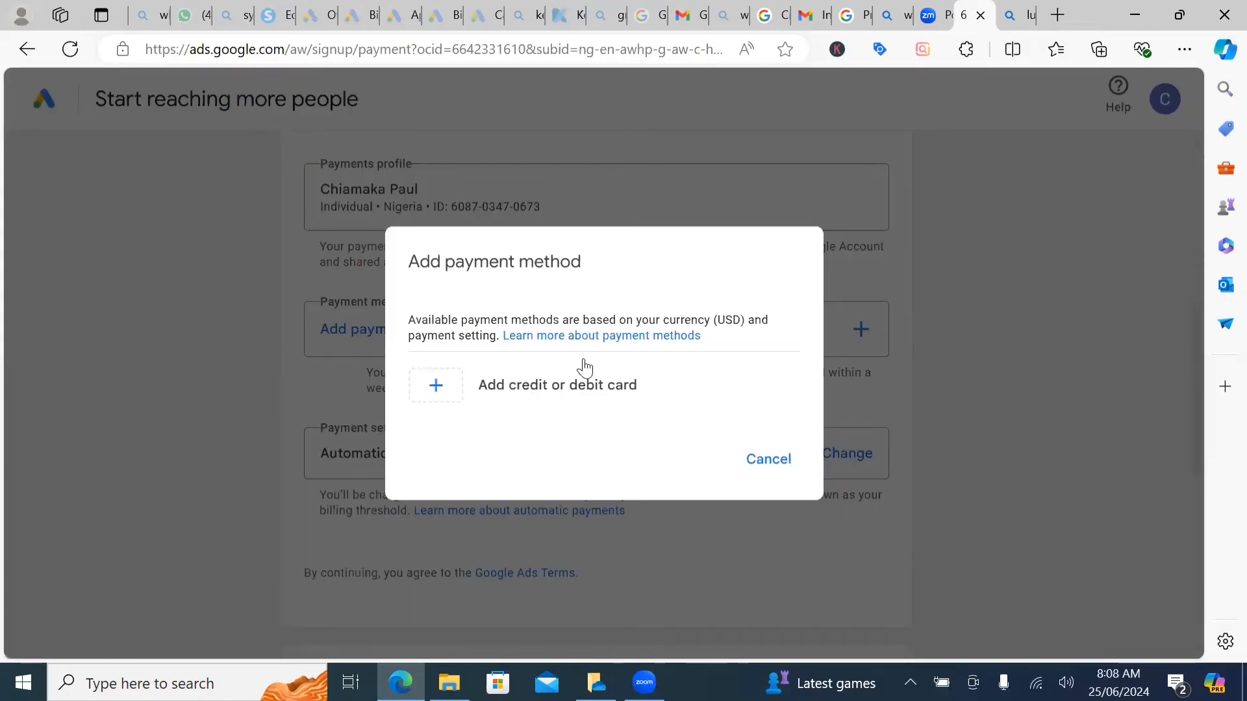
pyautogui.moveTo(429, 402)
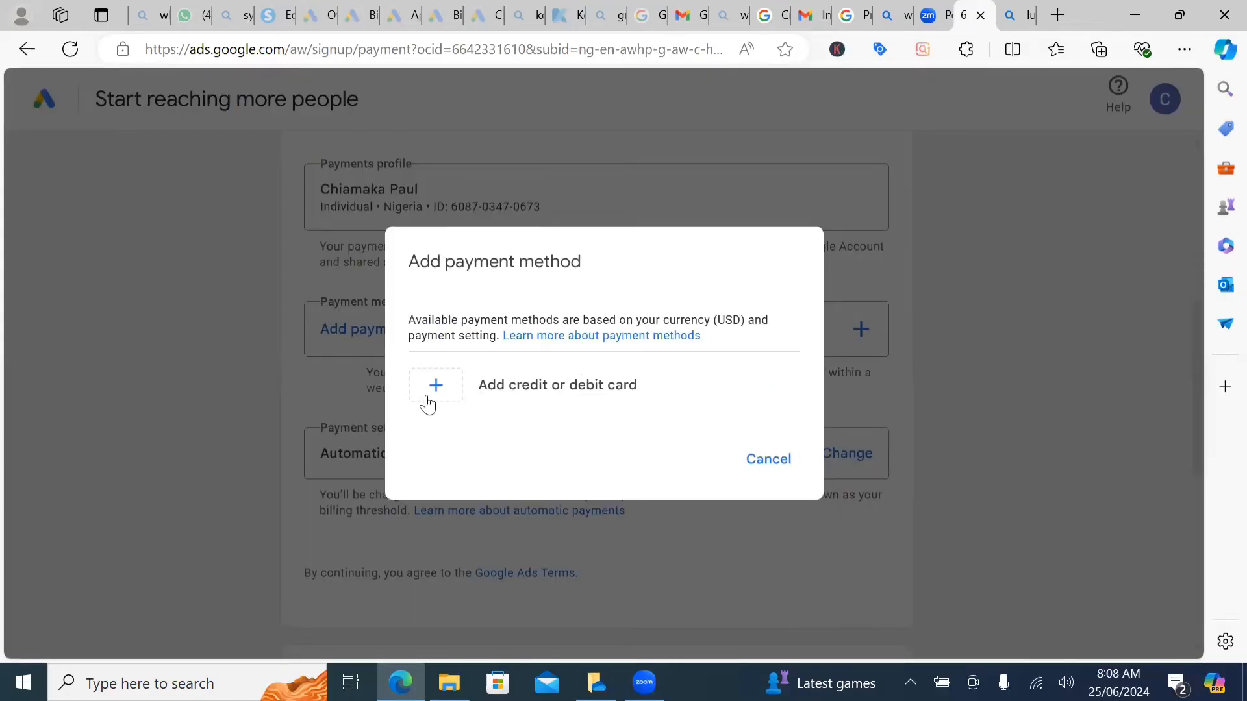
pyautogui.moveTo(534, 394)
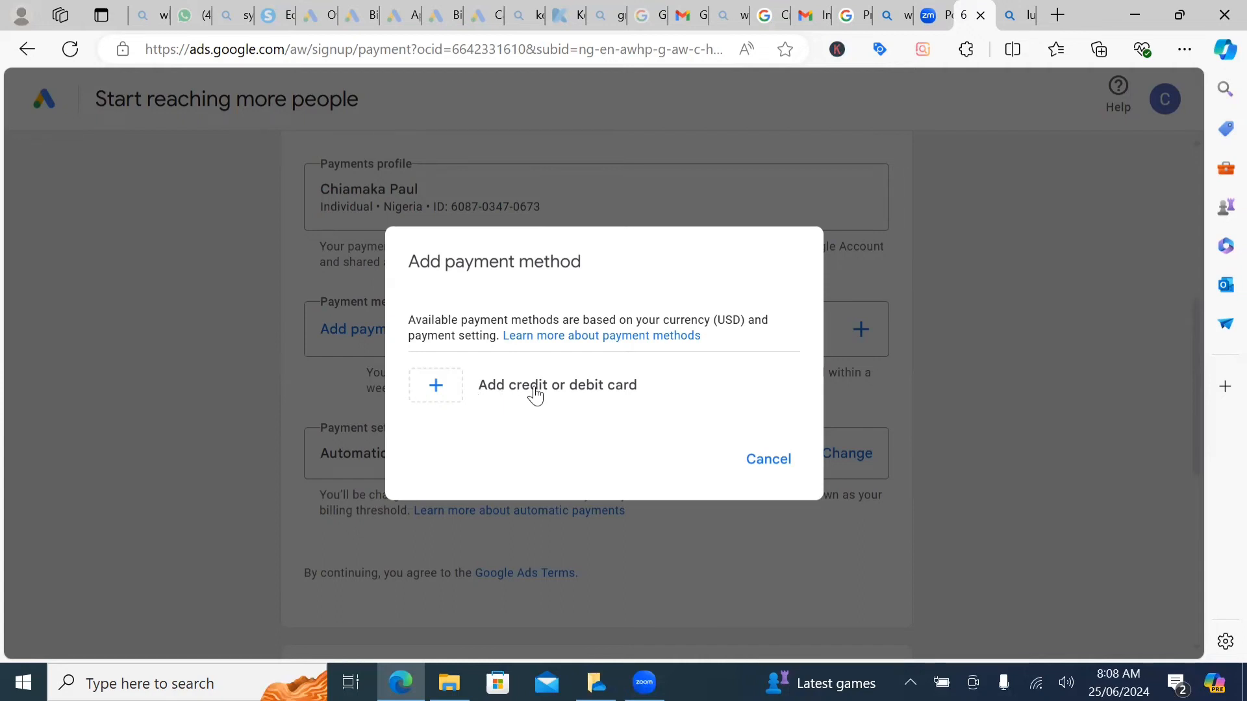
# Choose 'Add credit or debit card' in the Add payment method dialog.
pyautogui.click(557, 385)
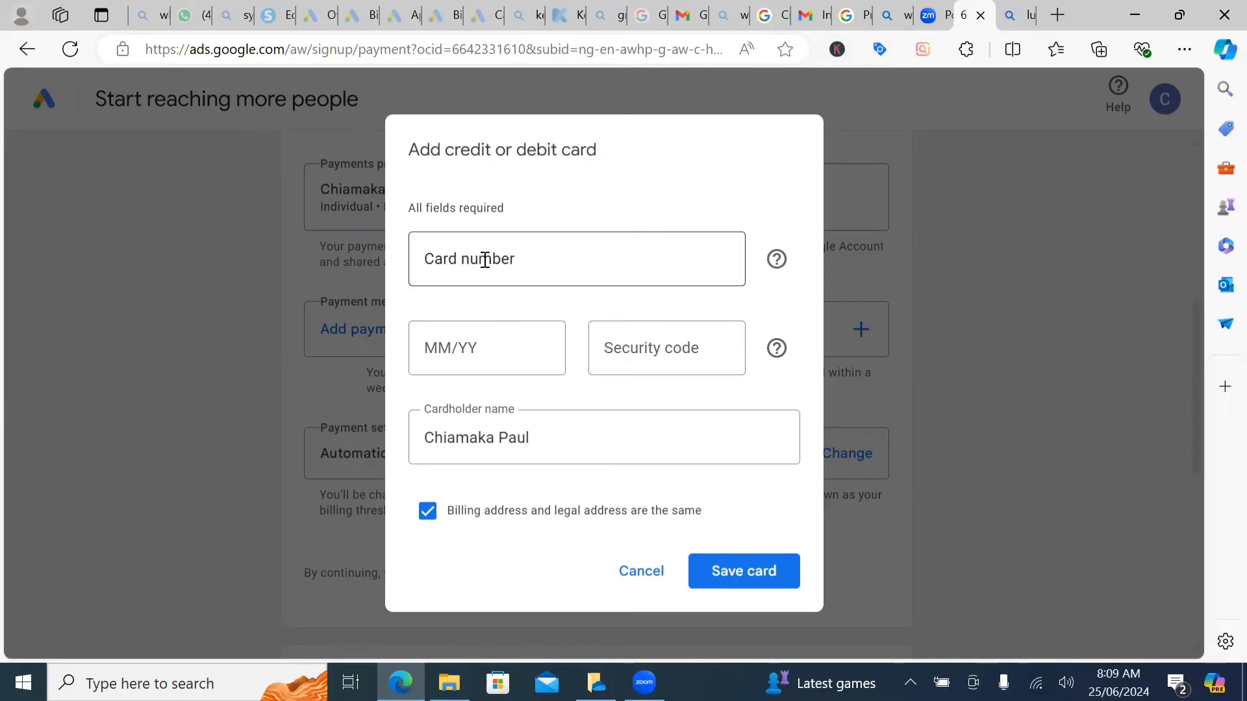
# Enter the card number and keep the billing address same as the legal address.
pyautogui.click(577, 259)
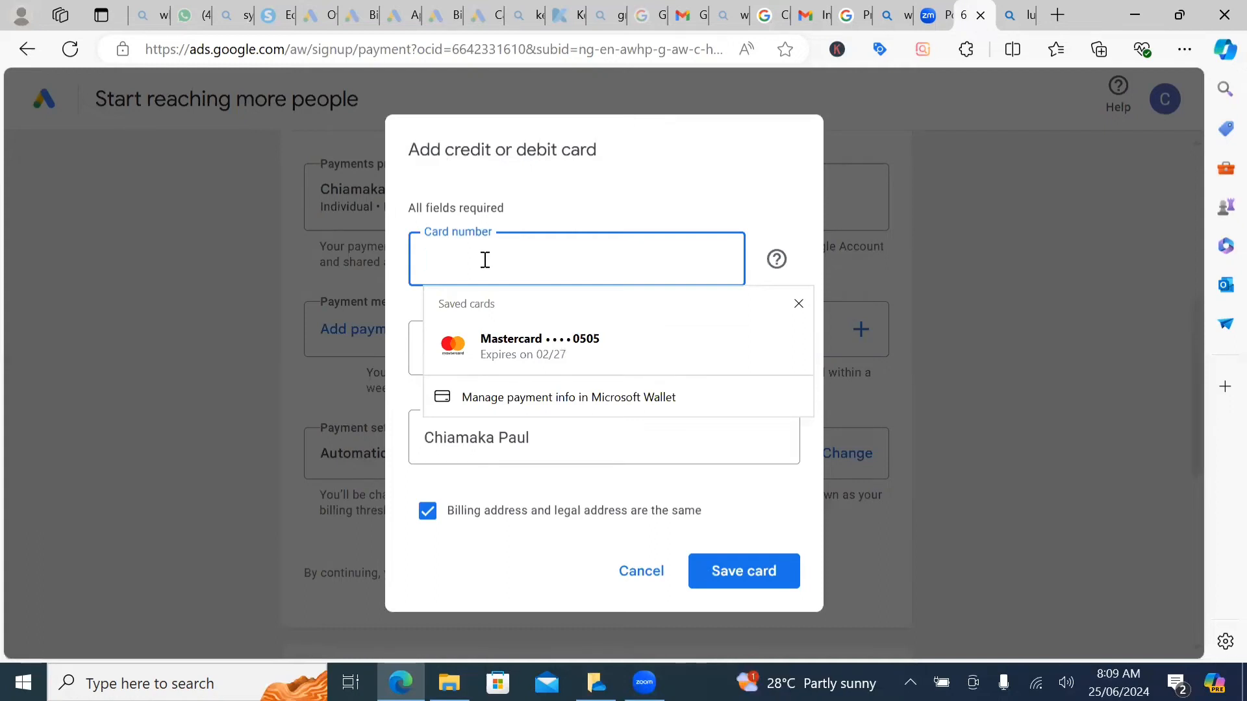
pyautogui.moveTo(668, 238)
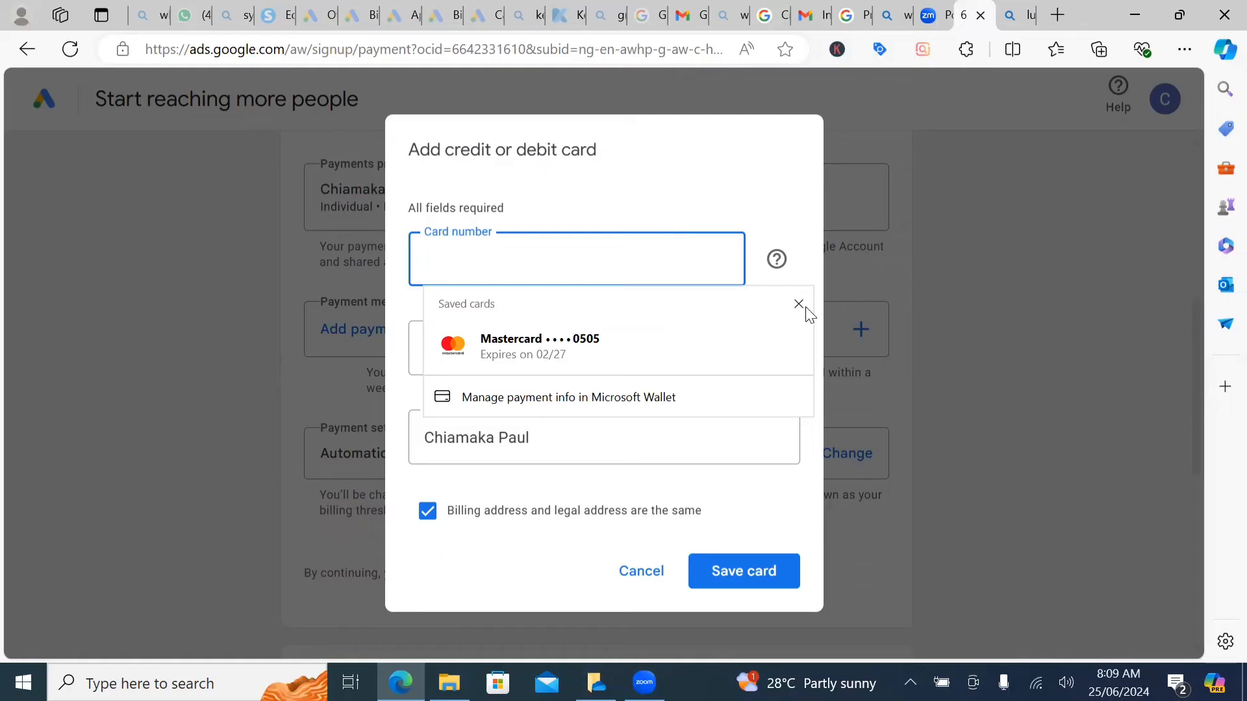
pyautogui.click(800, 305)
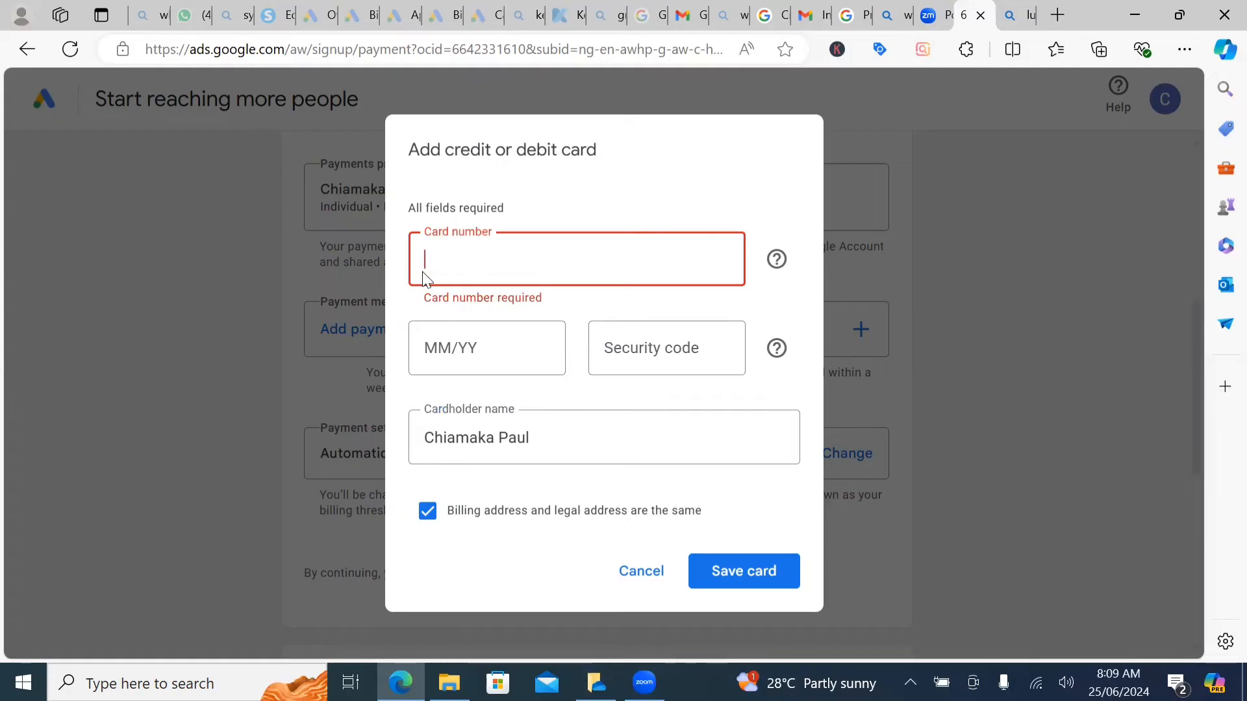
pyautogui.moveTo(829, 308)
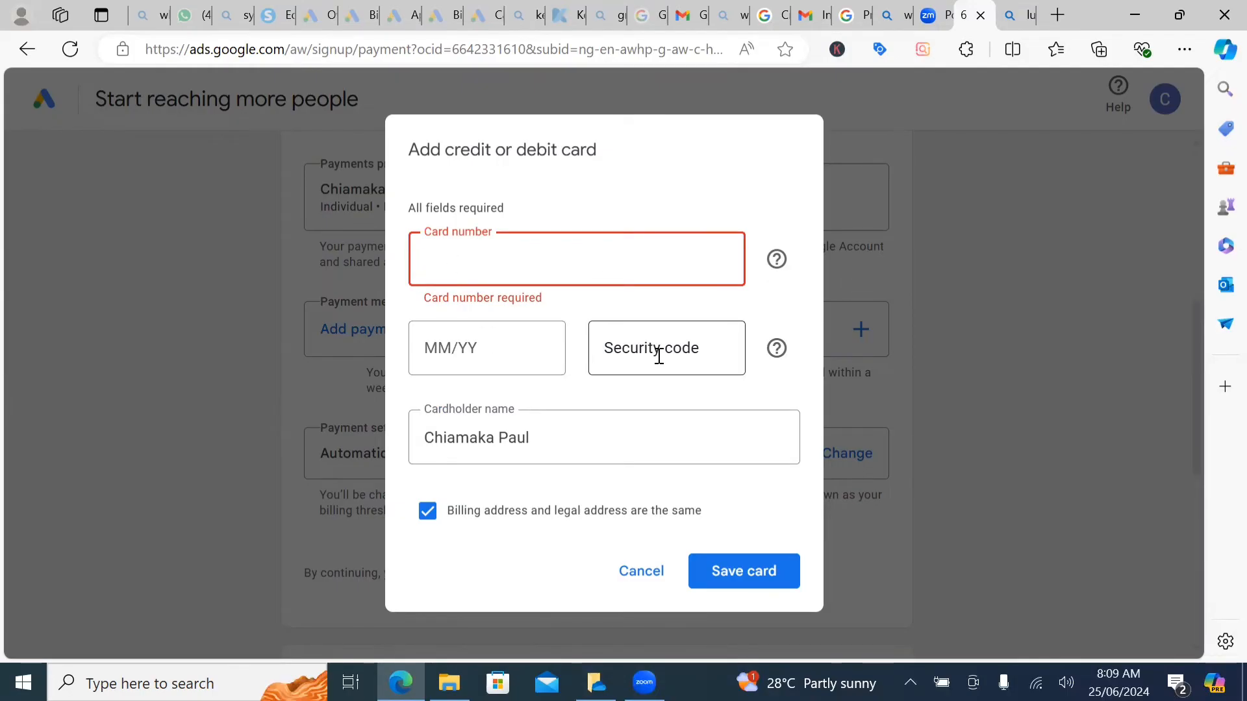
pyautogui.click(577, 259)
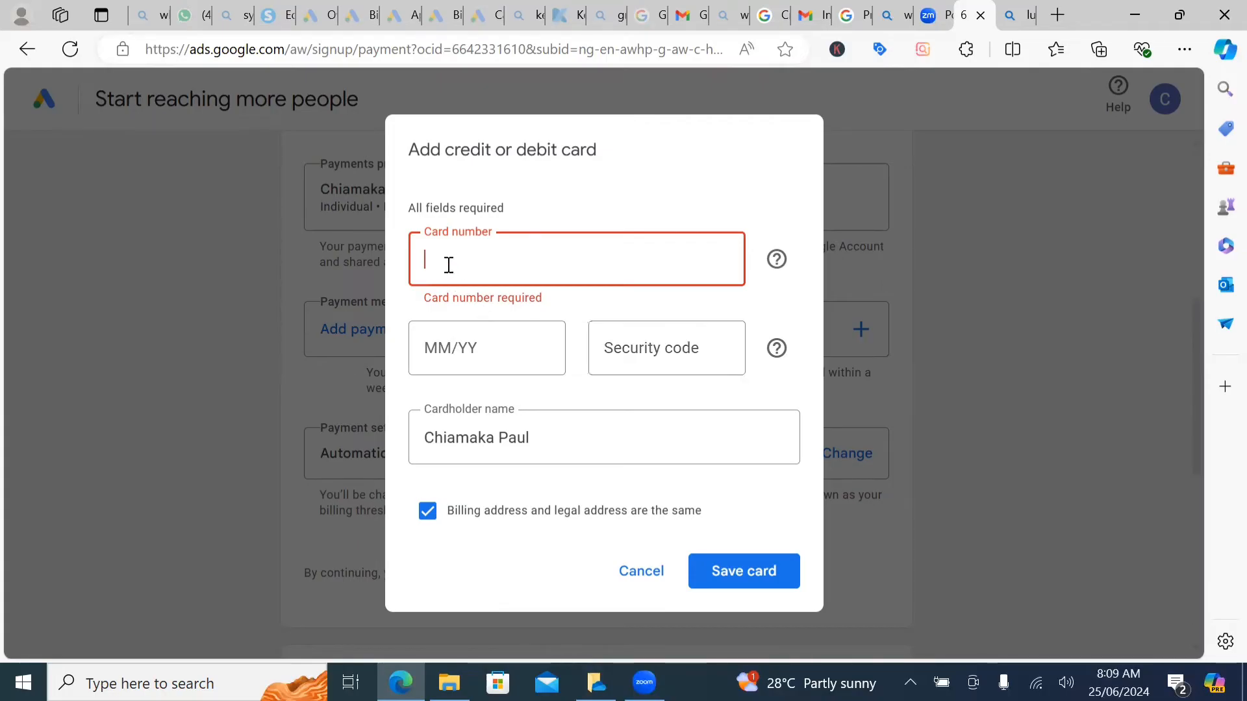
pyautogui.write('47')
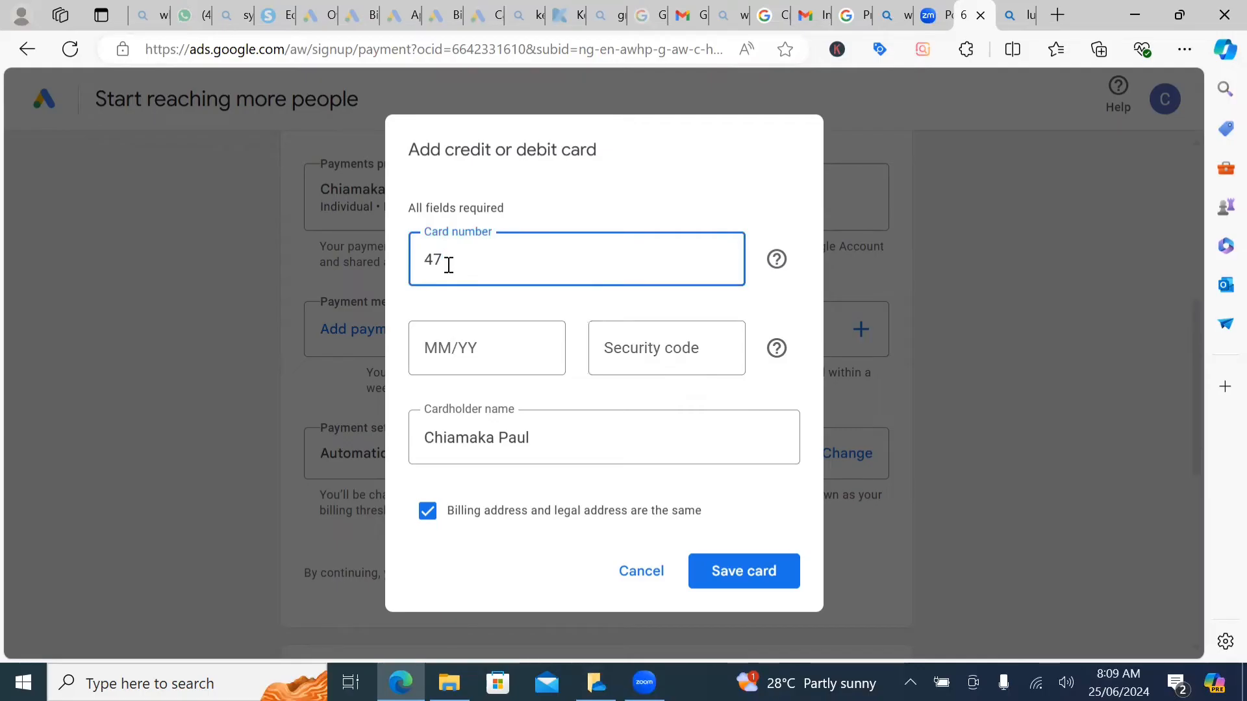
pyautogui.press('Backspace')
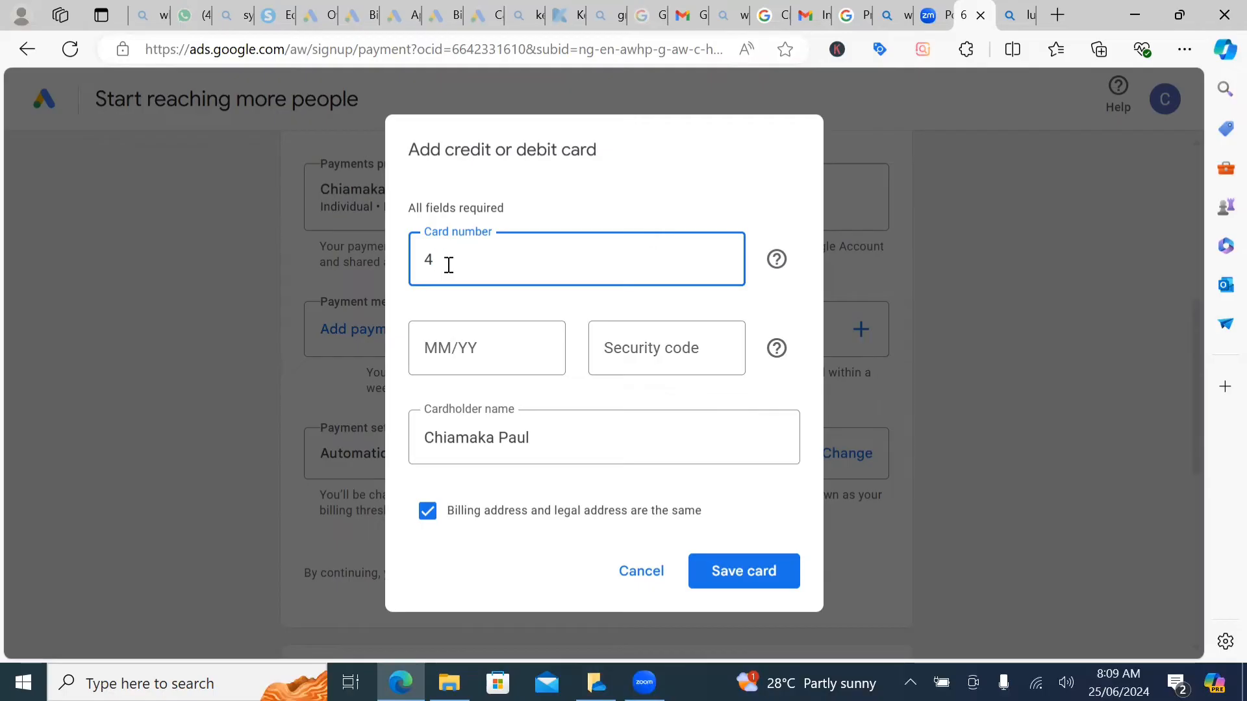
pyautogui.write('1')
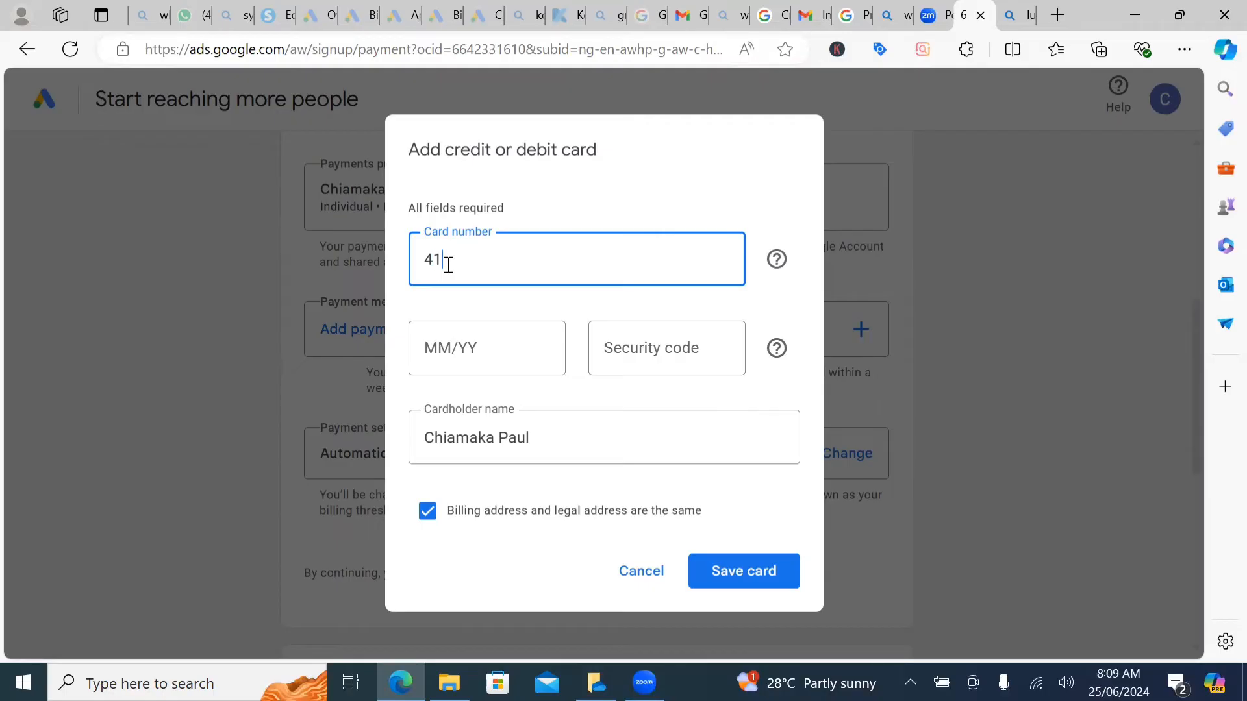
pyautogui.write('73')
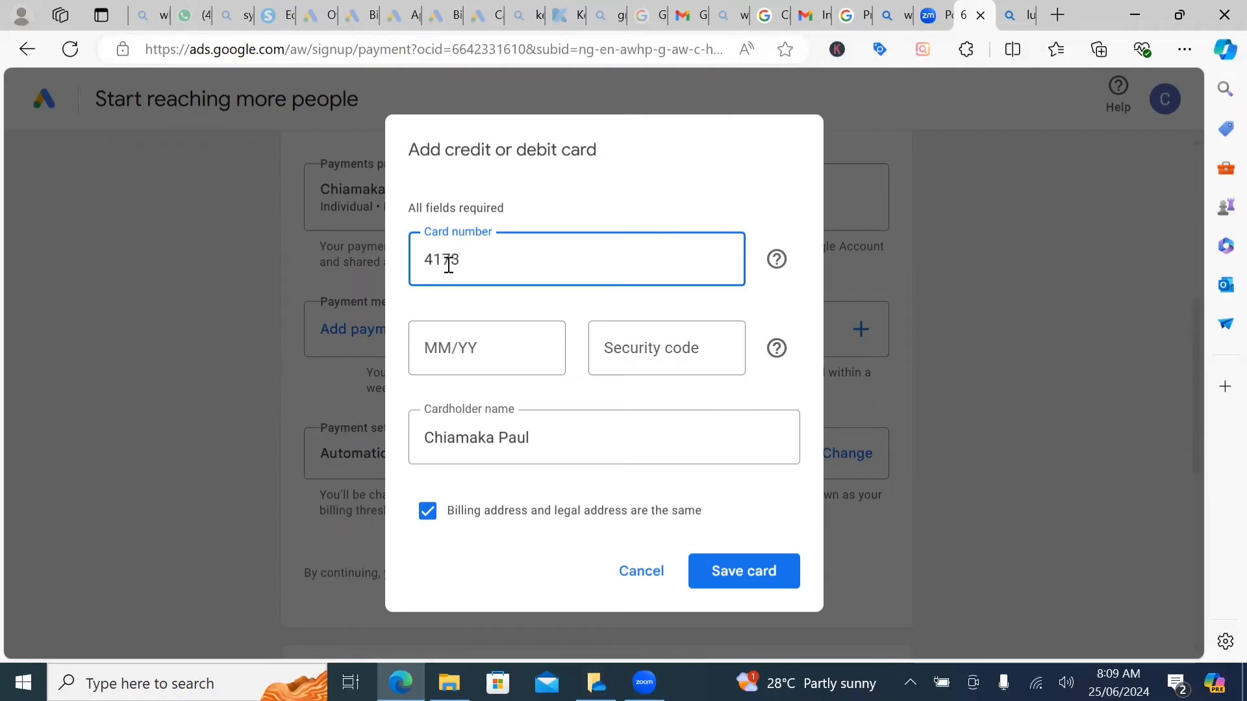
pyautogui.write('96')
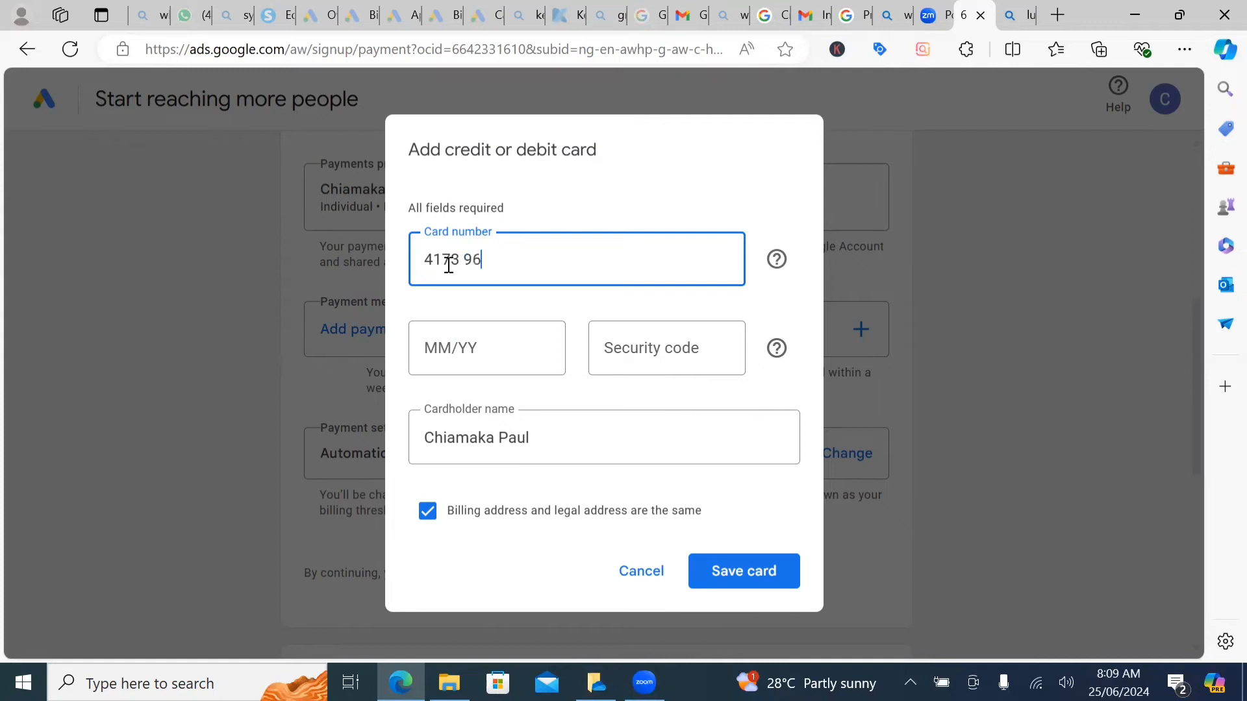
pyautogui.write('00')
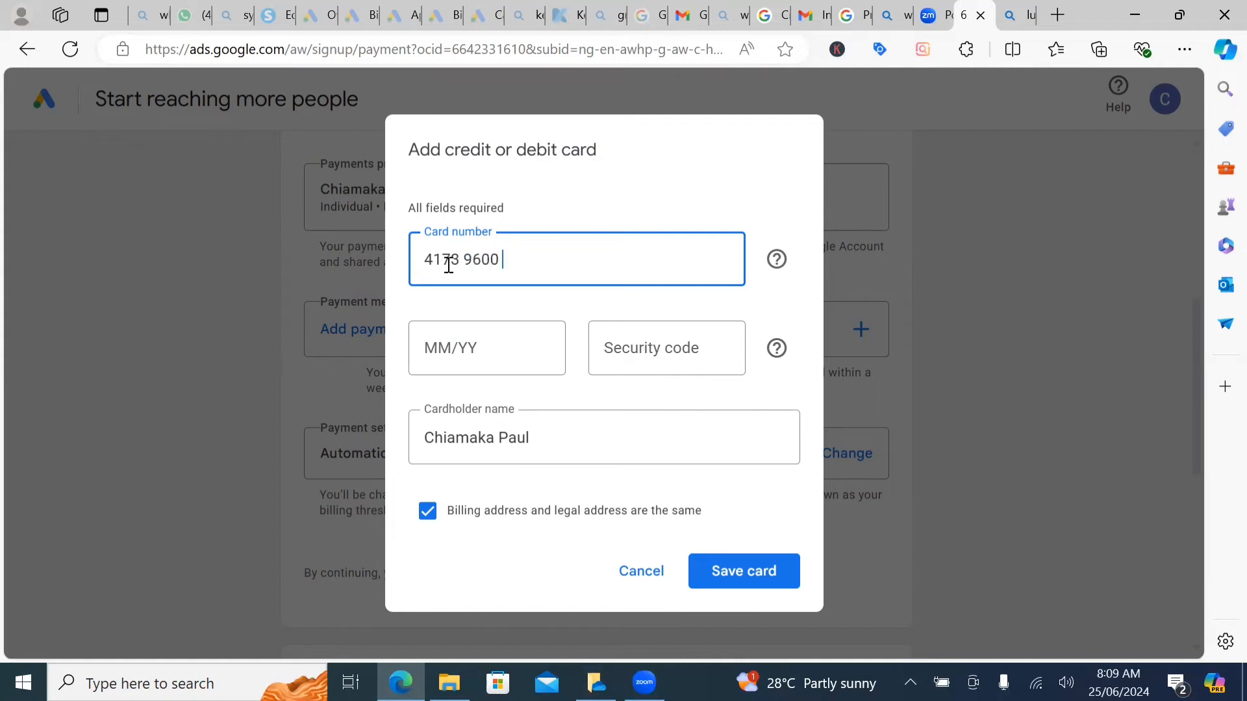
pyautogui.write('533')
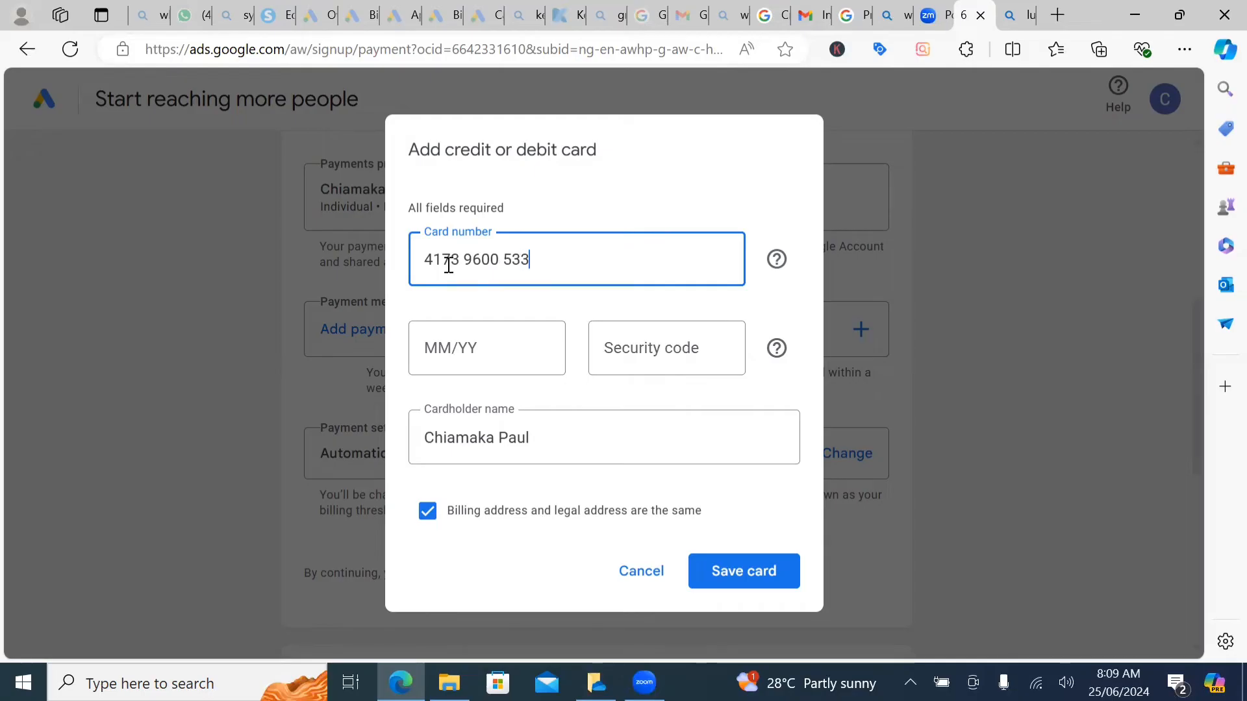
pyautogui.write('1')
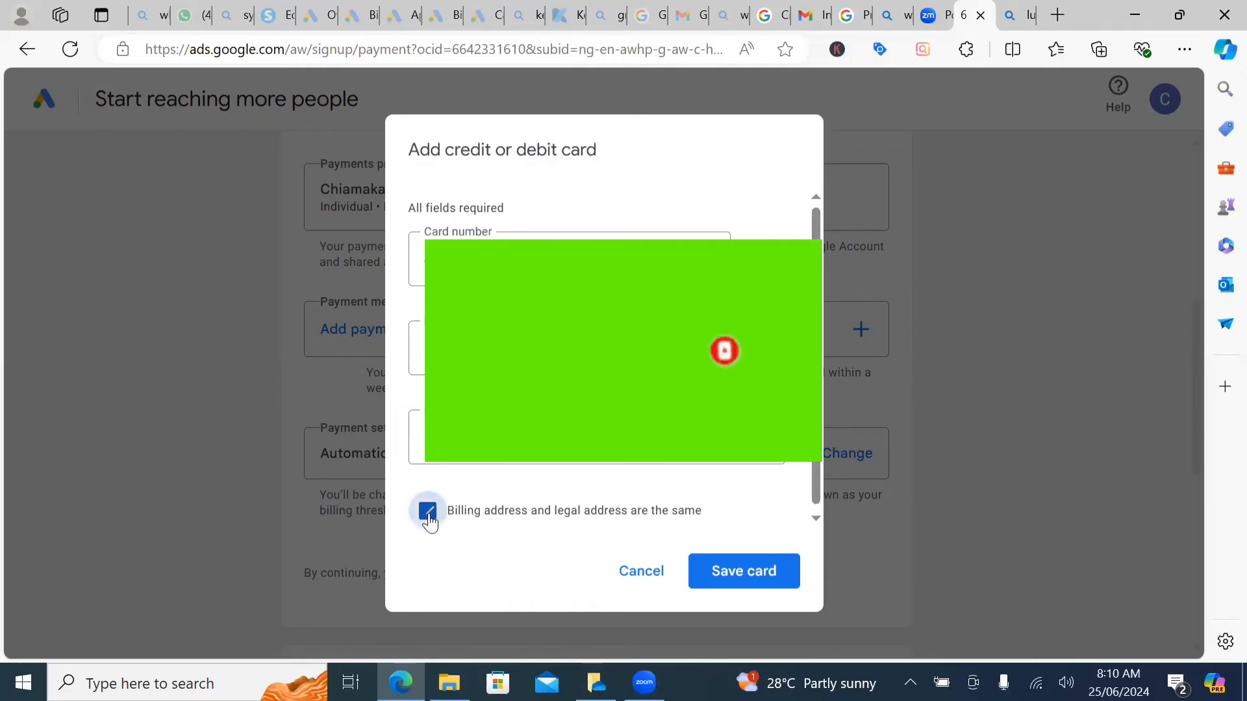
pyautogui.click(428, 510)
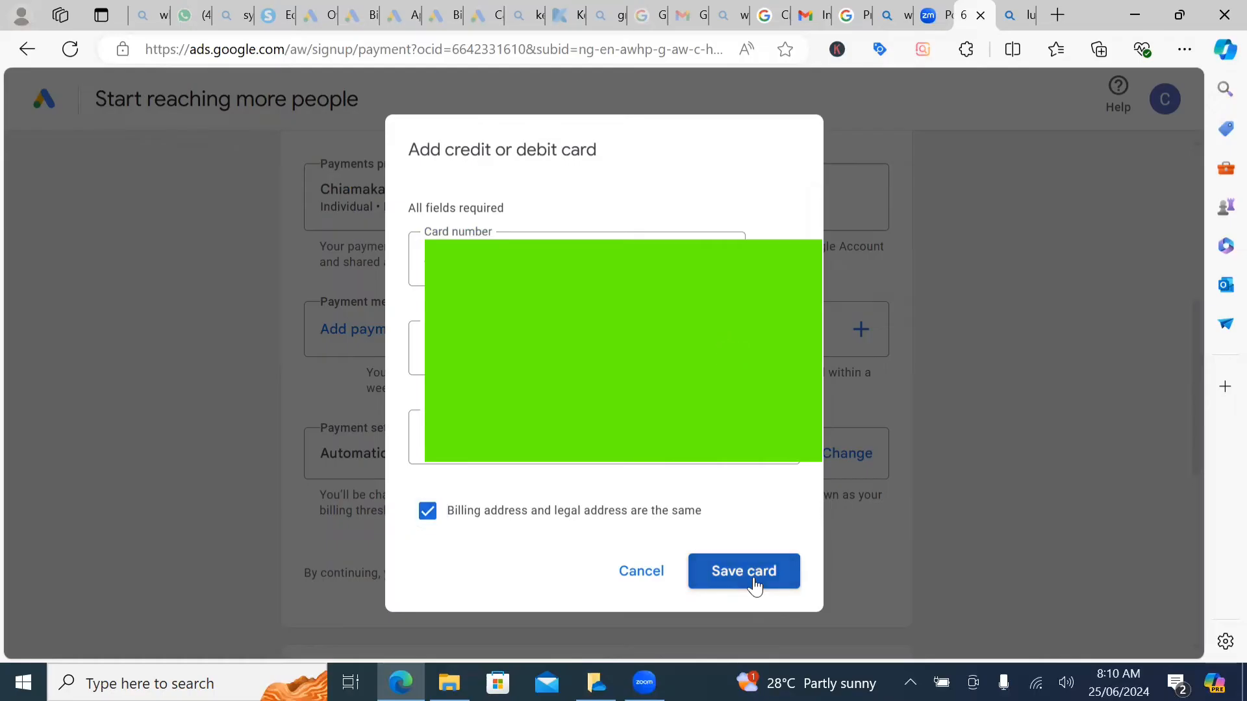
pyautogui.click(743, 570)
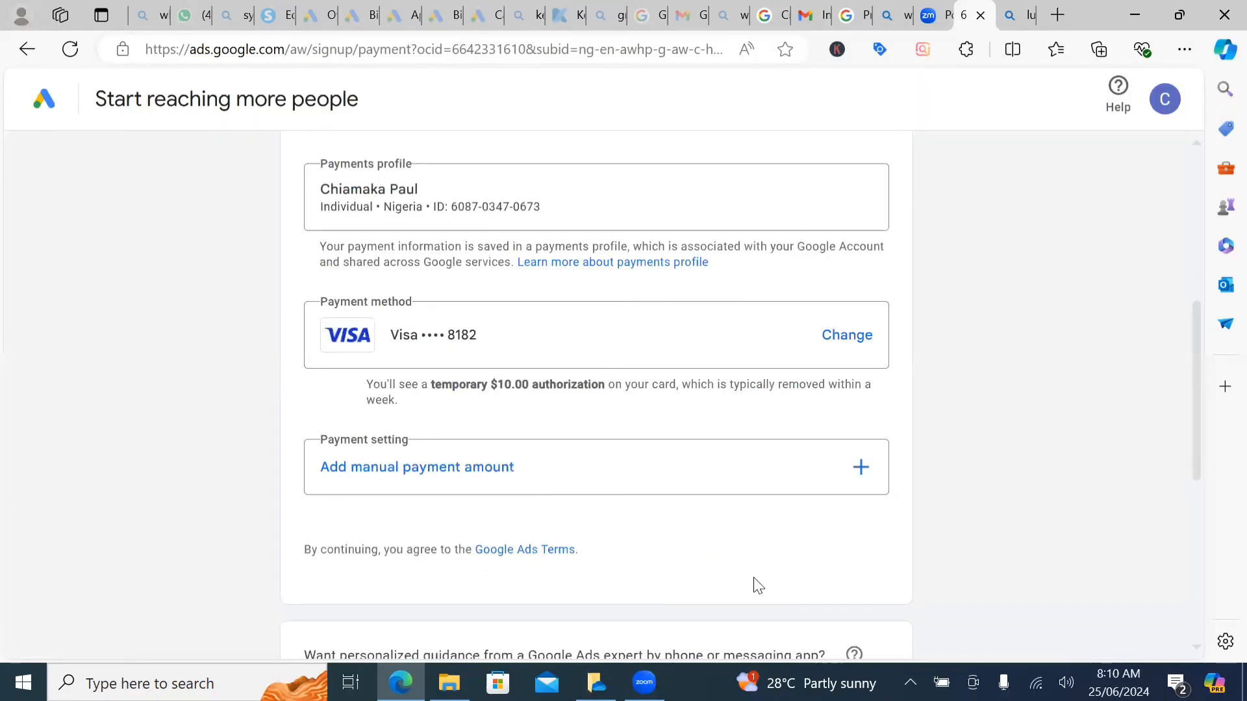
pyautogui.scroll(-3)
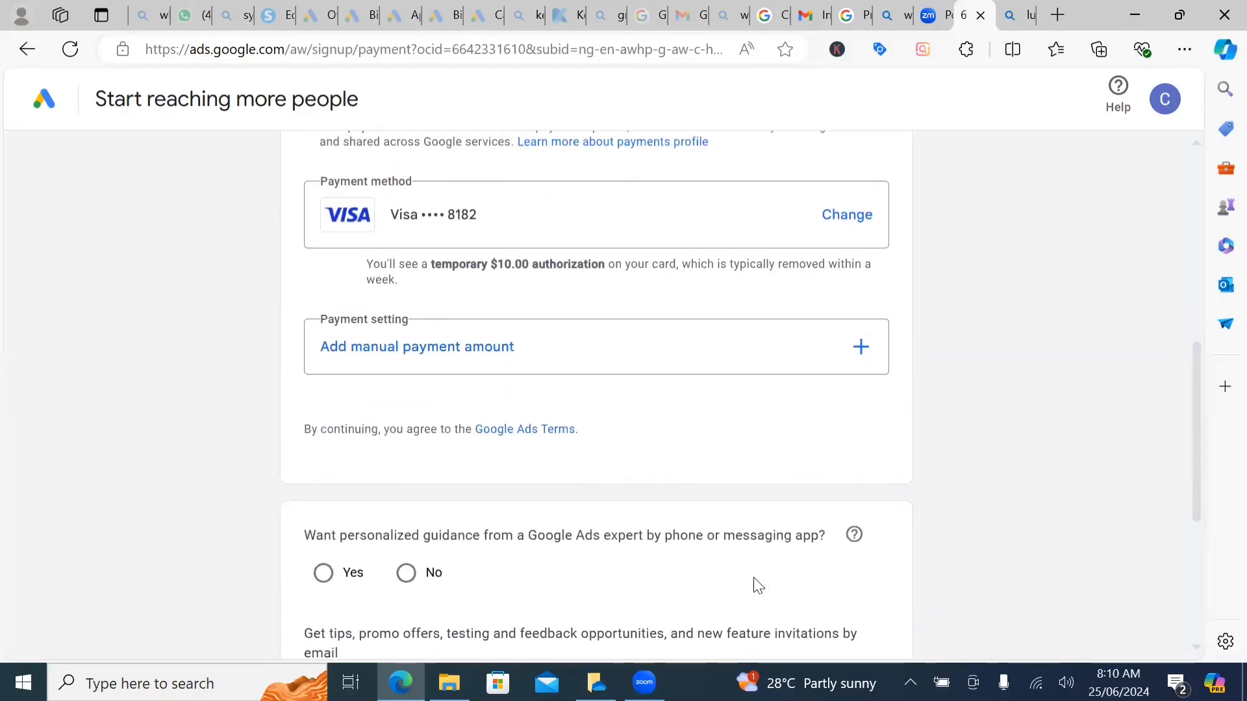
pyautogui.scroll(-3)
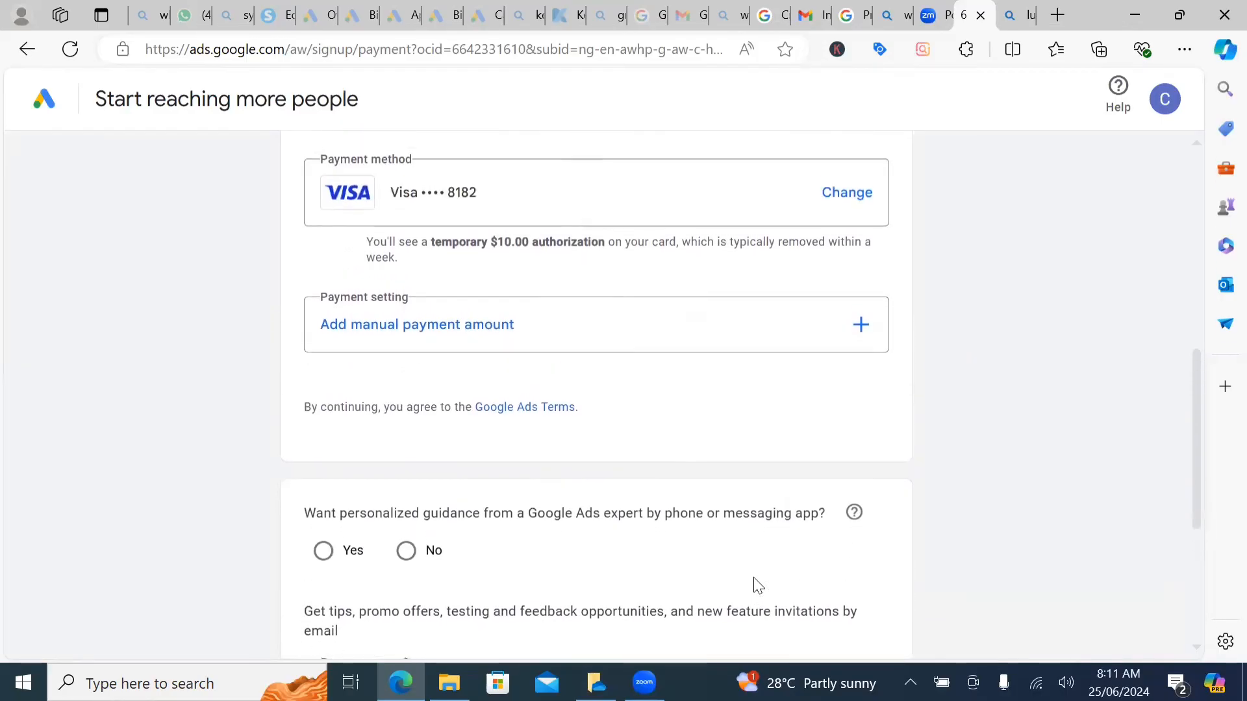
pyautogui.scroll(3)
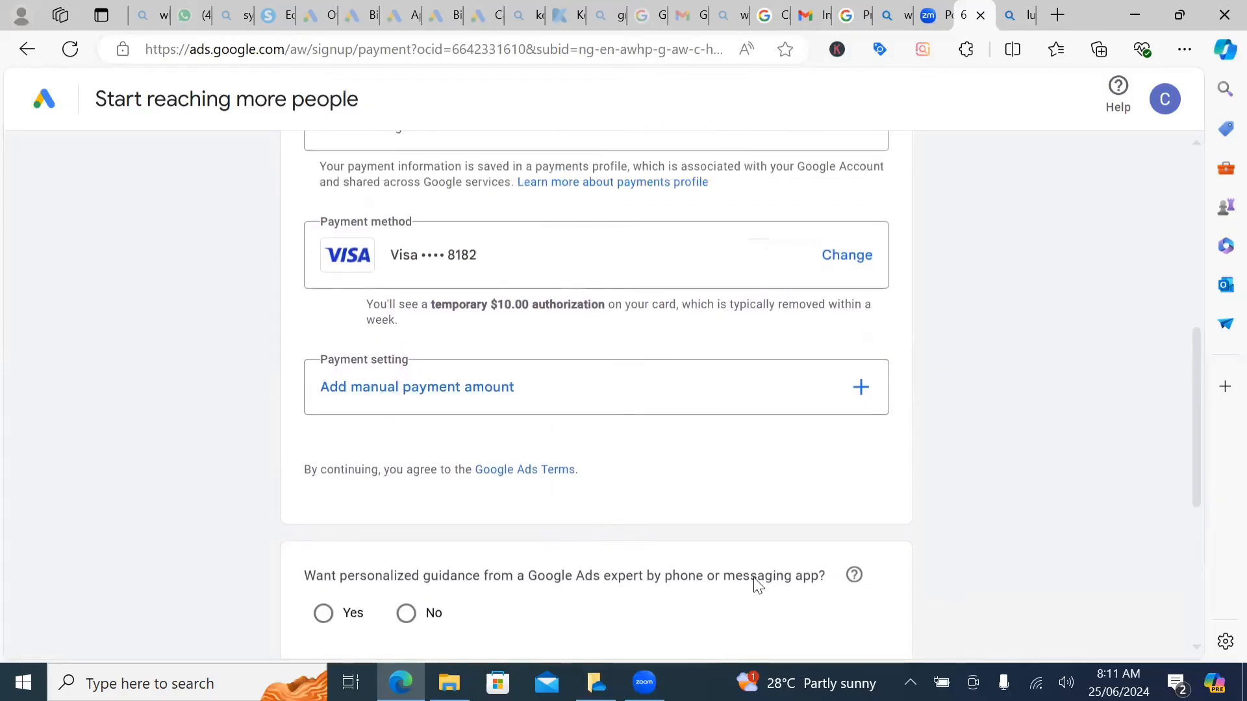
pyautogui.moveTo(779, 373)
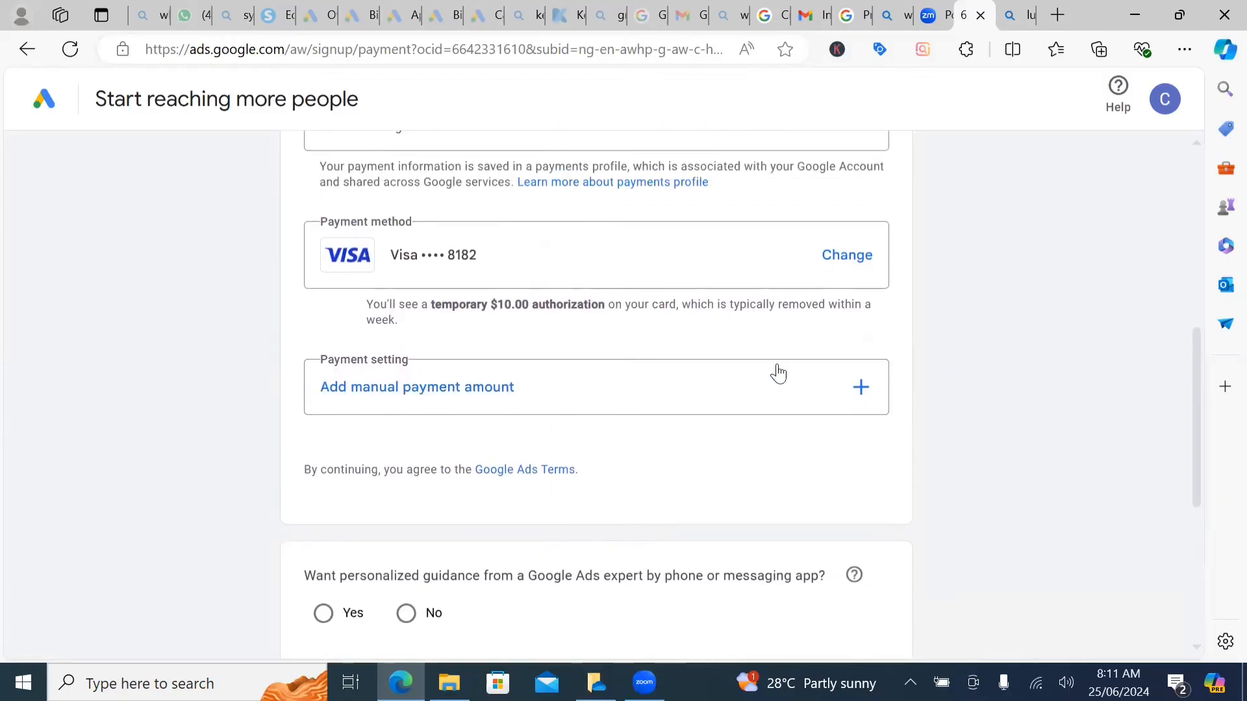
pyautogui.moveTo(858, 389)
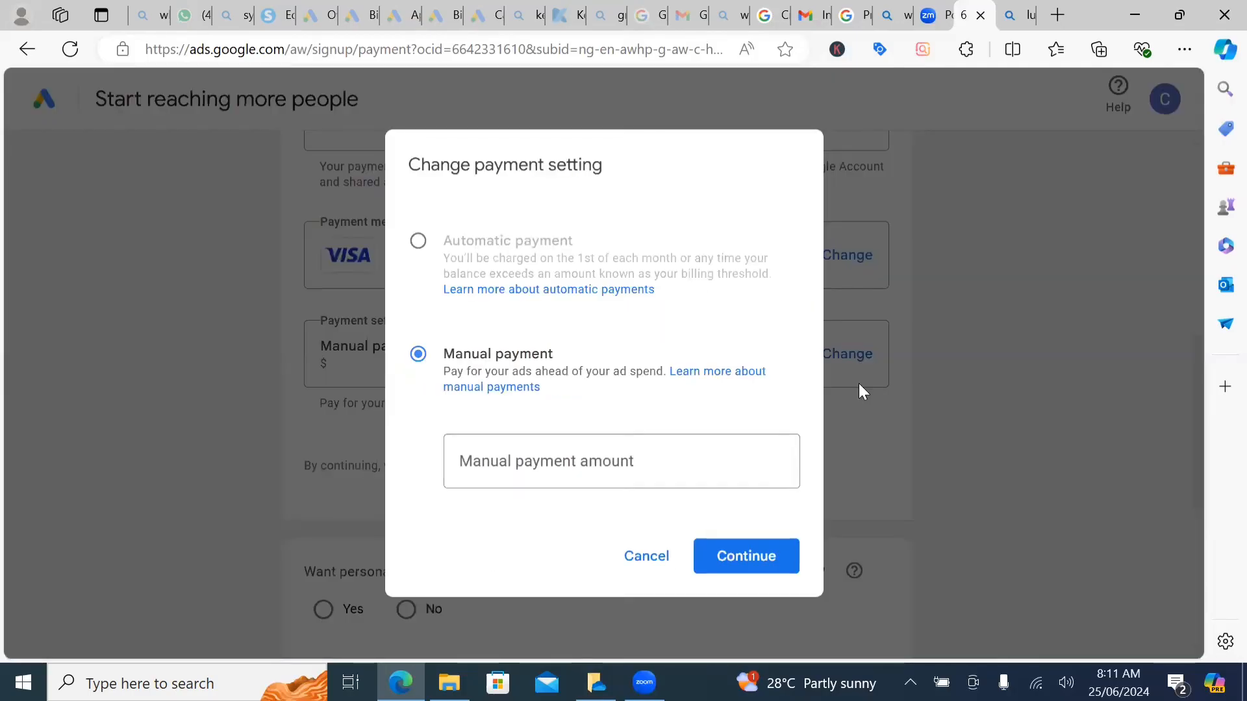
pyautogui.moveTo(645, 556)
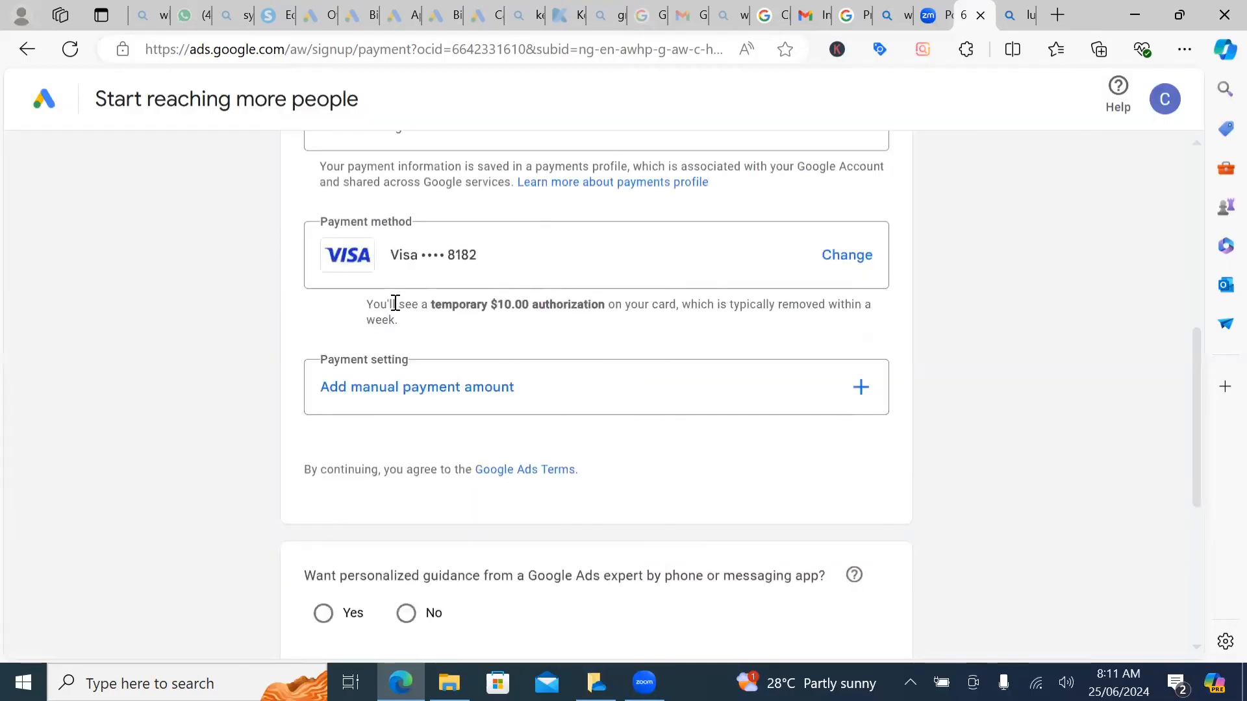
pyautogui.moveTo(525, 330)
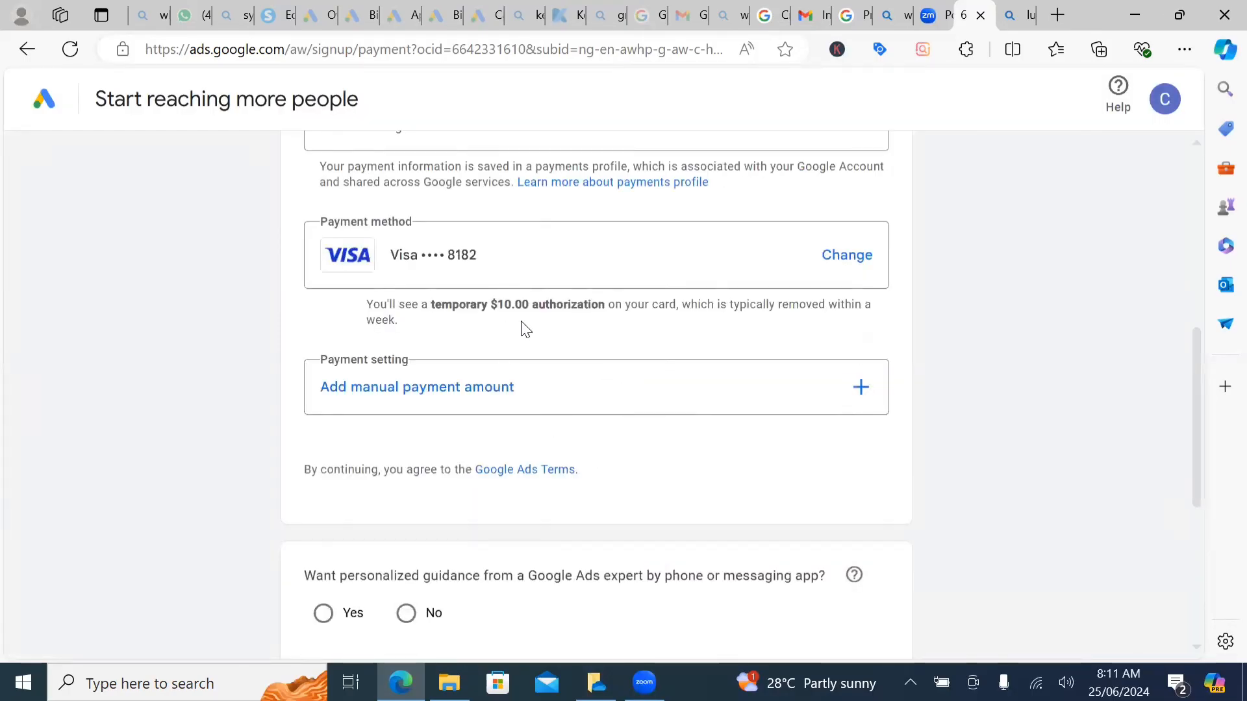
pyautogui.moveTo(740, 328)
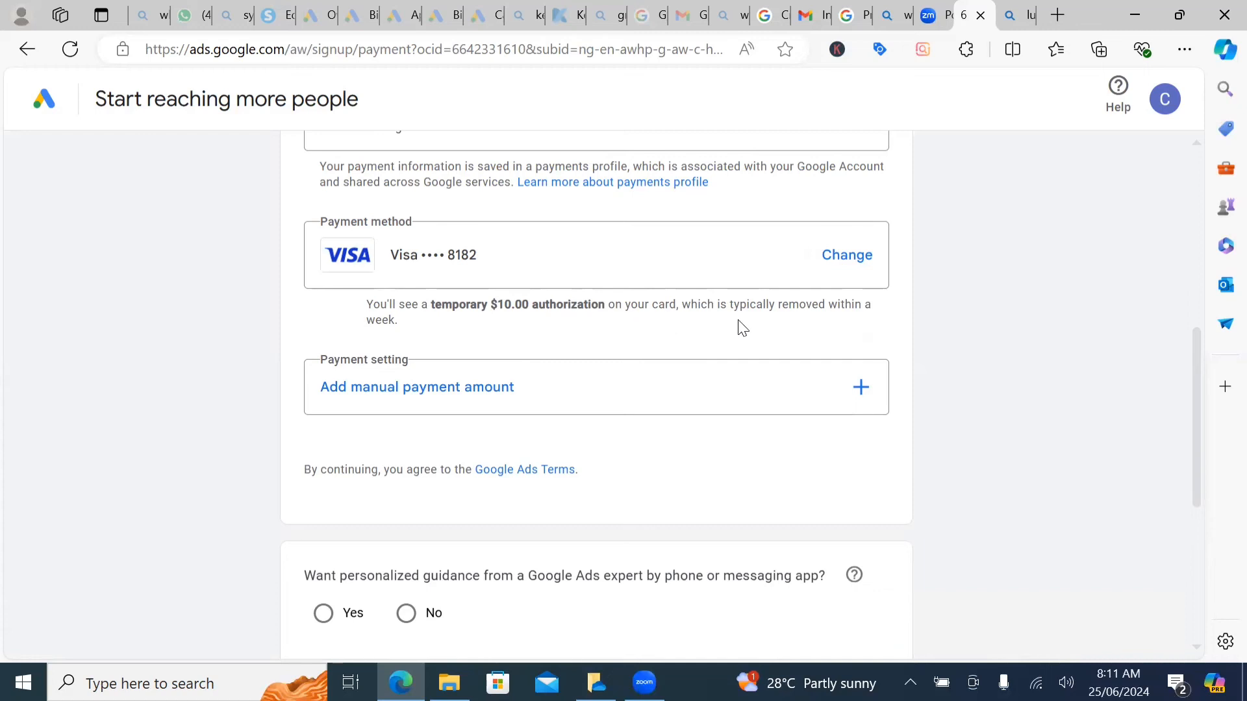
pyautogui.moveTo(488, 330)
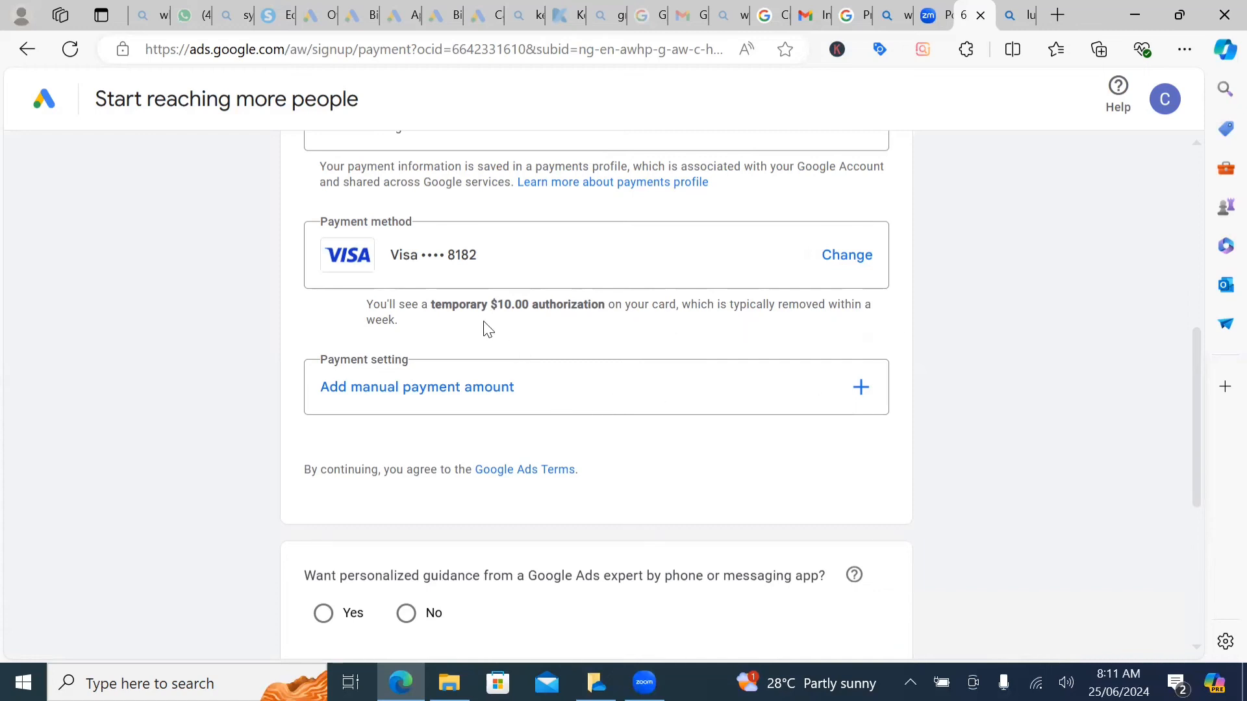
pyautogui.moveTo(562, 373)
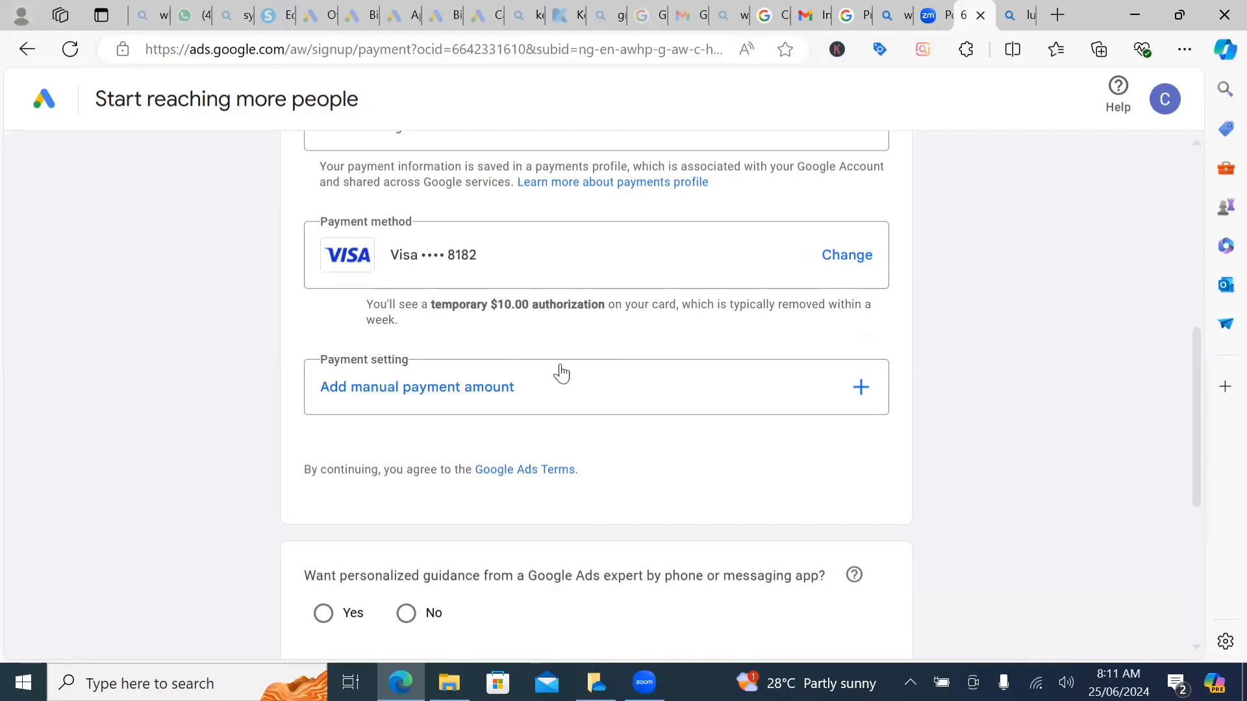
pyautogui.moveTo(535, 386)
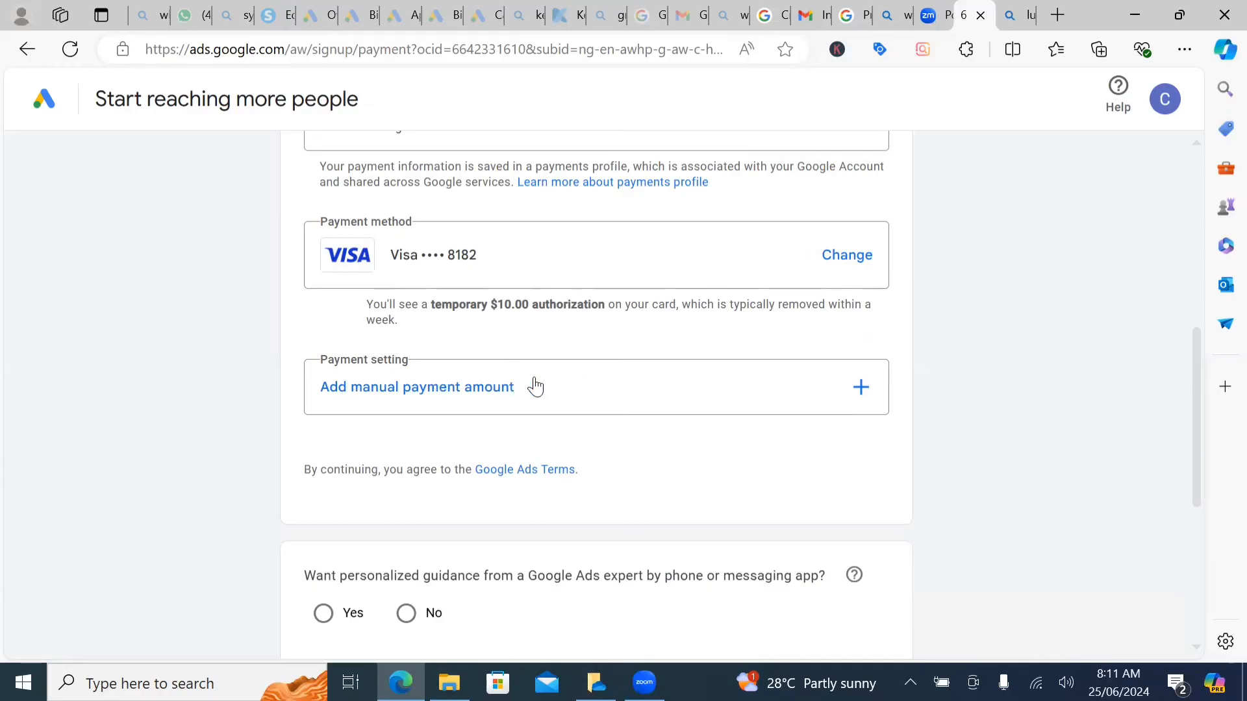
pyautogui.moveTo(647, 387)
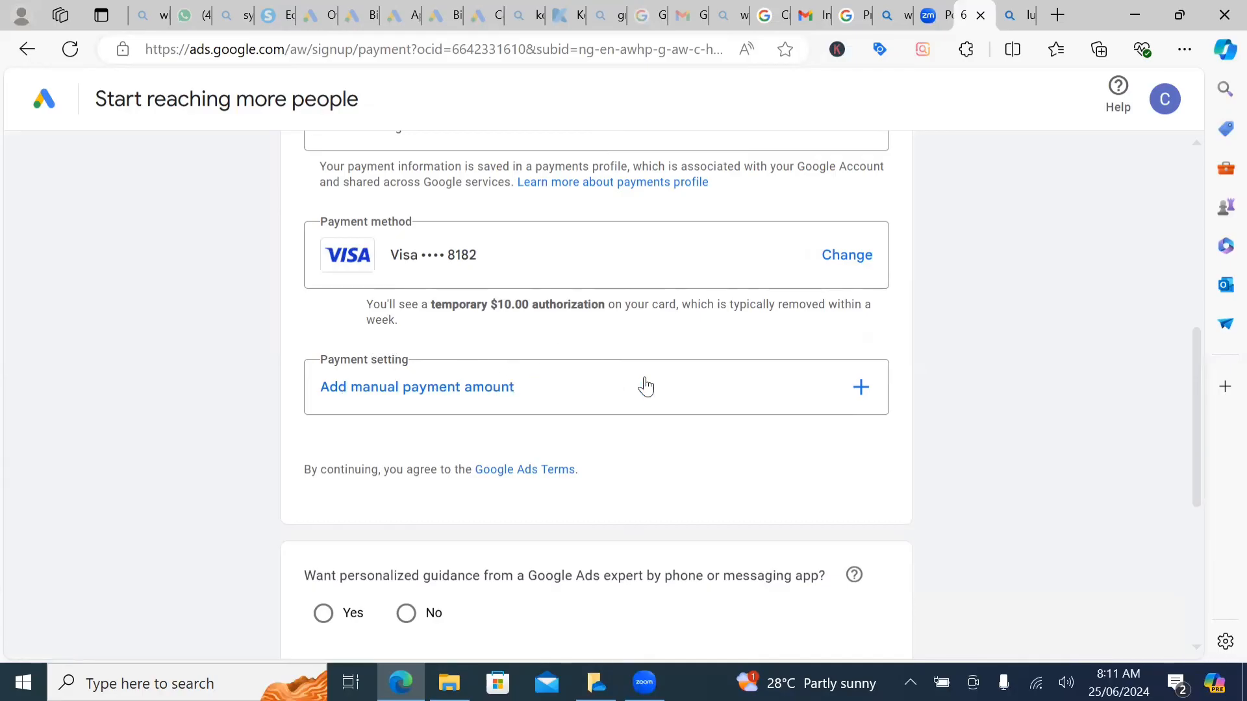
# Choose manual payment and enter a payment amount of 10.
pyautogui.click(417, 386)
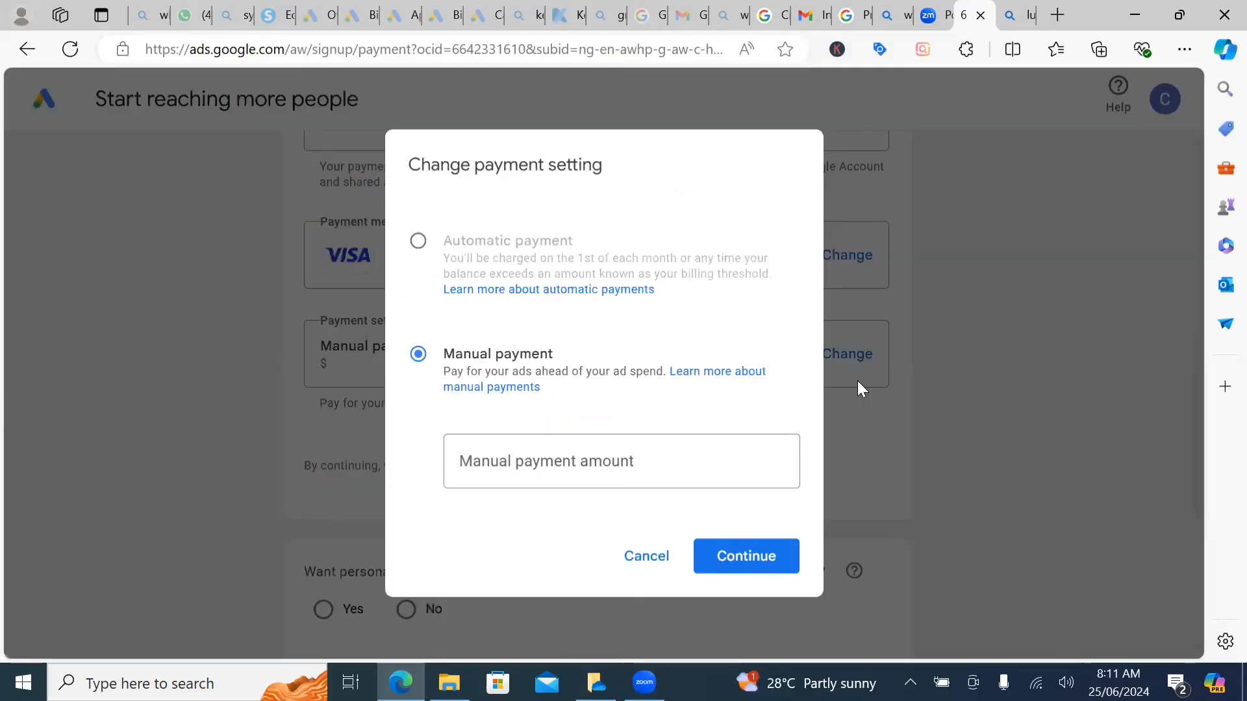
pyautogui.moveTo(419, 237)
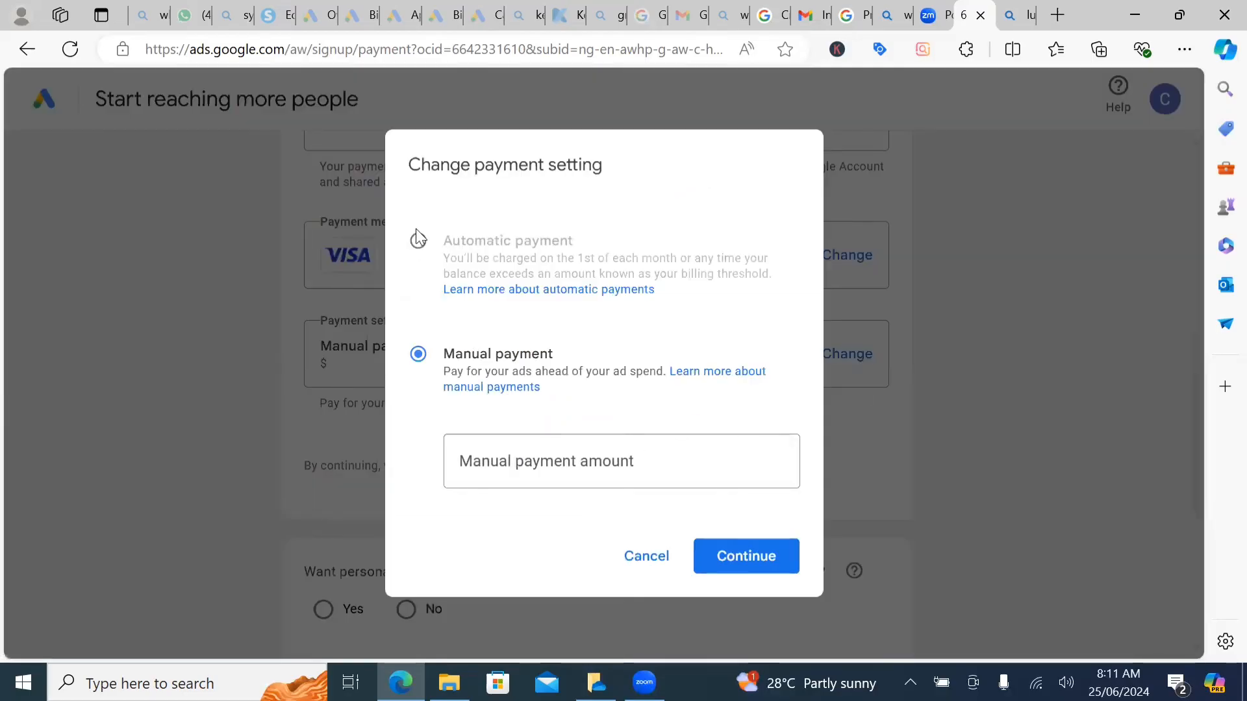
pyautogui.moveTo(424, 253)
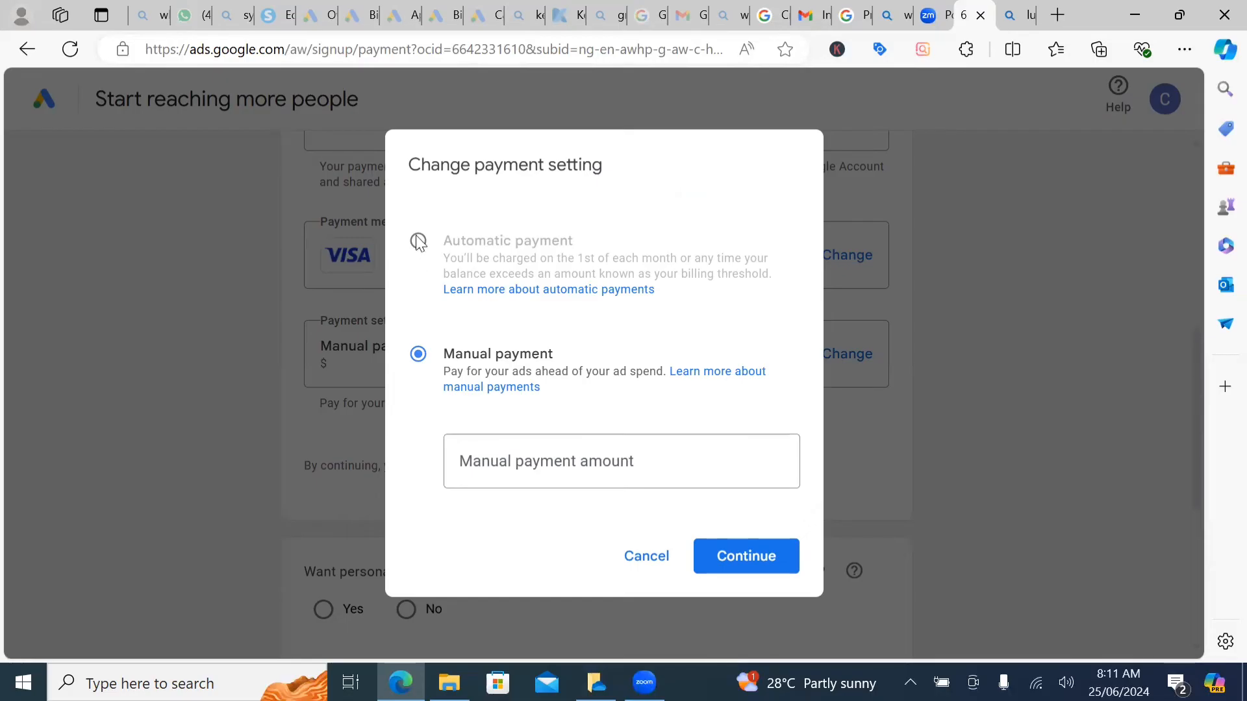
pyautogui.moveTo(676, 389)
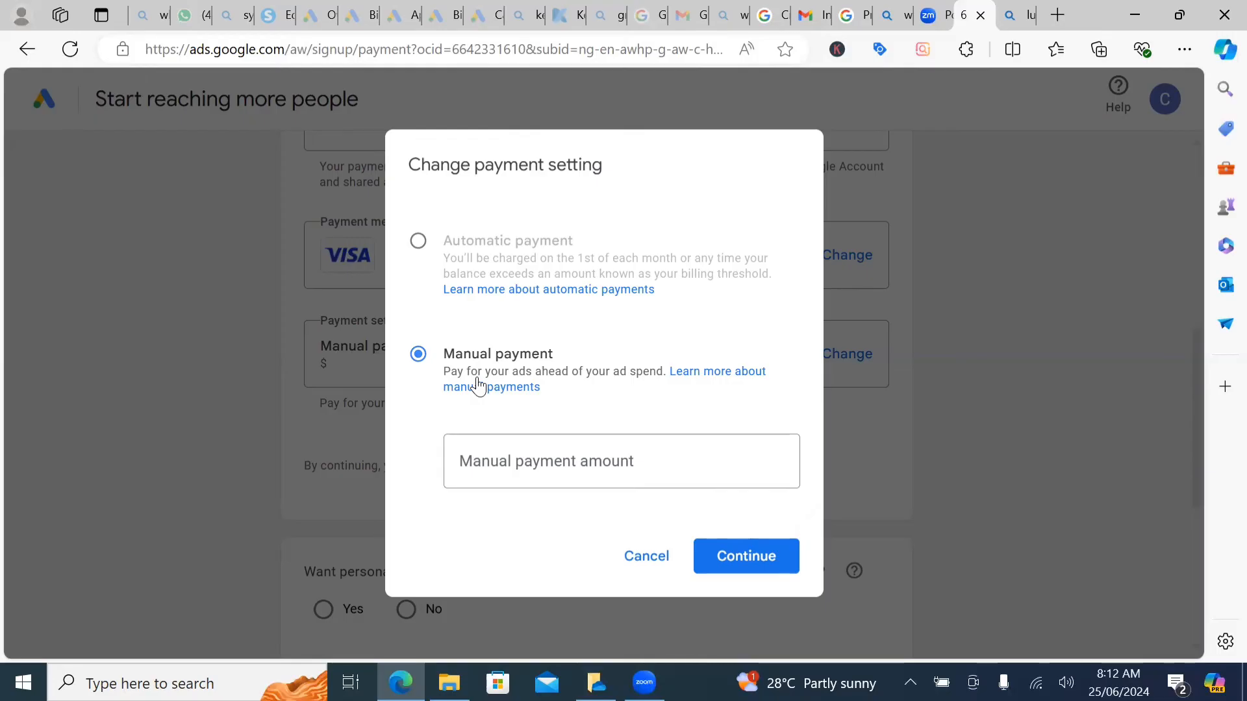
pyautogui.moveTo(479, 258)
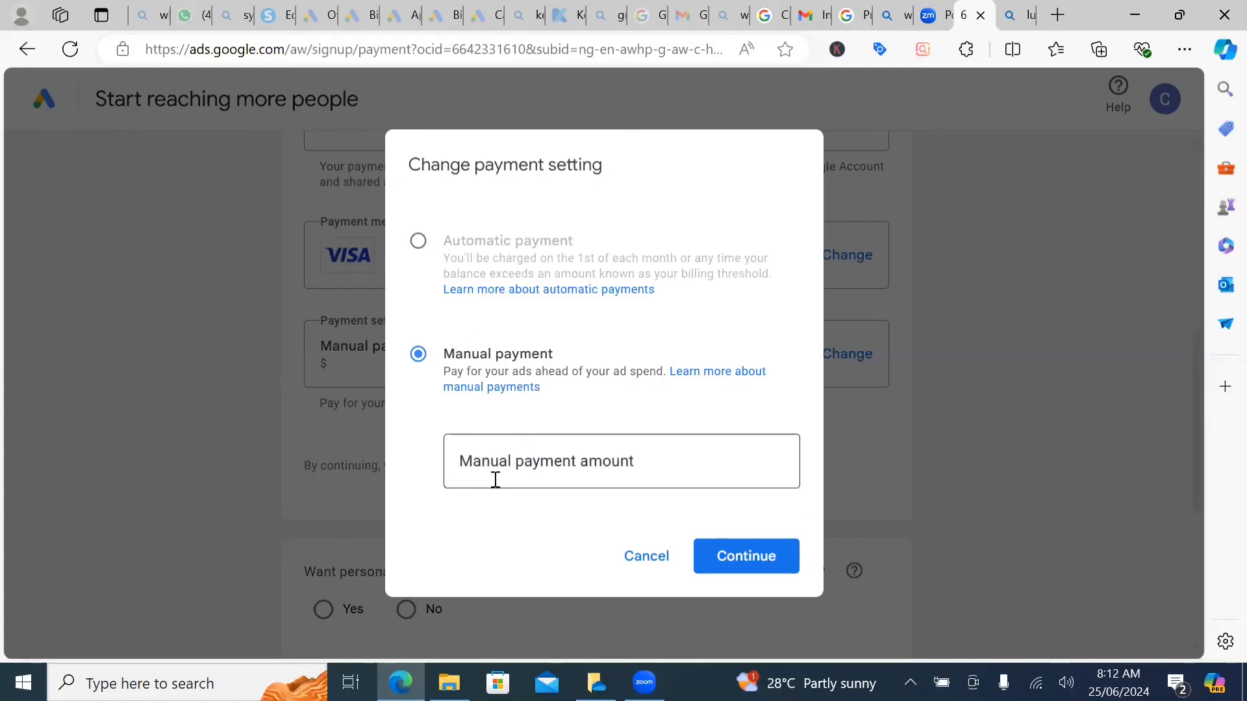
pyautogui.write('1')
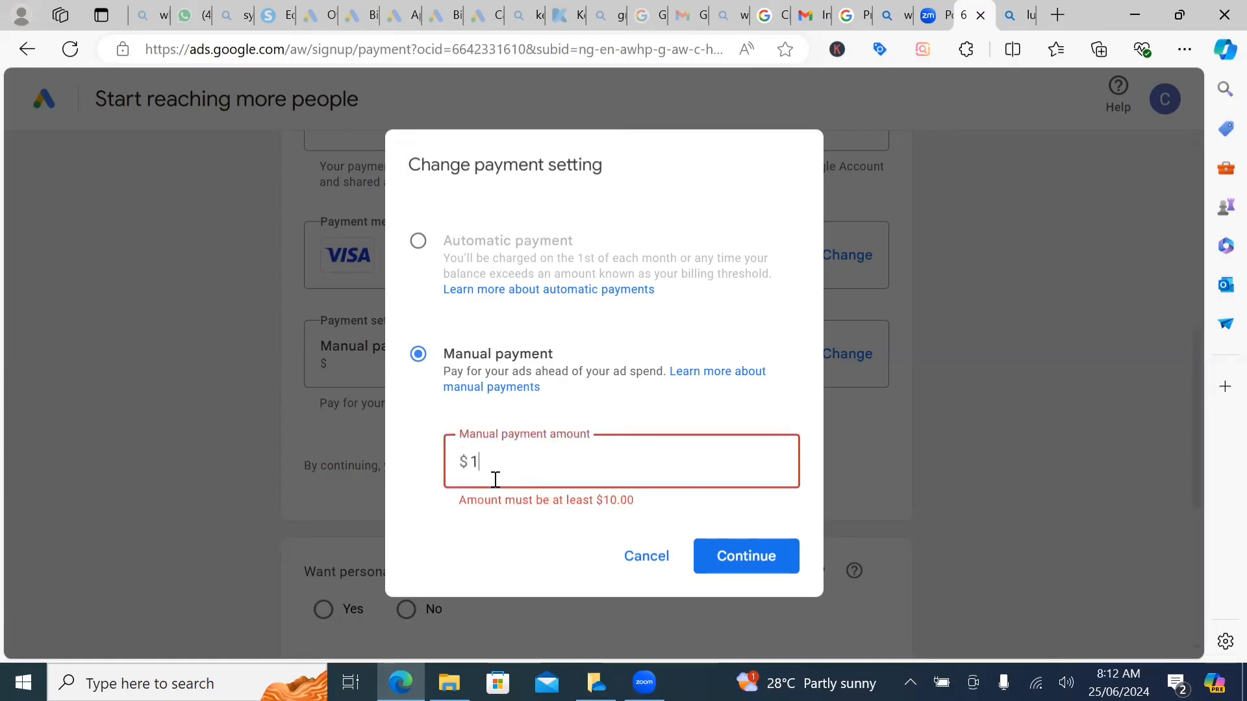
pyautogui.write('0')
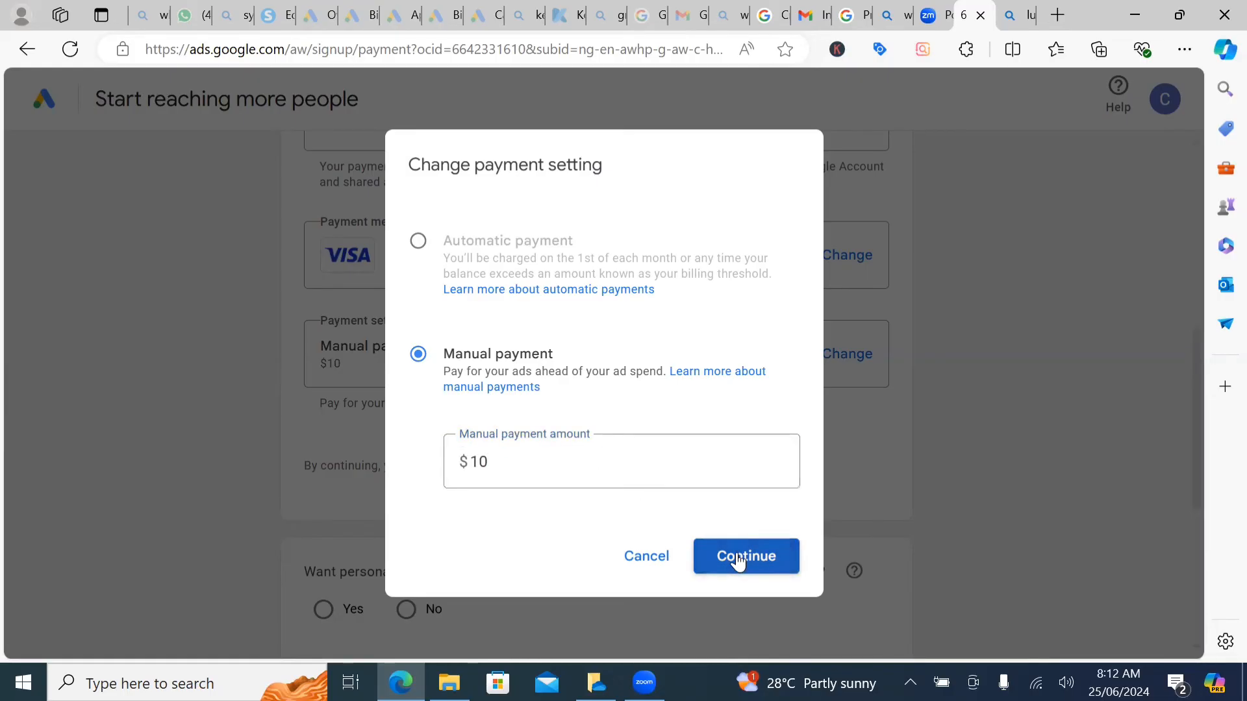
# Confirm the $10 amount, then answer No to expert guidance and email tips.
pyautogui.click(745, 556)
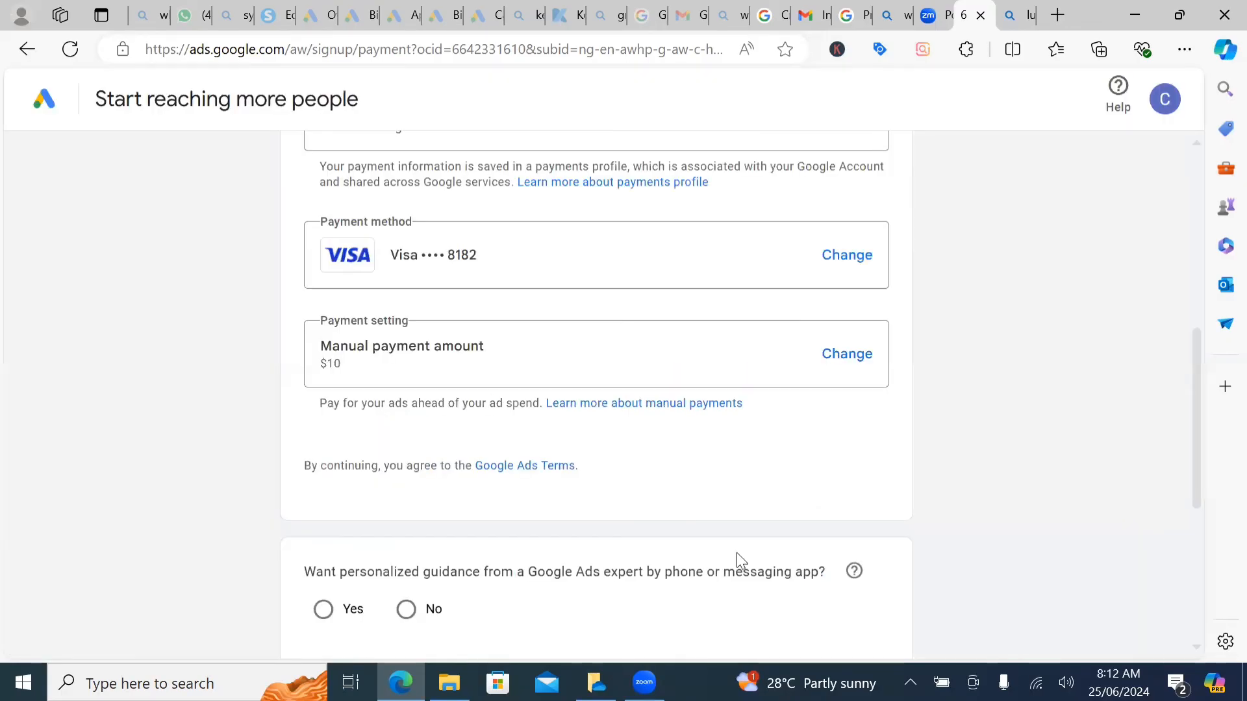
pyautogui.scroll(-3)
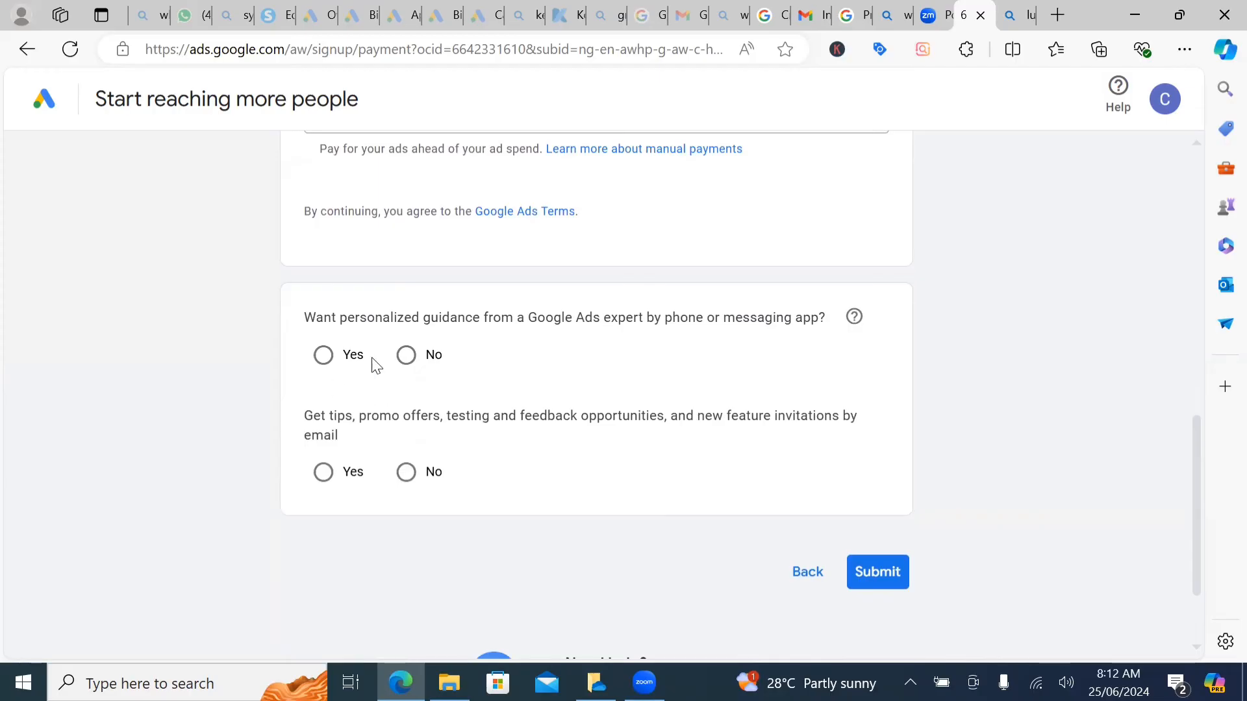
pyautogui.moveTo(602, 341)
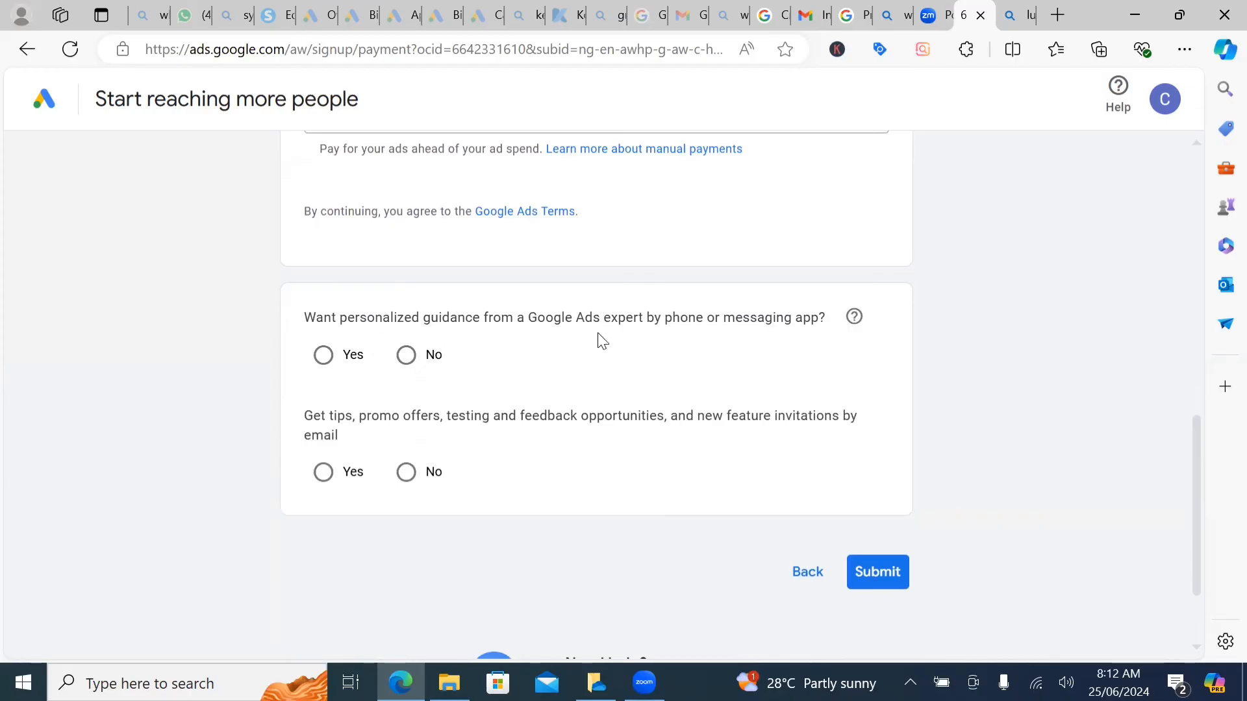
pyautogui.moveTo(768, 346)
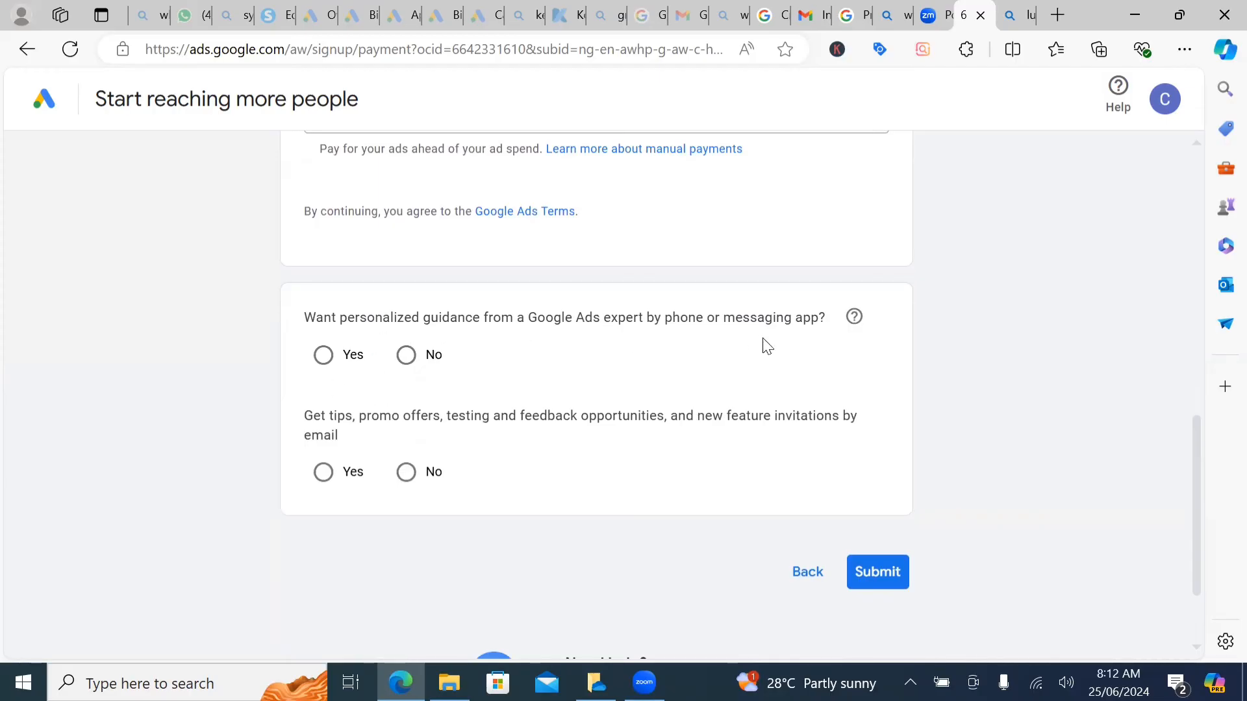
pyautogui.moveTo(387, 340)
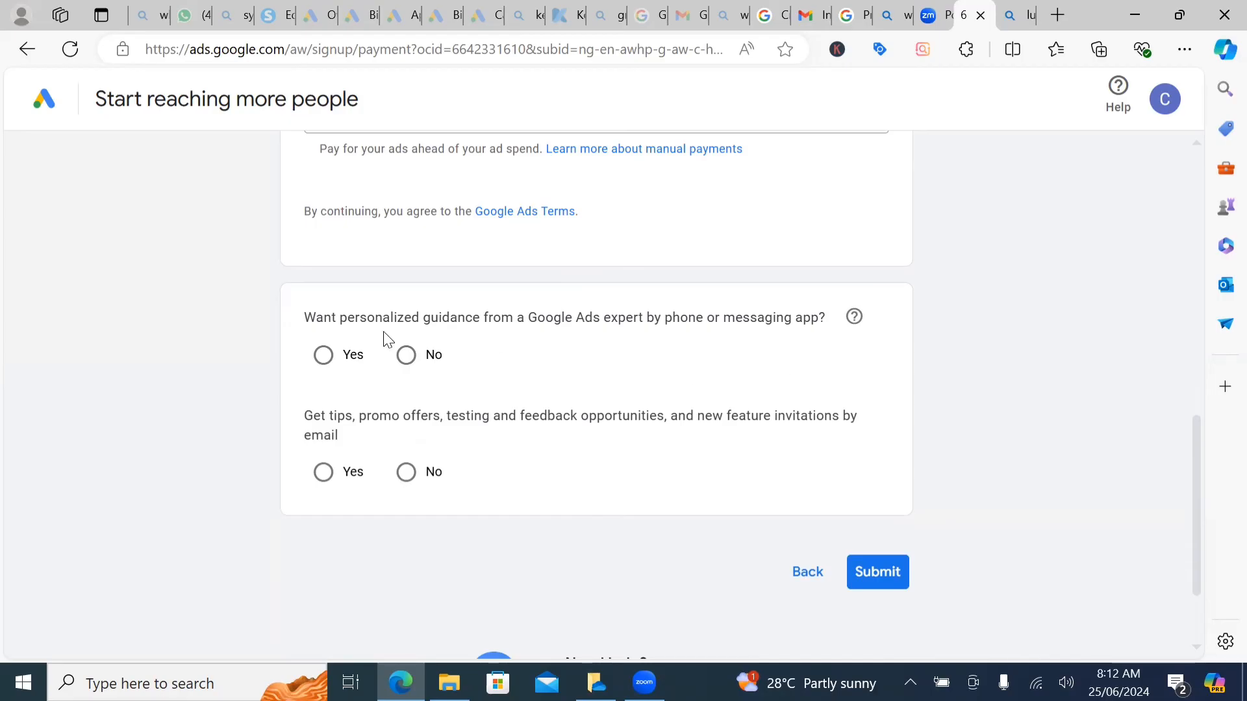
pyautogui.moveTo(676, 332)
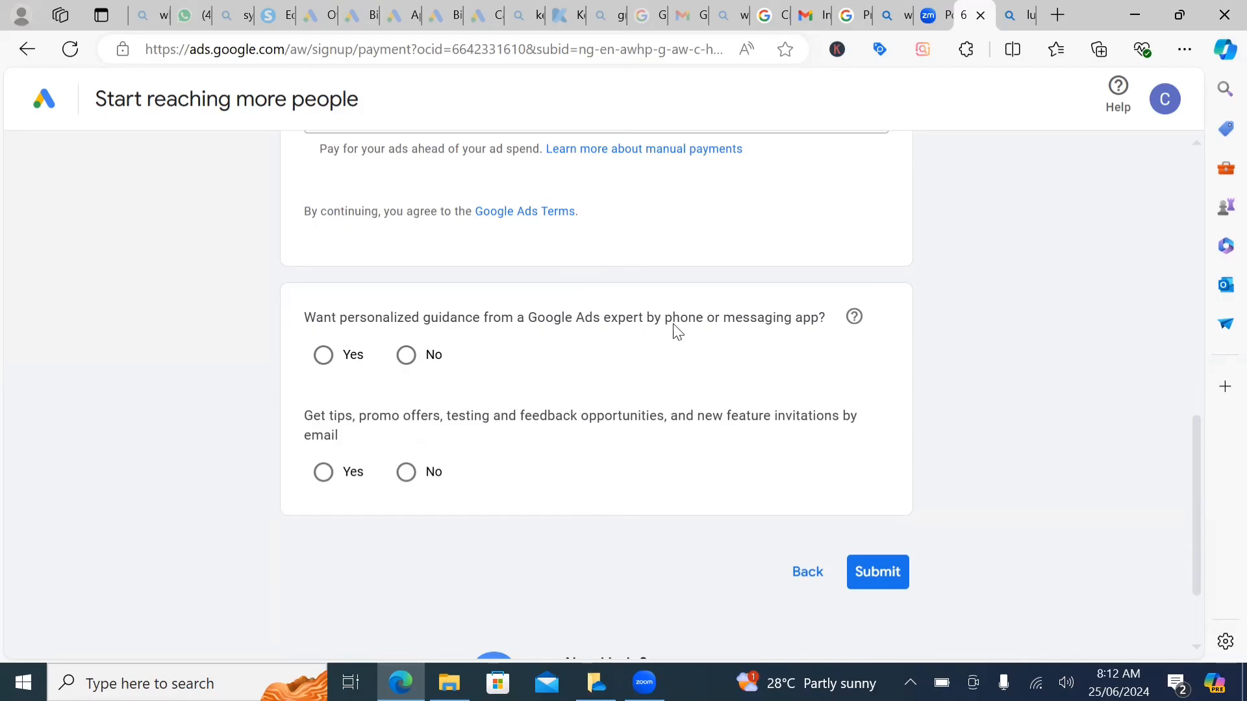
pyautogui.moveTo(370, 333)
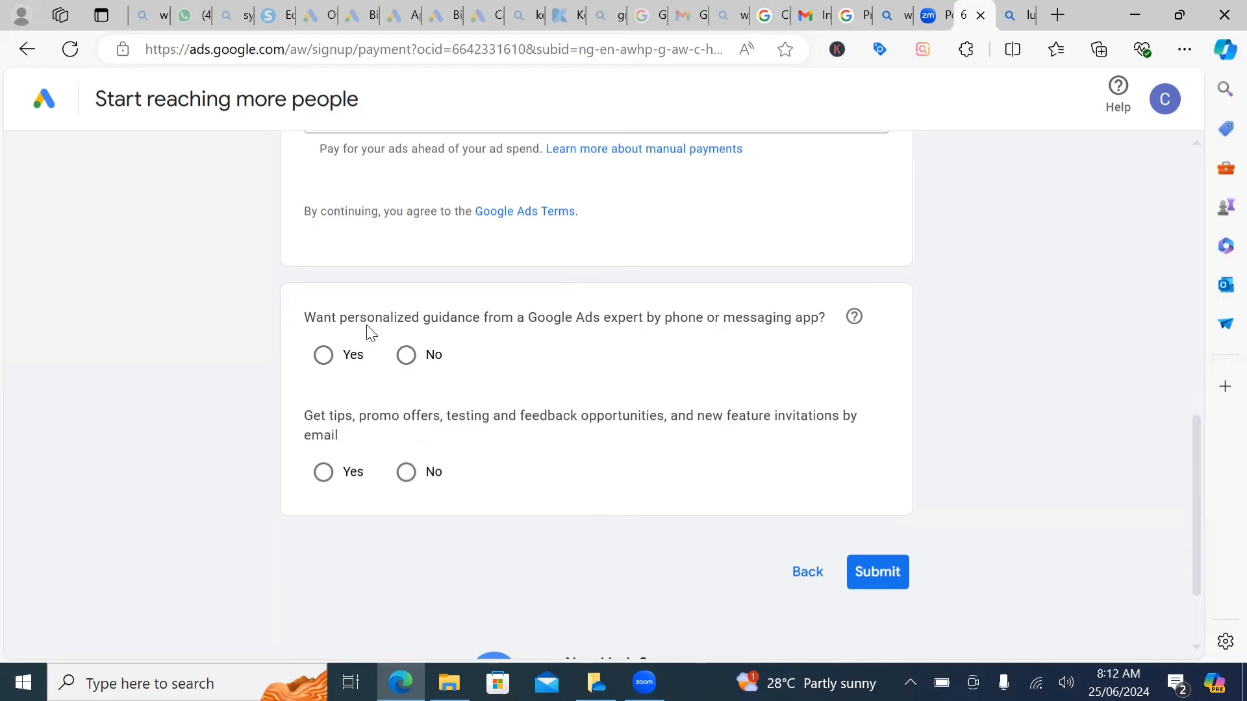
pyautogui.click(406, 355)
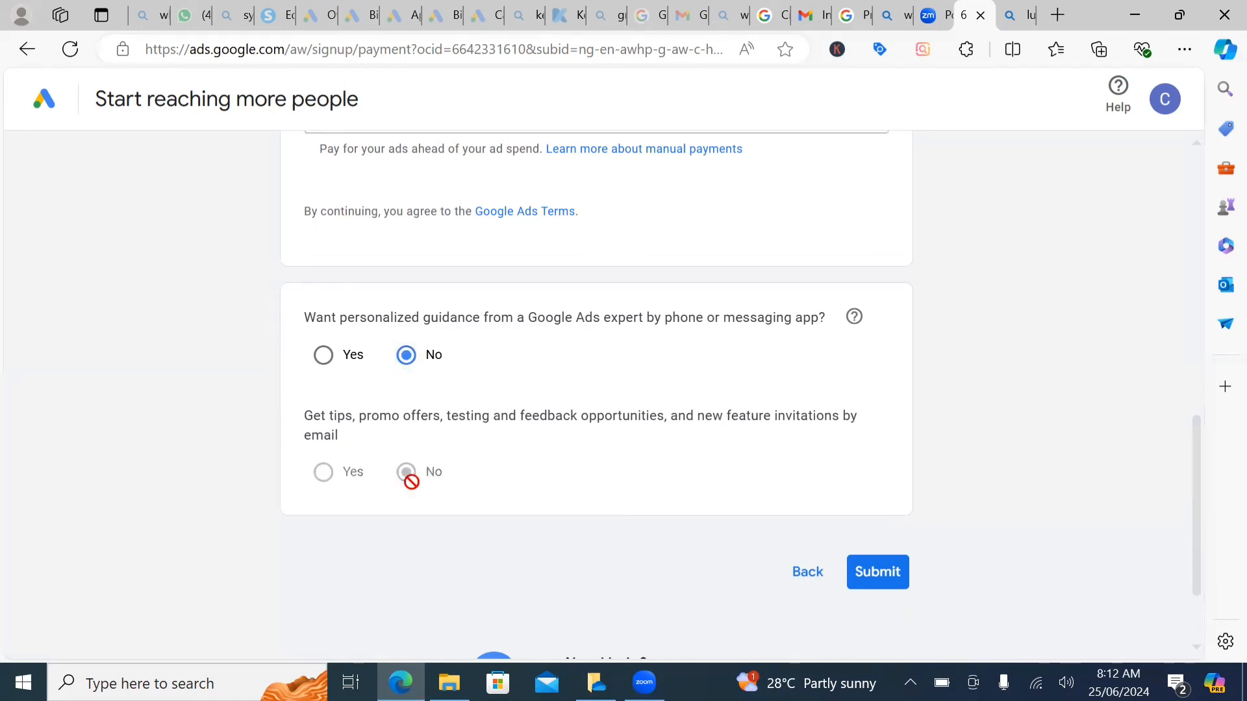
pyautogui.click(405, 472)
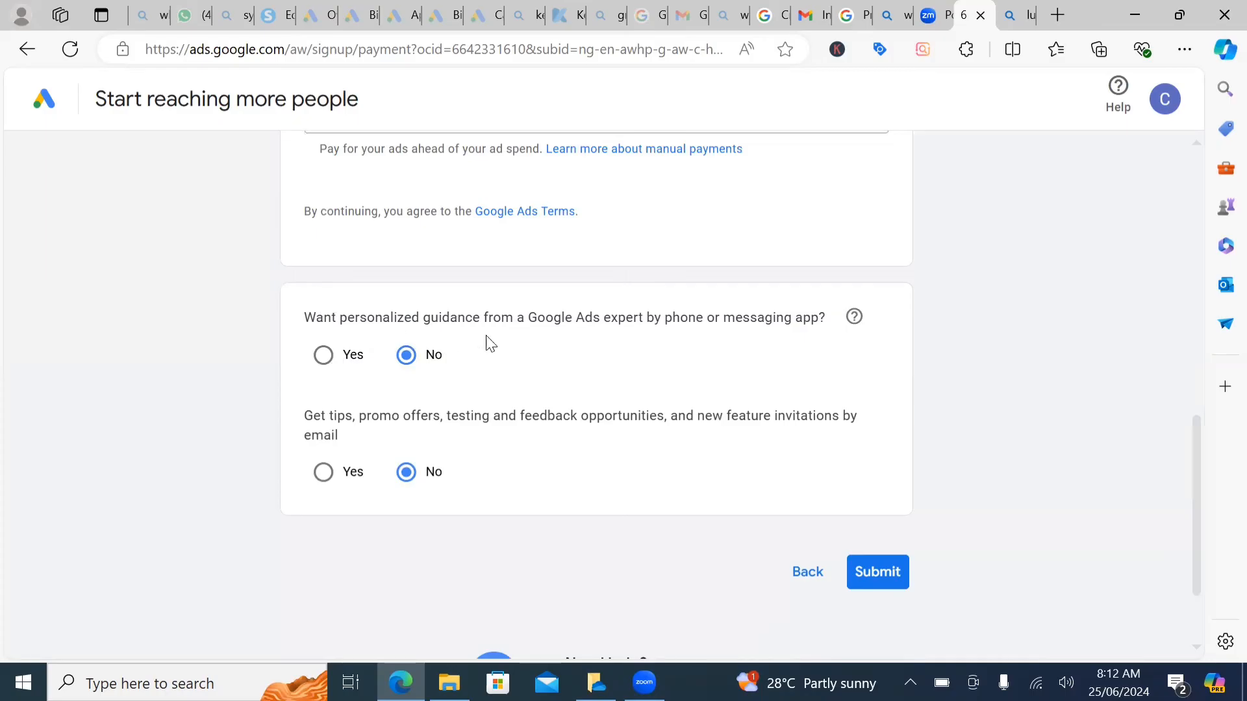
pyautogui.moveTo(716, 332)
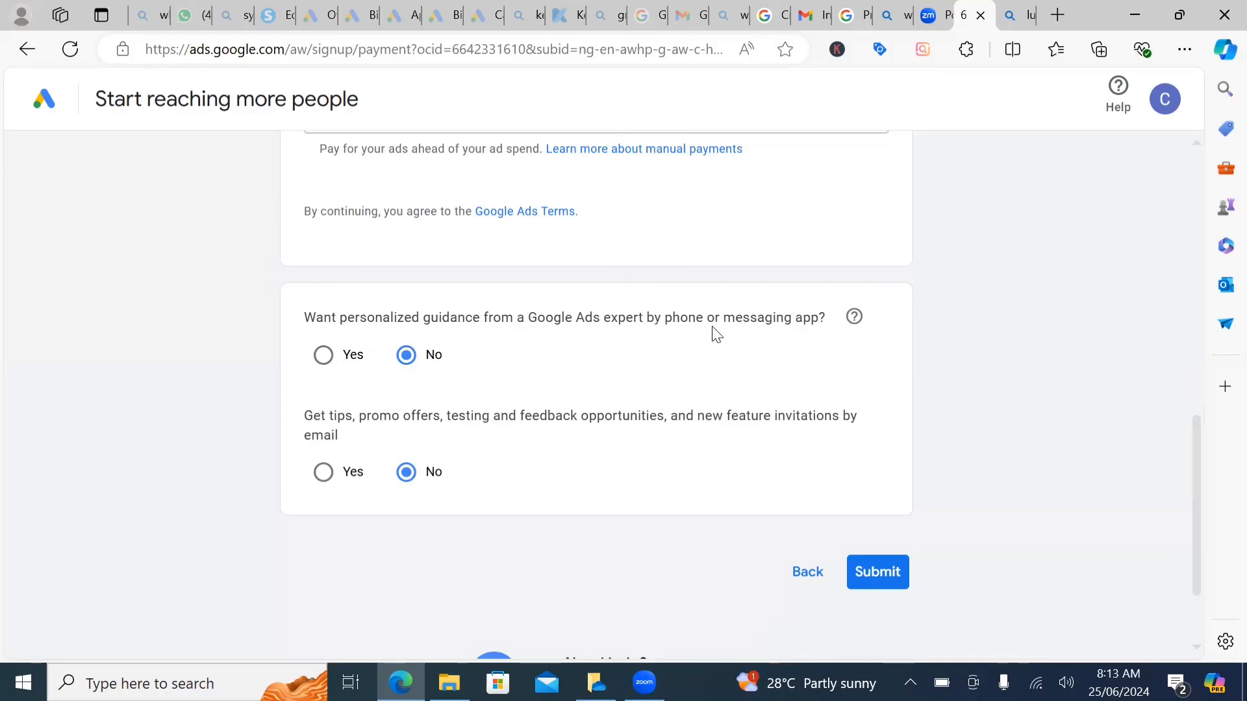
pyautogui.moveTo(322, 350)
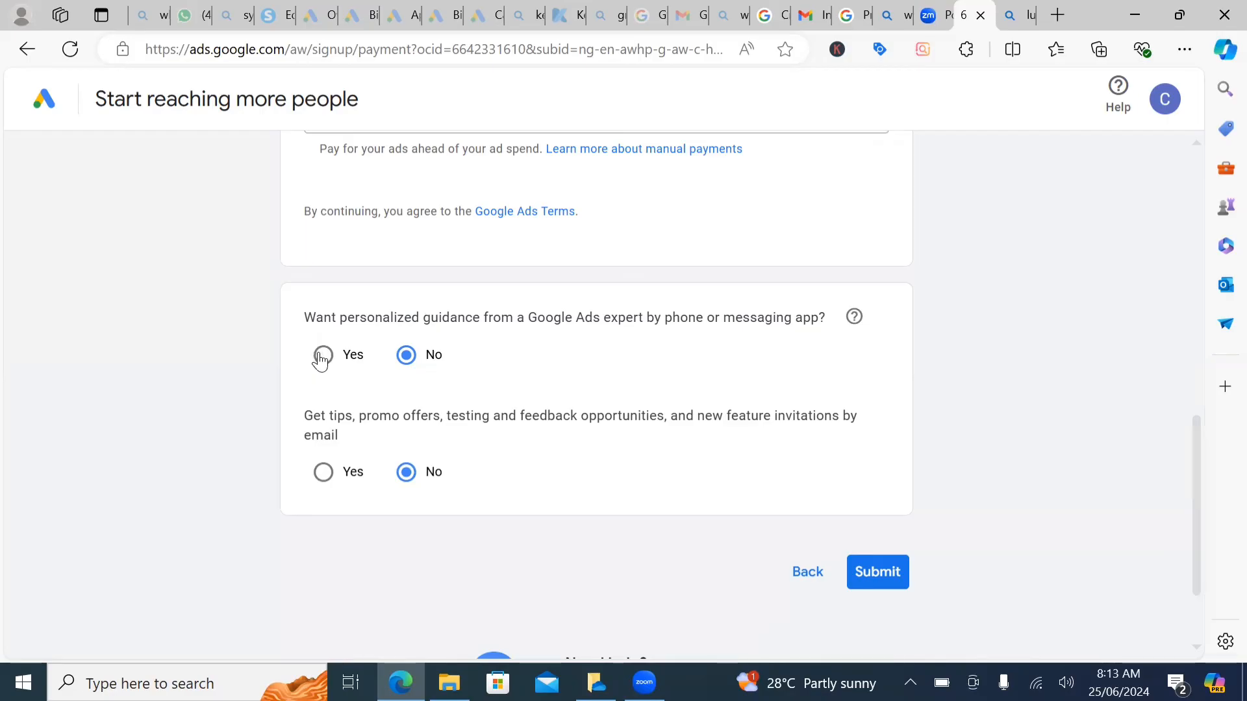
pyautogui.moveTo(491, 359)
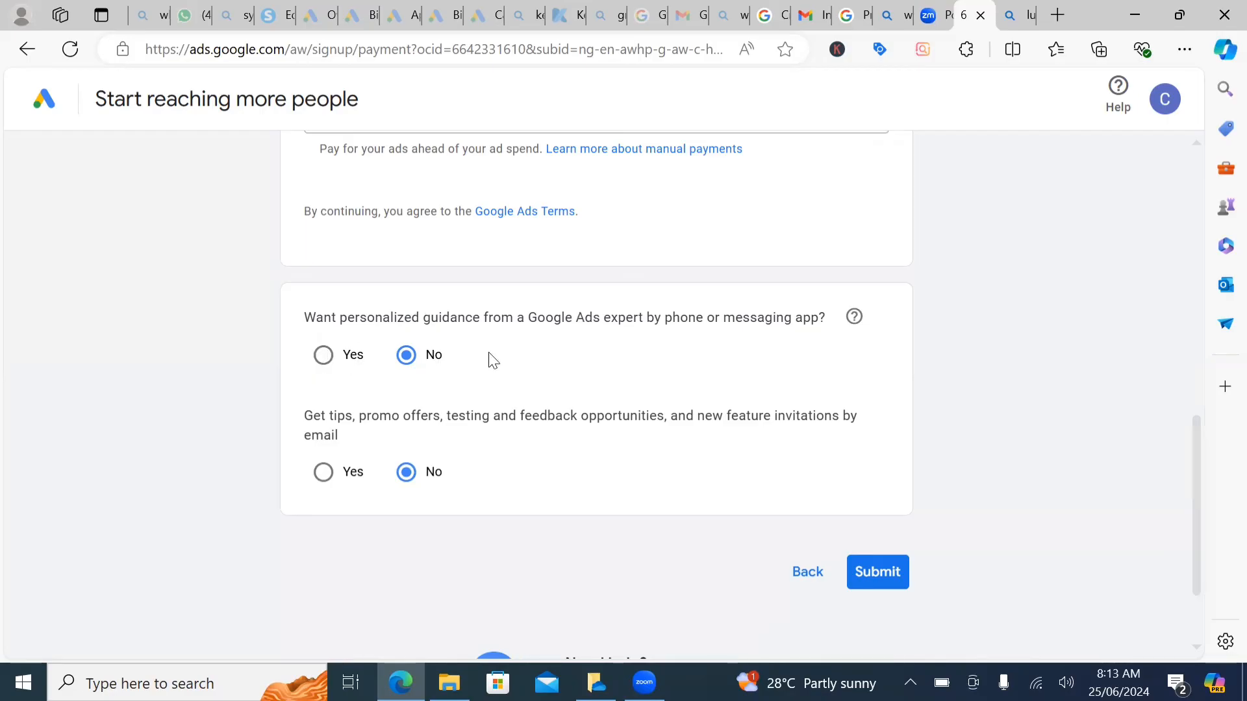
pyautogui.moveTo(943, 555)
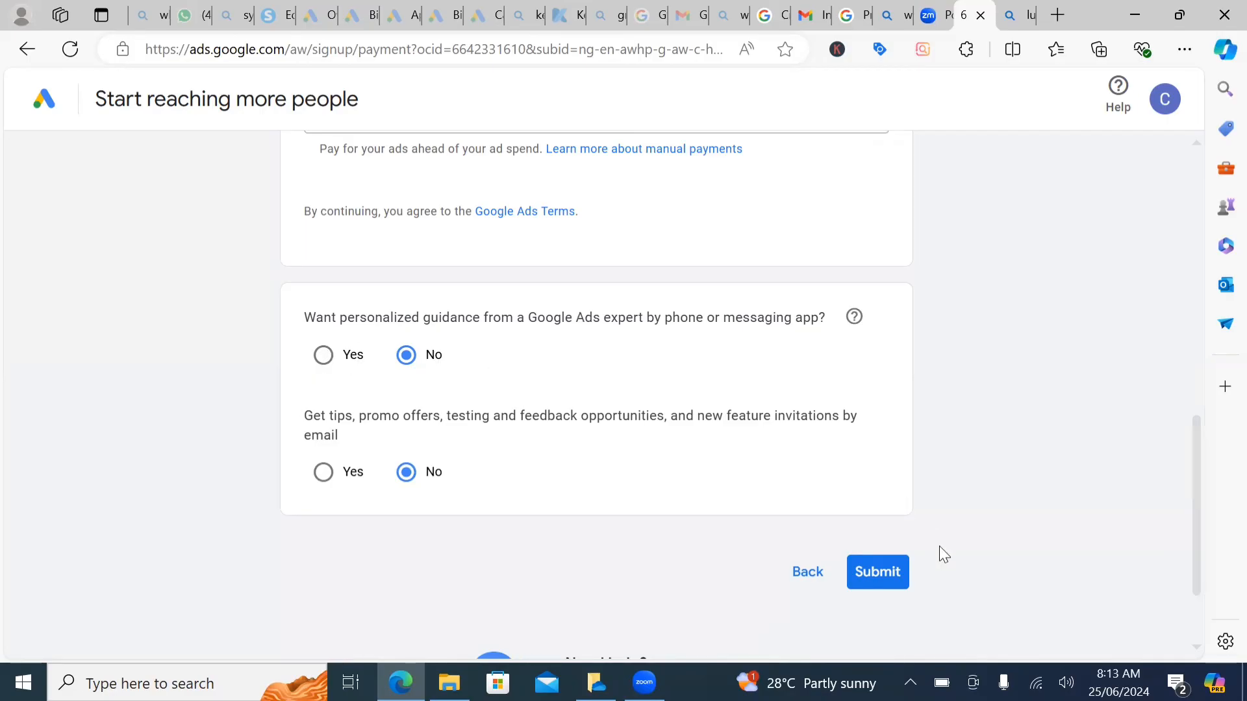
pyautogui.moveTo(878, 572)
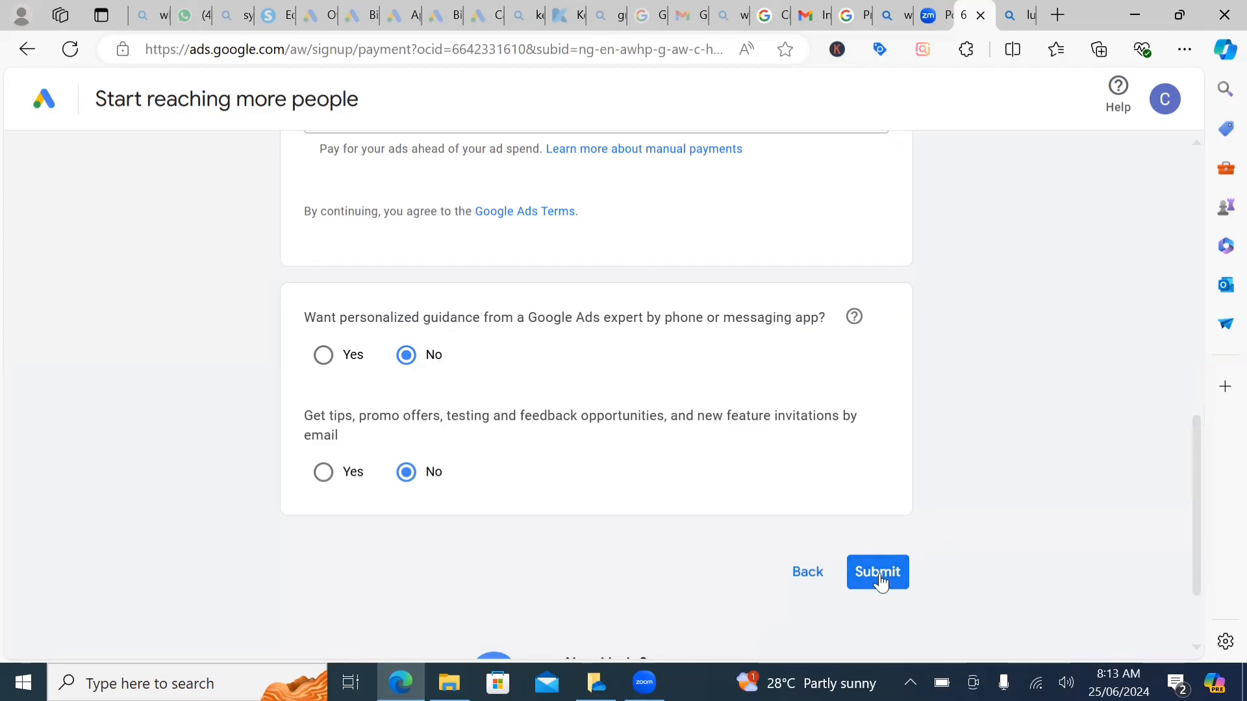
# Submit the completed signup form to reach the "You're all set!" page.
pyautogui.click(878, 571)
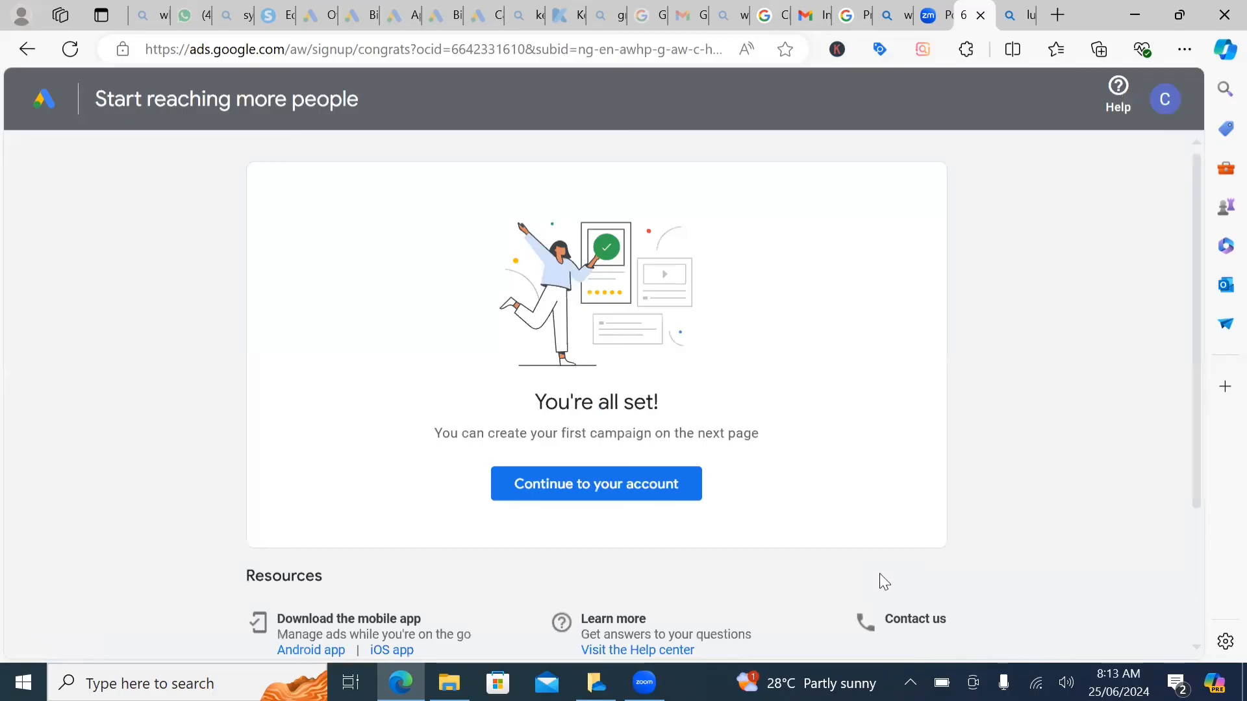
pyautogui.moveTo(720, 493)
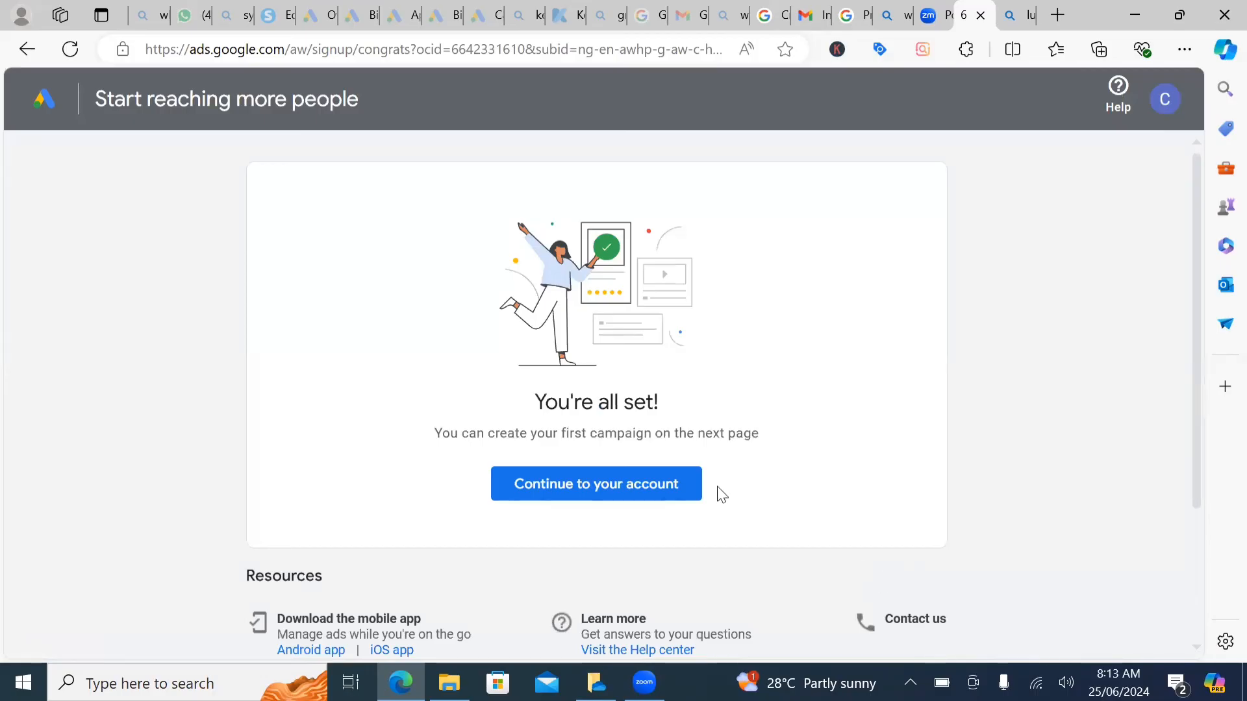
pyautogui.moveTo(613, 483)
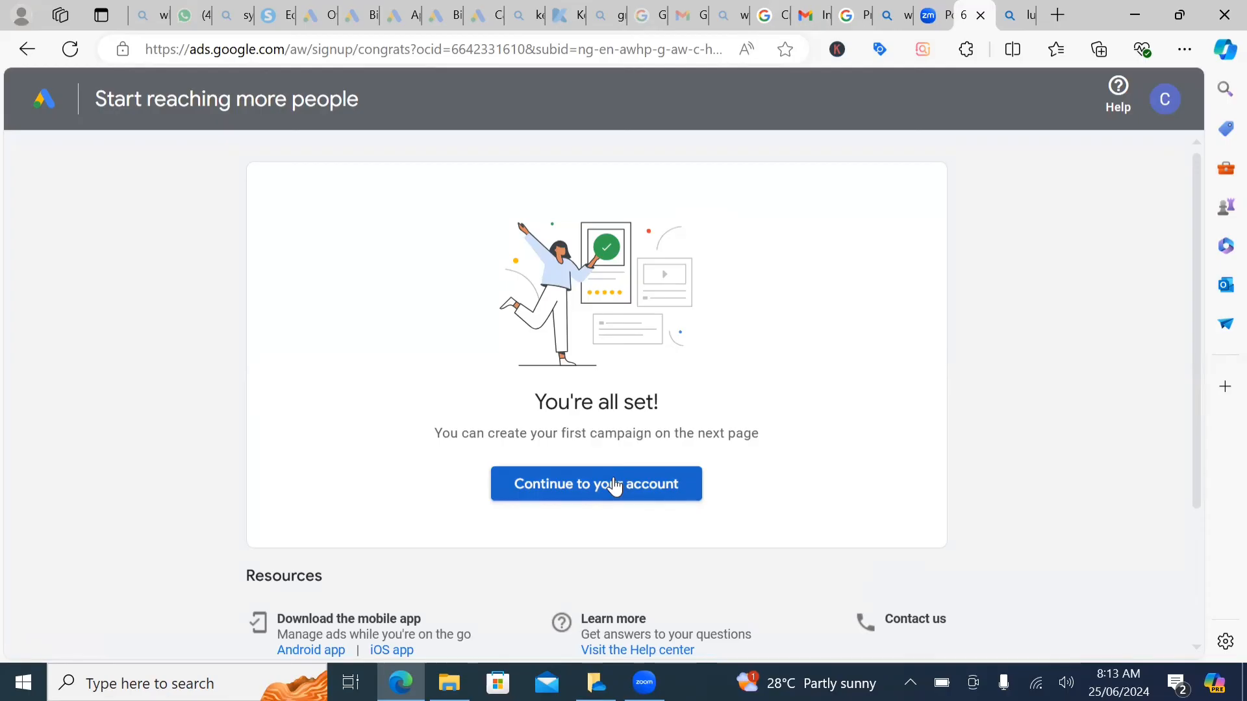
# Continue into the new account's Overview dashboard.
pyautogui.click(595, 483)
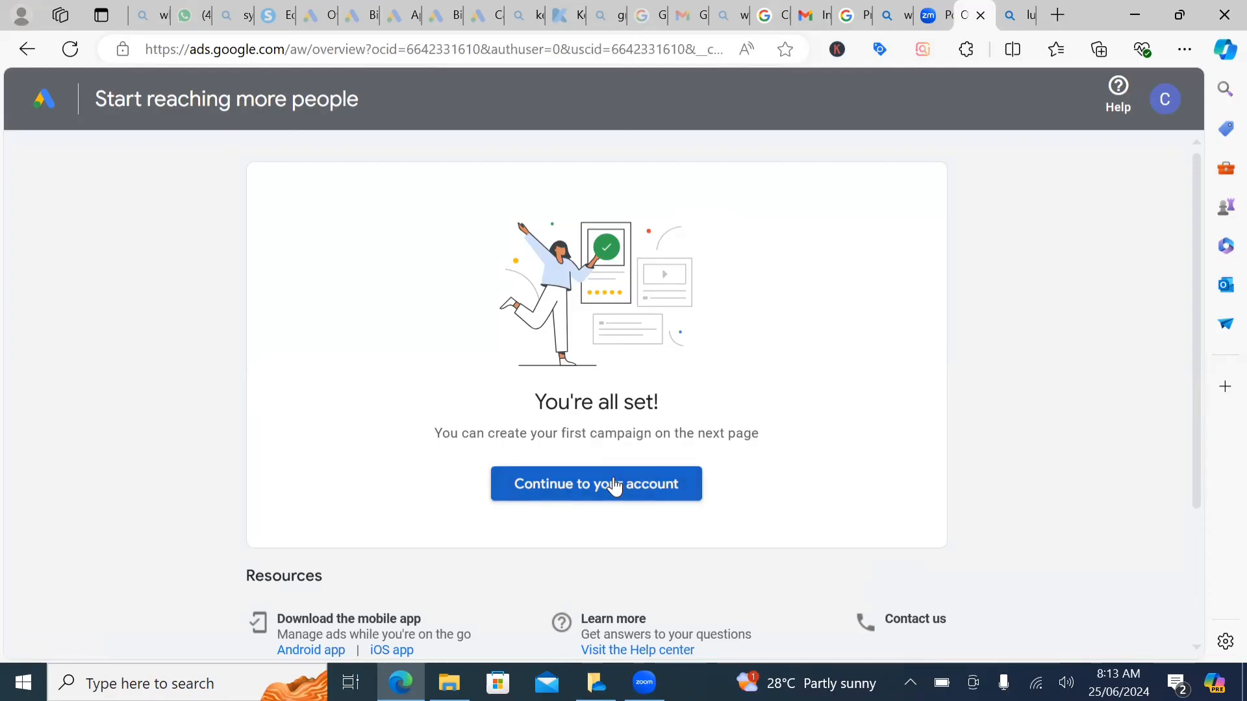
pyautogui.click(596, 483)
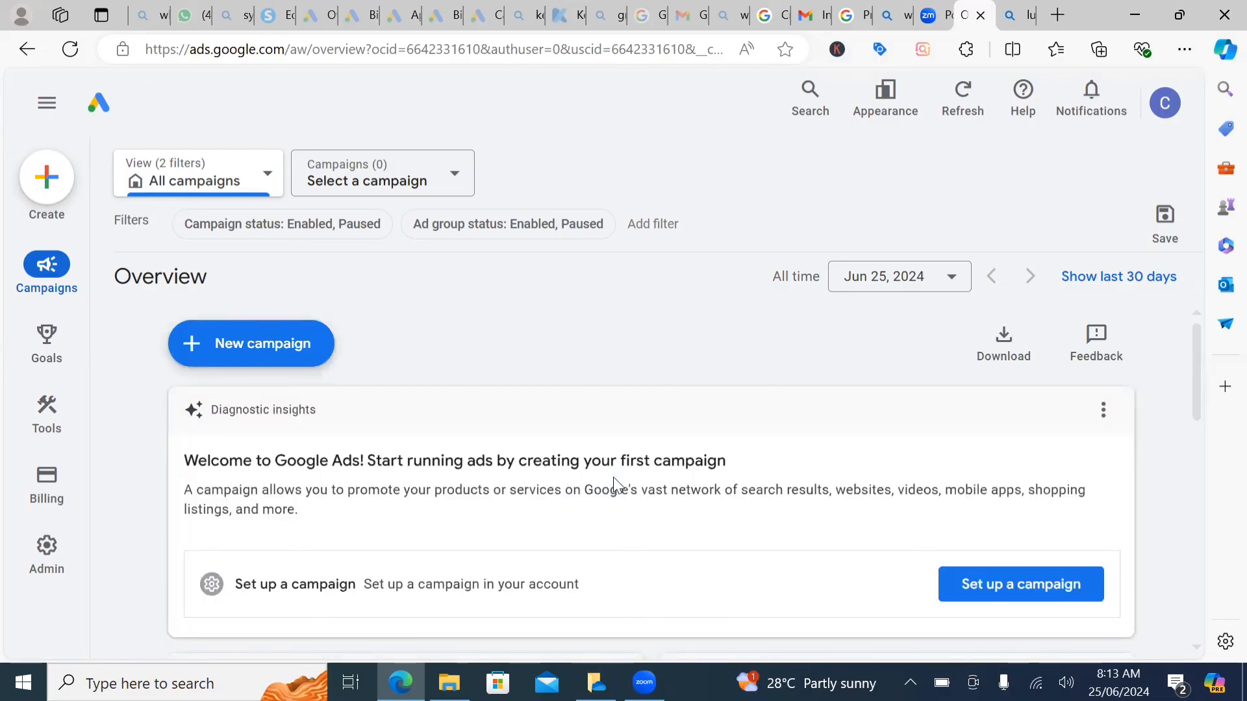
pyautogui.moveTo(459, 212)
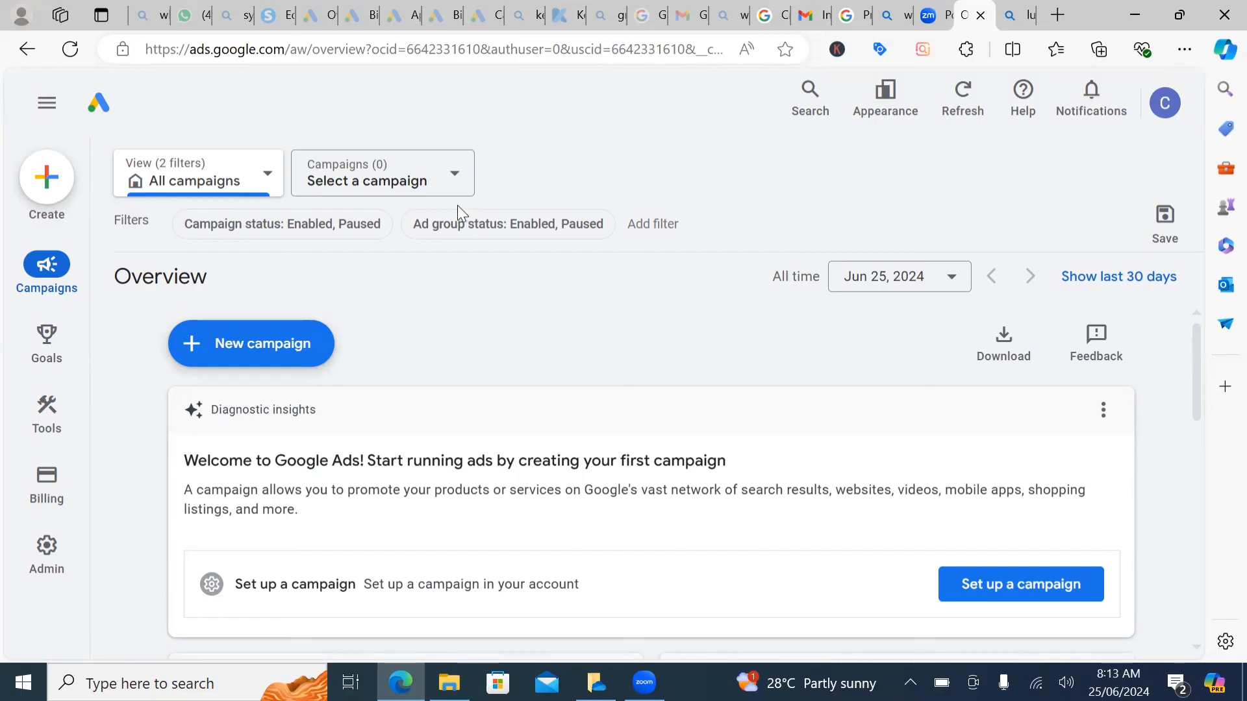
pyautogui.moveTo(98, 268)
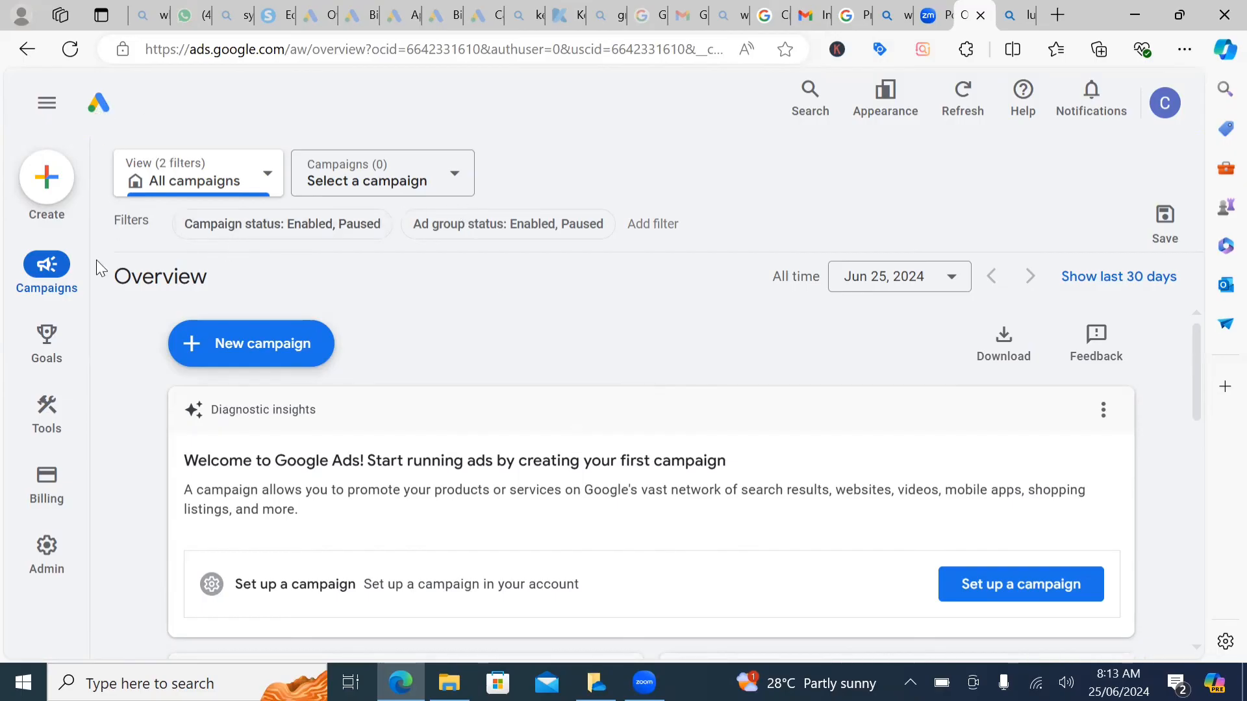
pyautogui.moveTo(46, 485)
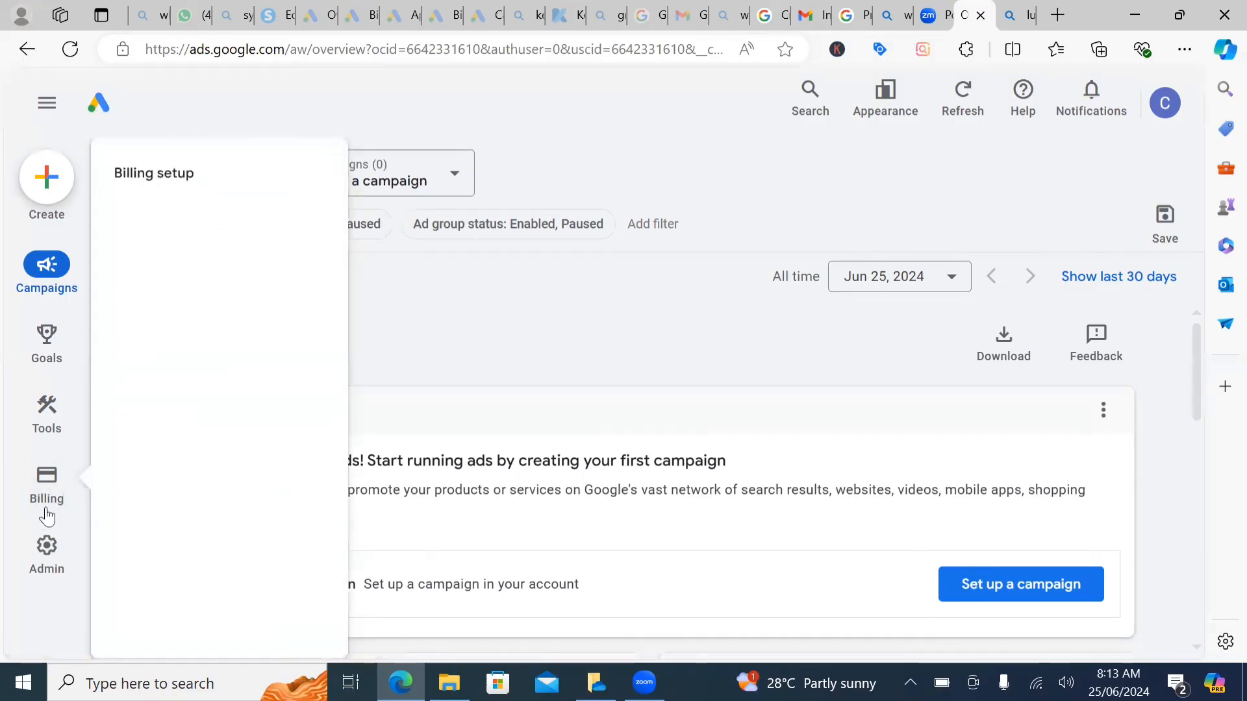
# Open Billing setup to view the summary with $0.00 available funds.
pyautogui.click(46, 411)
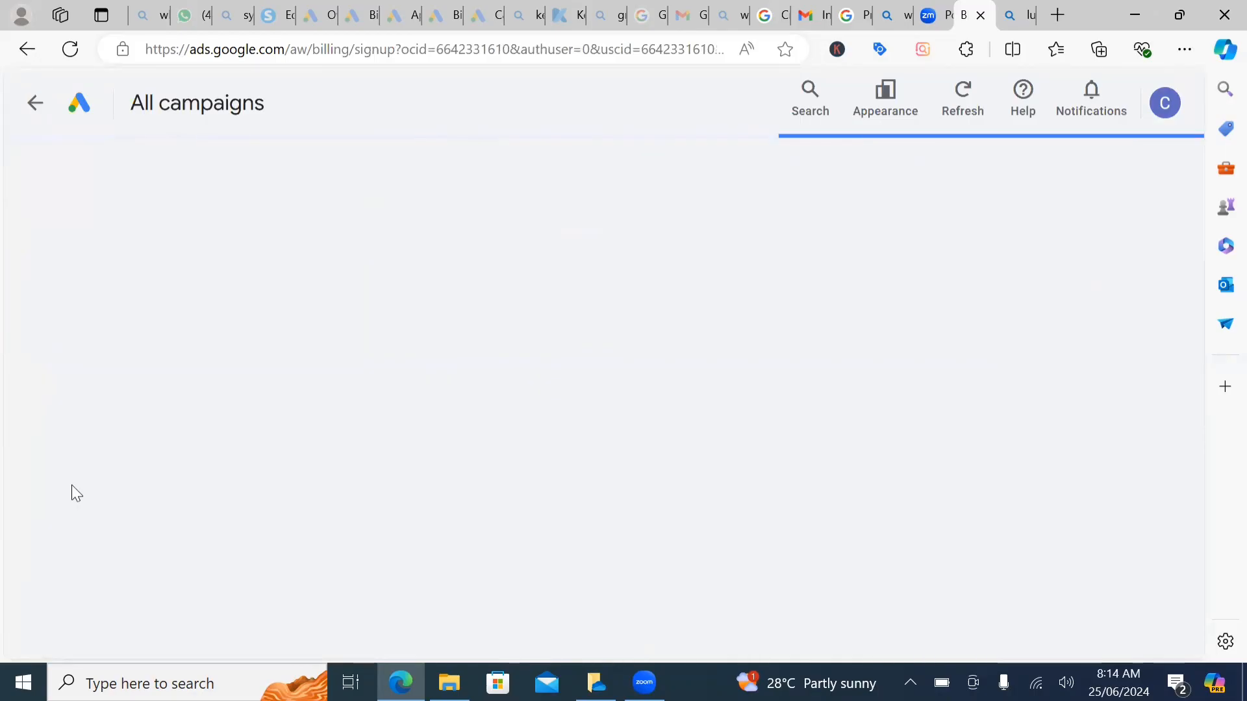
pyautogui.click(46, 476)
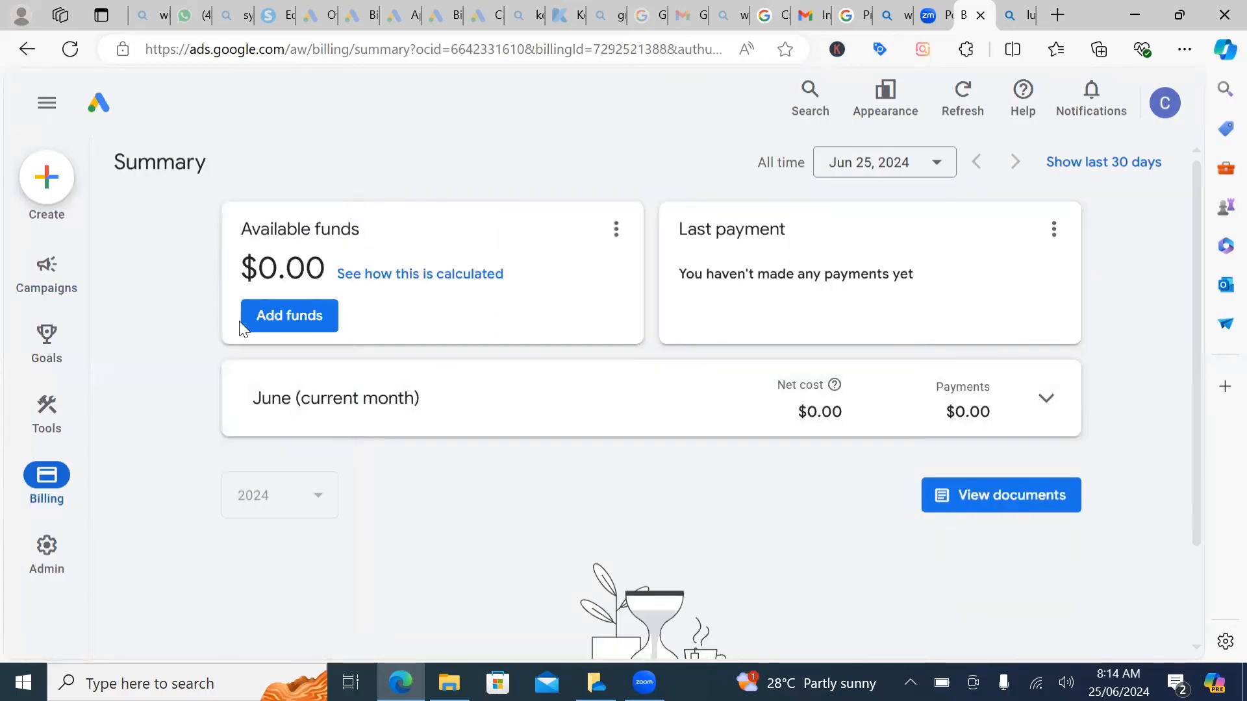
pyautogui.moveTo(851, 297)
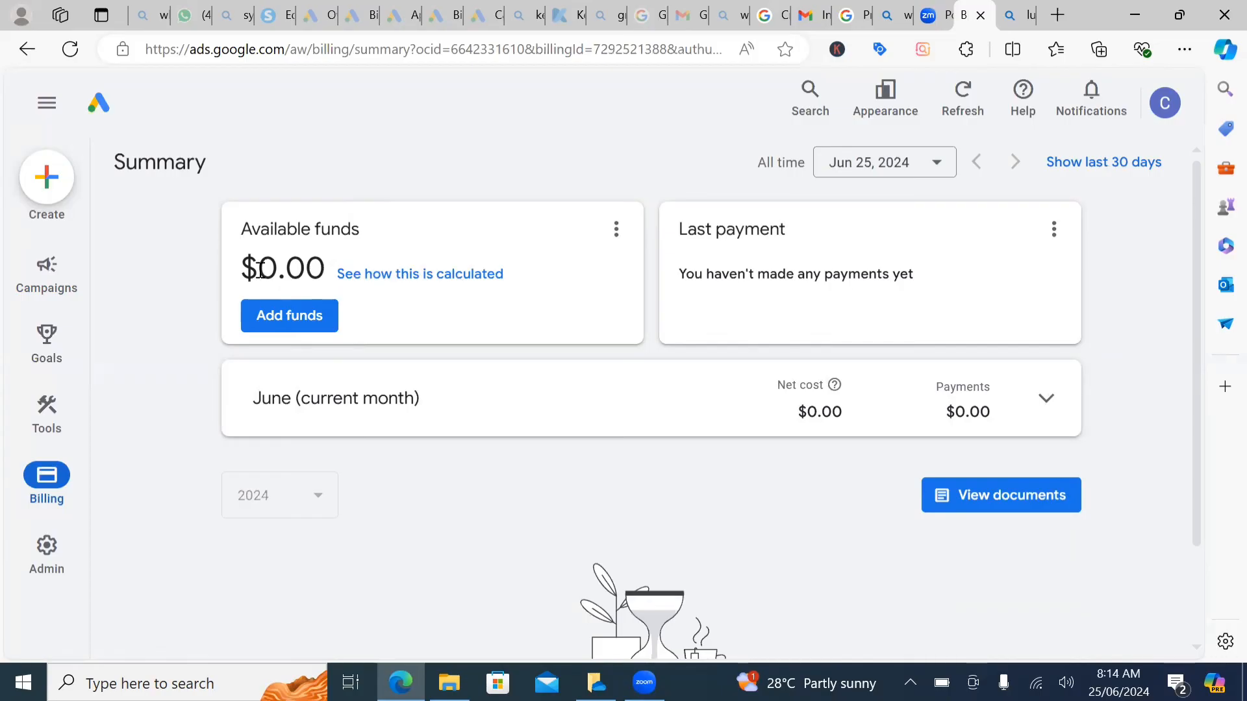
pyautogui.moveTo(445, 262)
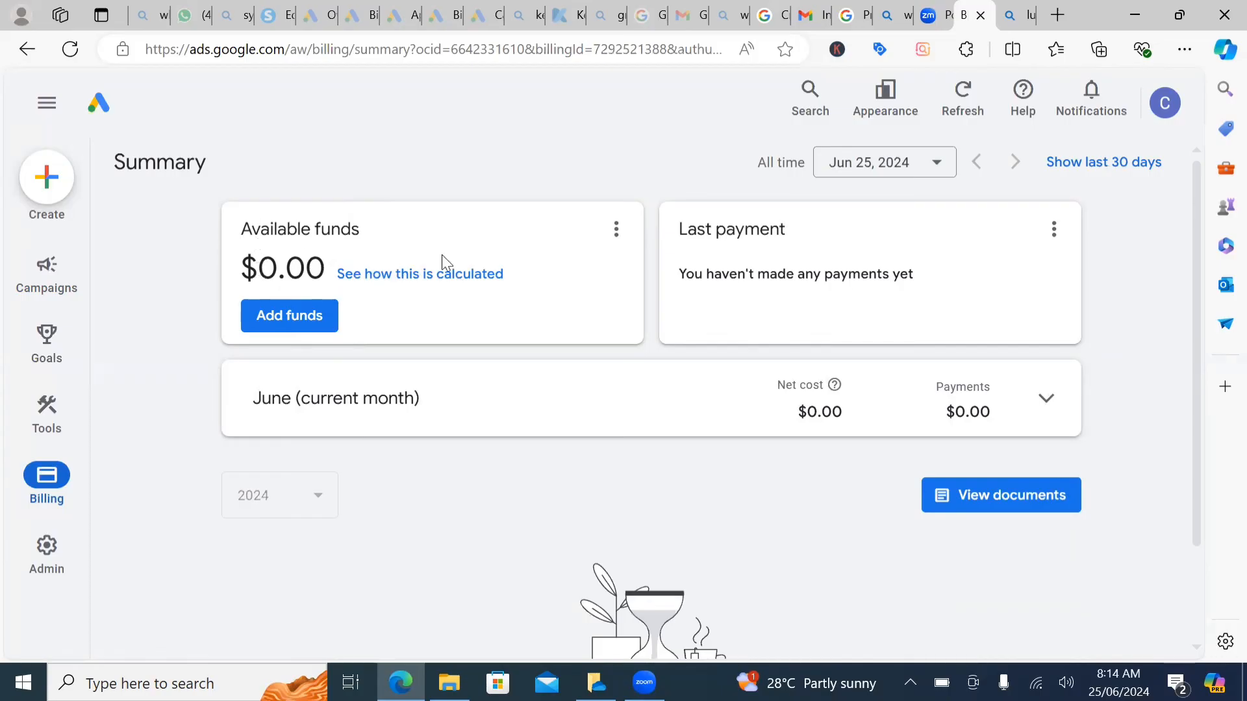
pyautogui.moveTo(270, 268)
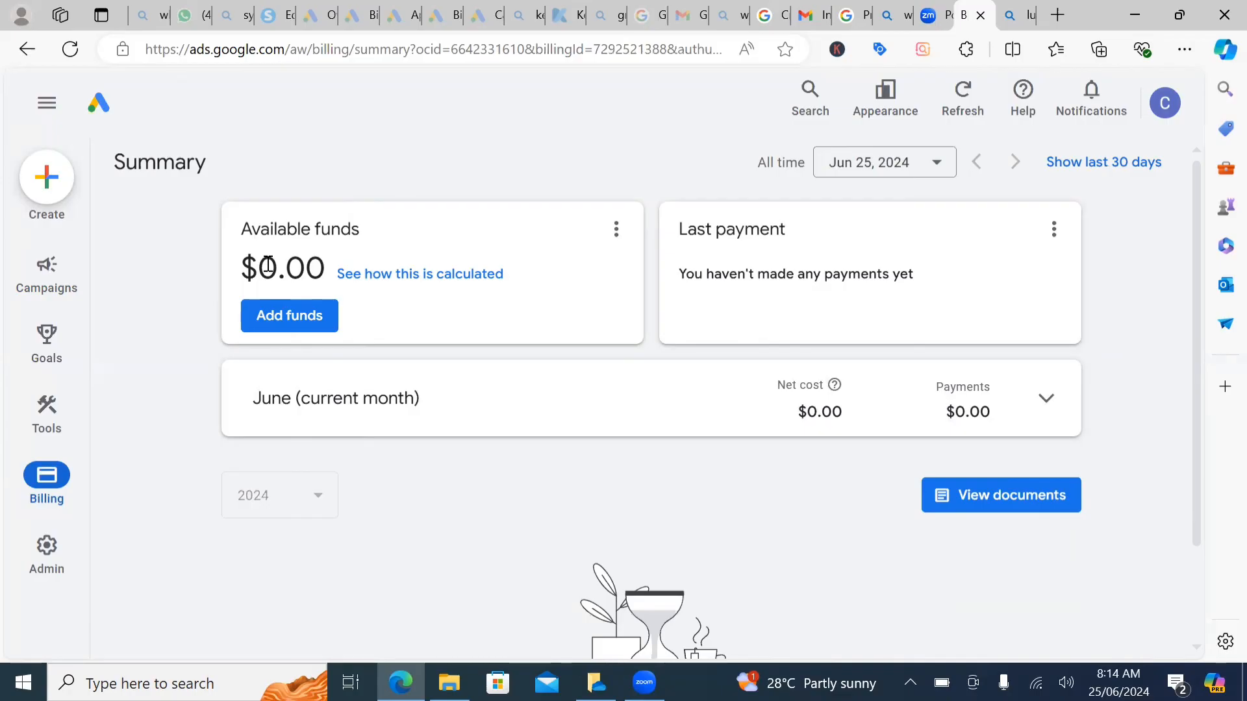
pyautogui.moveTo(442, 6)
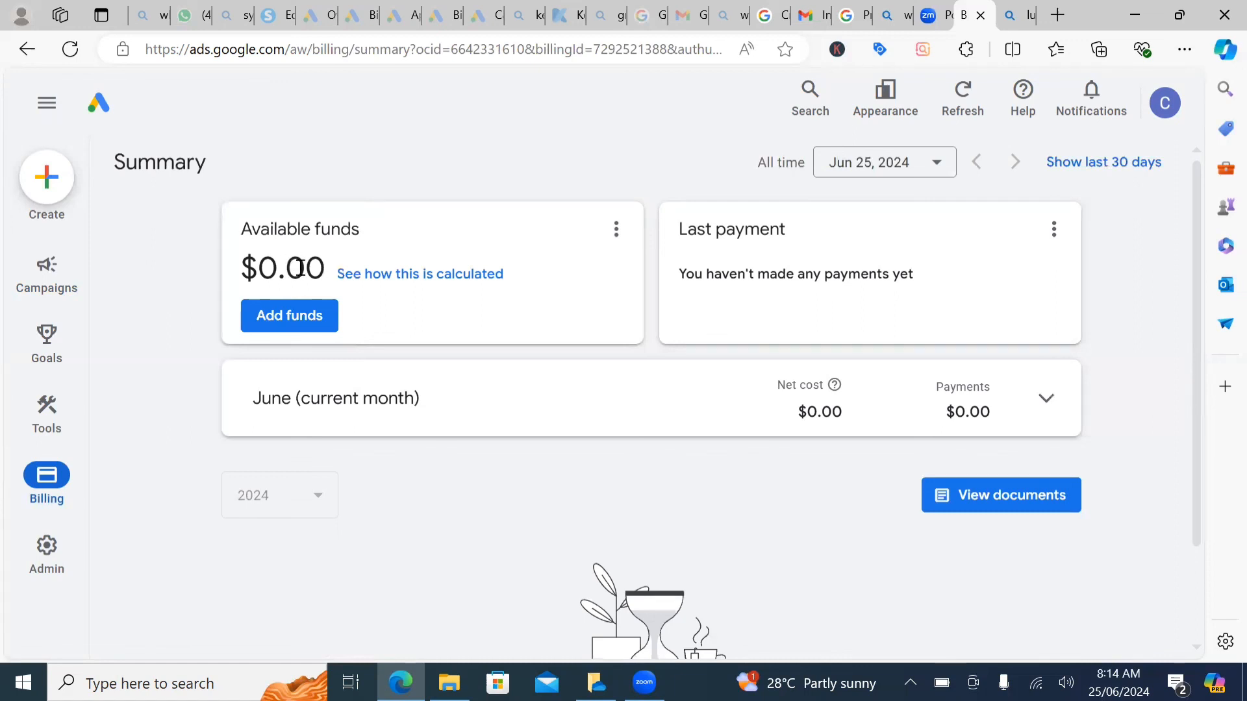
pyautogui.moveTo(771, 269)
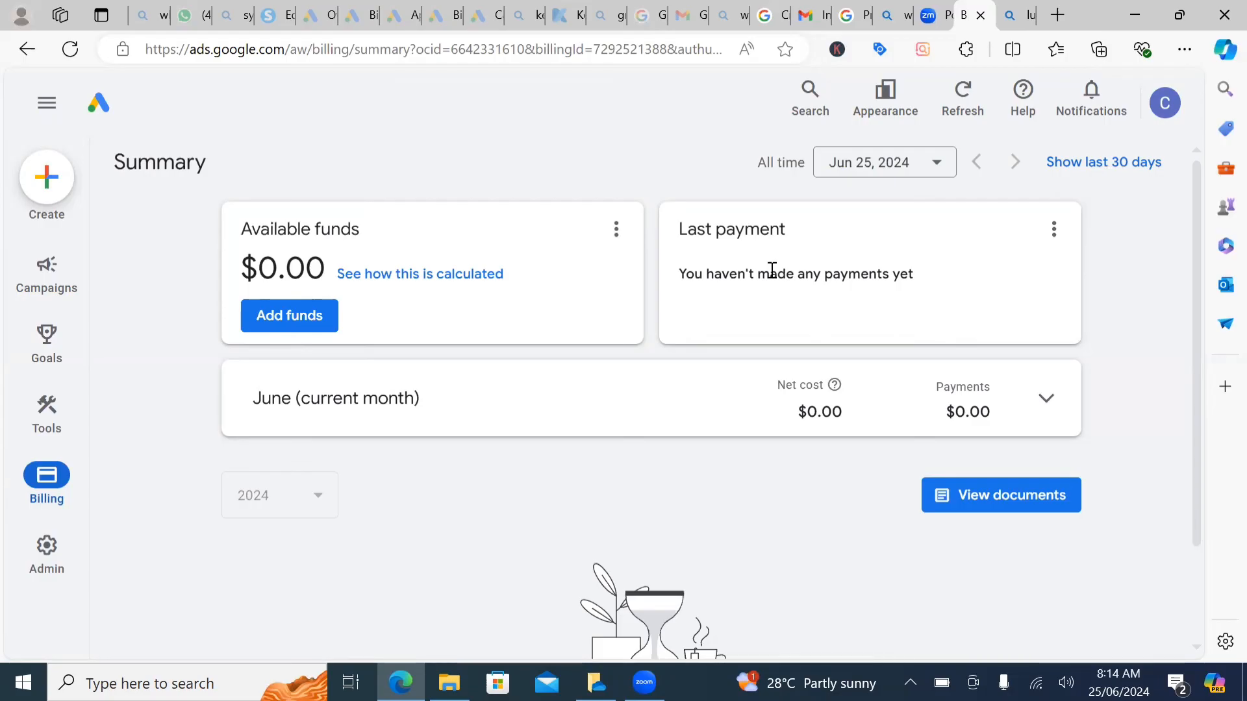
pyautogui.moveTo(741, 398)
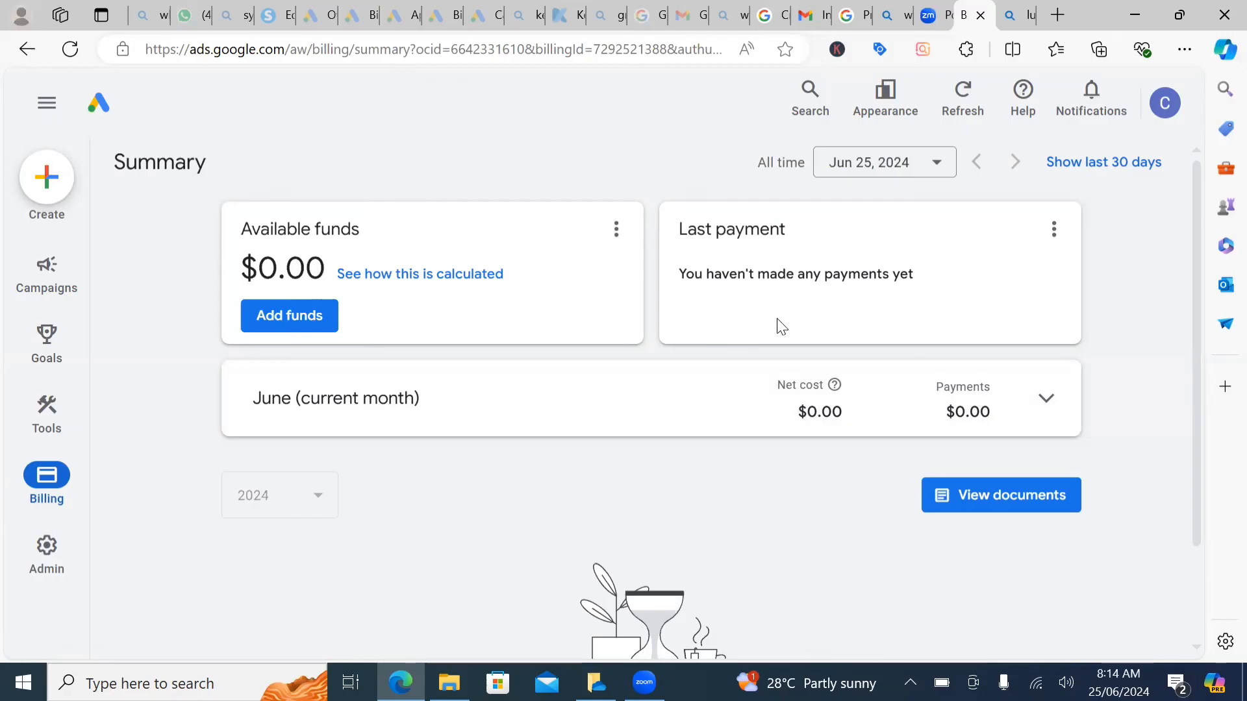
pyautogui.moveTo(827, 418)
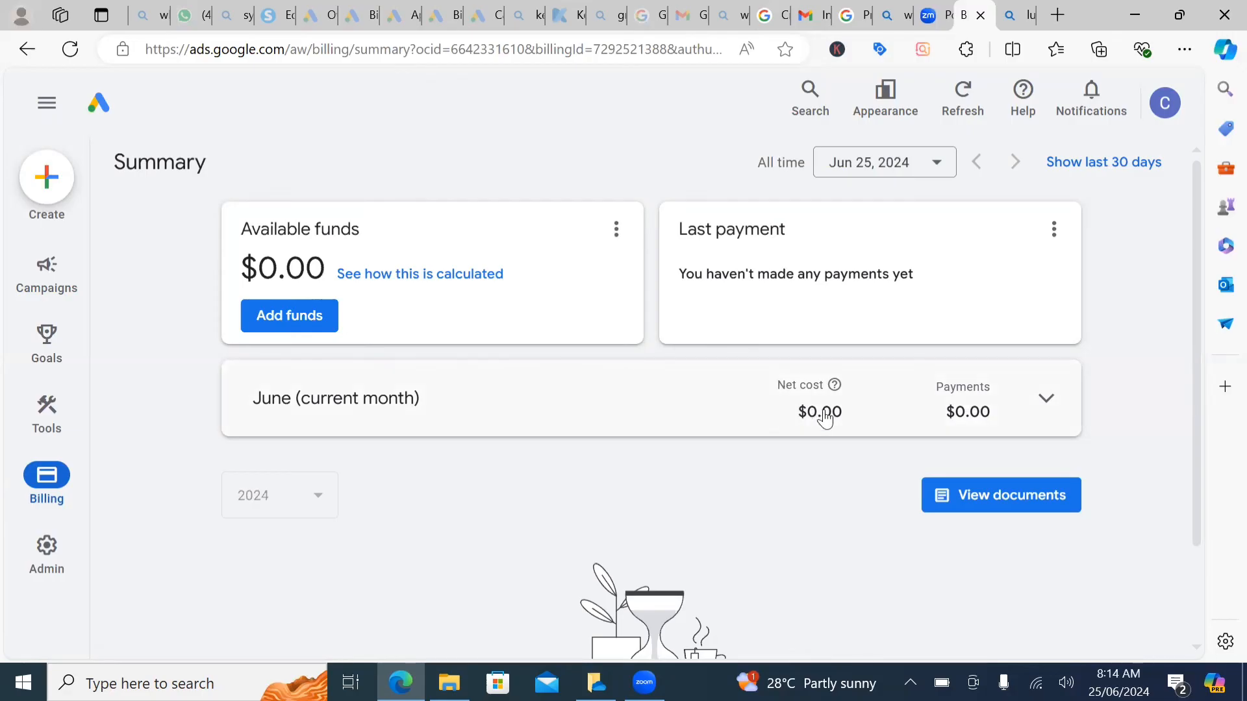
pyautogui.moveTo(845, 428)
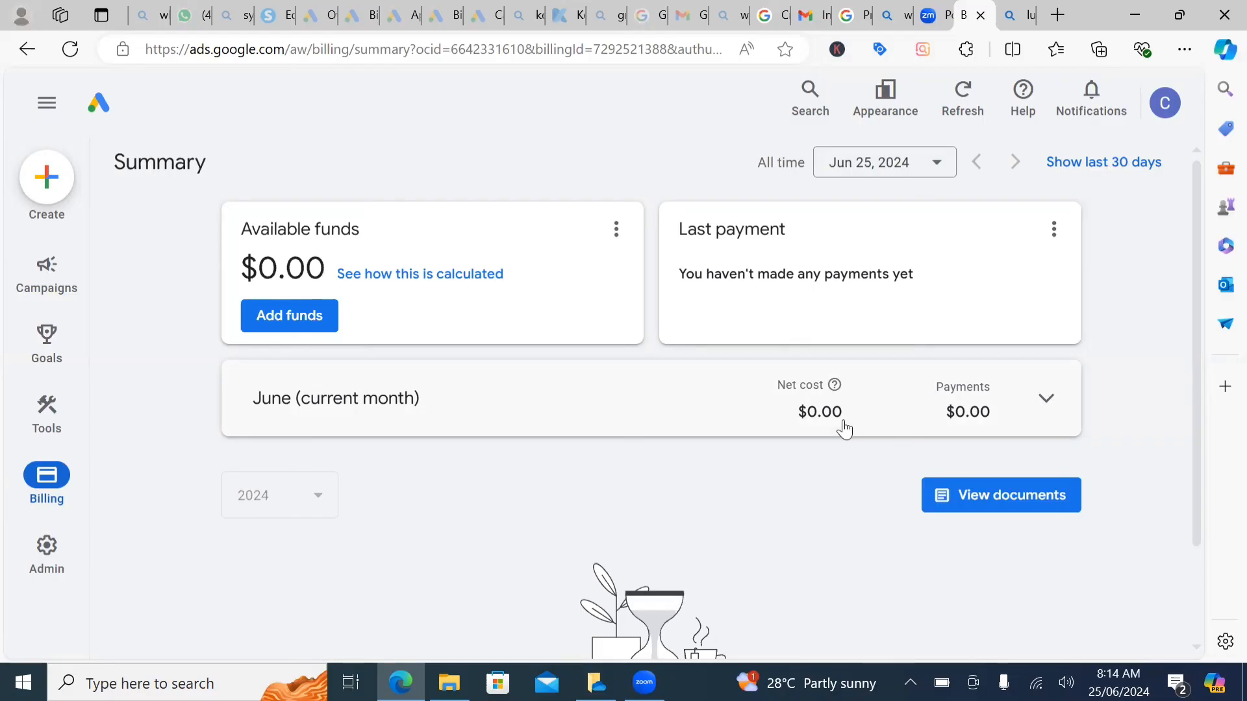
pyautogui.moveTo(1000, 294)
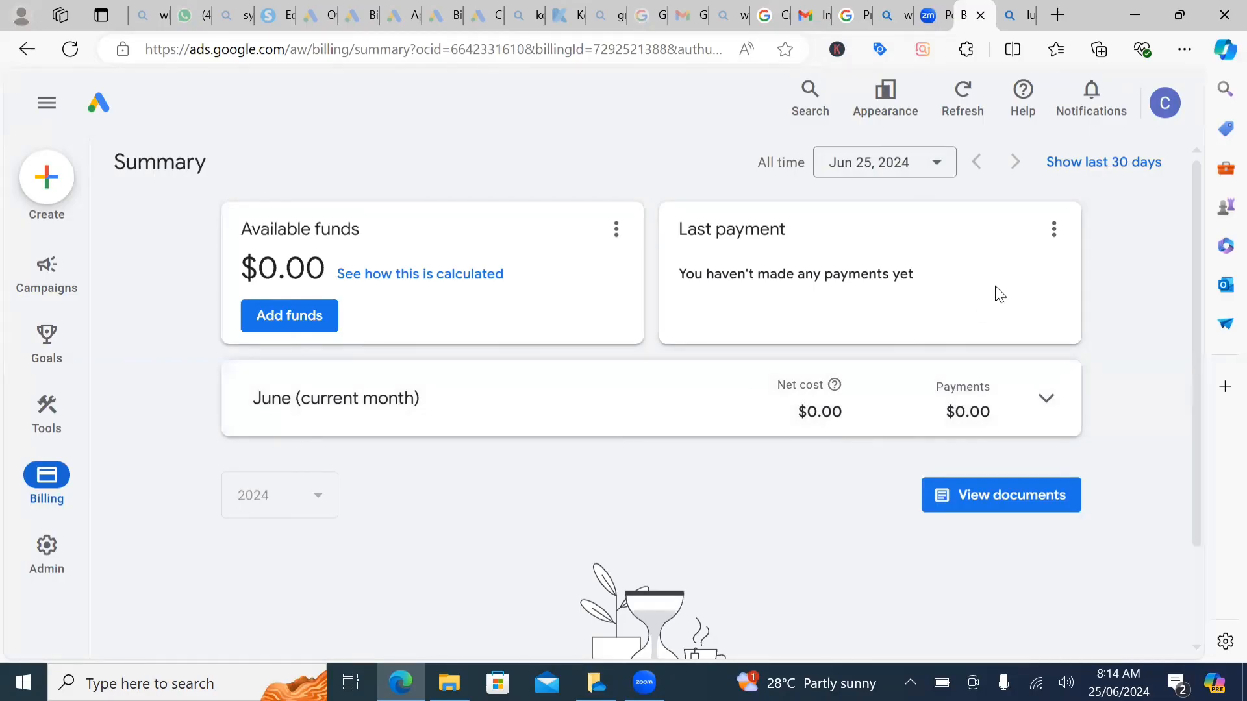
pyautogui.moveTo(1164, 102)
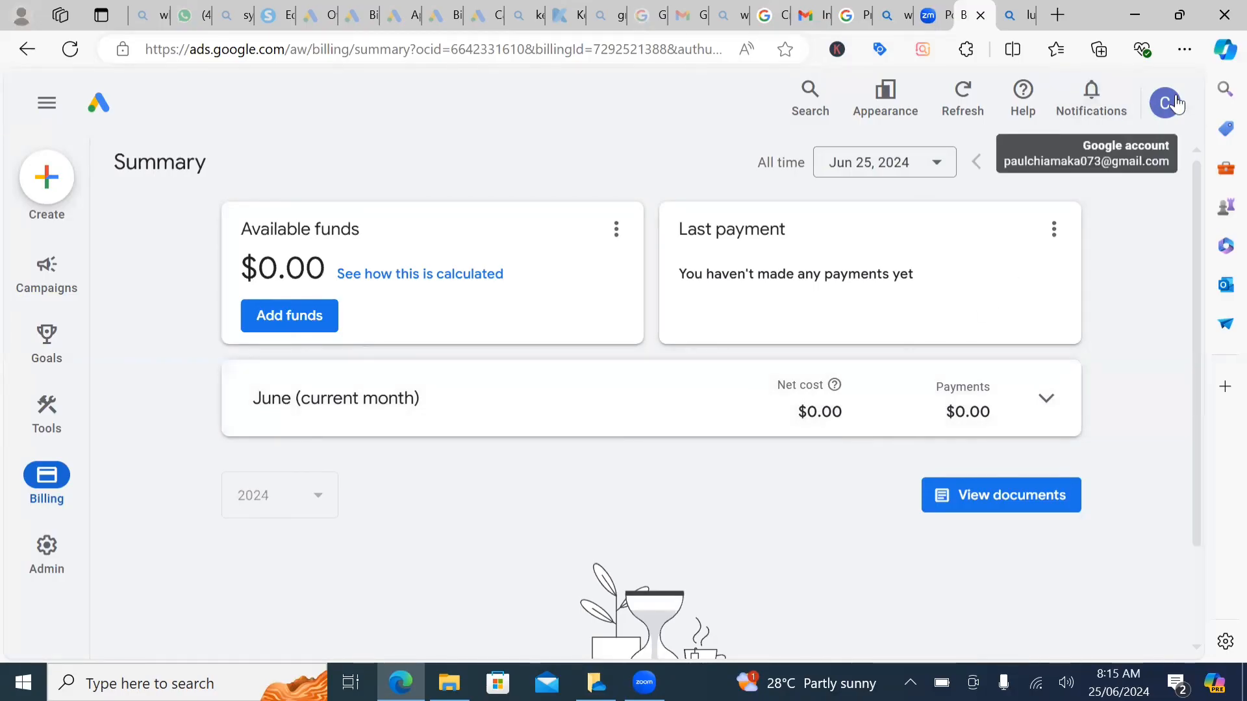
pyautogui.click(1167, 102)
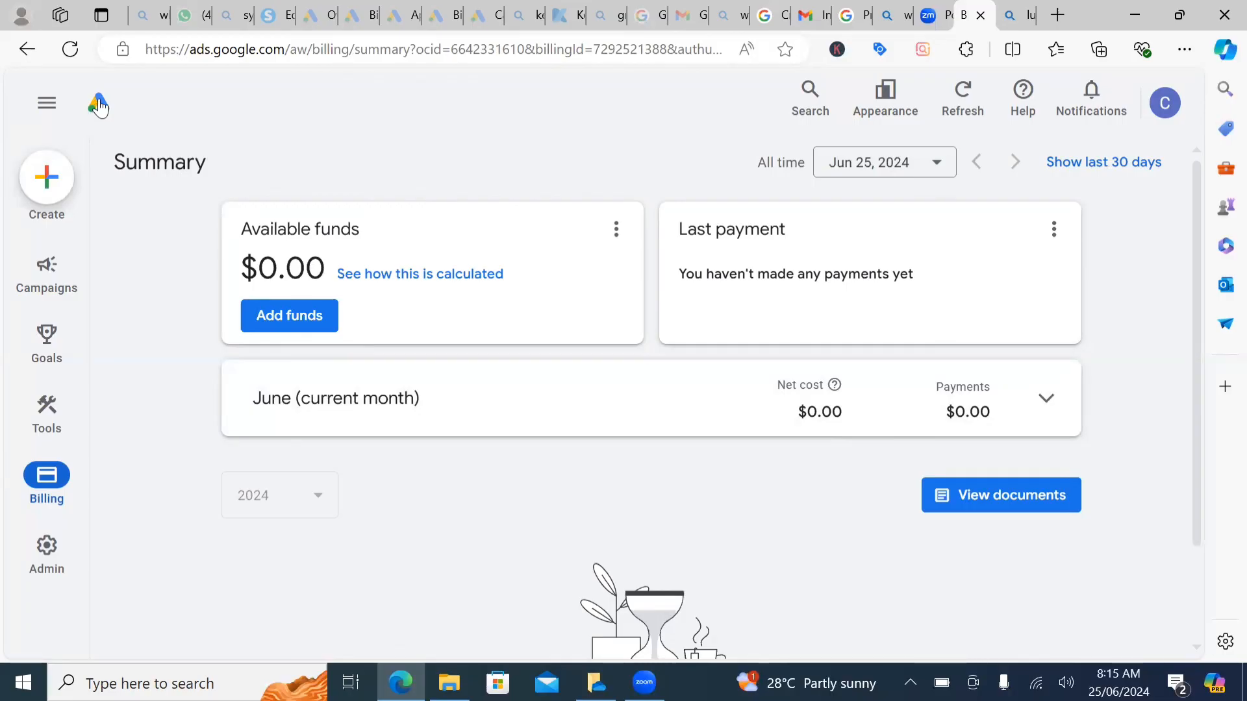
# Go back to the campaigns Overview page prompting a first campaign.
pyautogui.click(46, 273)
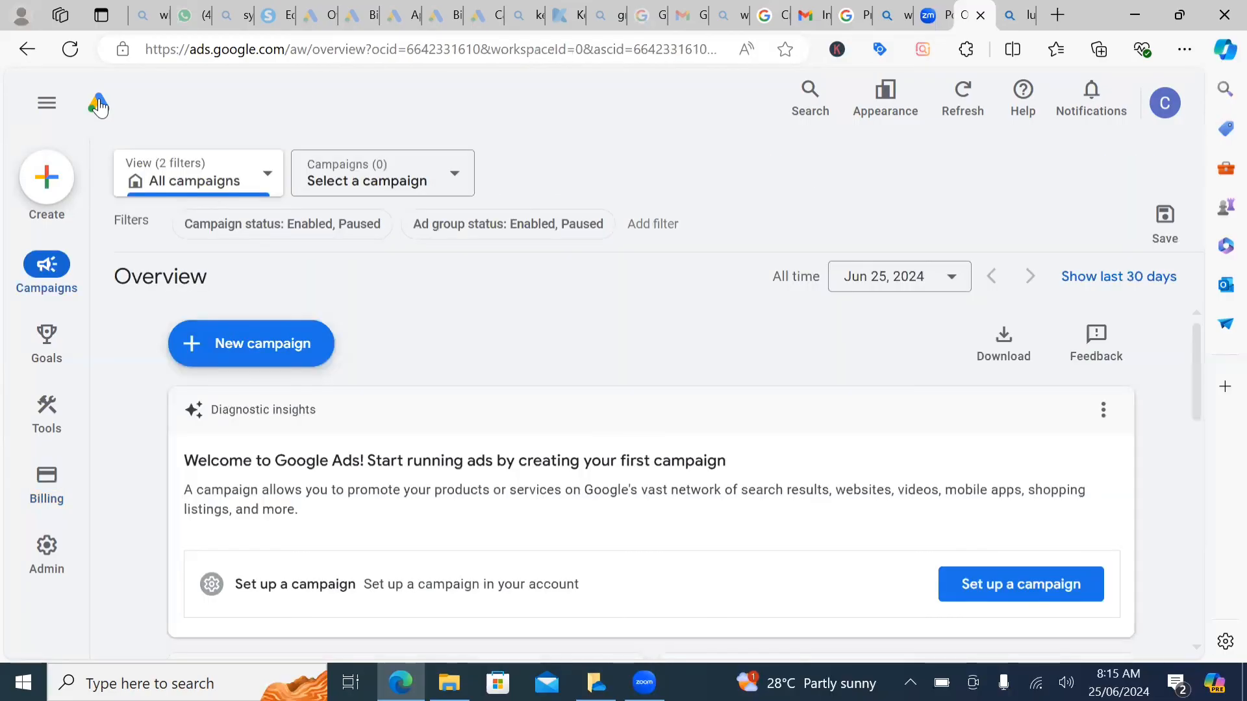
pyautogui.moveTo(173, 256)
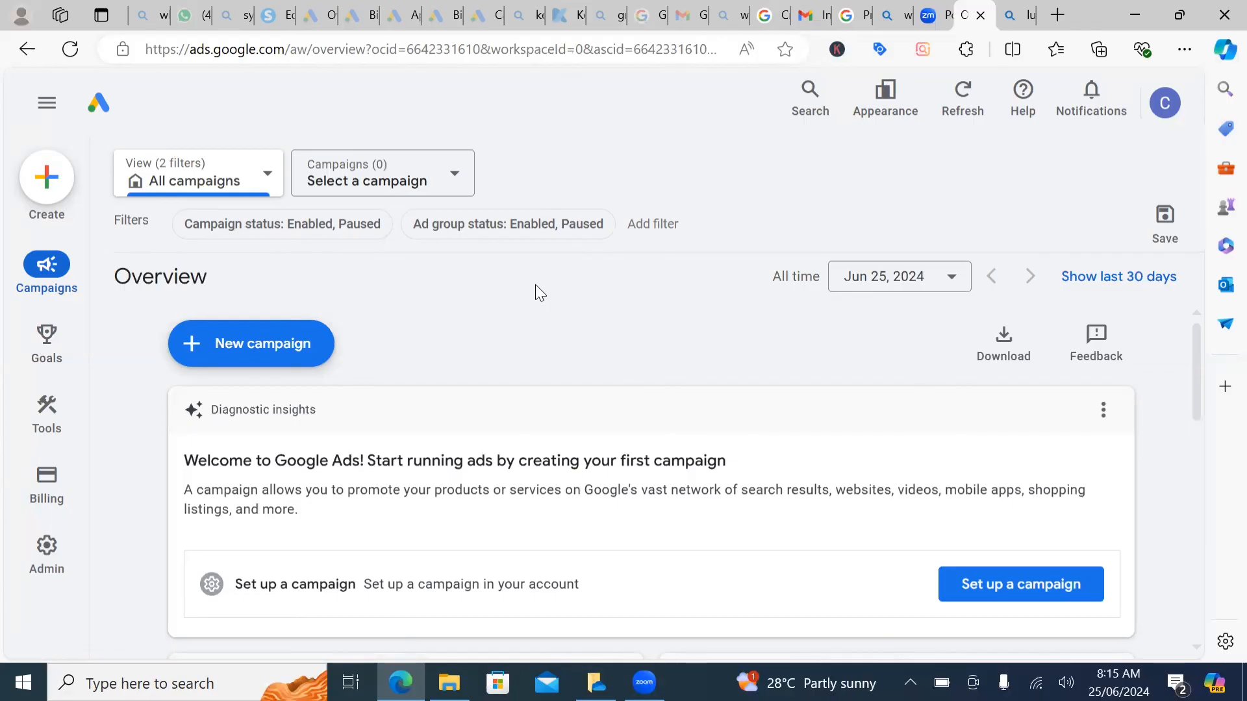
pyautogui.moveTo(554, 157)
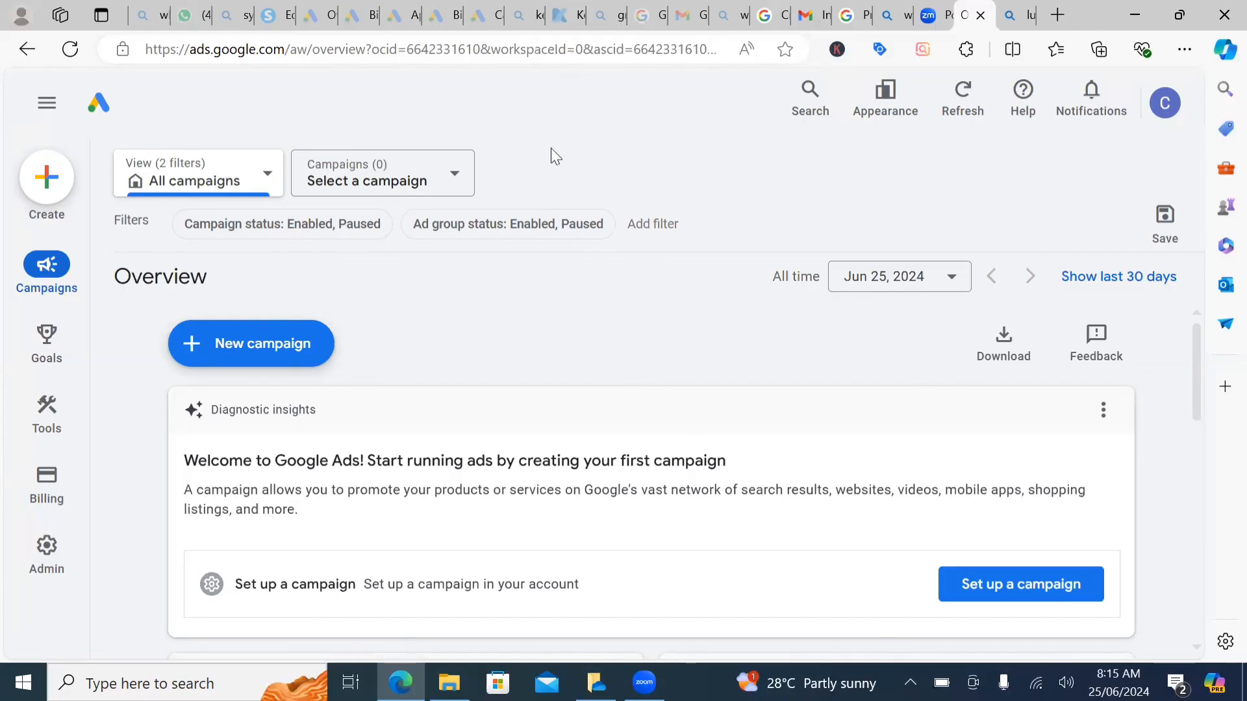
pyautogui.moveTo(533, 166)
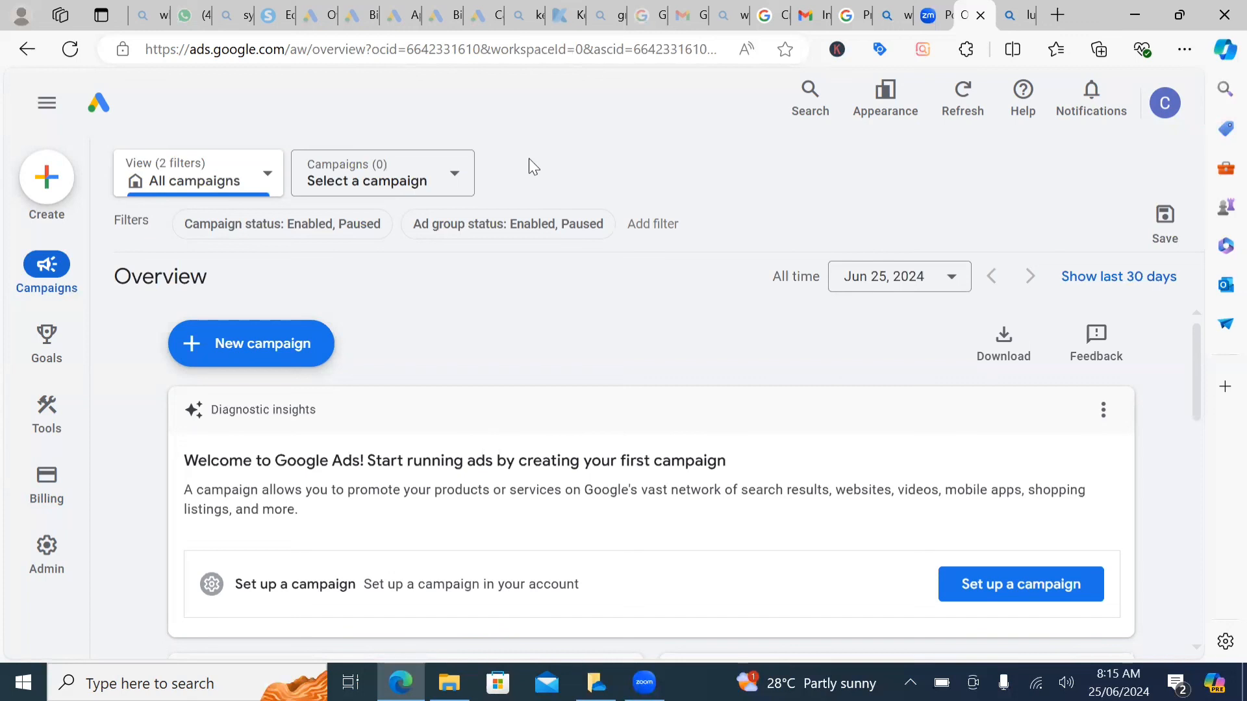
pyautogui.moveTo(645, 167)
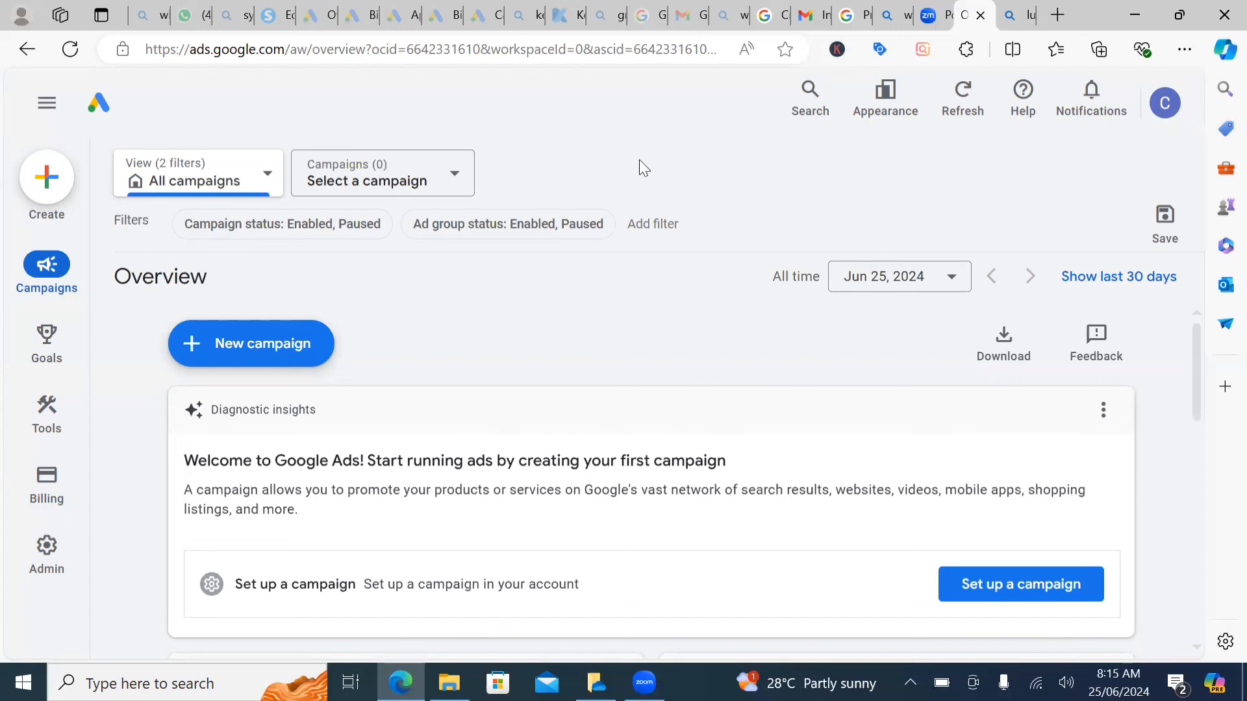
pyautogui.moveTo(672, 145)
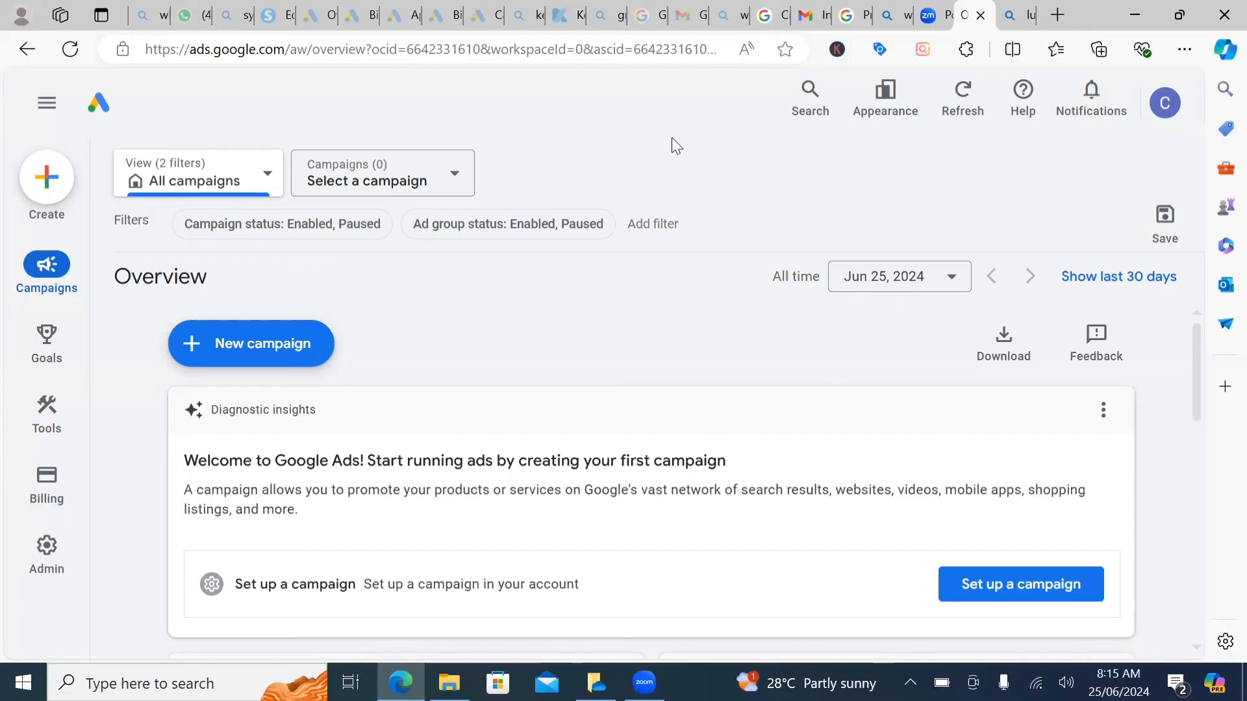
pyautogui.moveTo(226, 145)
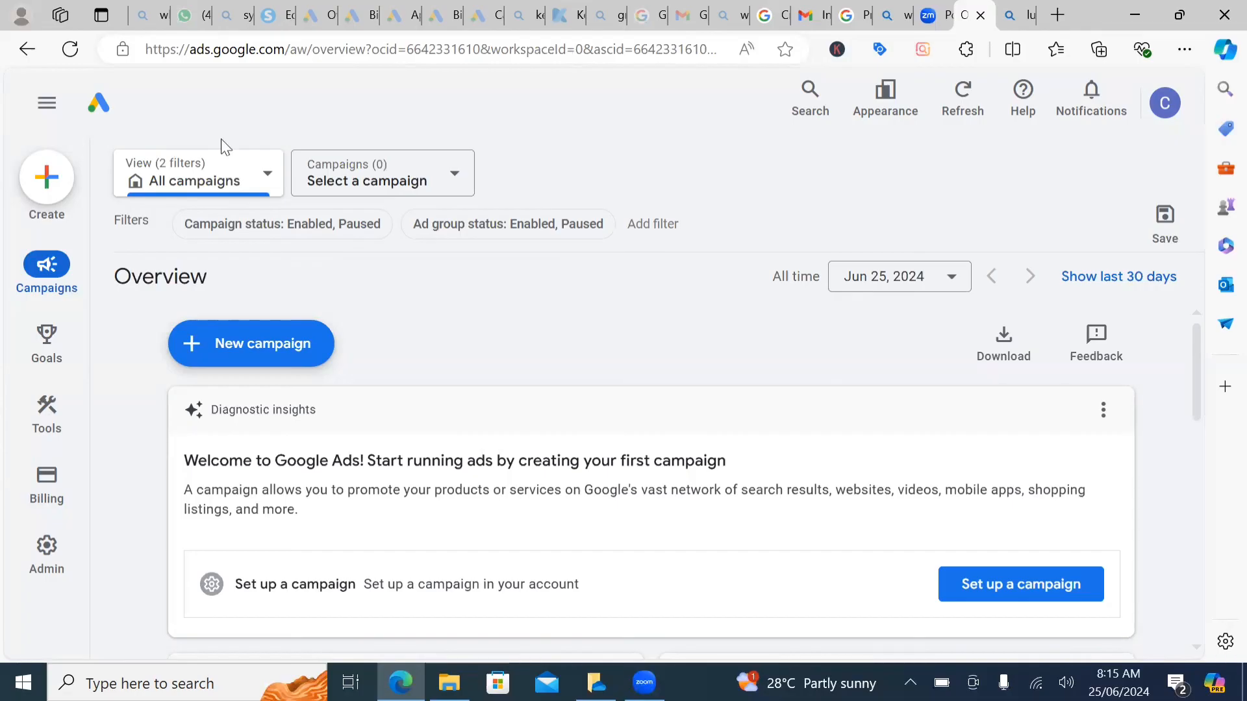
pyautogui.moveTo(575, 273)
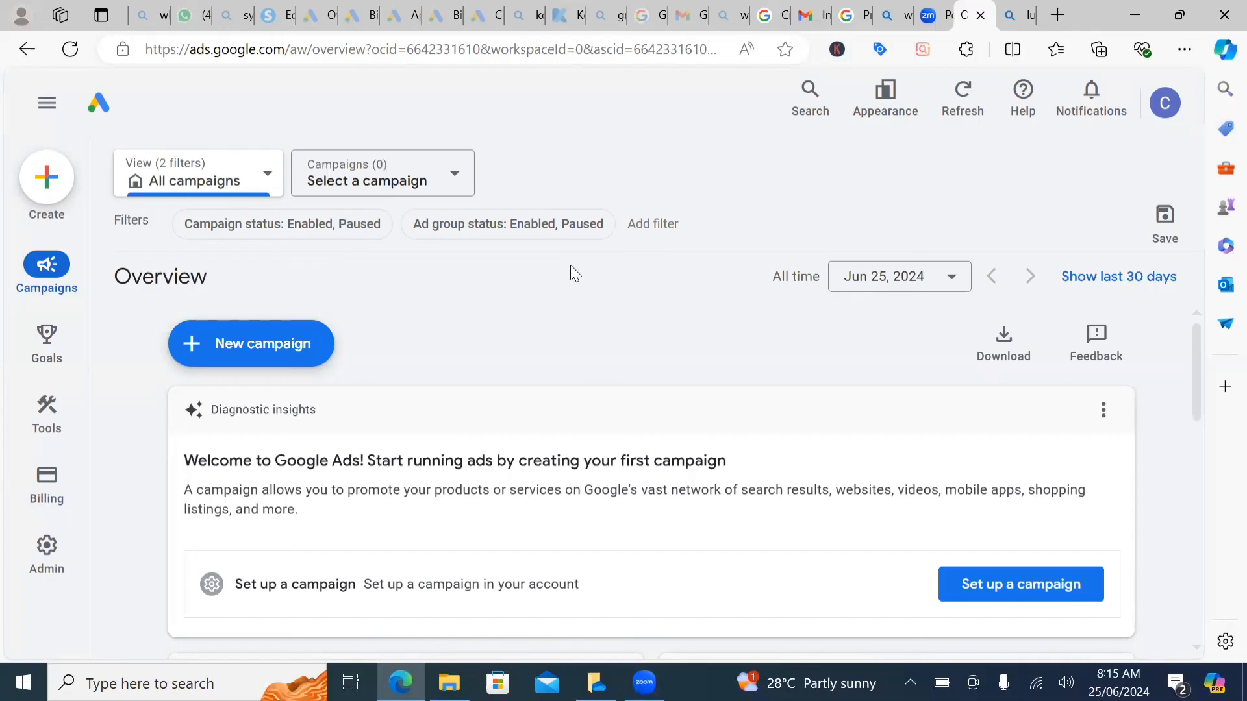
pyautogui.moveTo(748, 133)
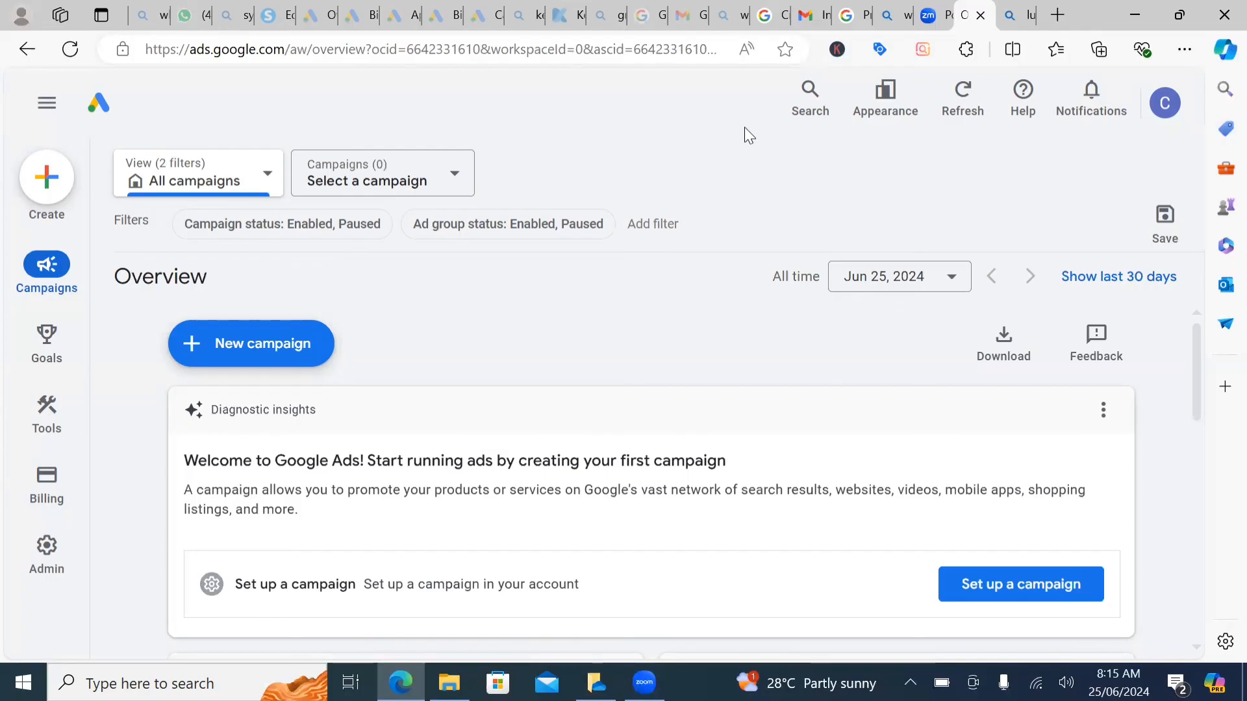
pyautogui.moveTo(386, 131)
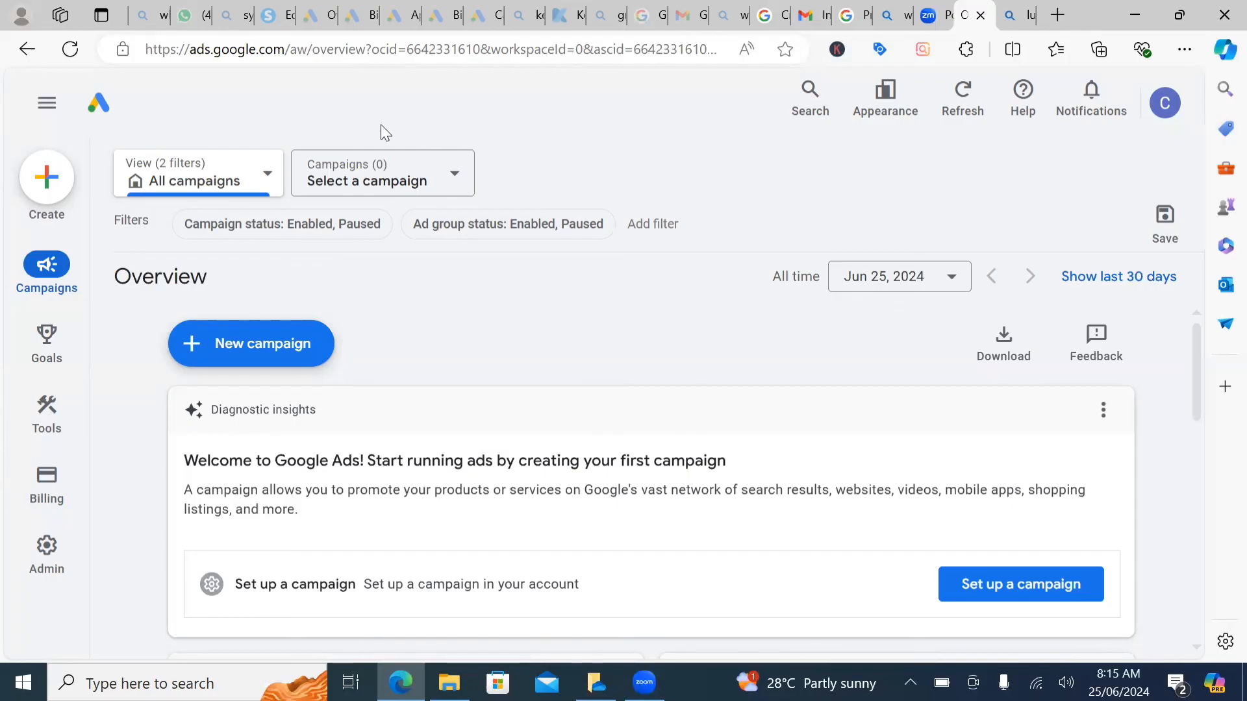
pyautogui.moveTo(440, 464)
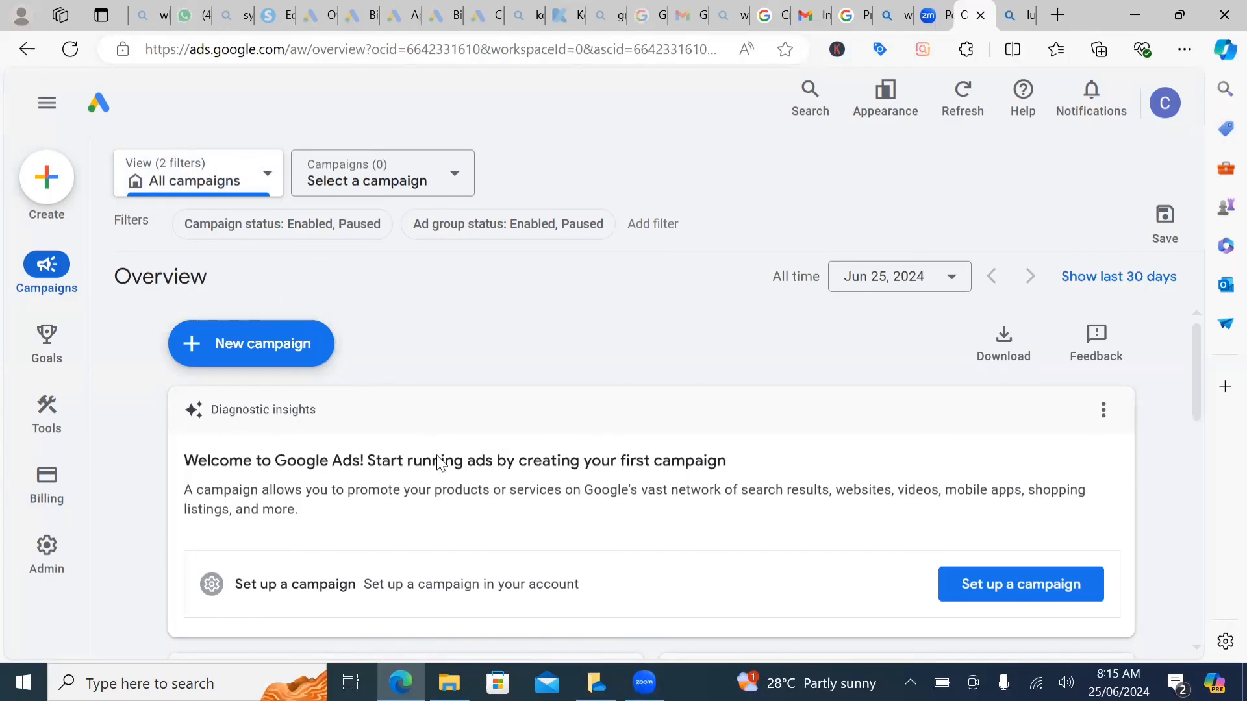
pyautogui.moveTo(745, 176)
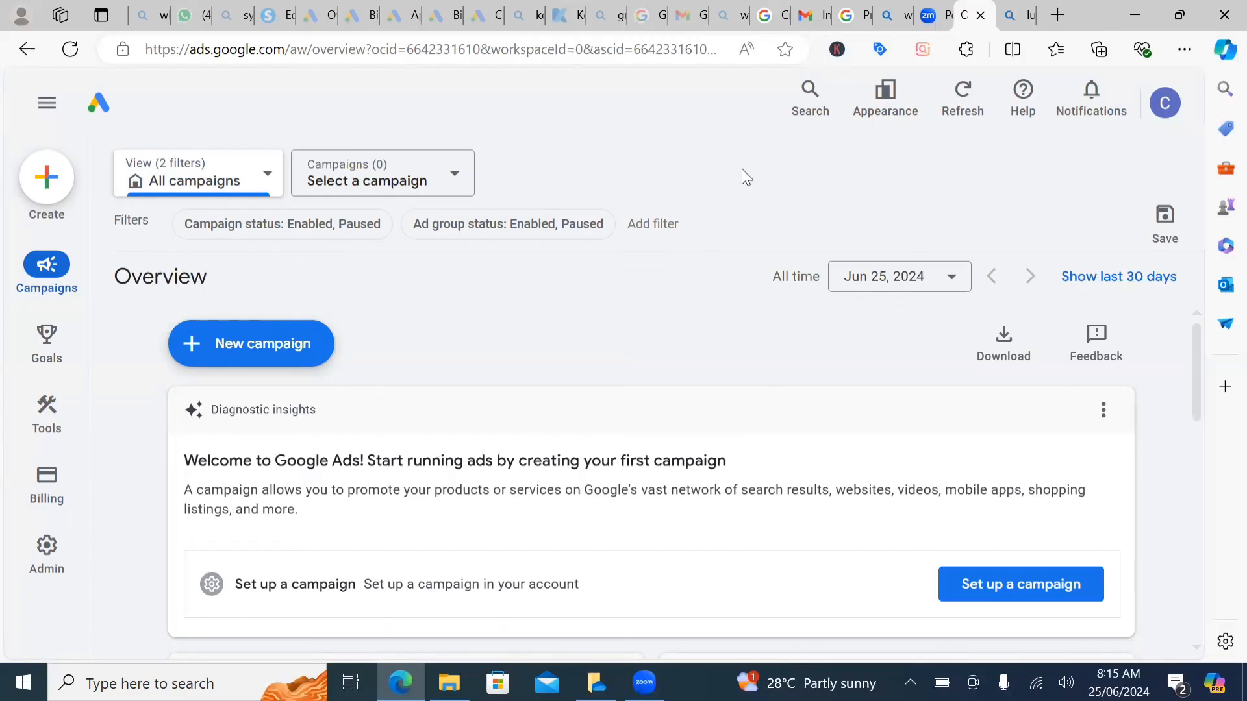
pyautogui.moveTo(756, 128)
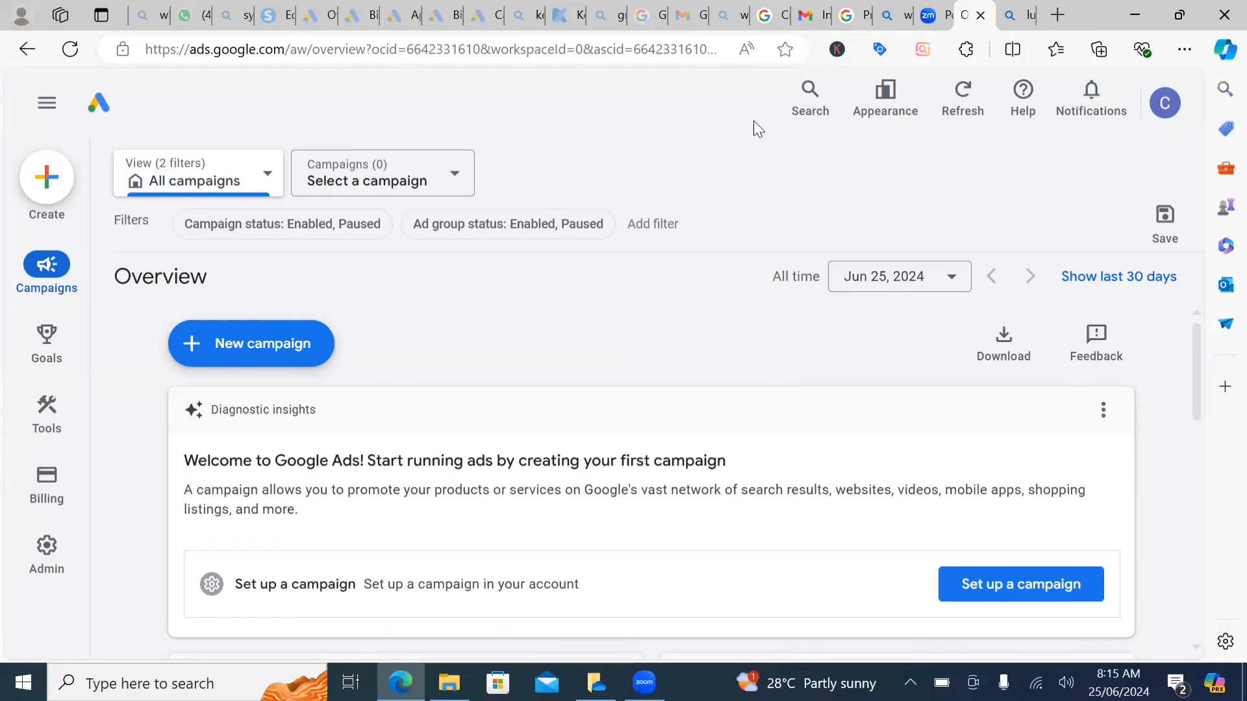